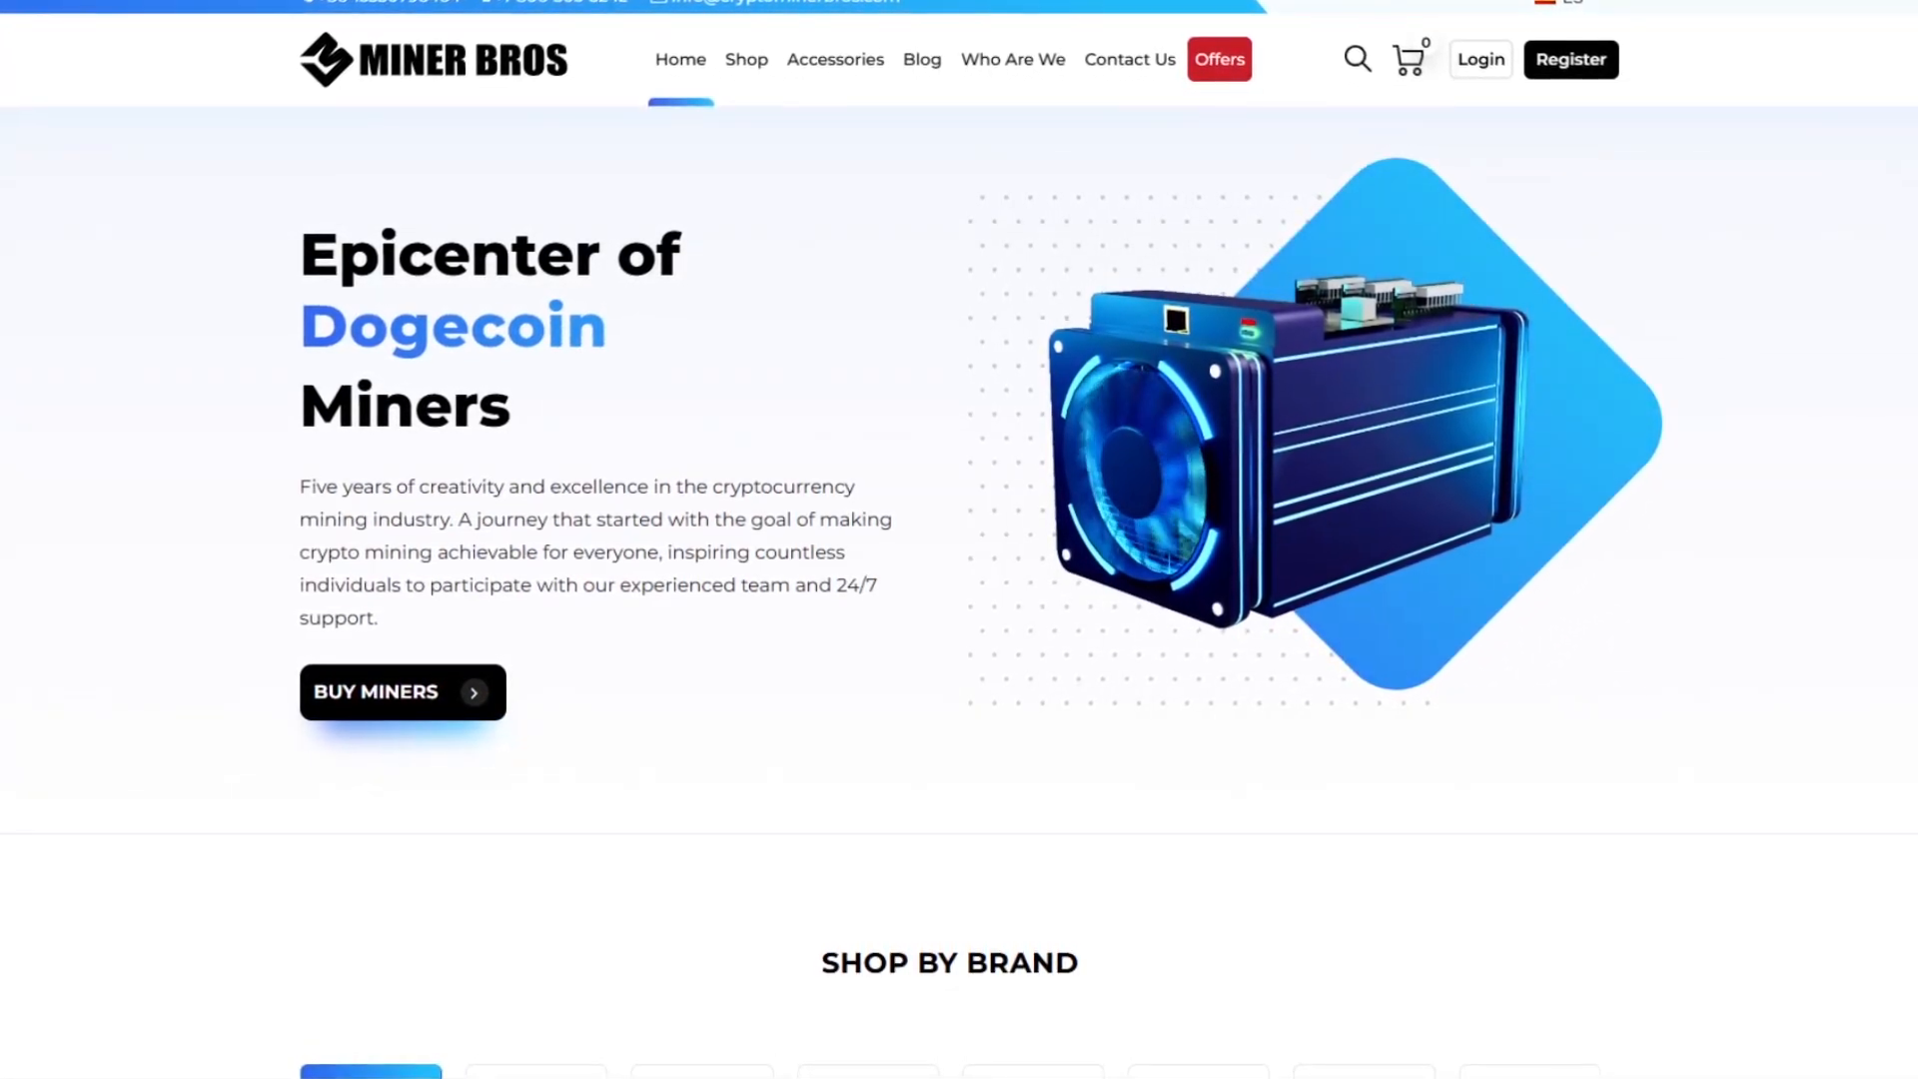
Add the Goldshell BYTE Aleo & Dogecoin Miner (US$389.00) to the cart from the shop list.
click(746, 58)
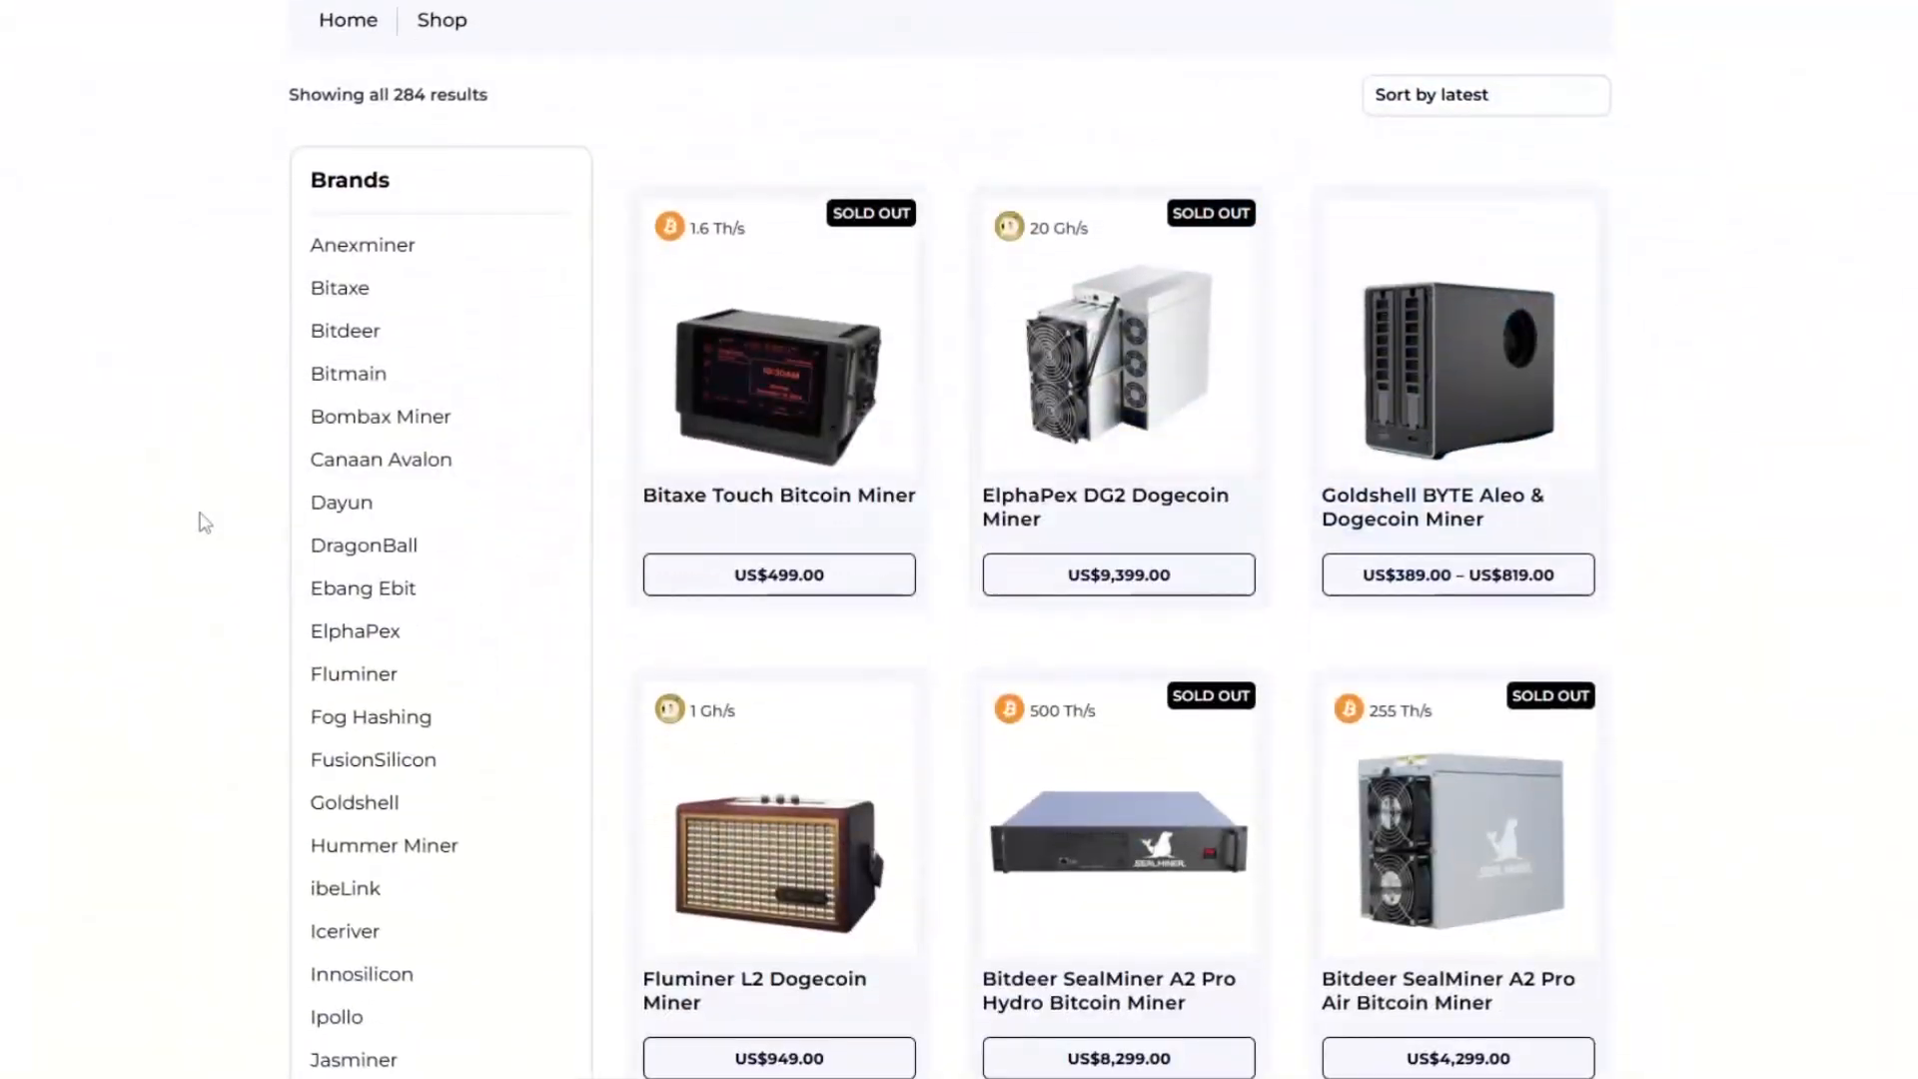
scroll(down, 3)
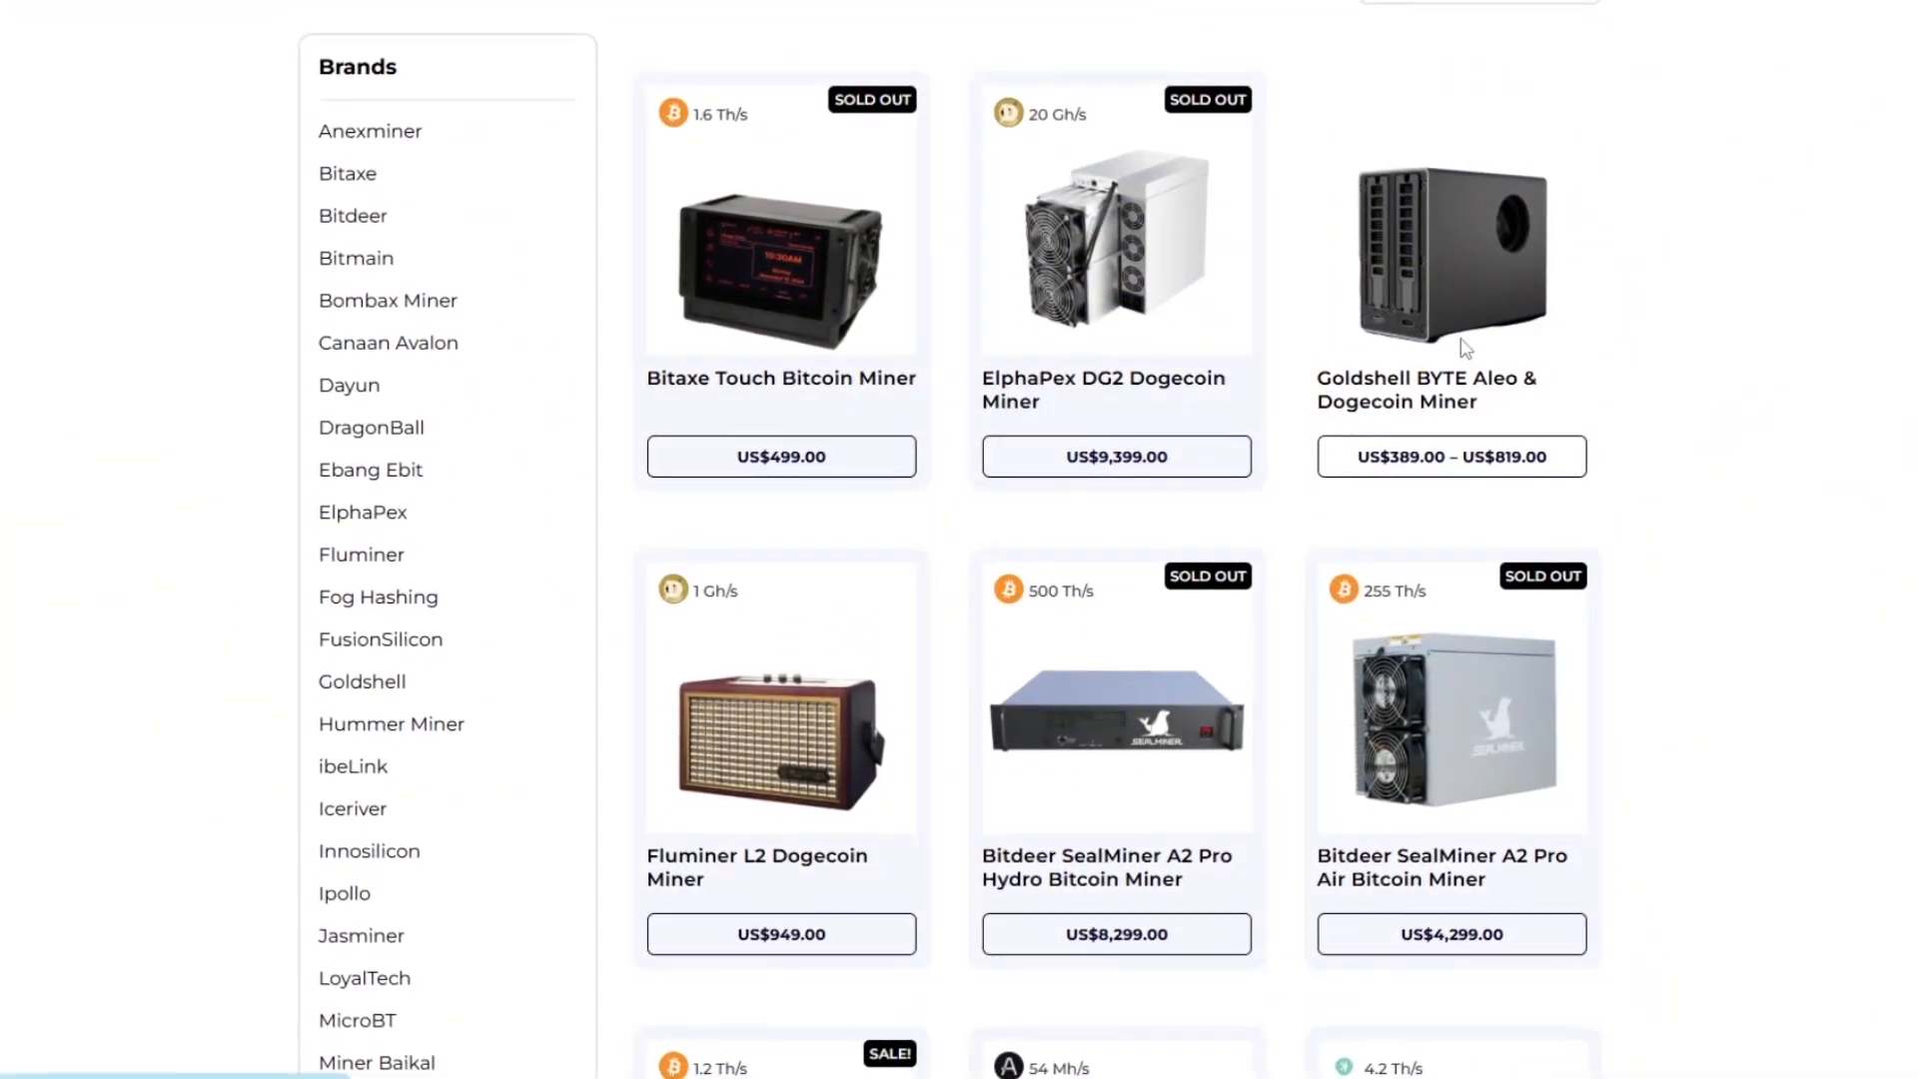
click(1451, 243)
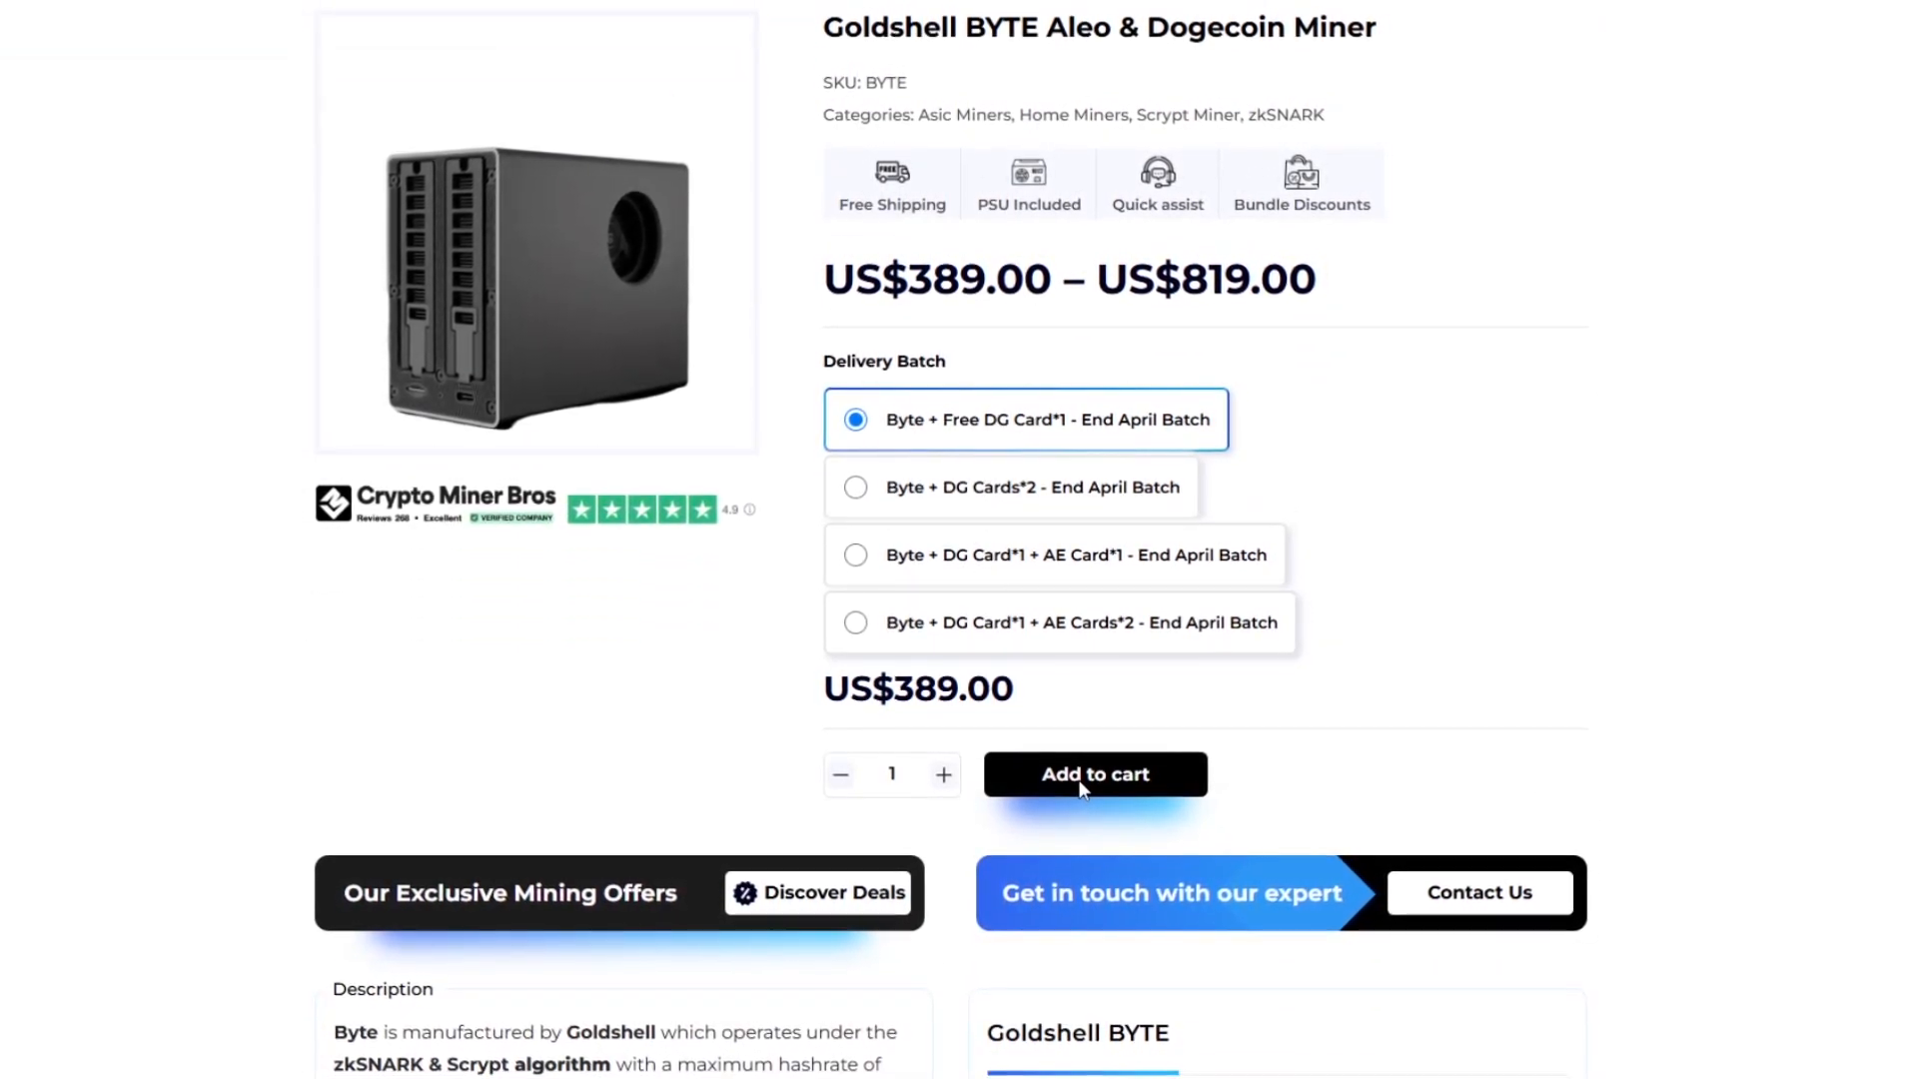
click(1093, 773)
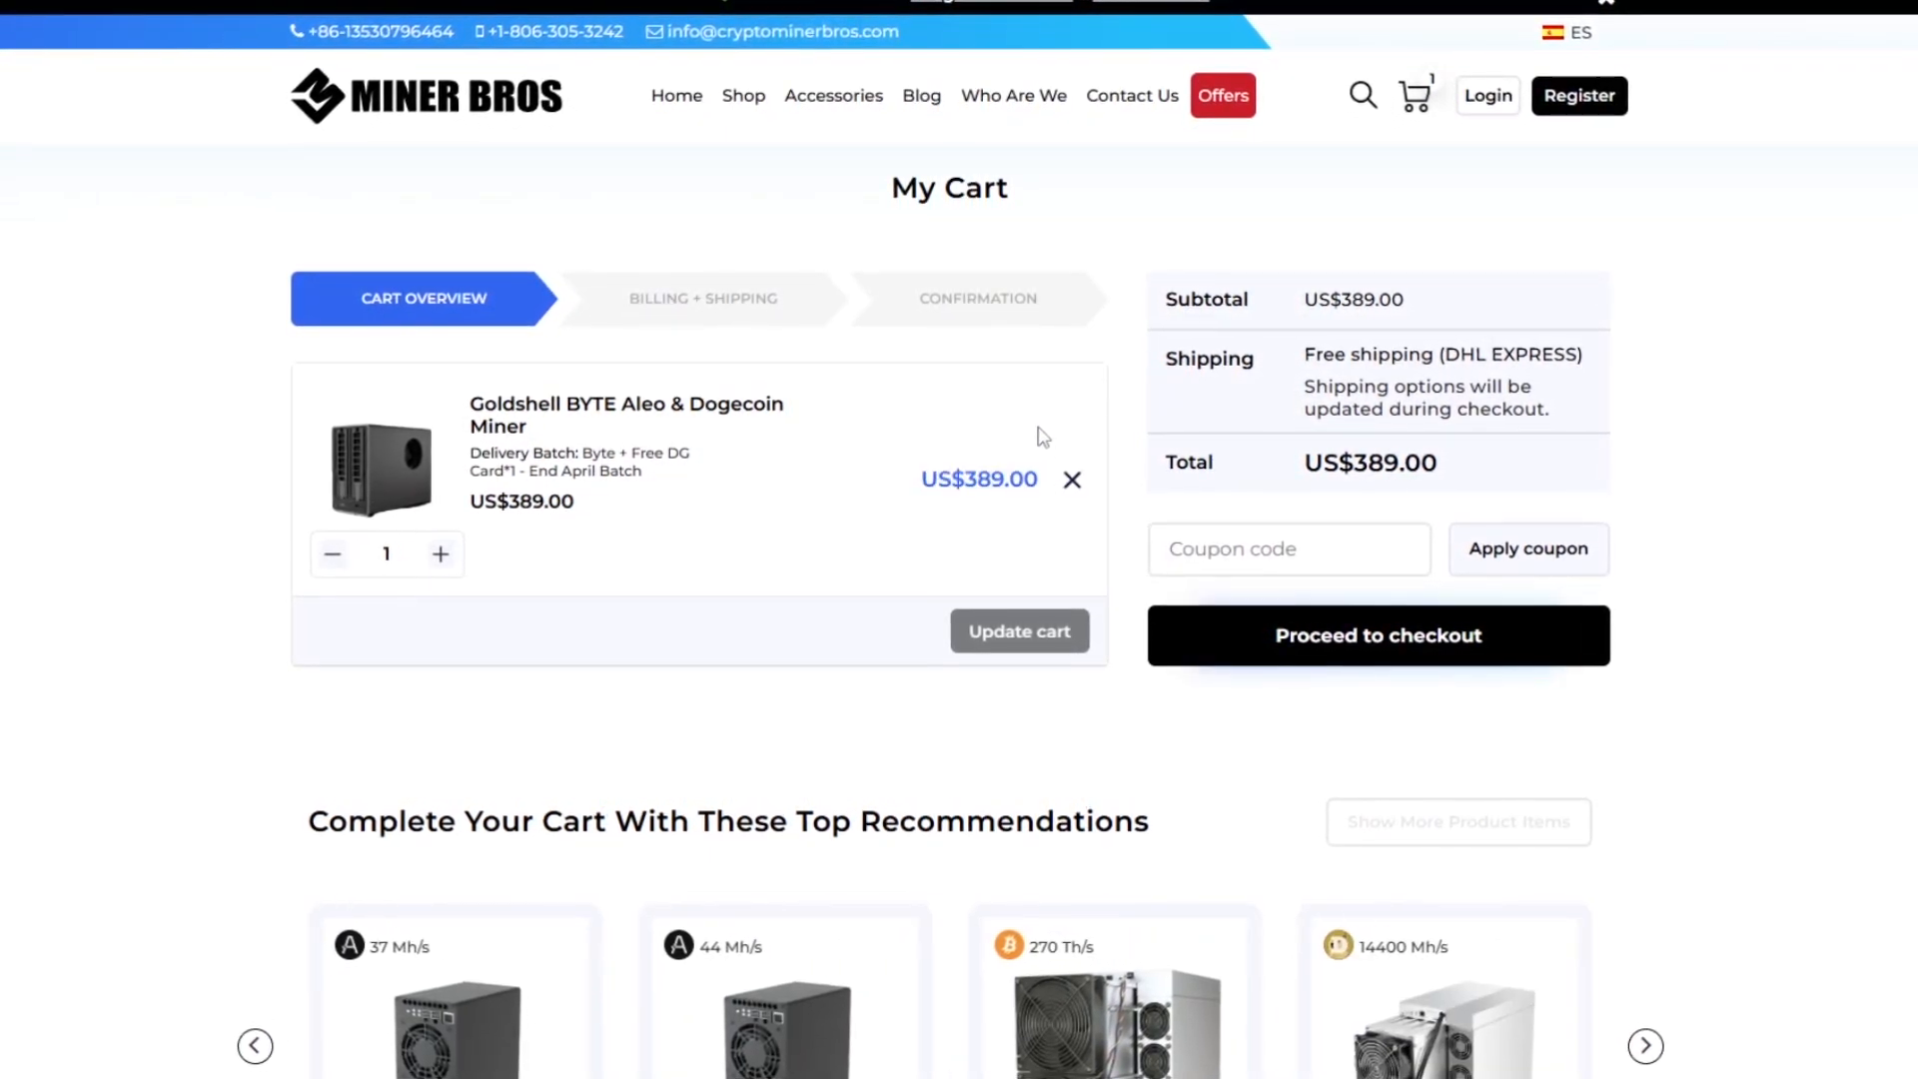
Return to the miner list and scroll to the Bitaxe Gamma 601 at US$189.00.
click(1377, 635)
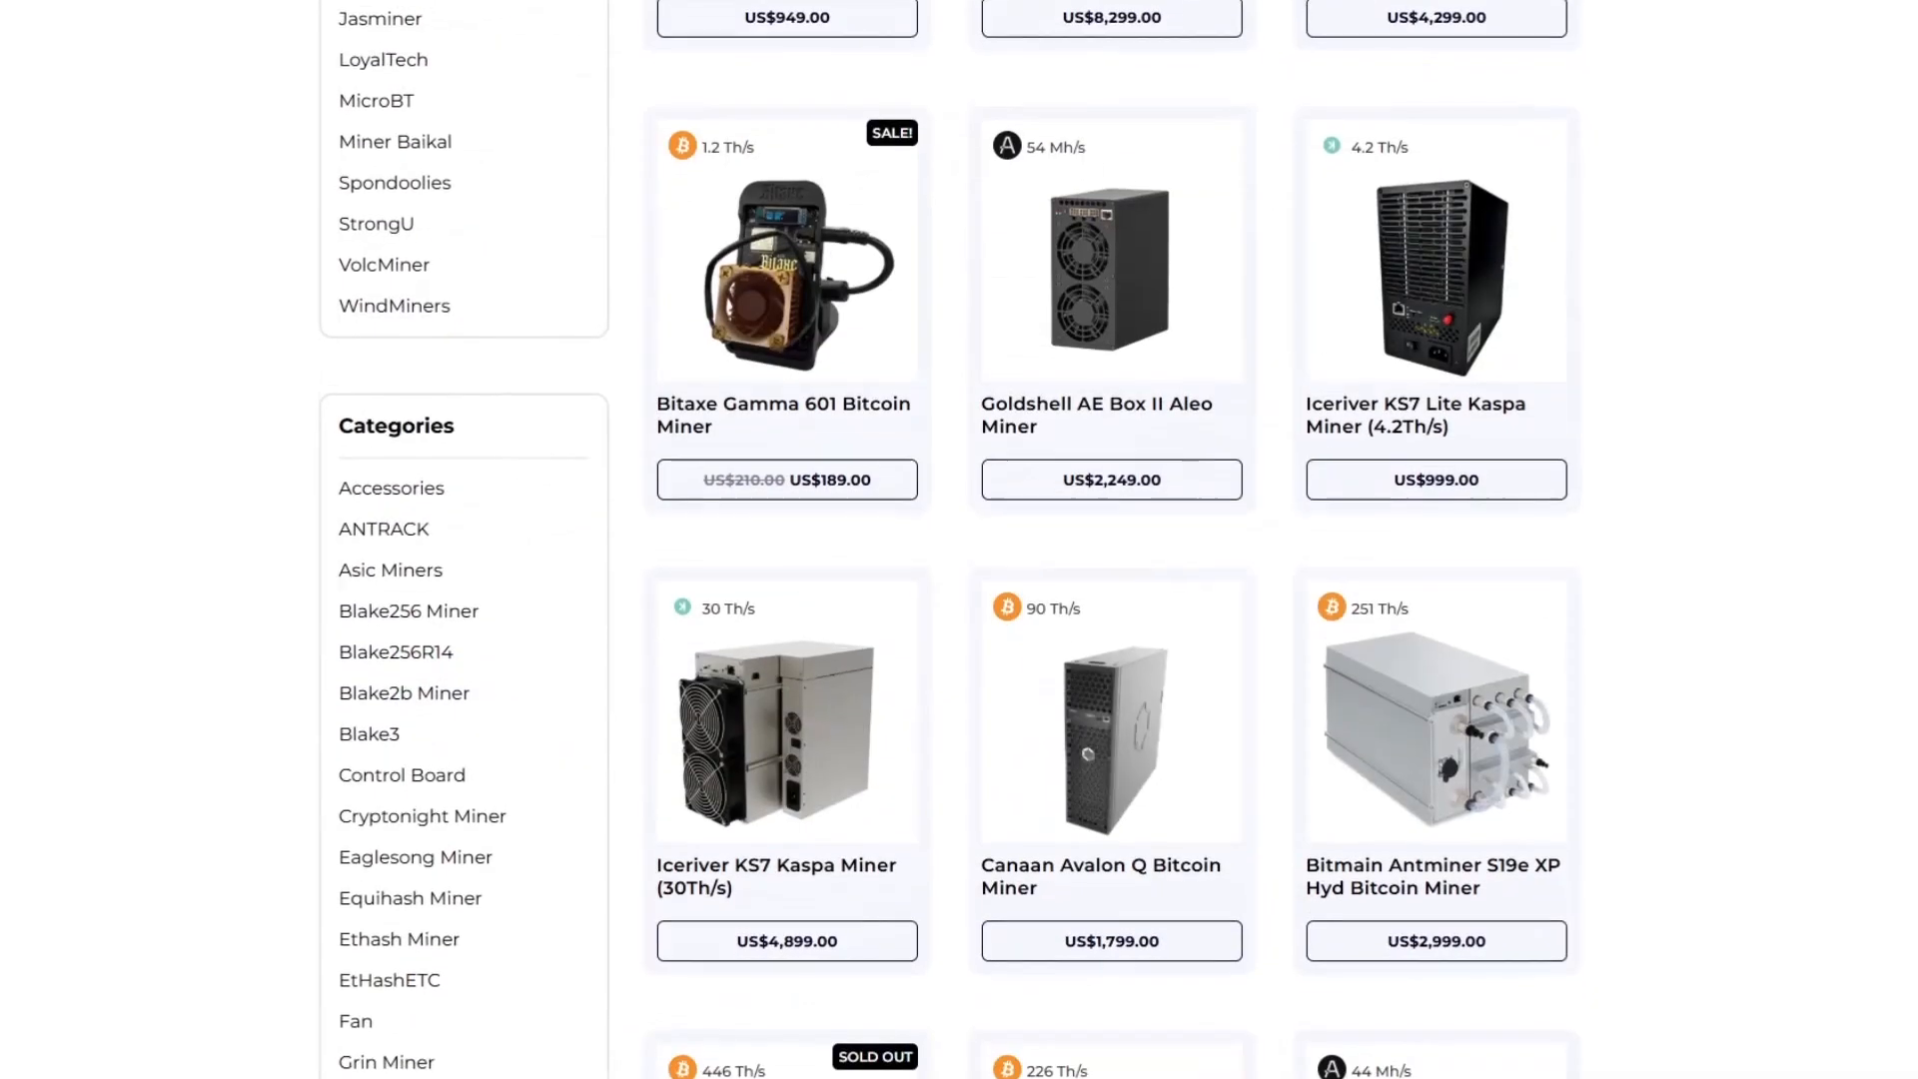
scroll(down, 3)
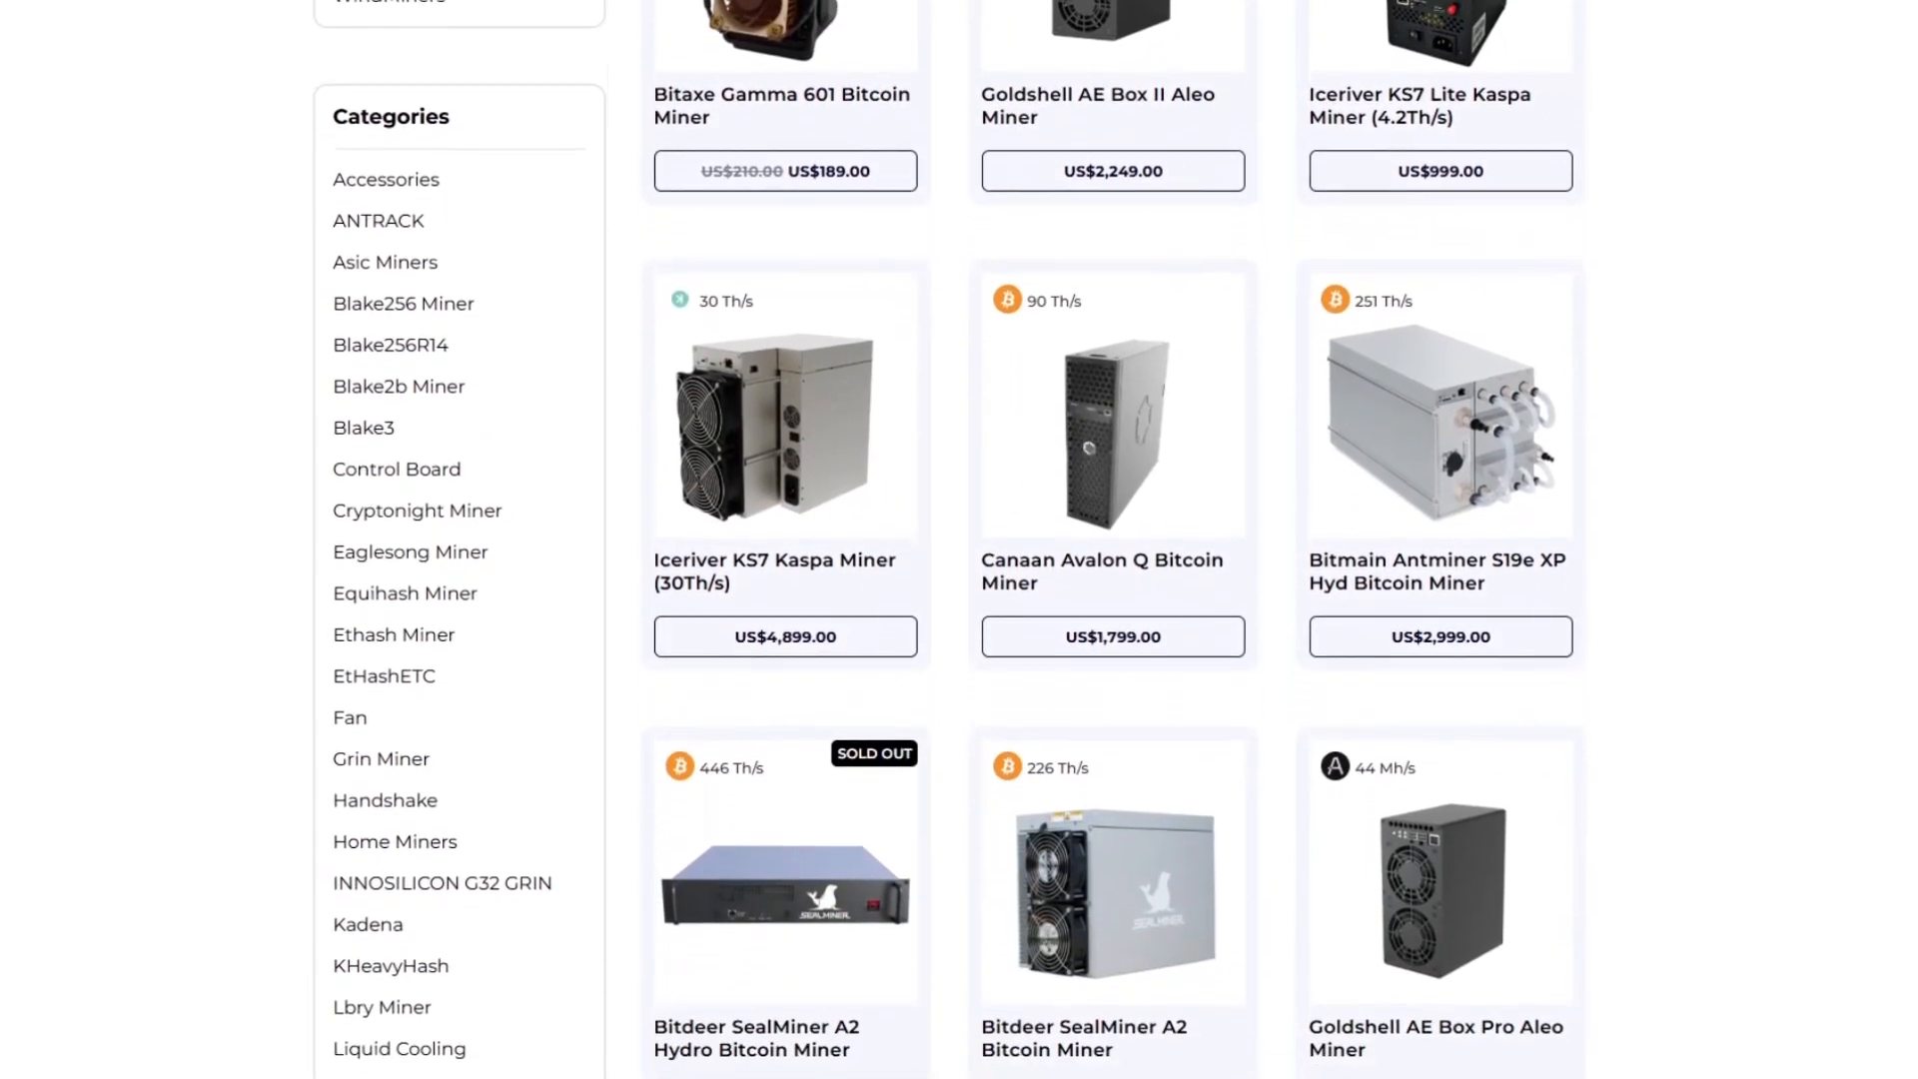
scroll(down, 3)
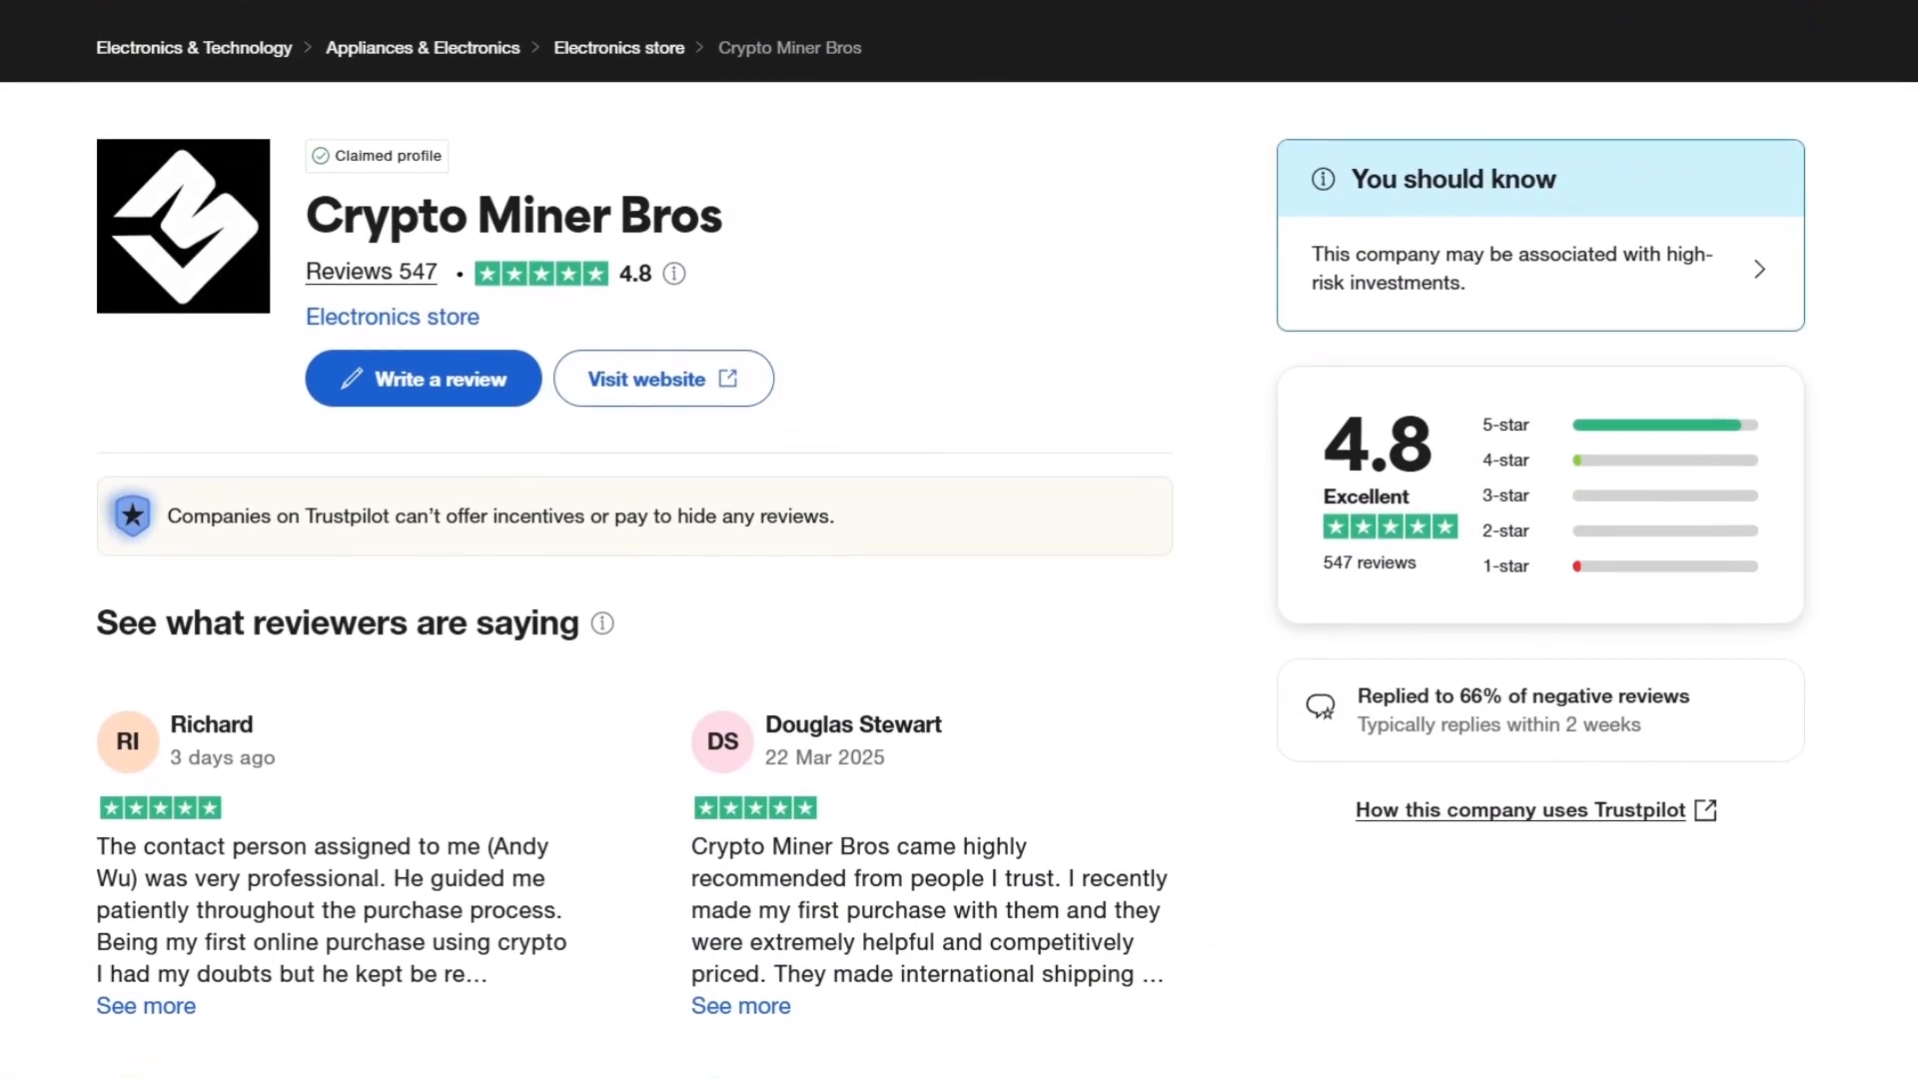
Scroll through the Crypto Miner Bros reviews on its Trustpilot profile (4.8 from 547 reviews).
scroll(down, 3)
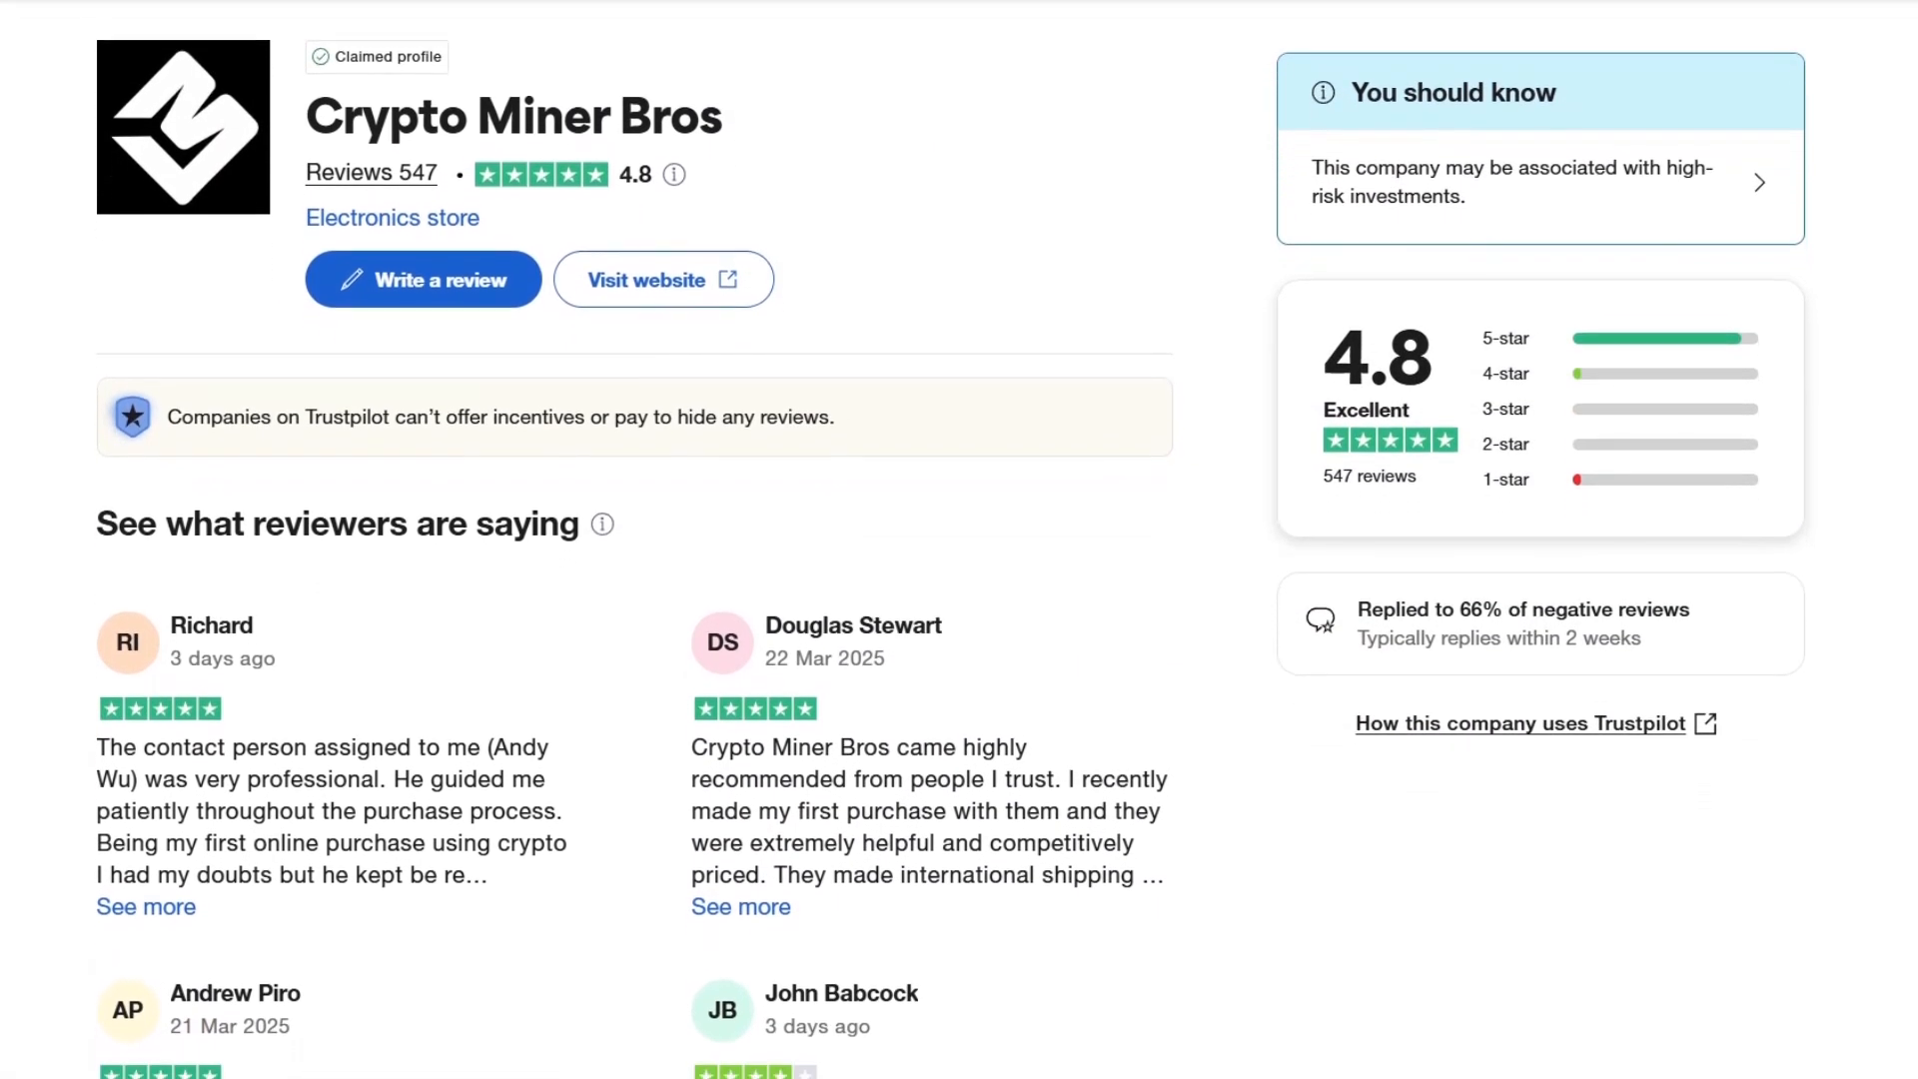
scroll(down, 3)
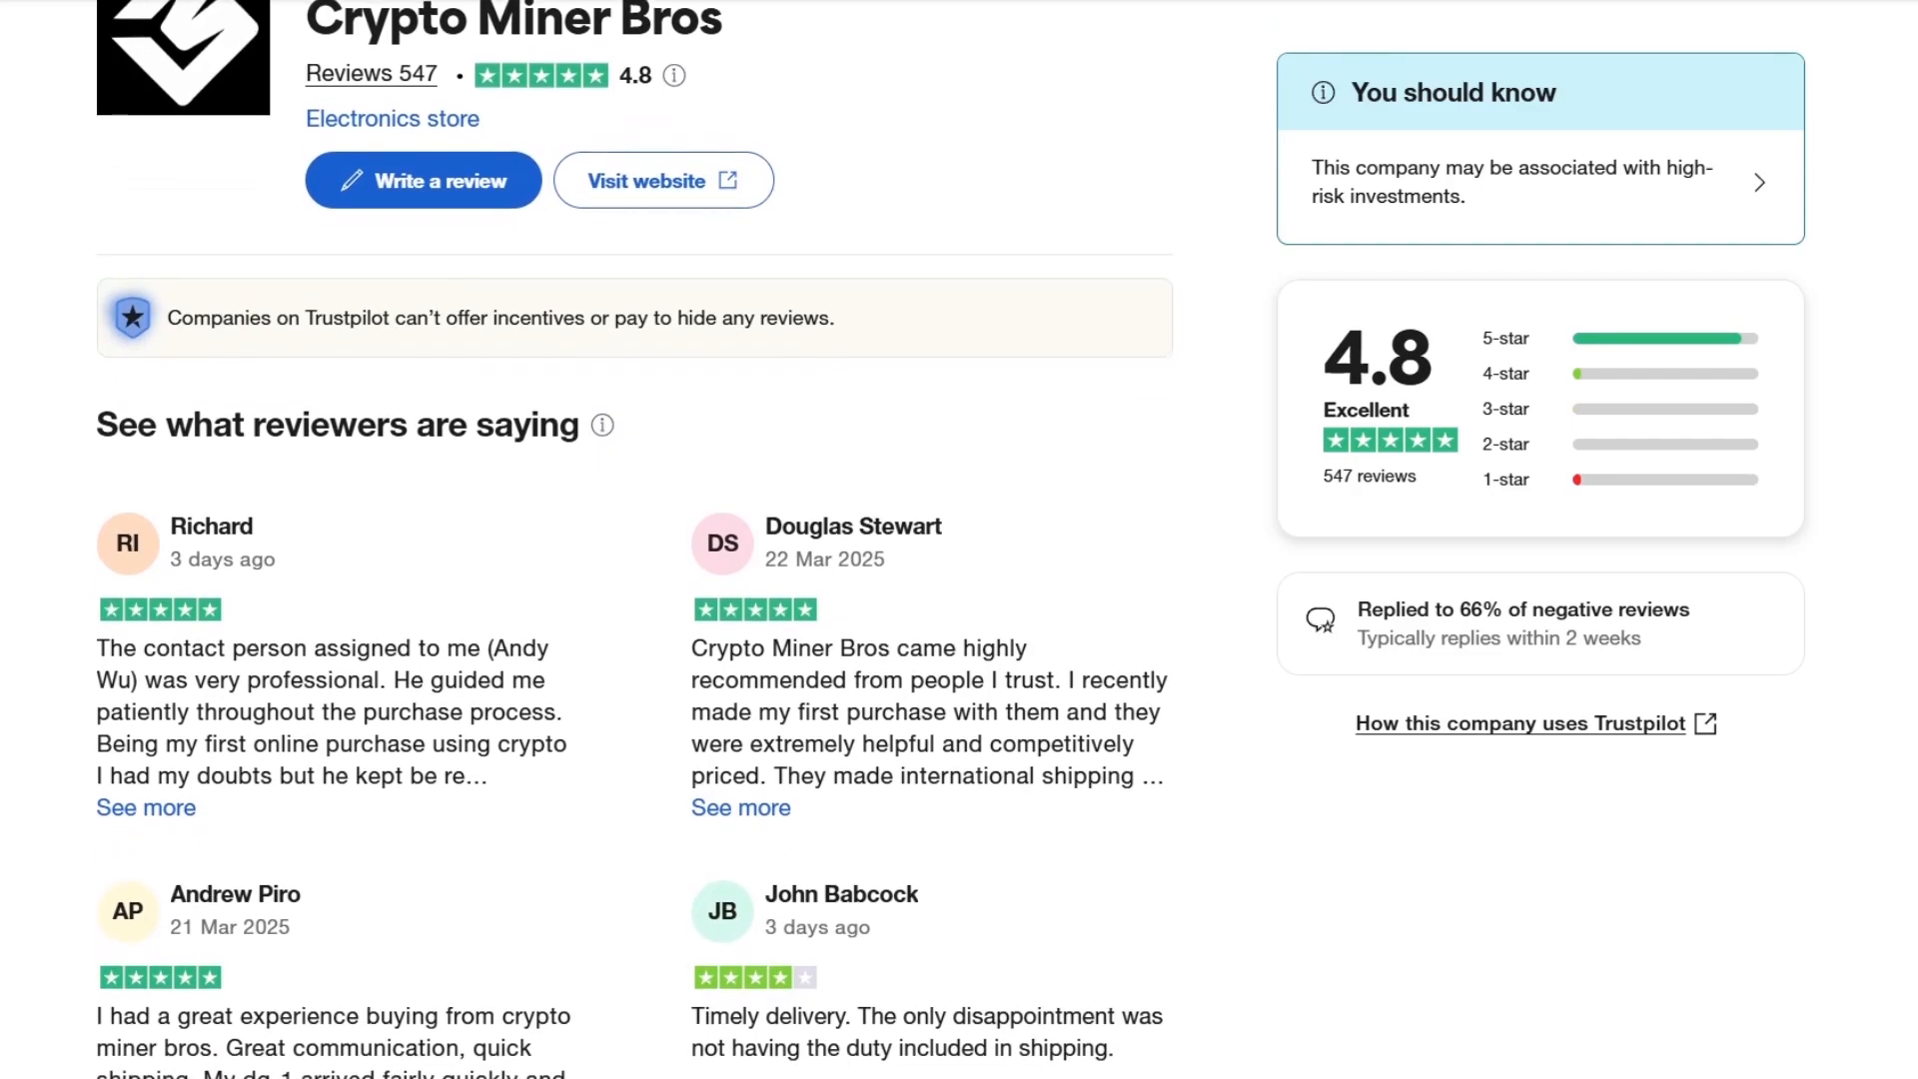
scroll(down, 3)
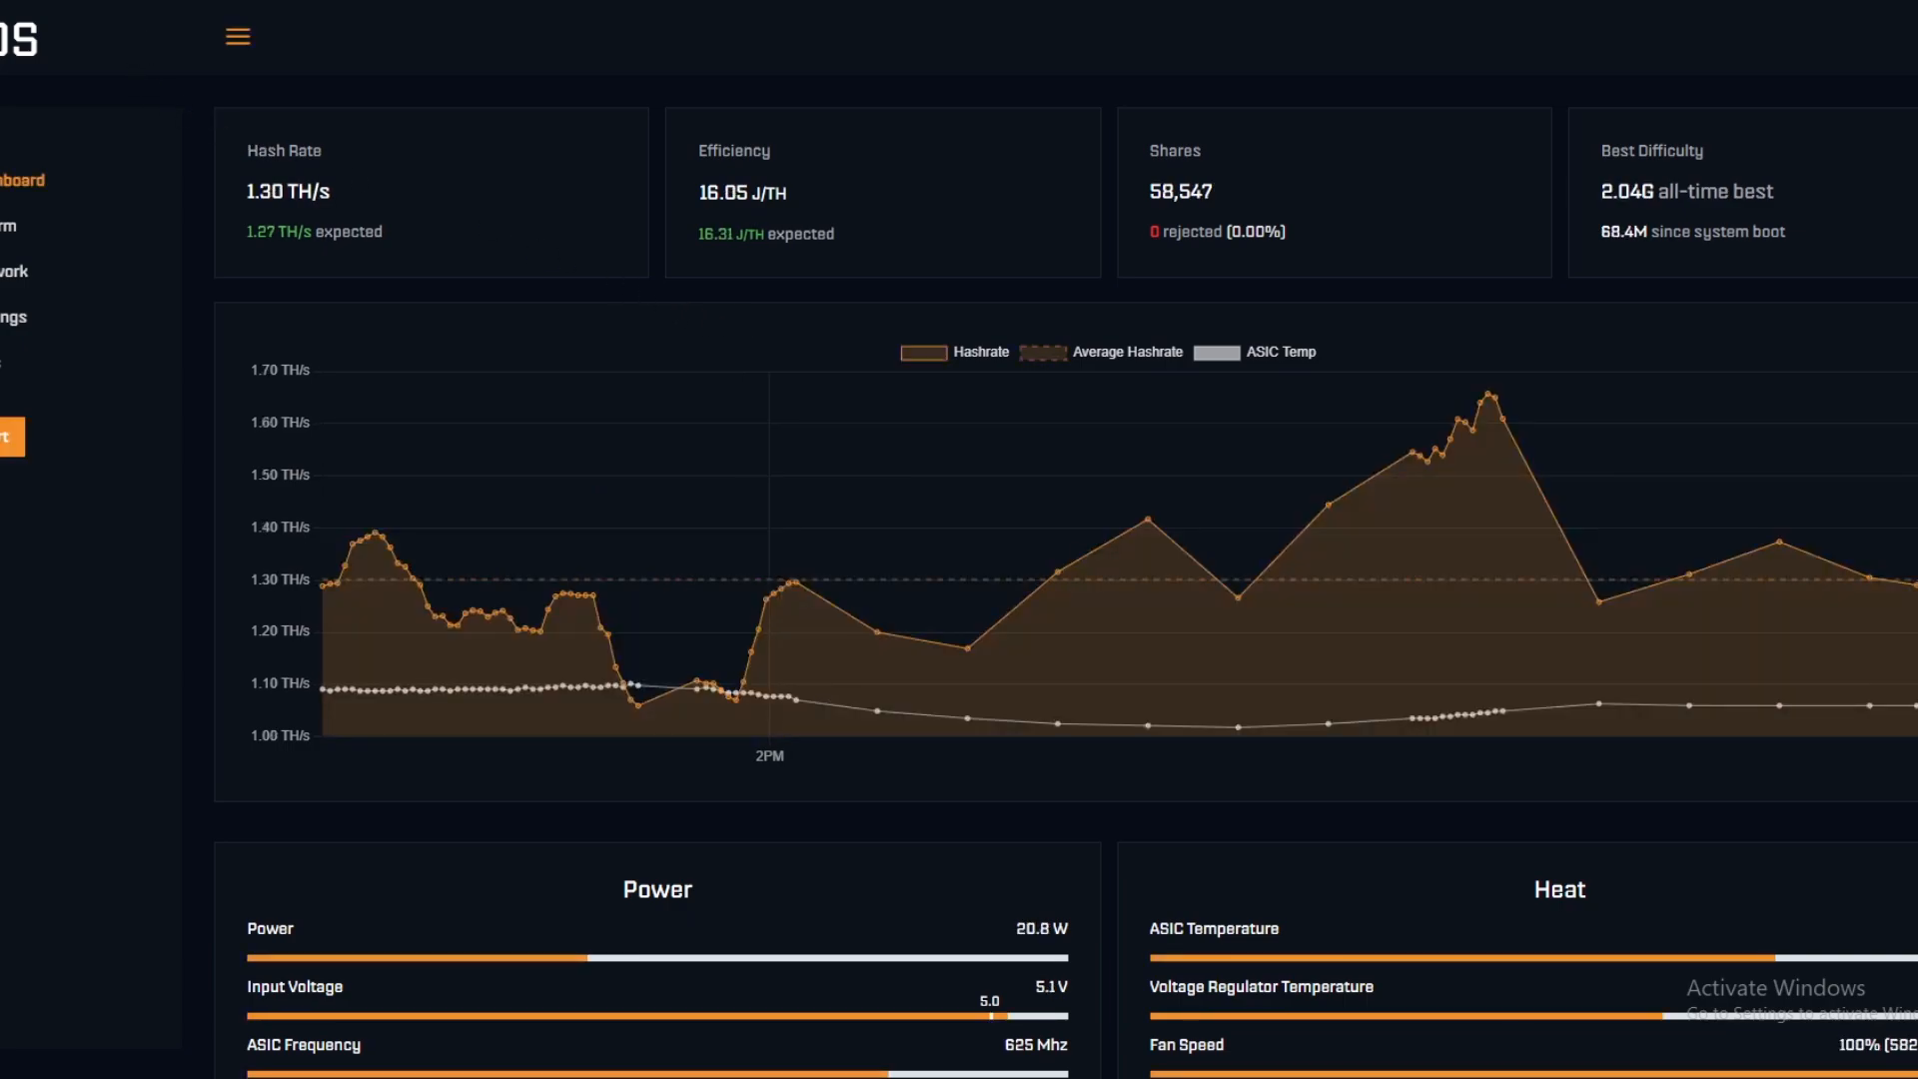
mouse_move(345, 114)
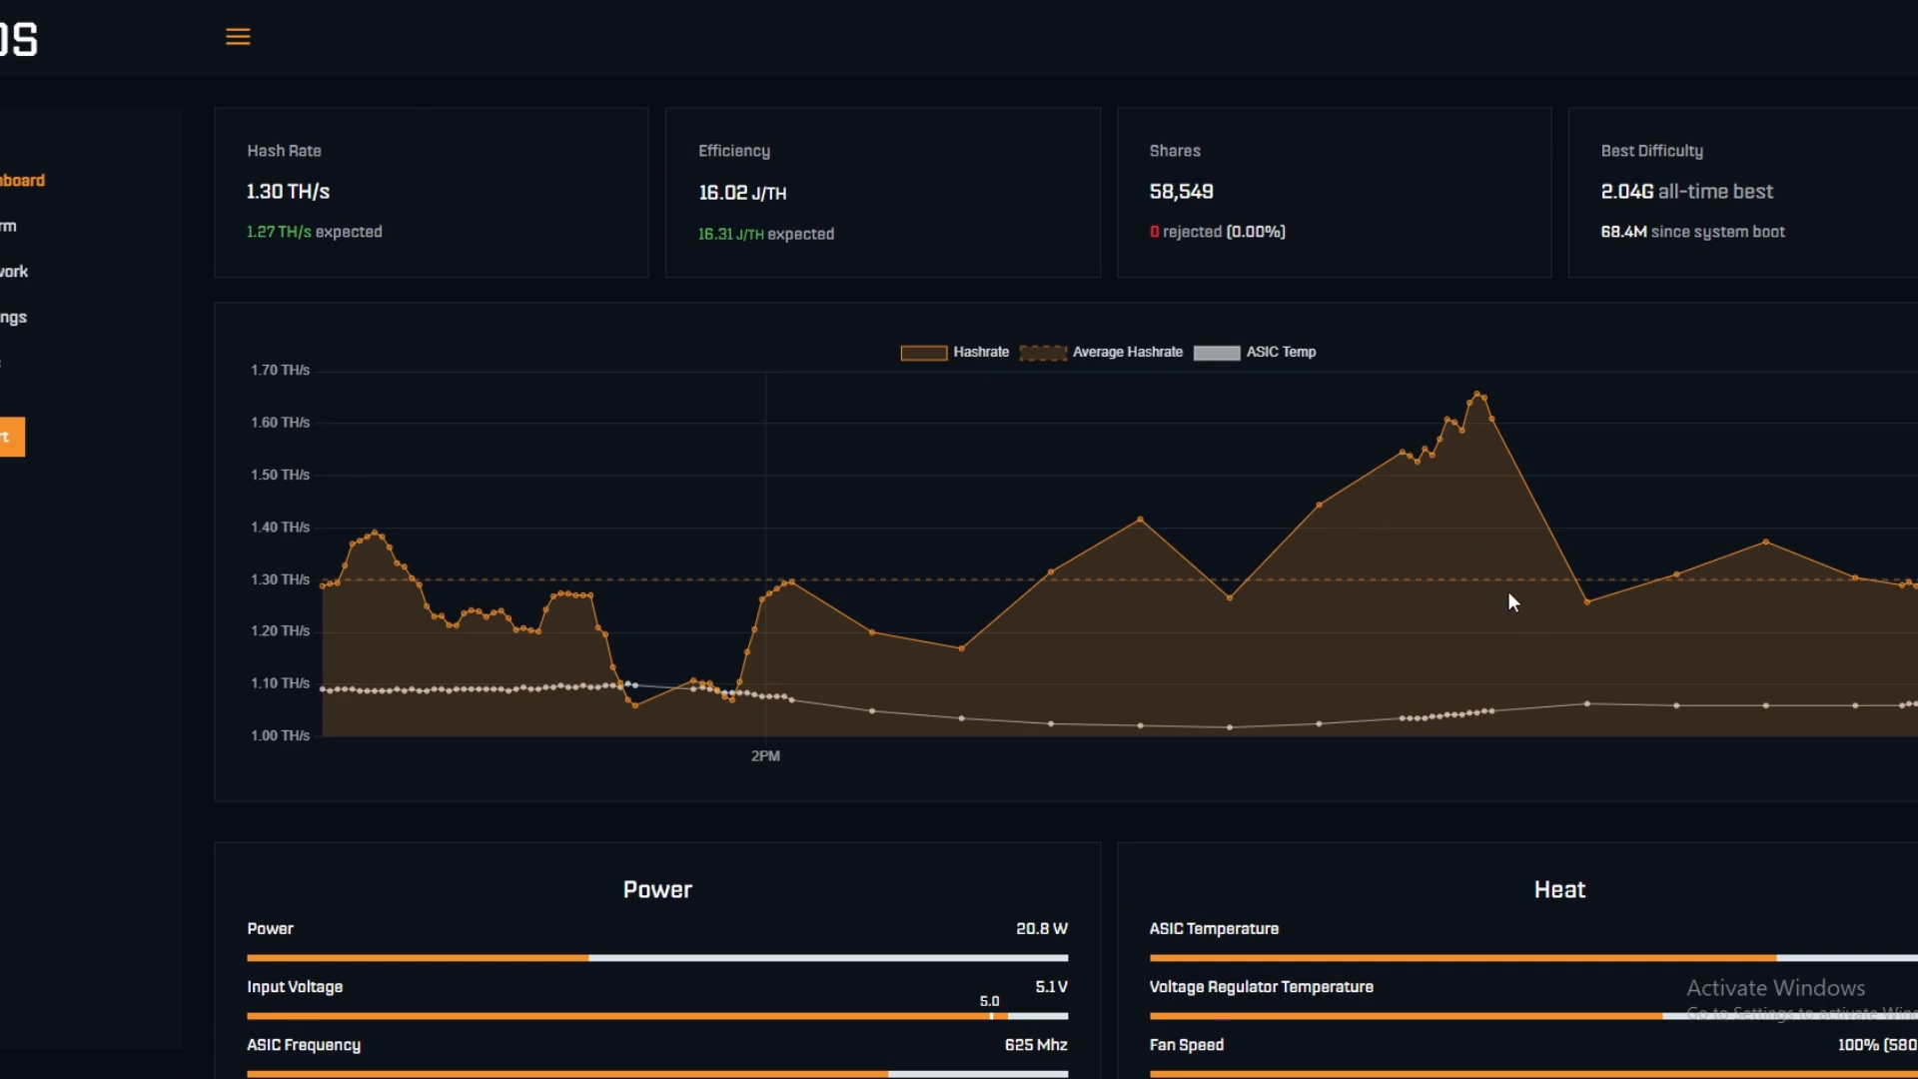
mouse_move(899, 414)
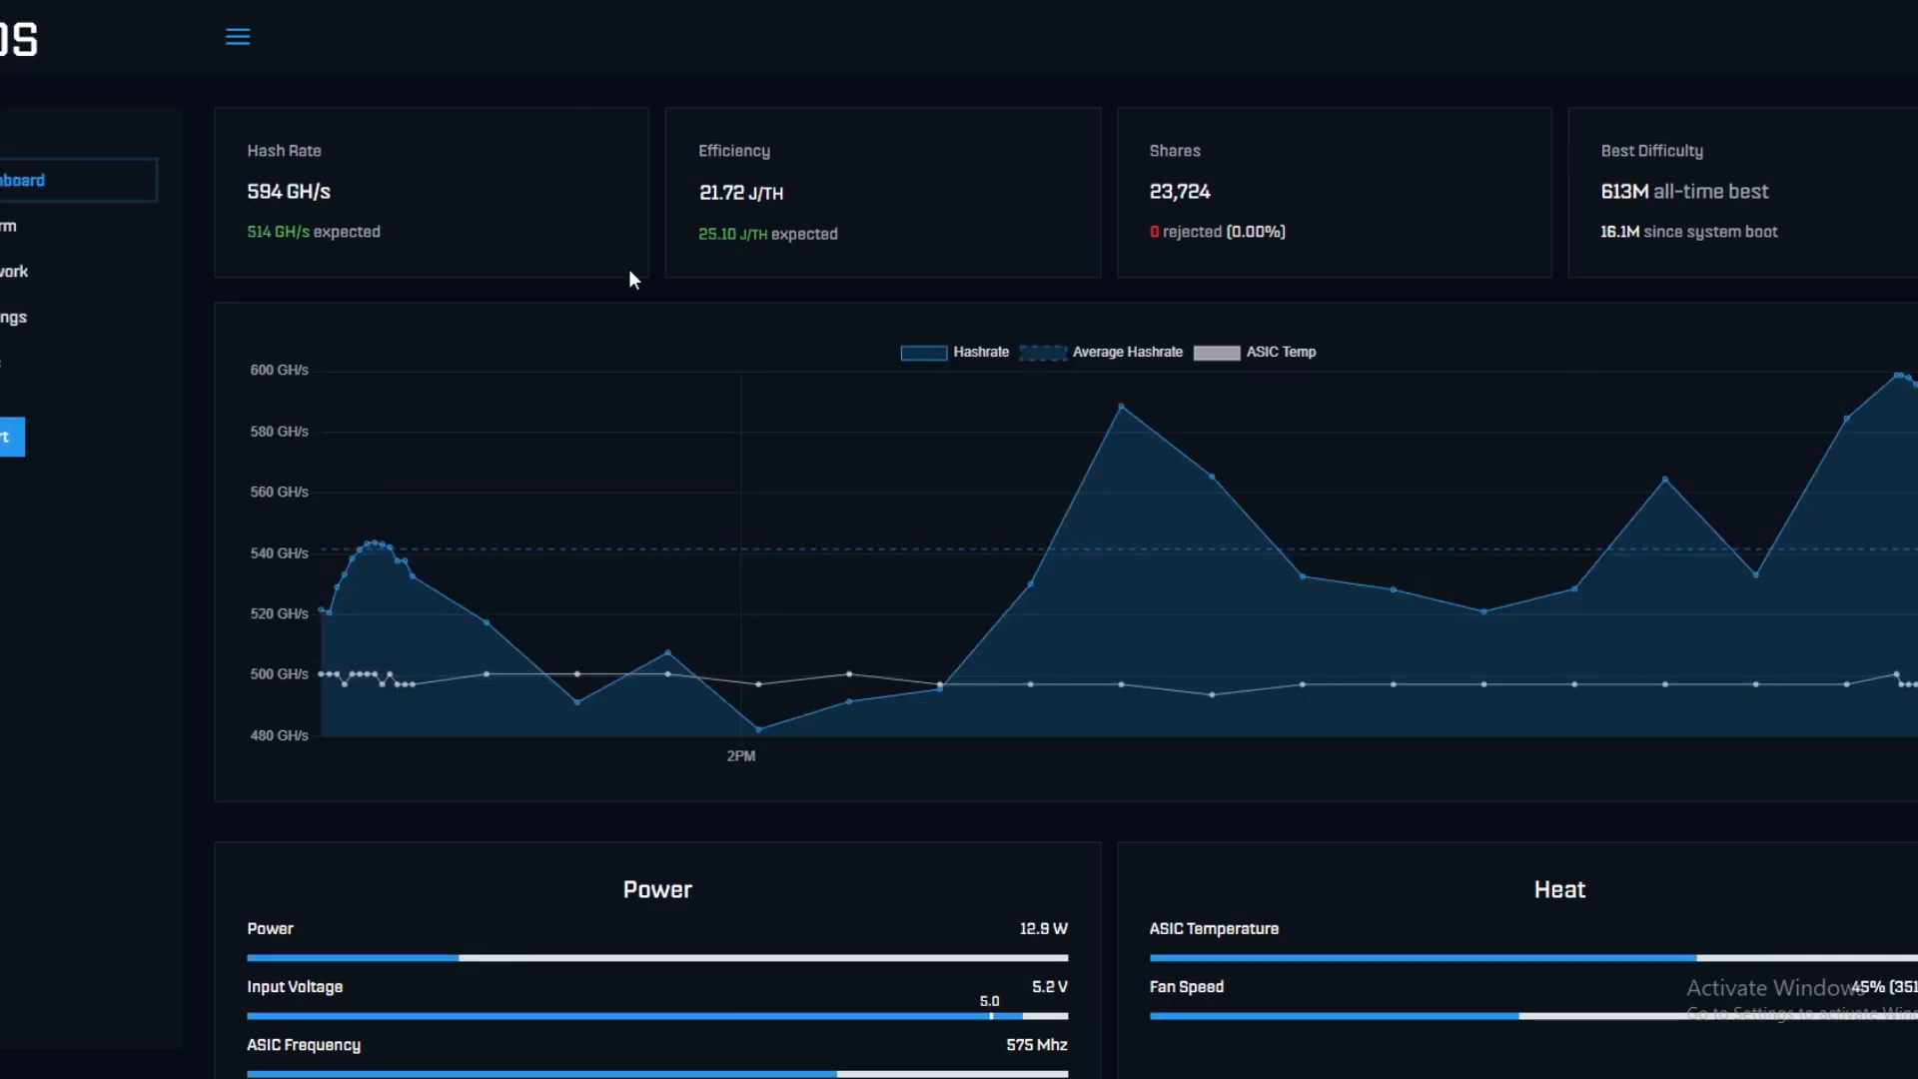
mouse_move(690, 322)
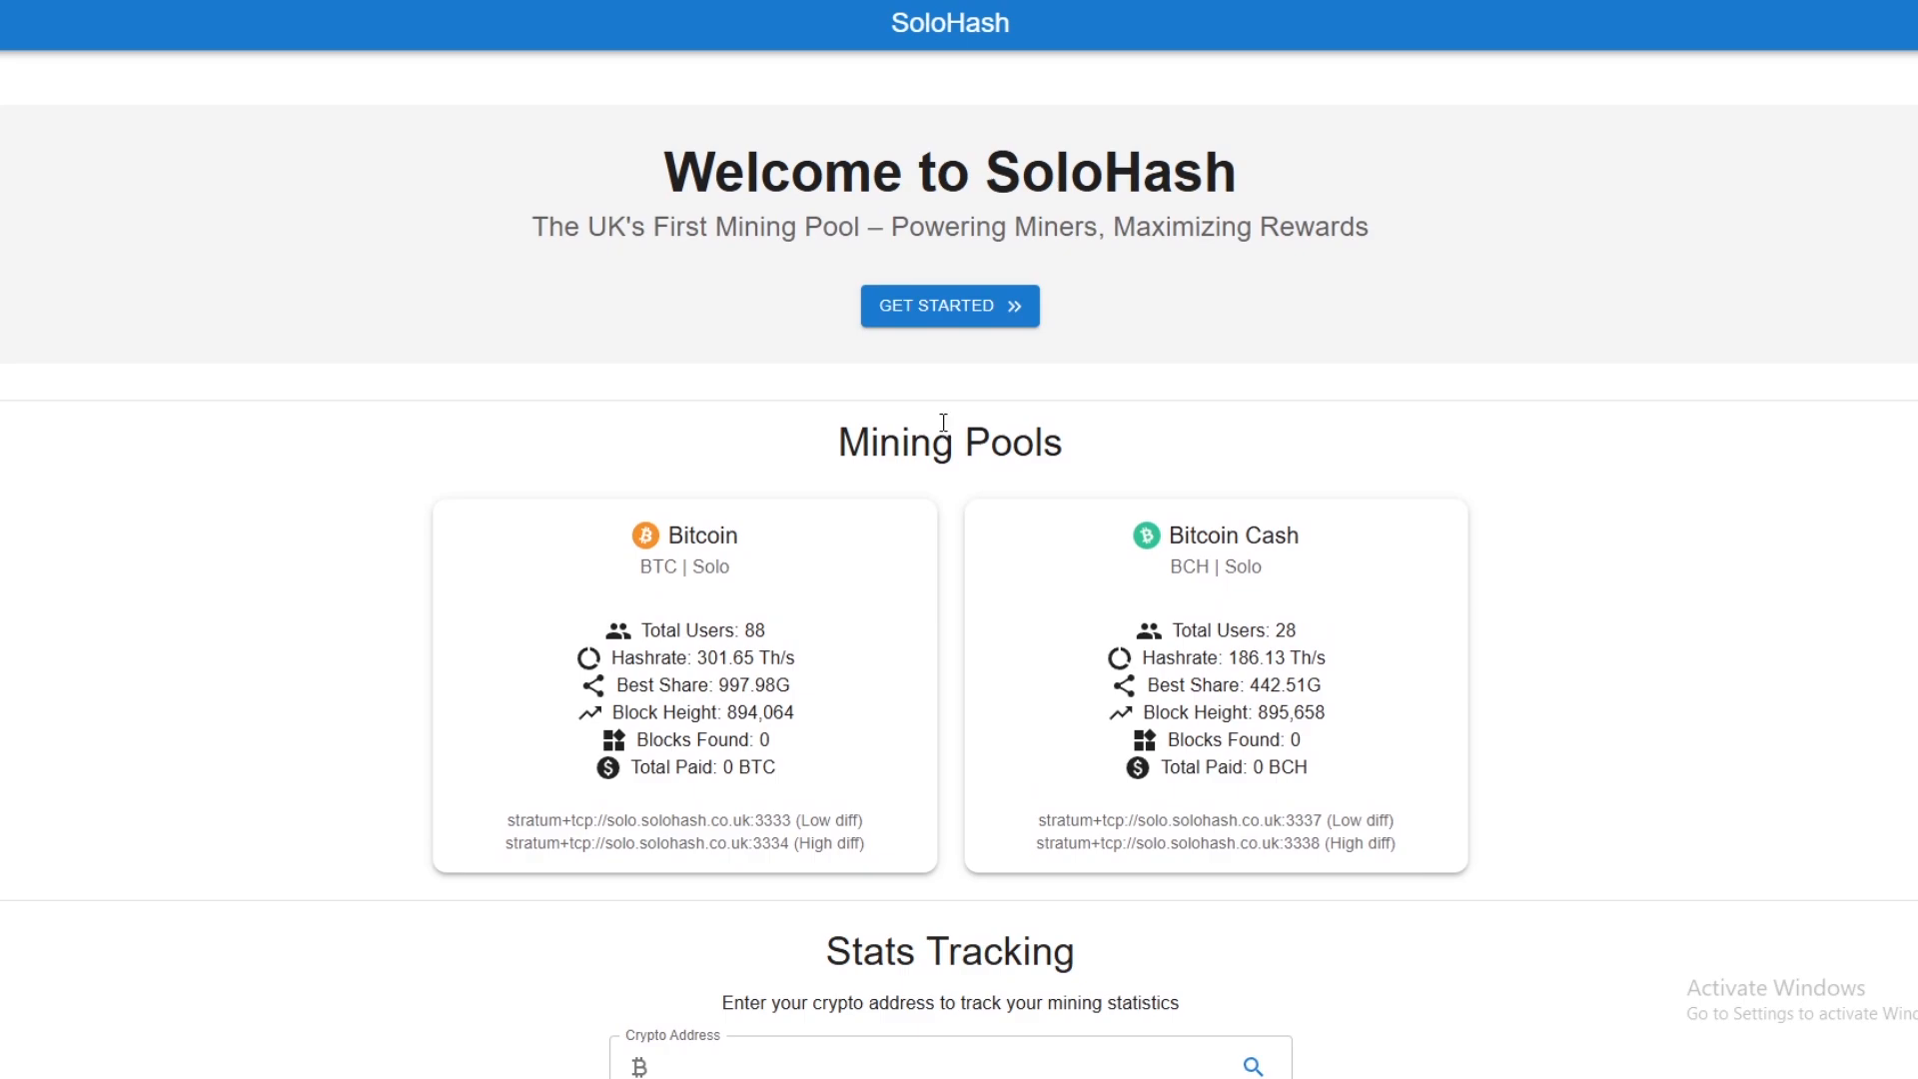
mouse_move(959, 458)
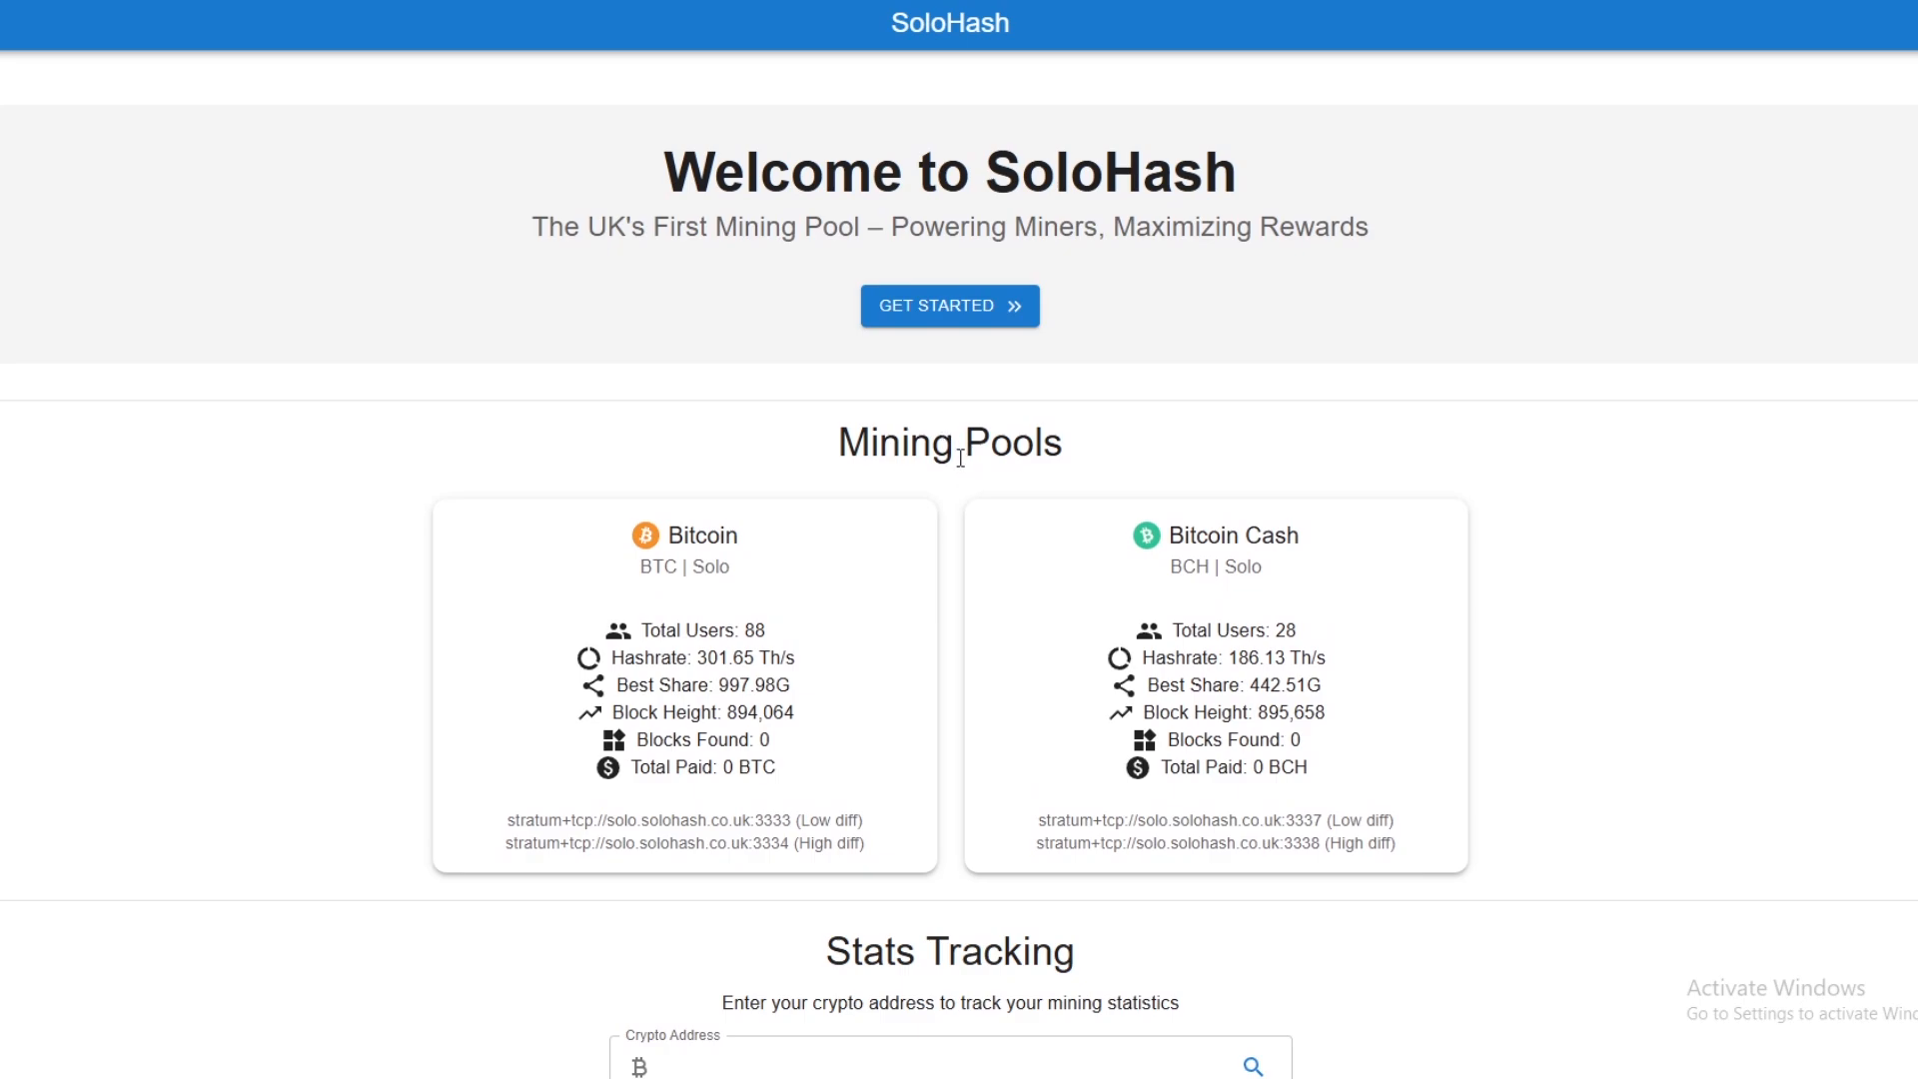
mouse_move(957, 454)
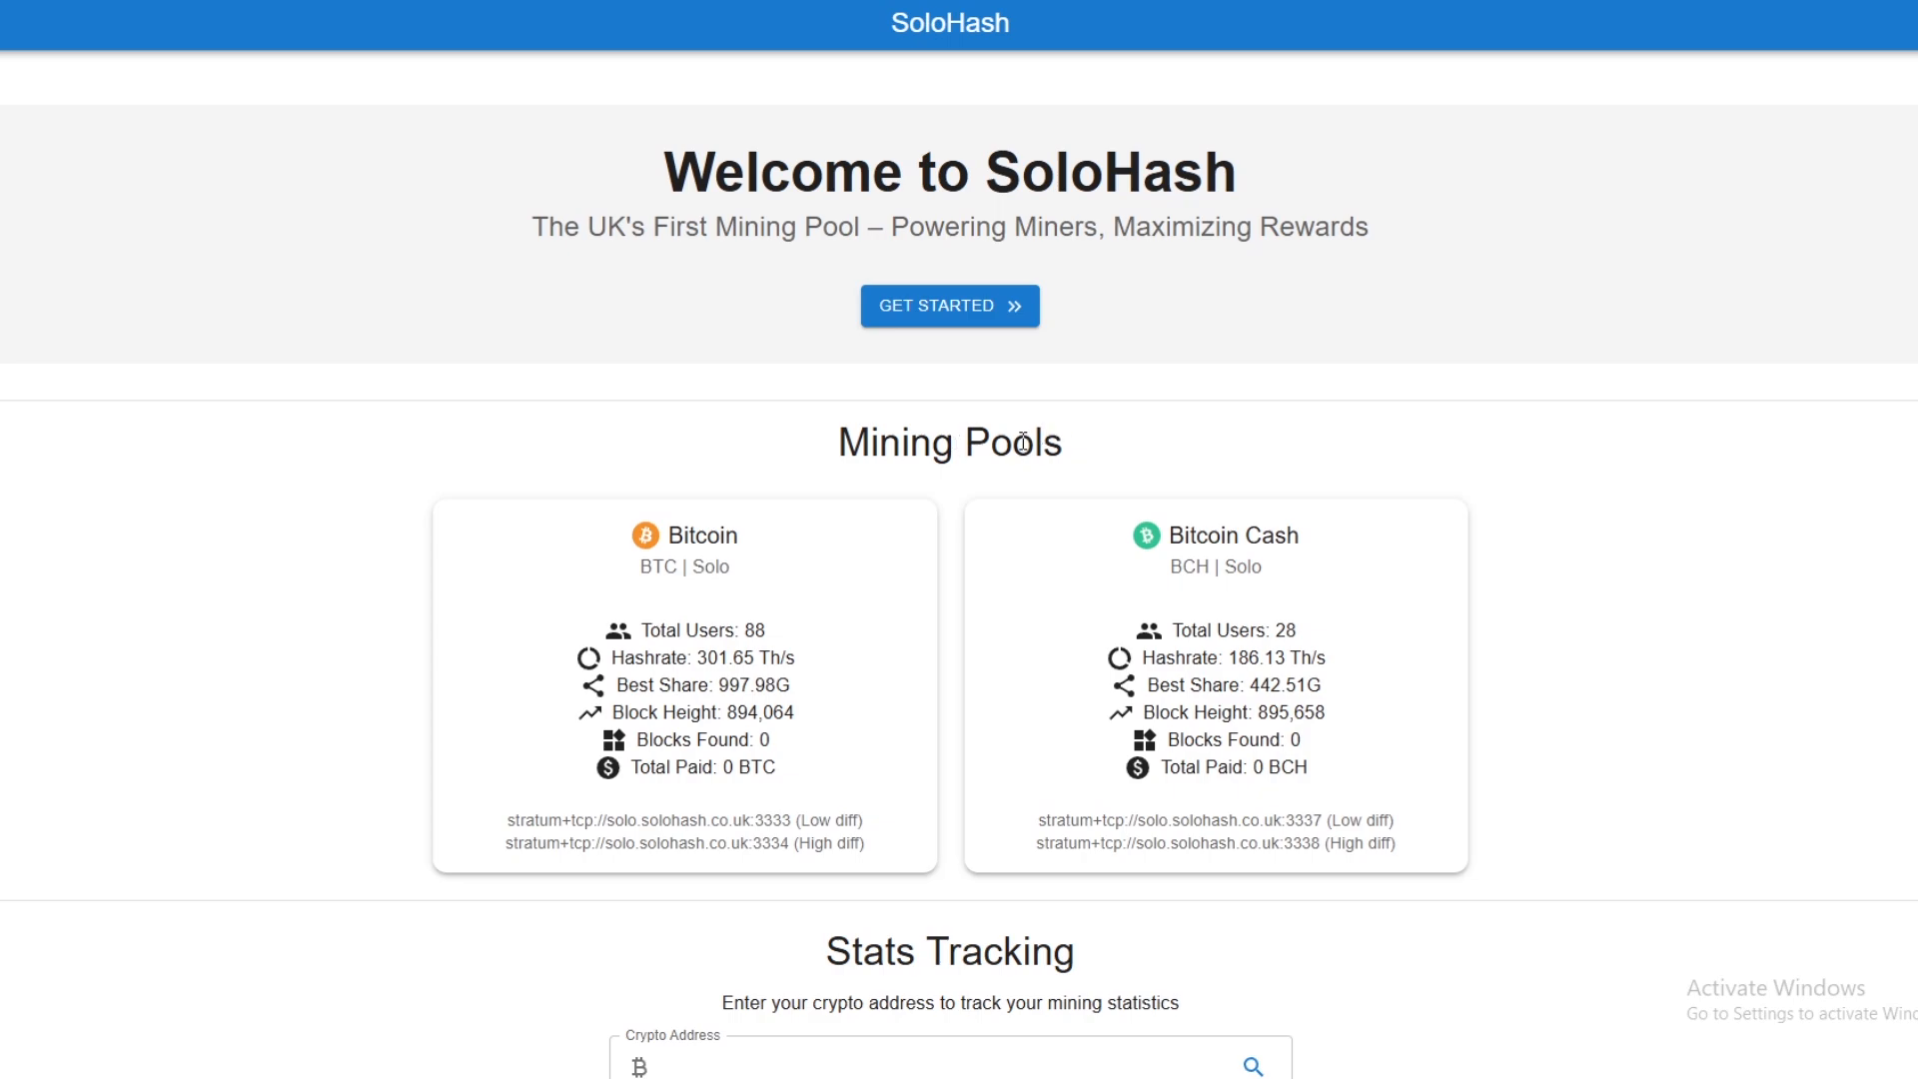
mouse_move(1005, 421)
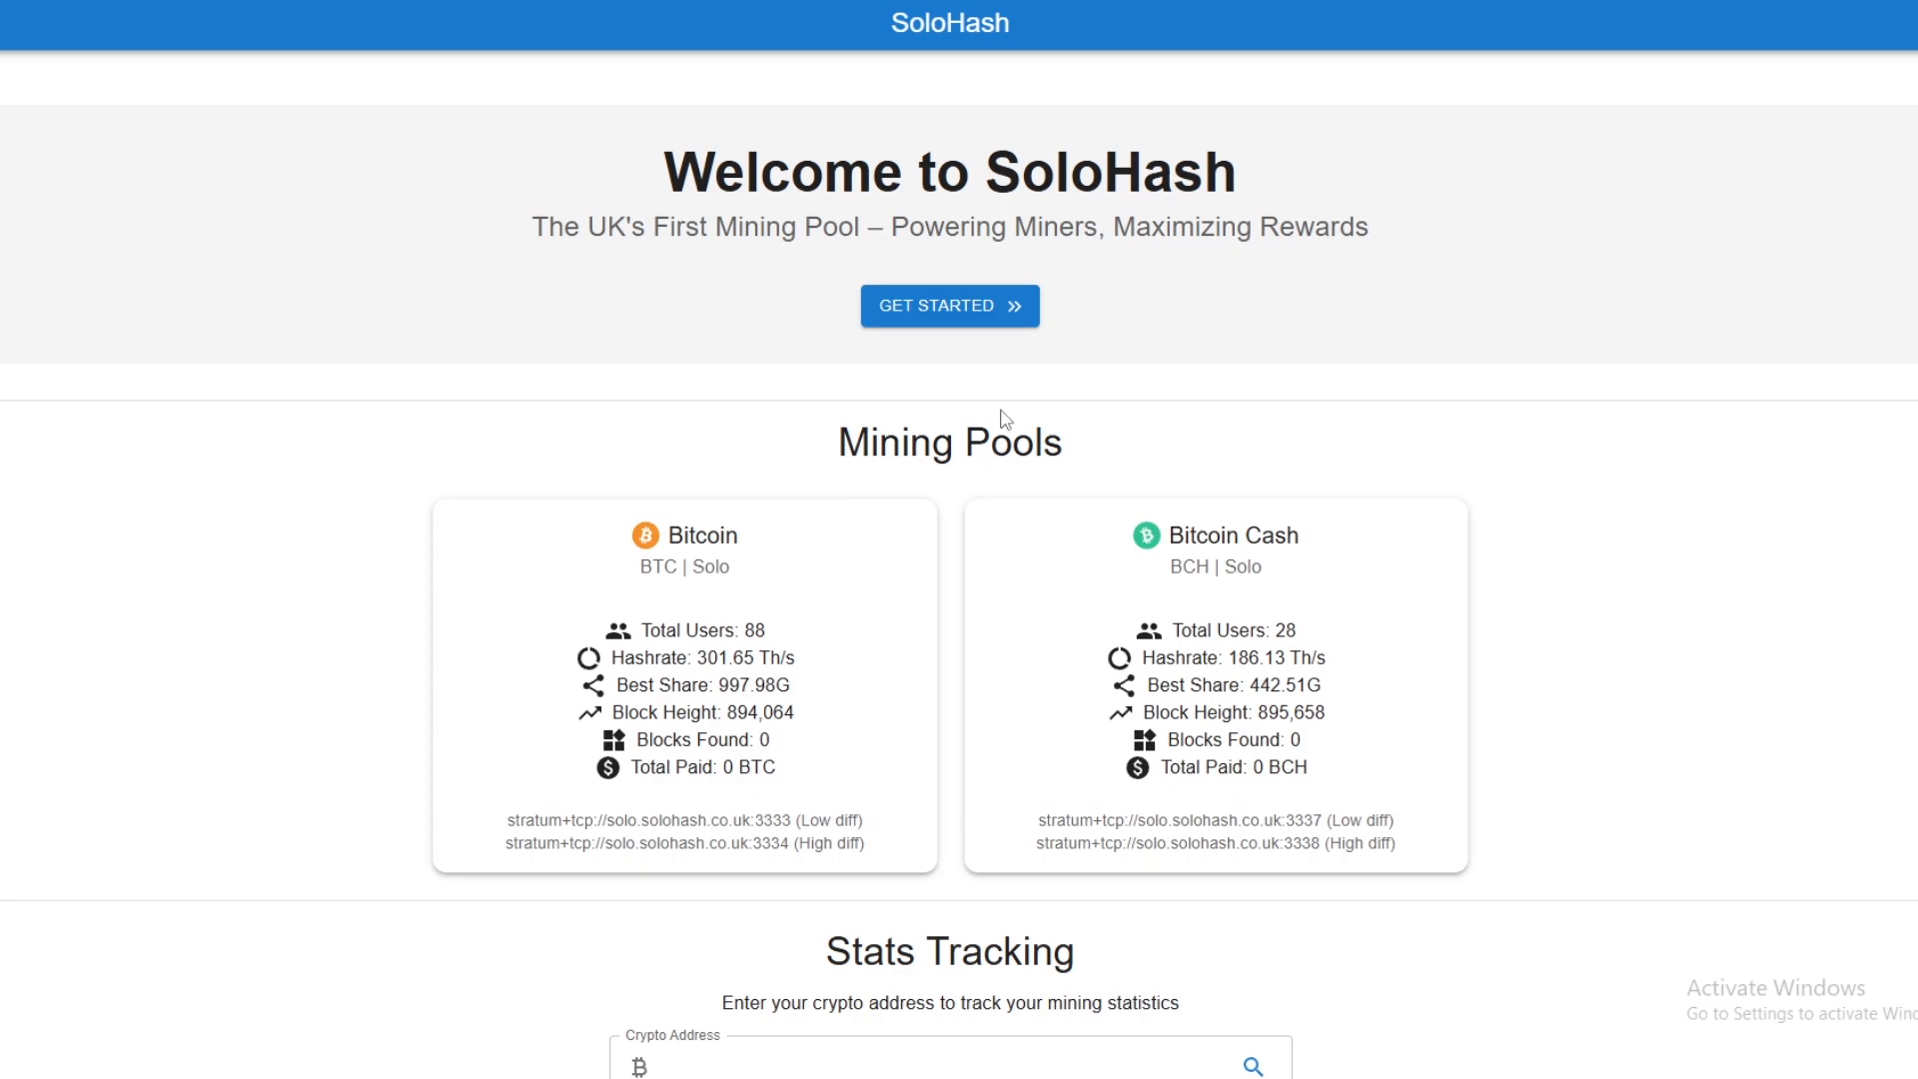
mouse_move(957, 358)
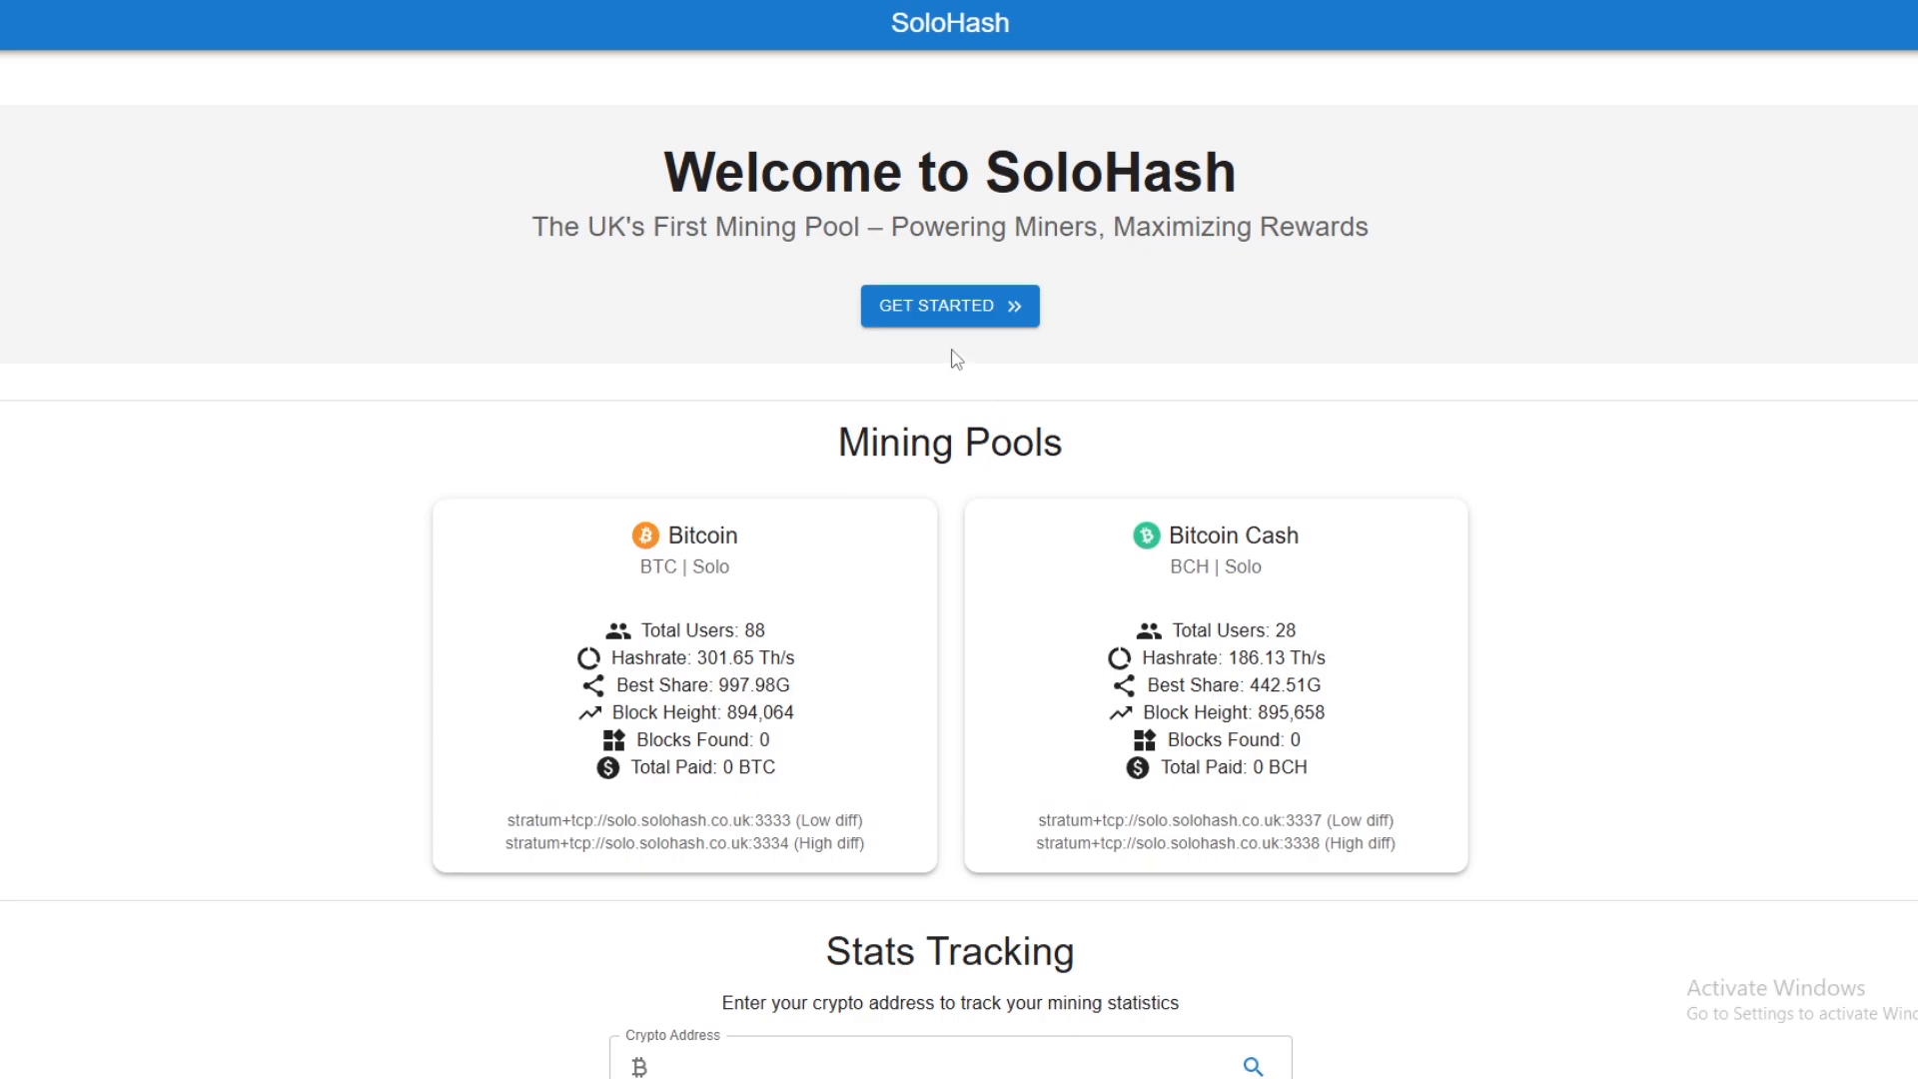
Scroll to Stats Tracking and open the mining stats for the existing tracked address.
scroll(down, 3)
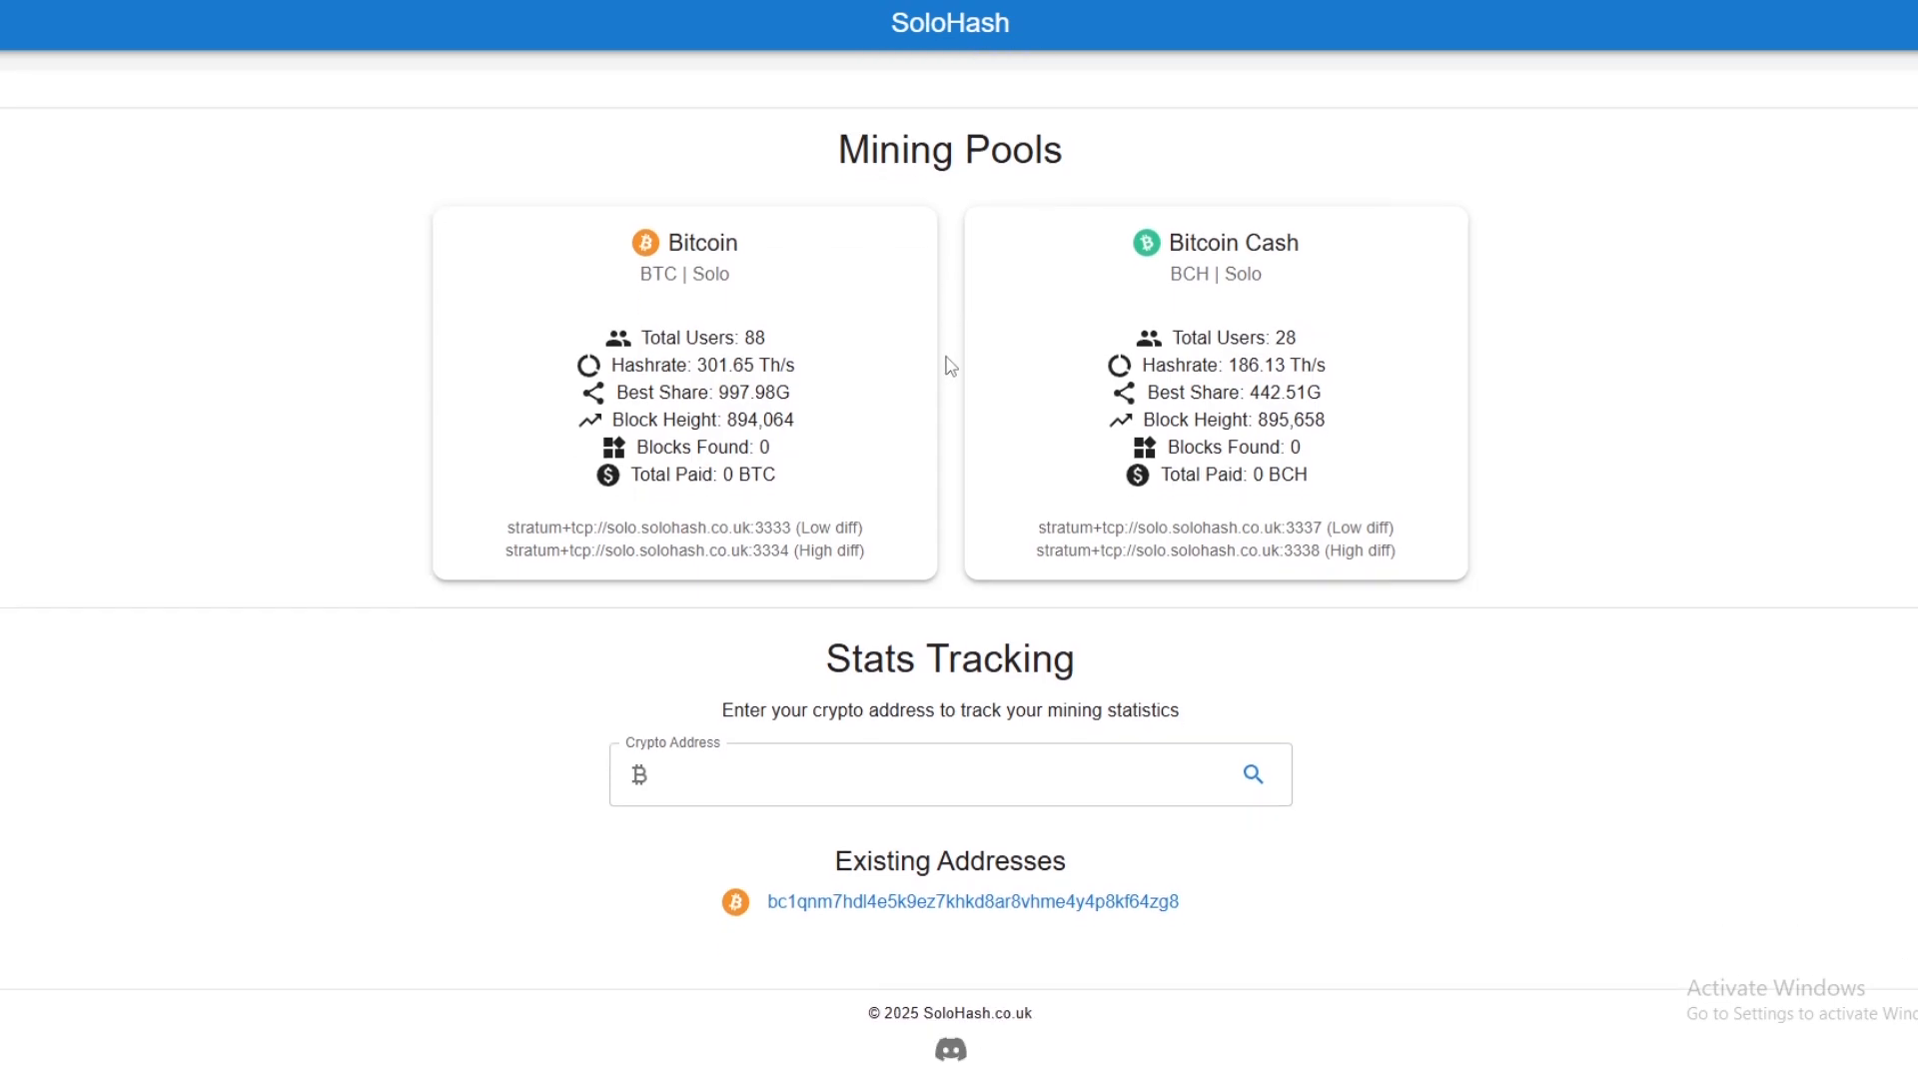
mouse_move(321, 320)
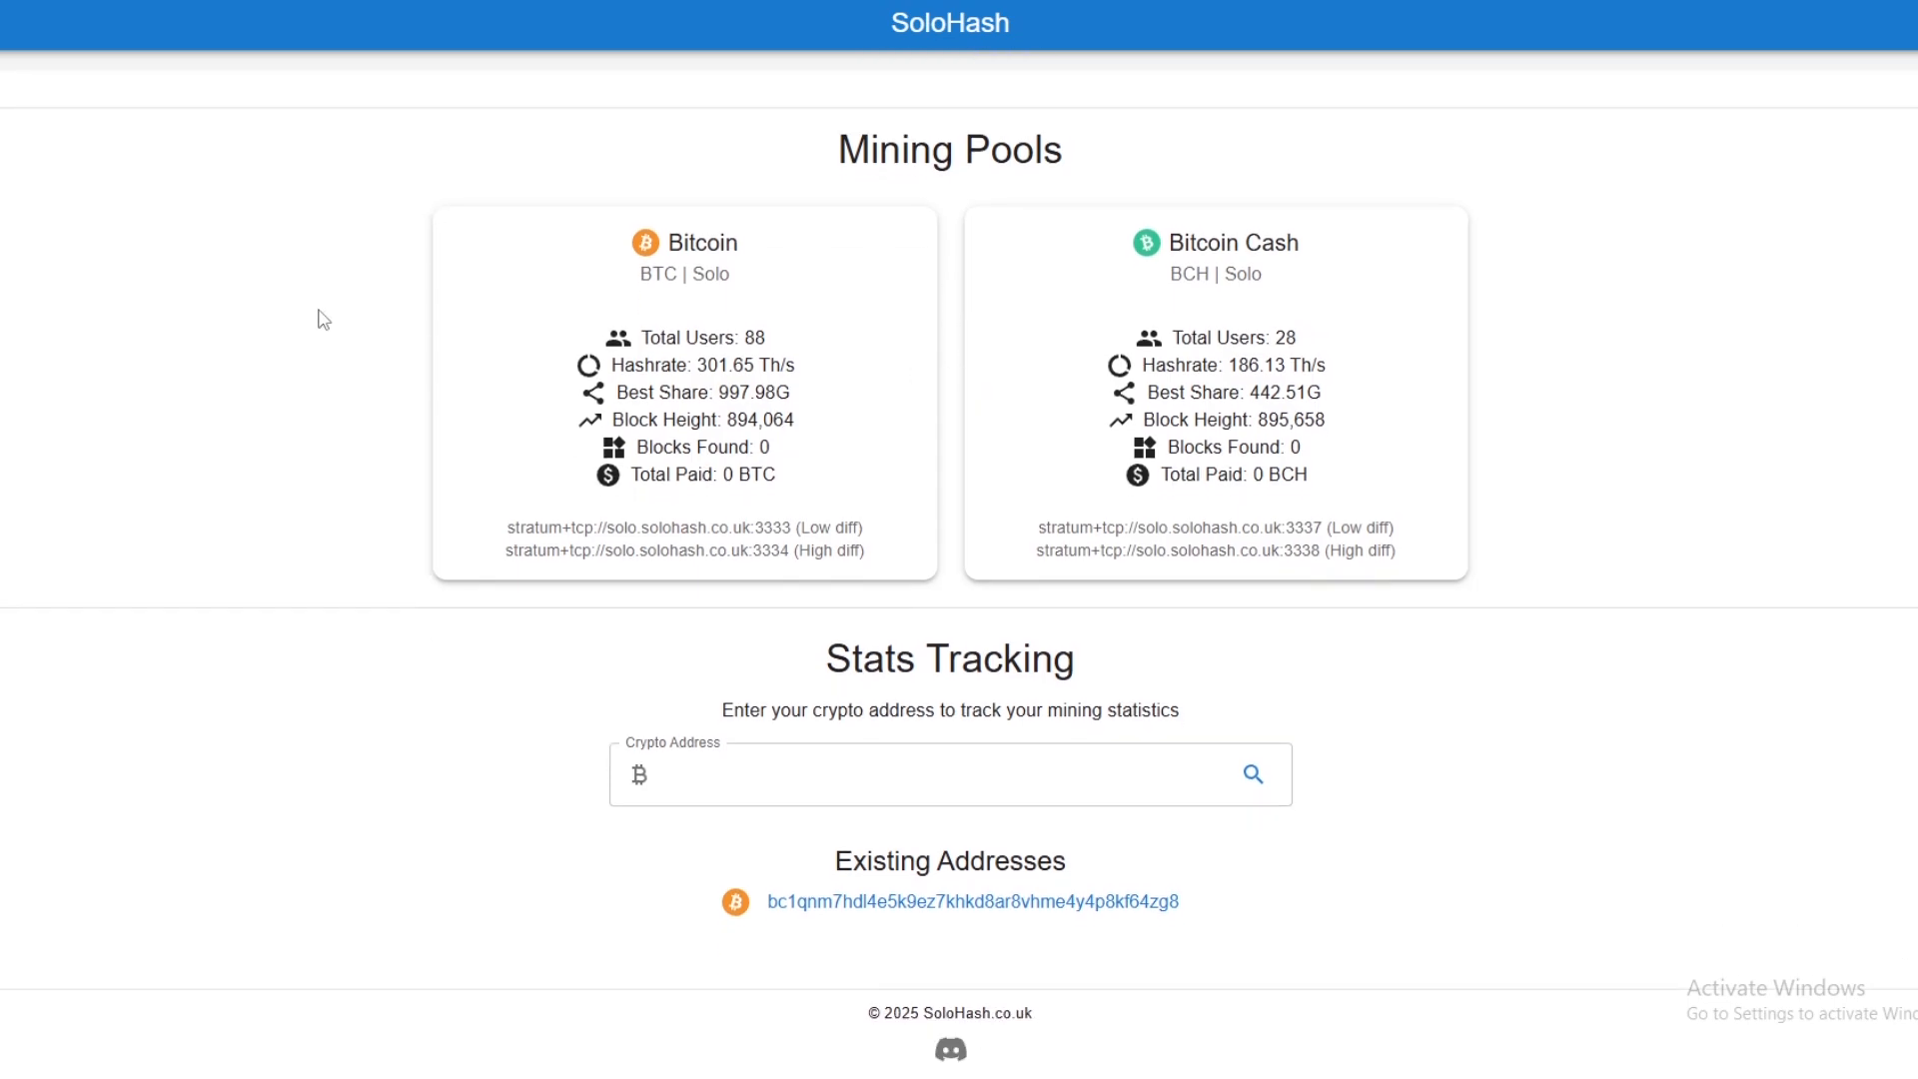
click(973, 901)
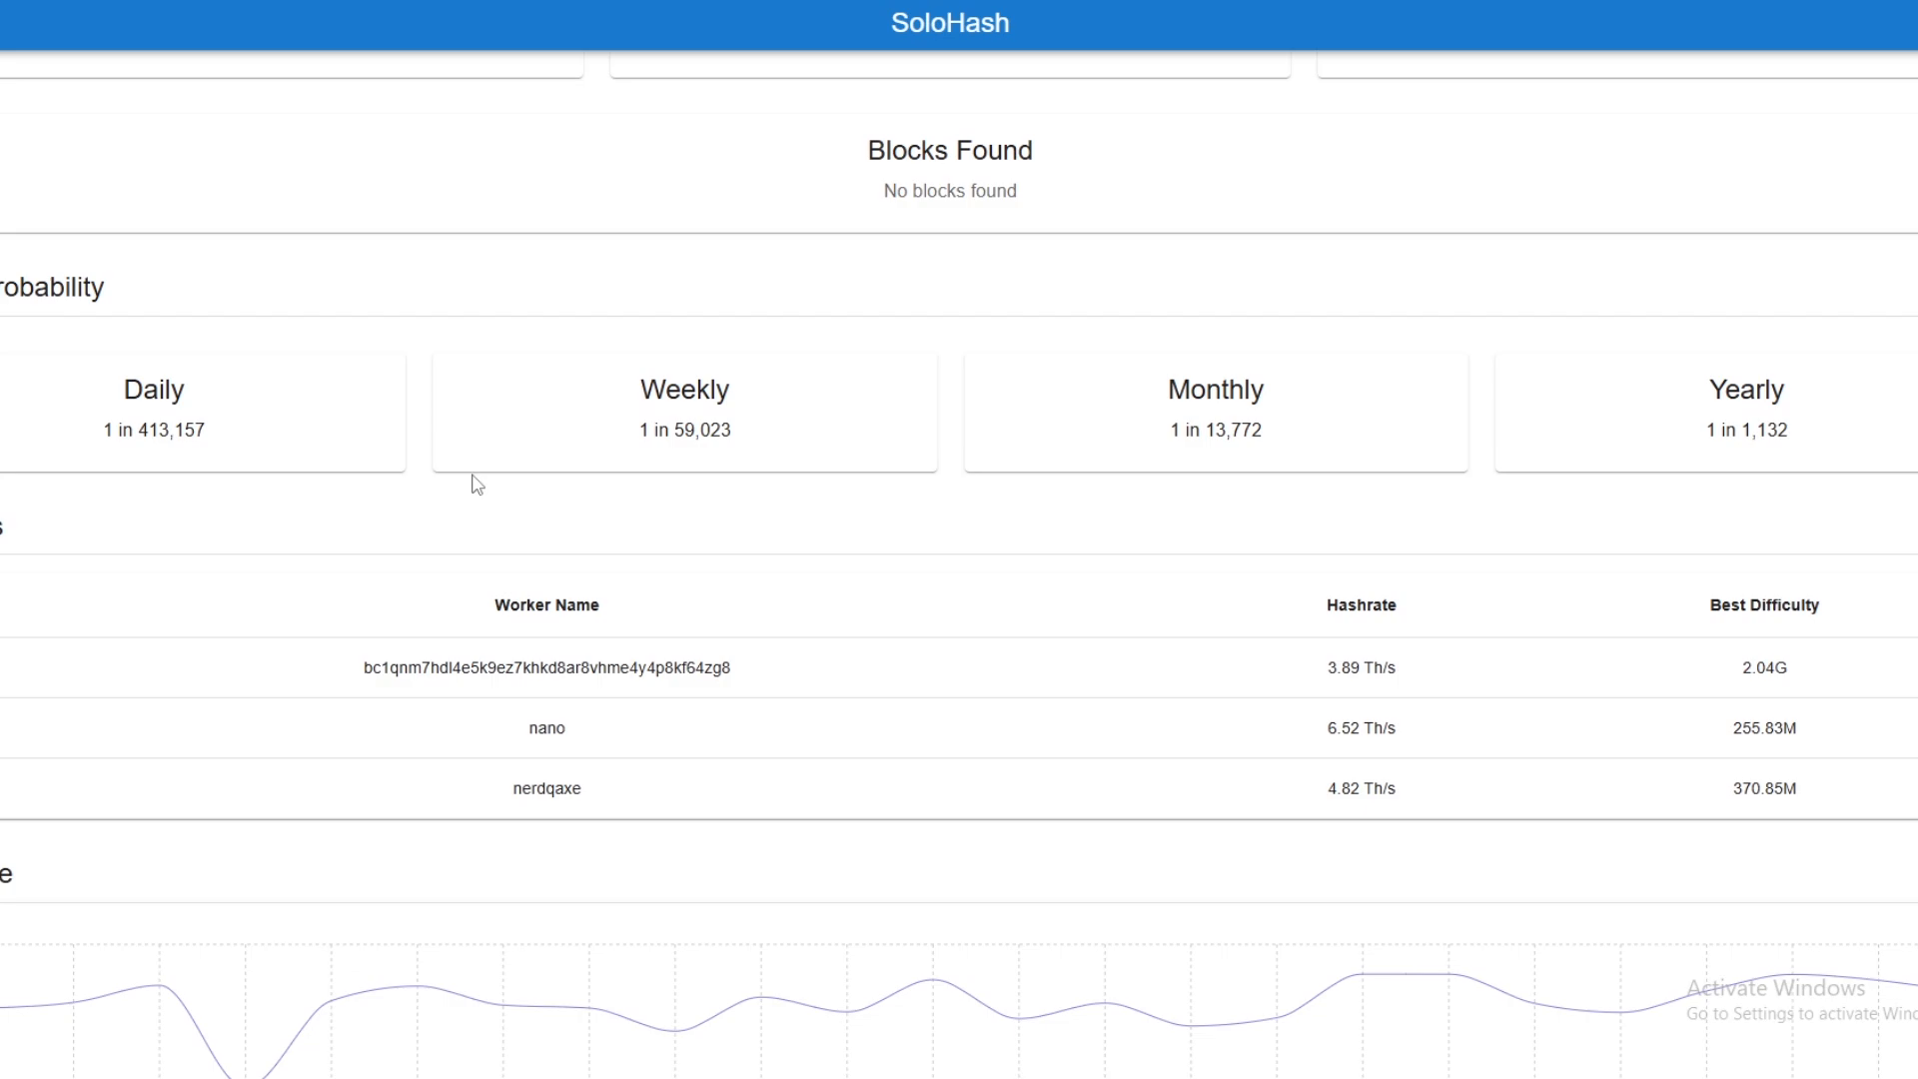
mouse_move(965, 336)
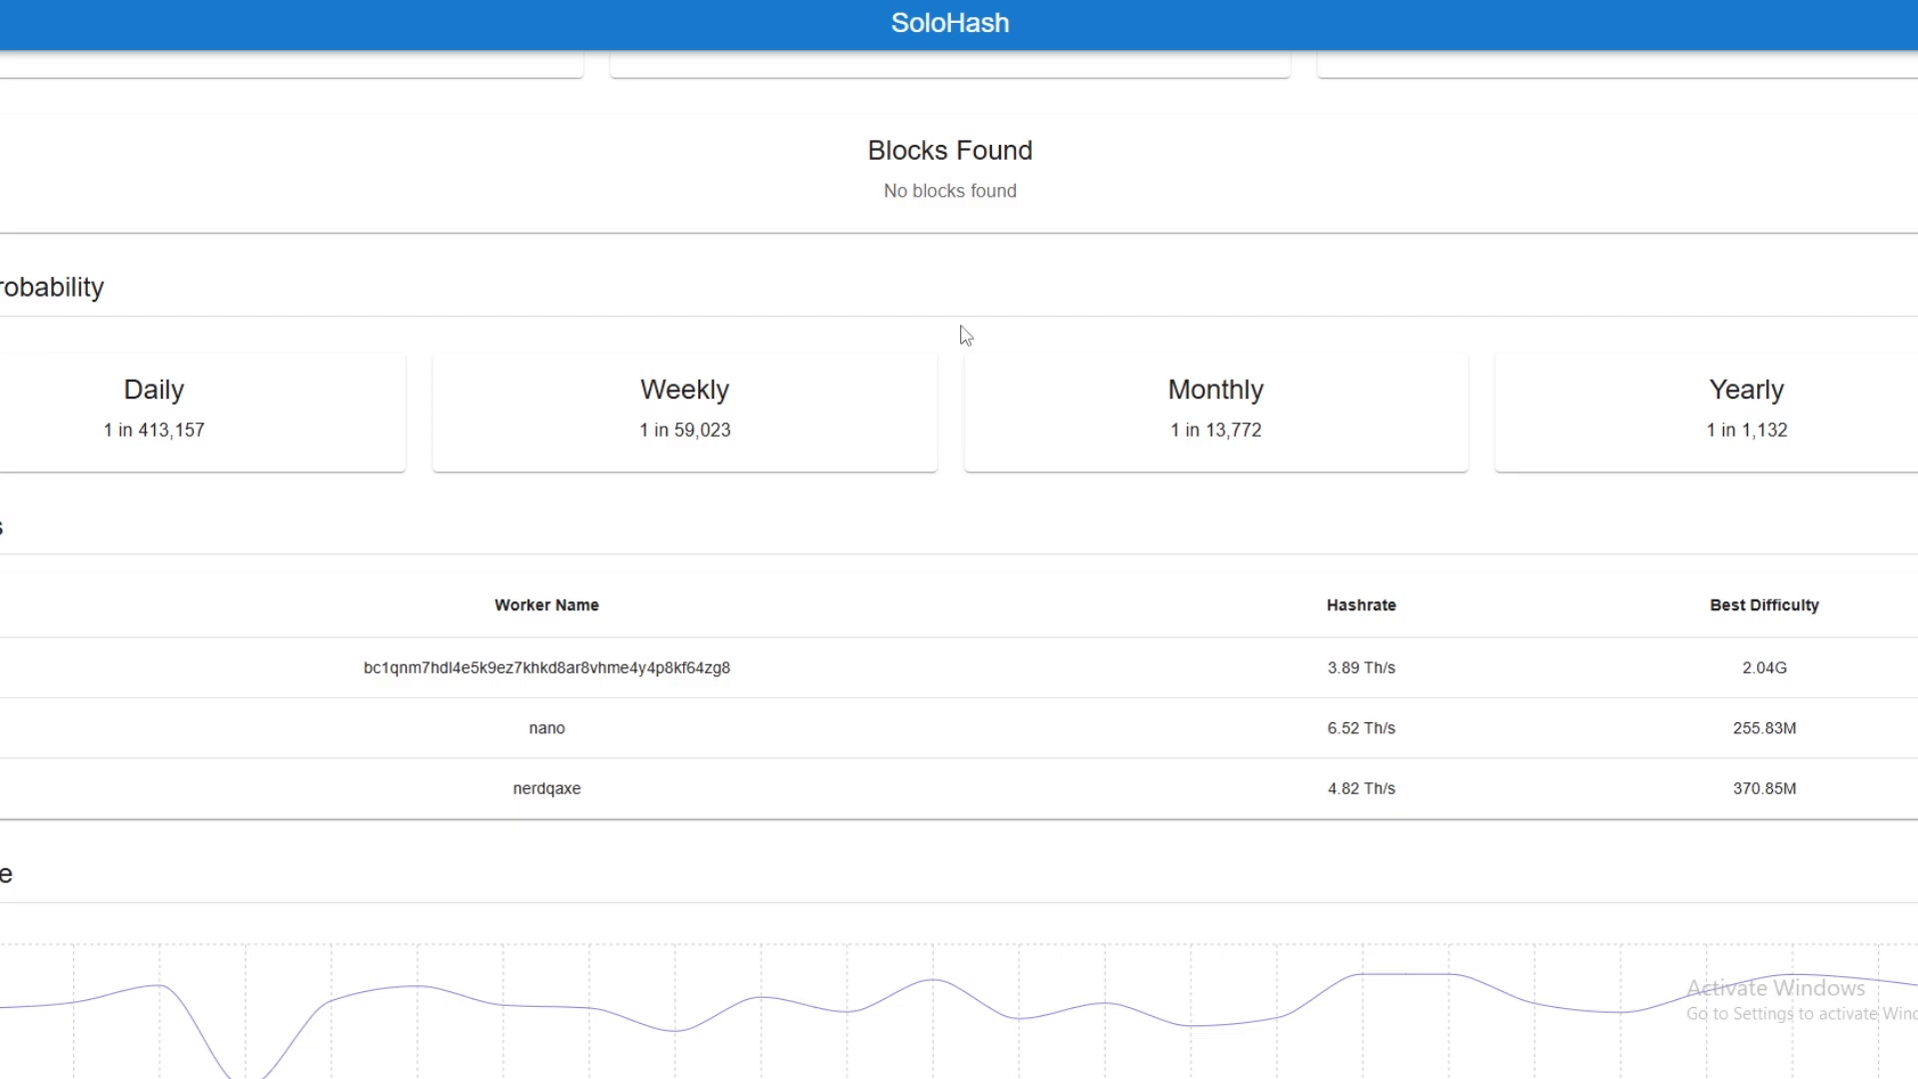
mouse_move(955, 340)
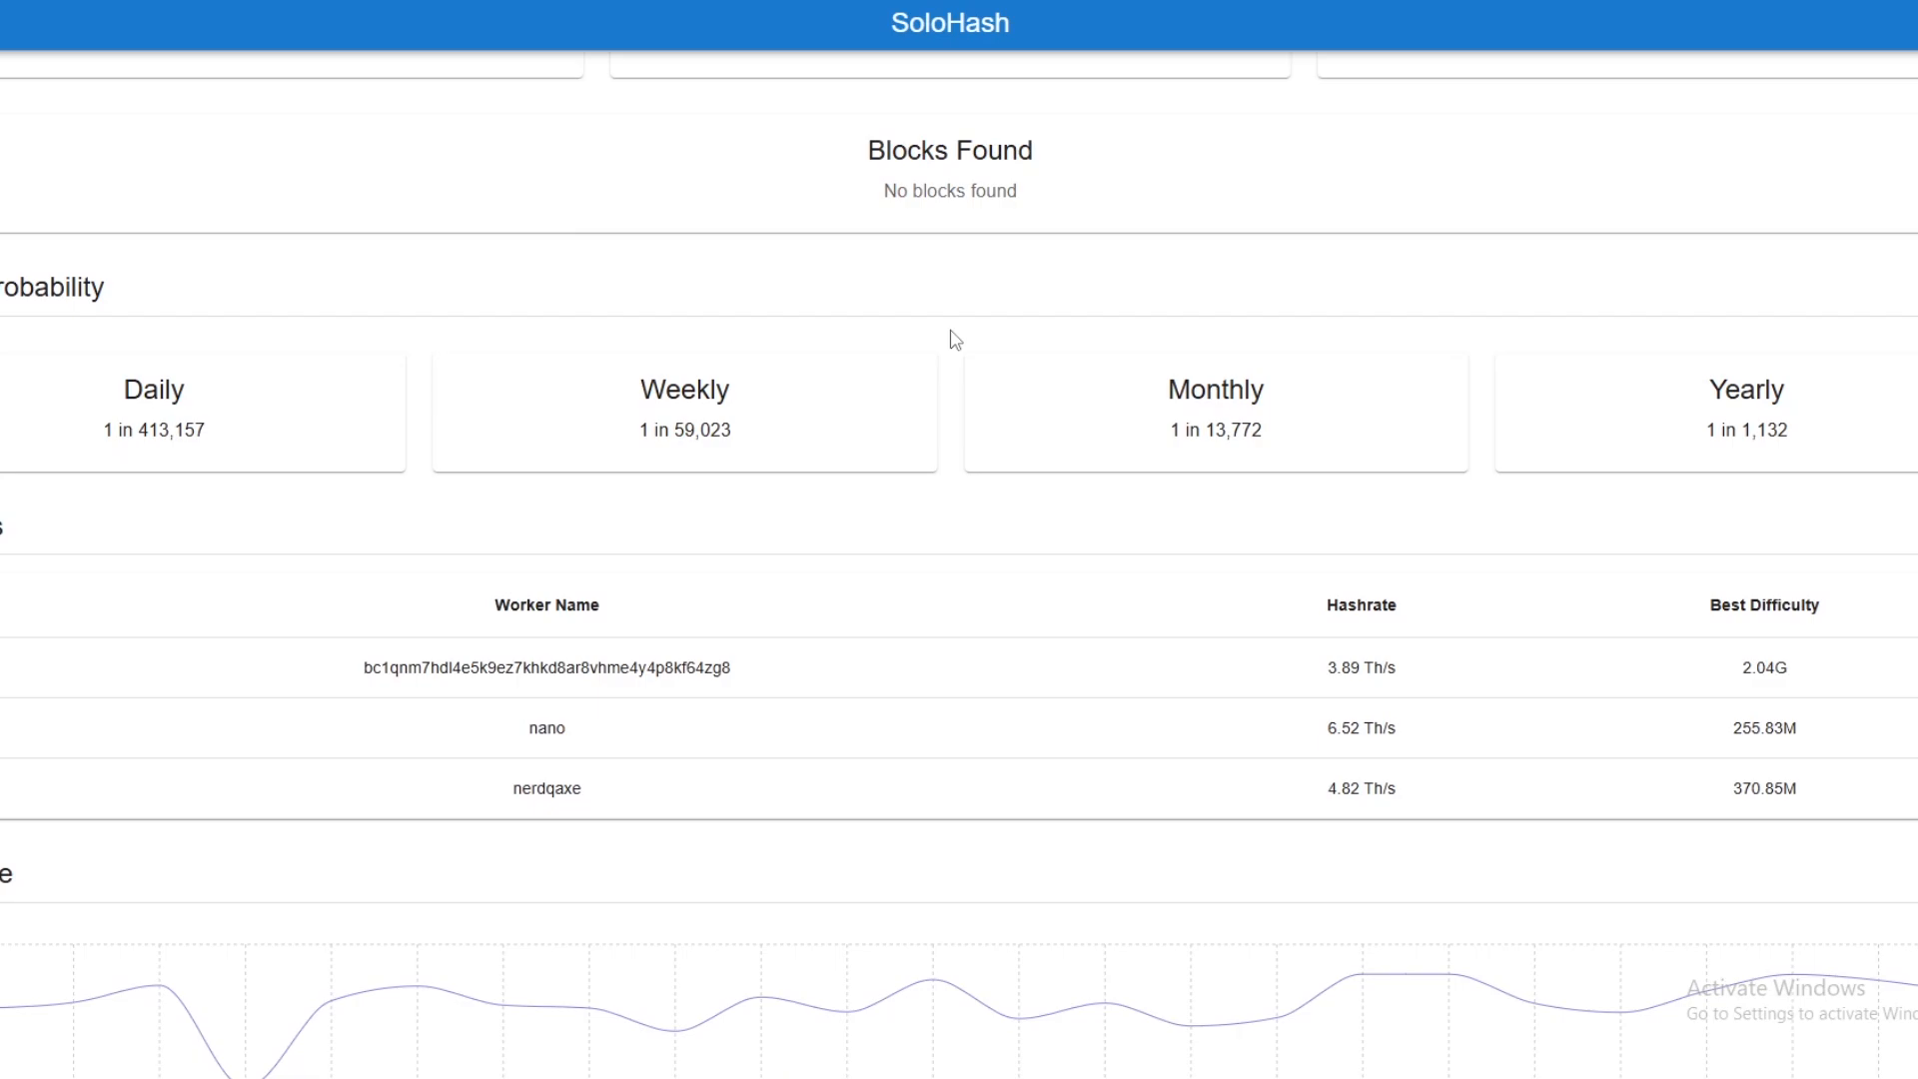
Scroll to the Blocks Found, block probability and three-worker sections of the address stats.
scroll(down, 3)
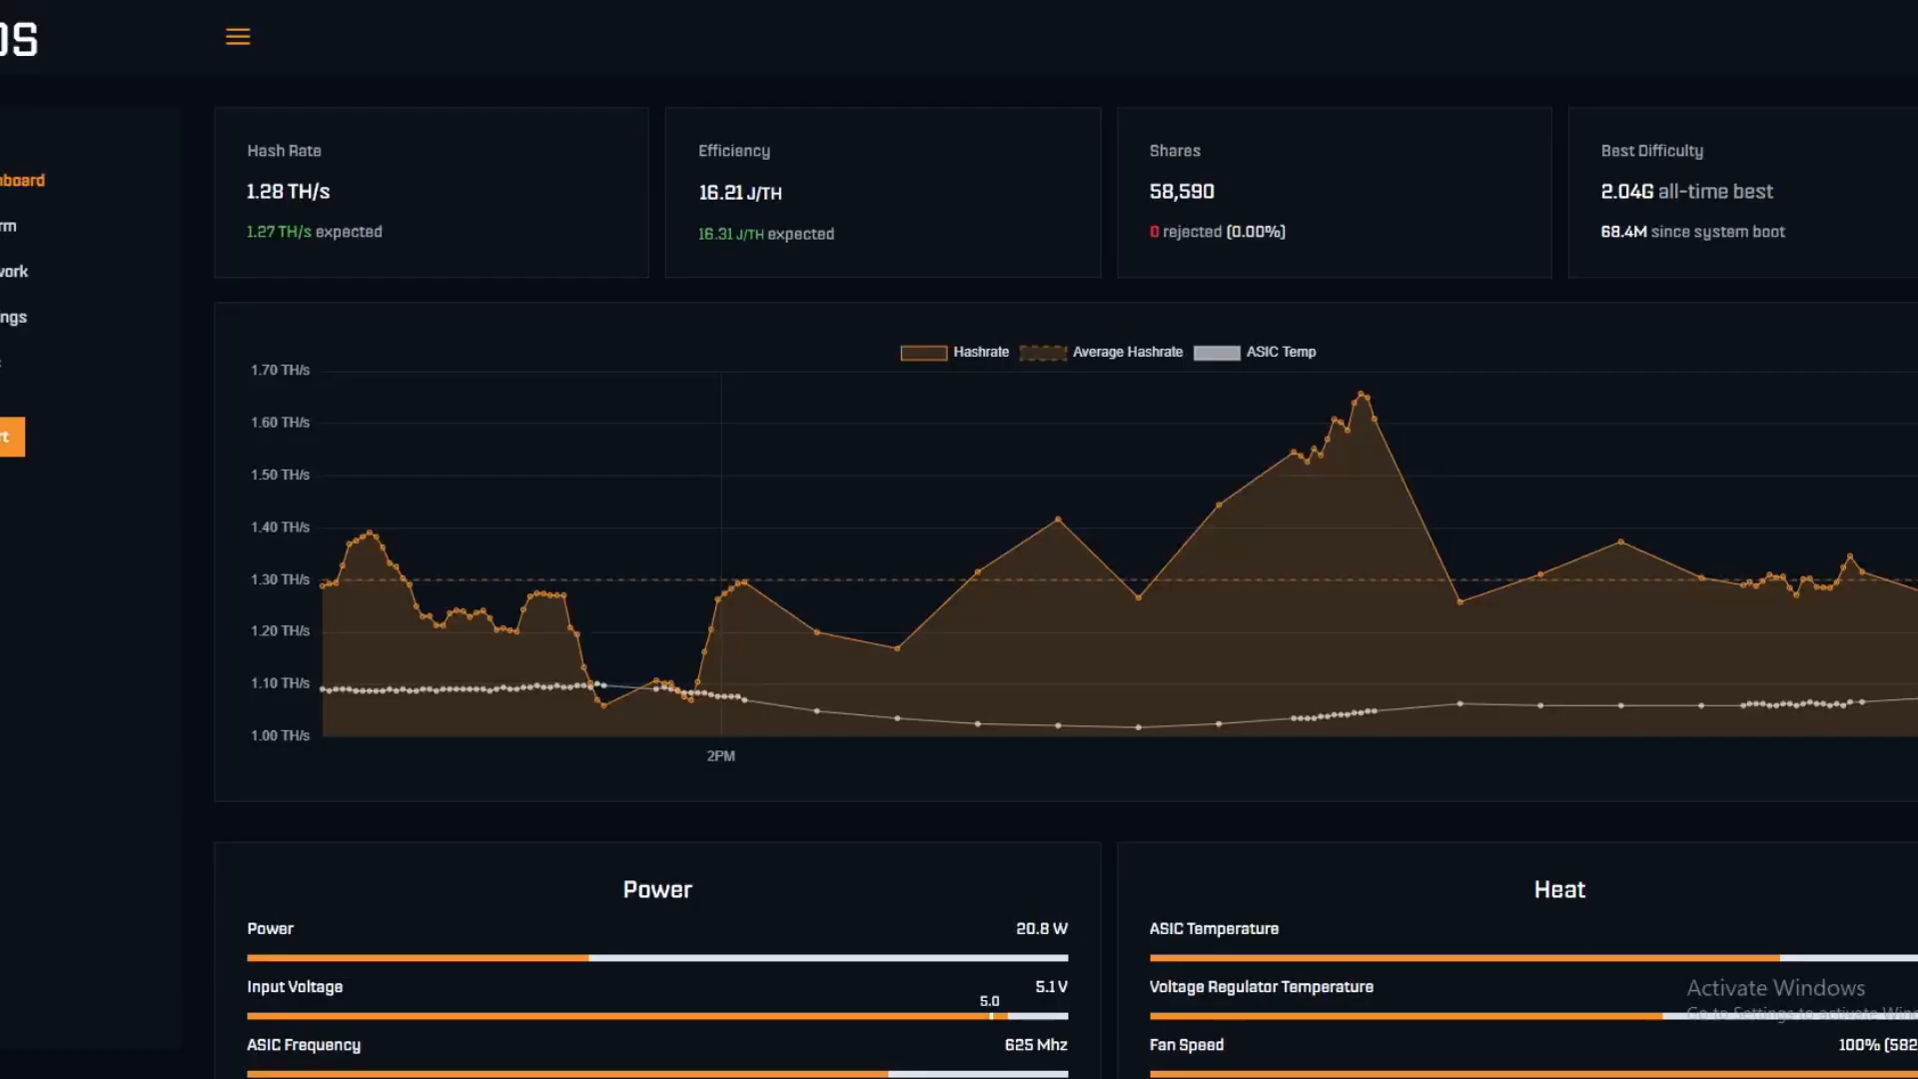
mouse_move(508, 72)
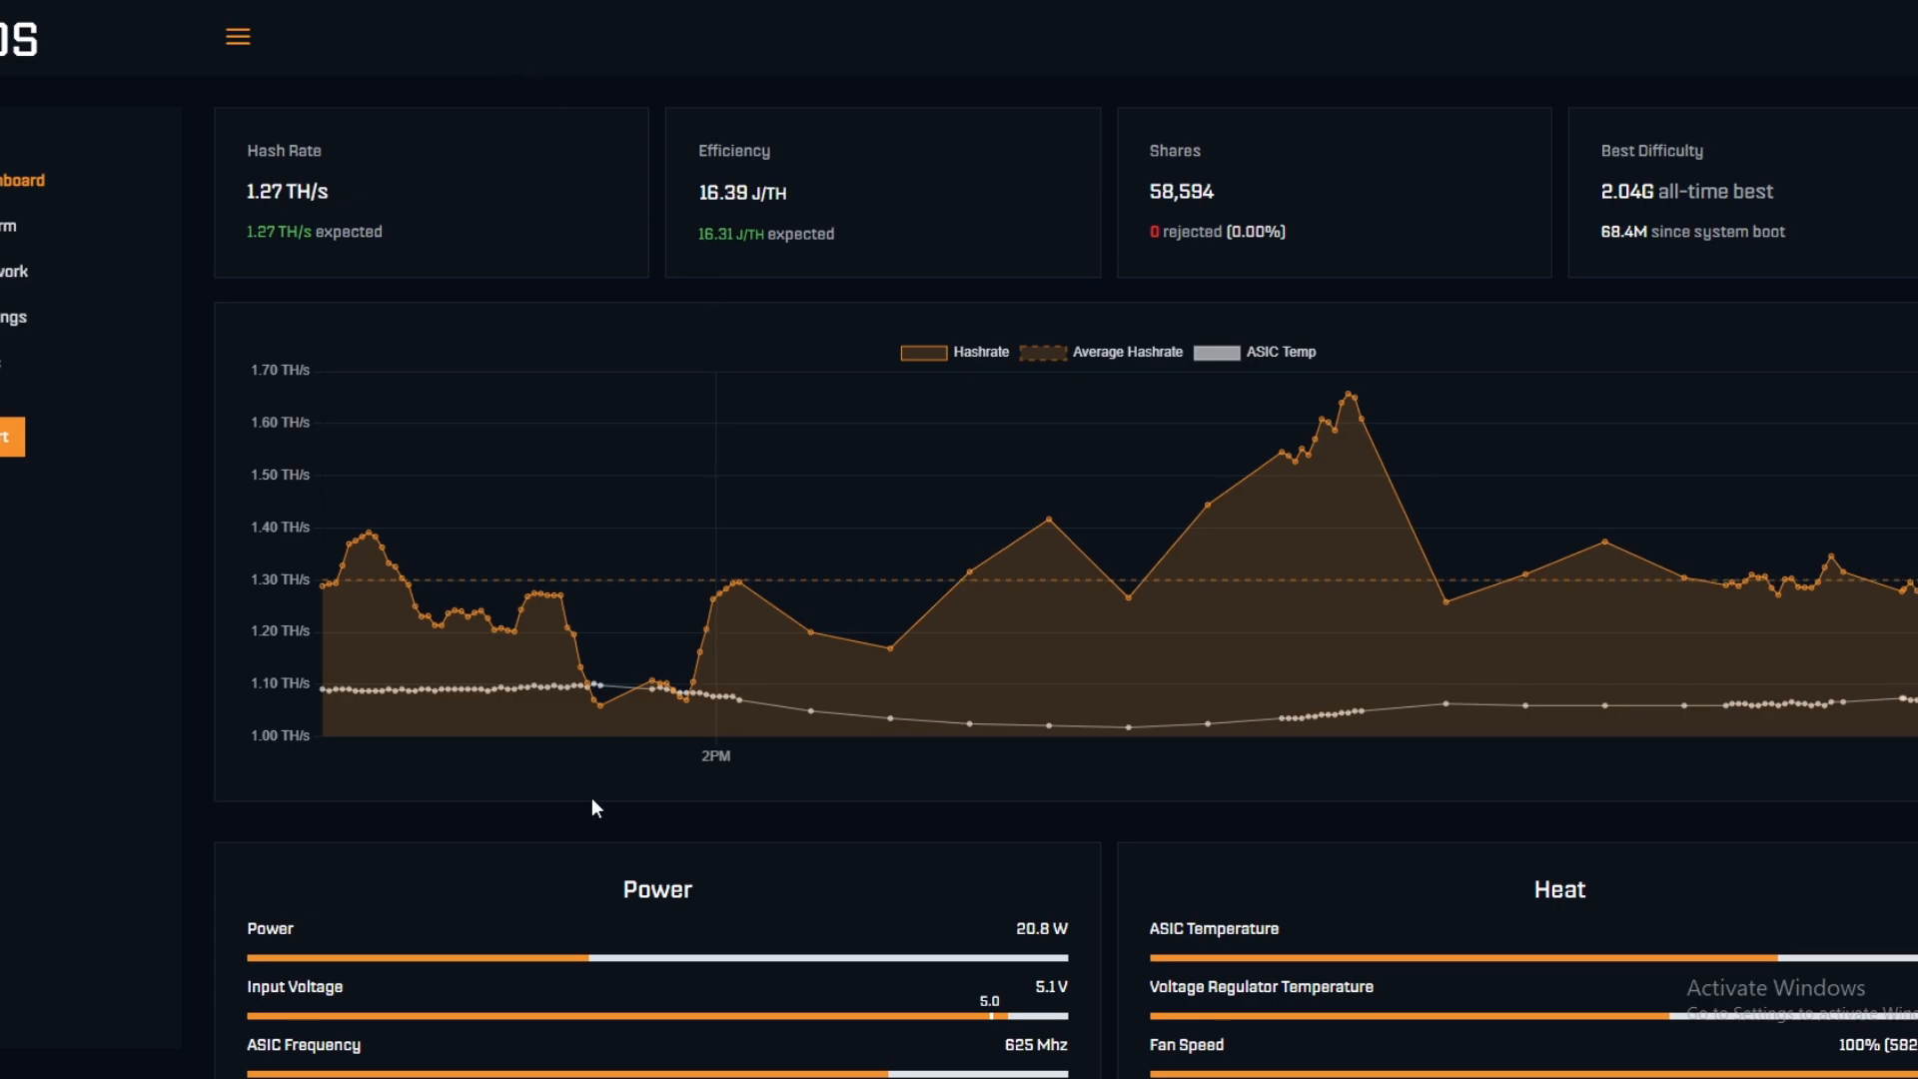
mouse_move(172, 993)
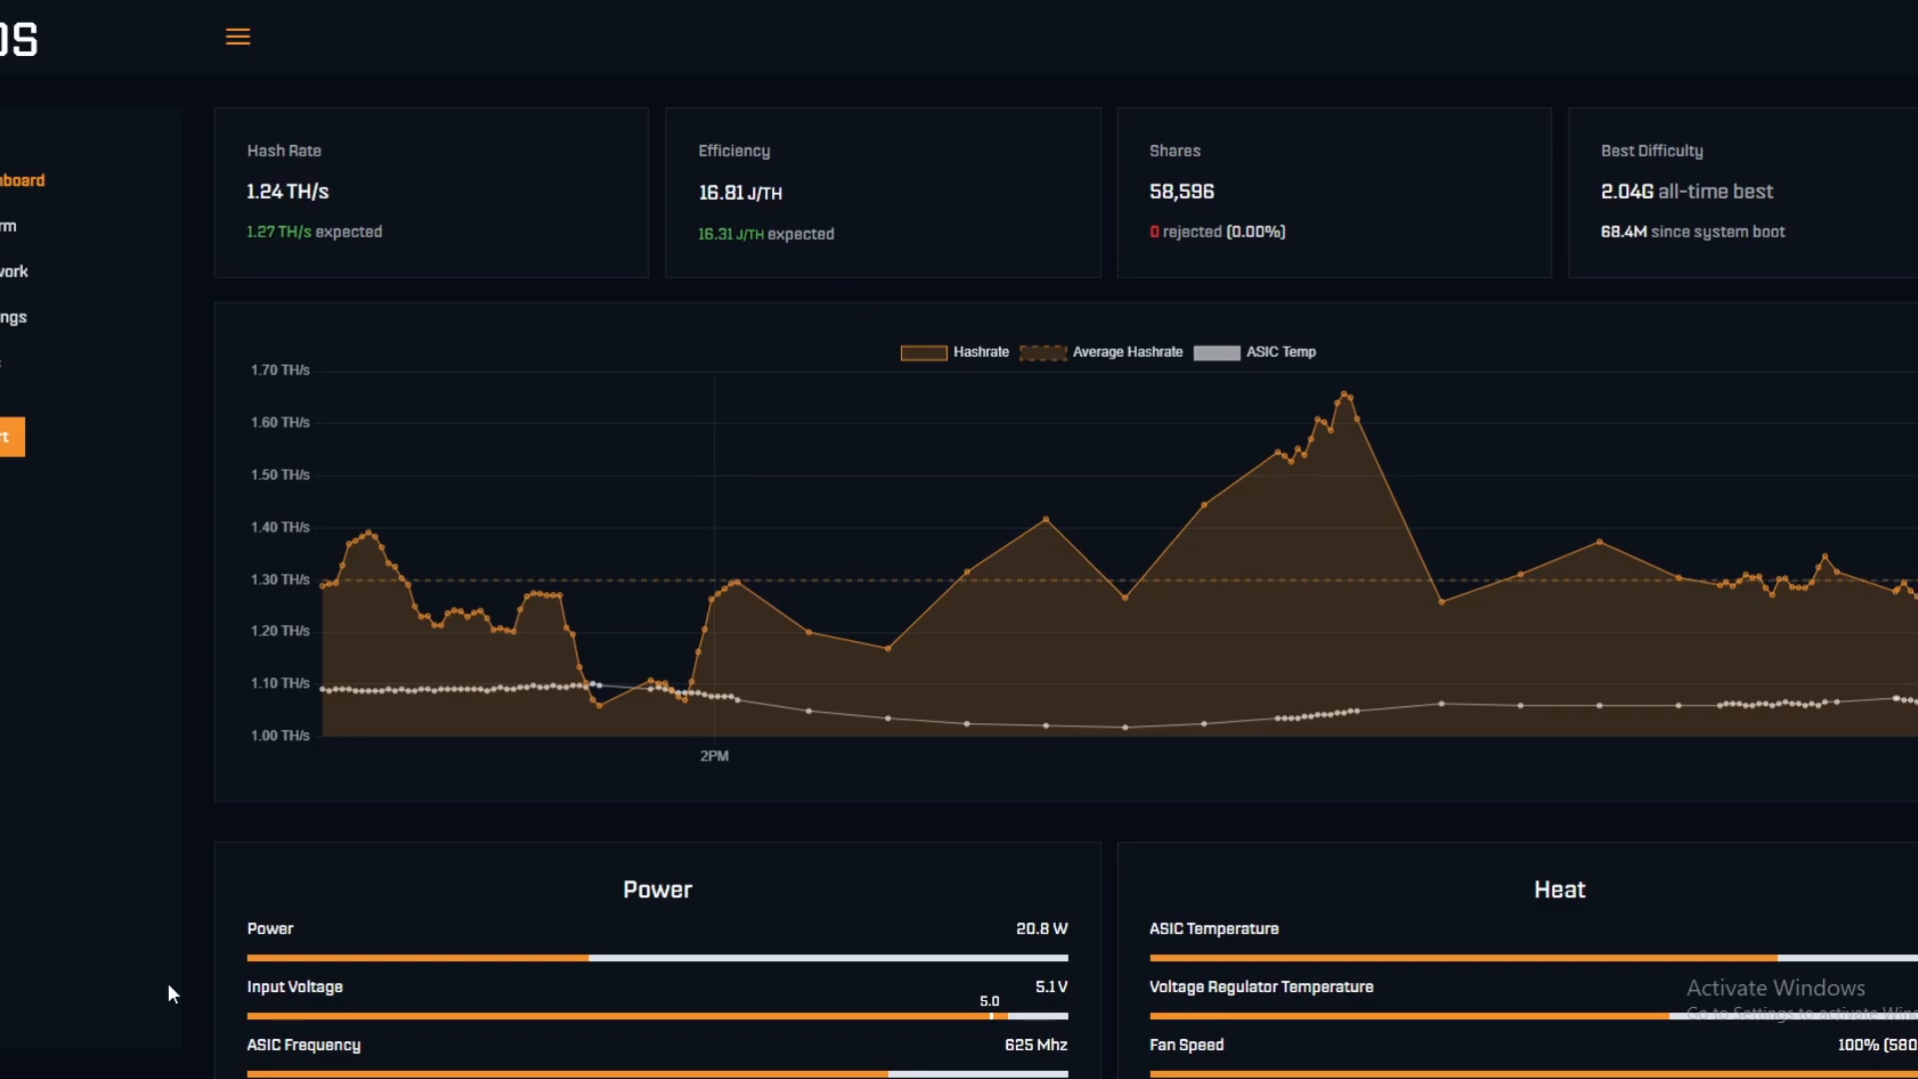
mouse_move(182, 837)
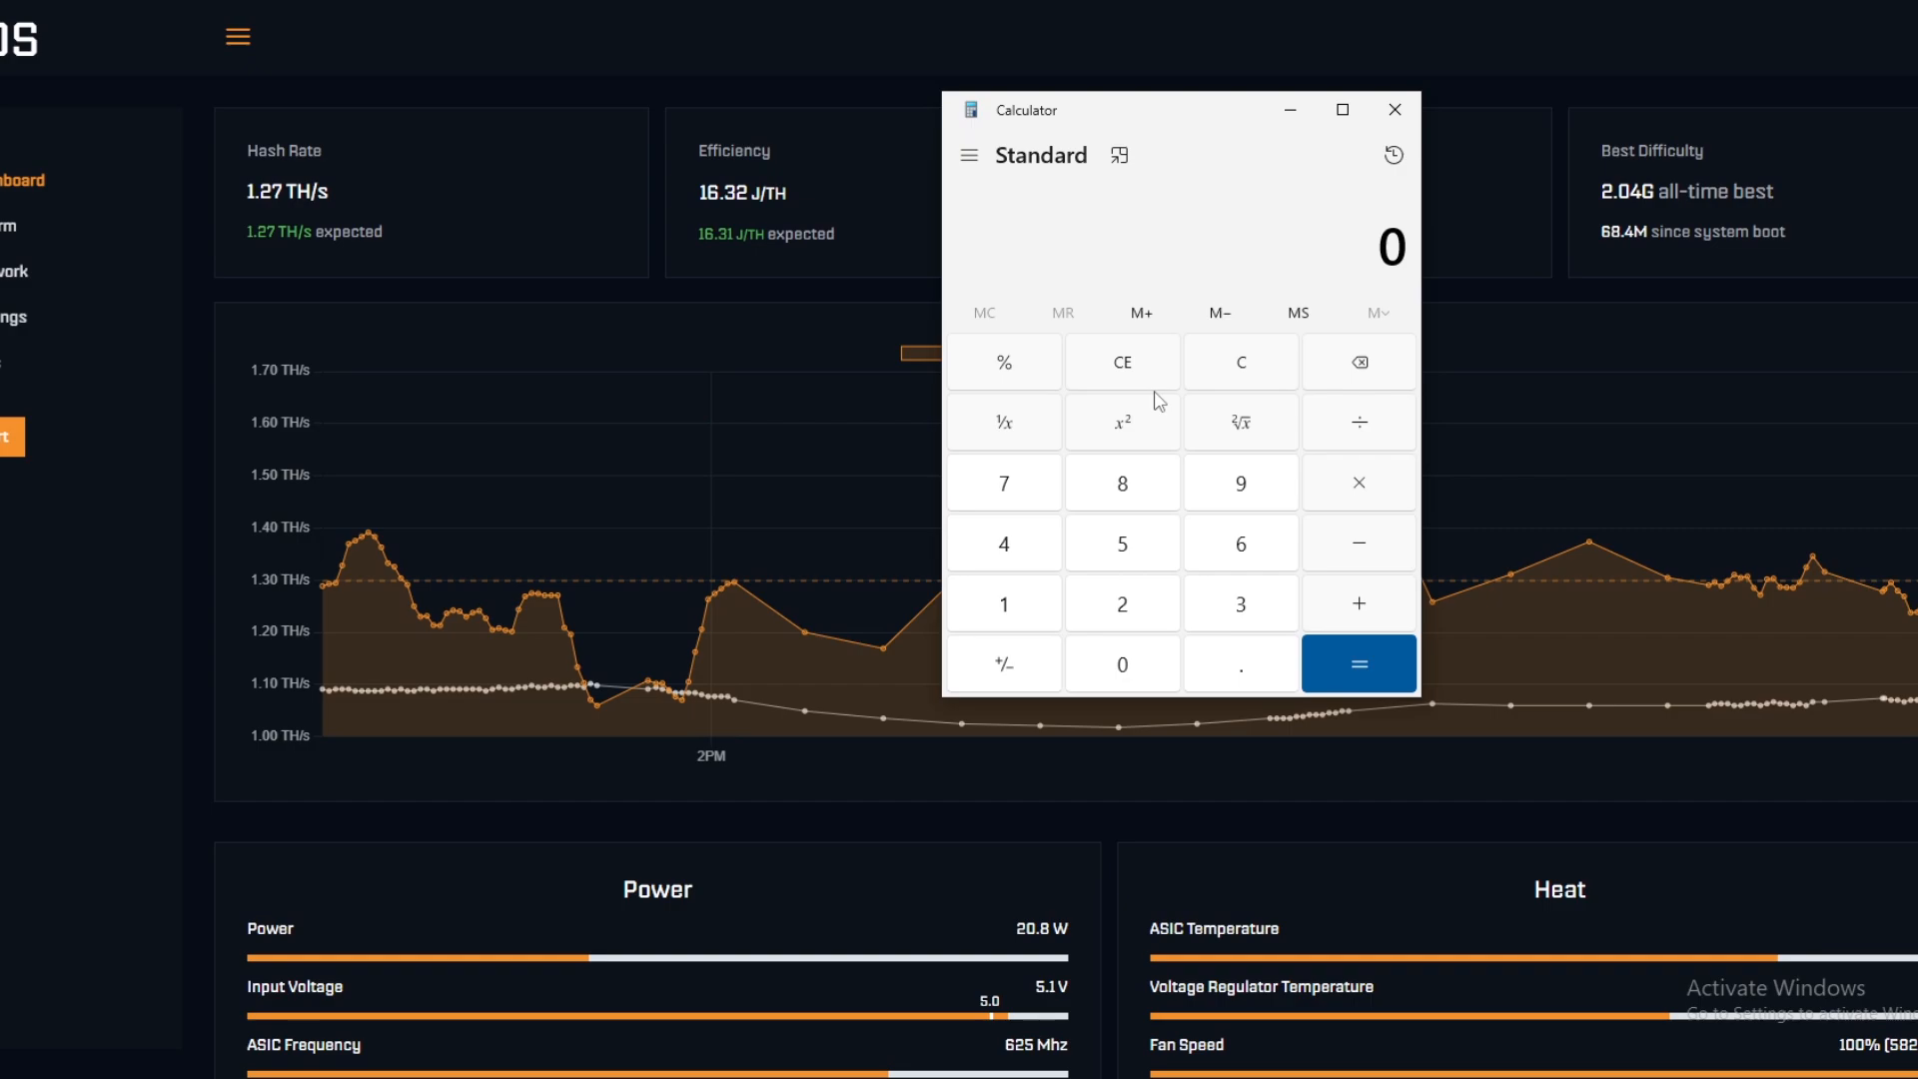
mouse_move(1297, 314)
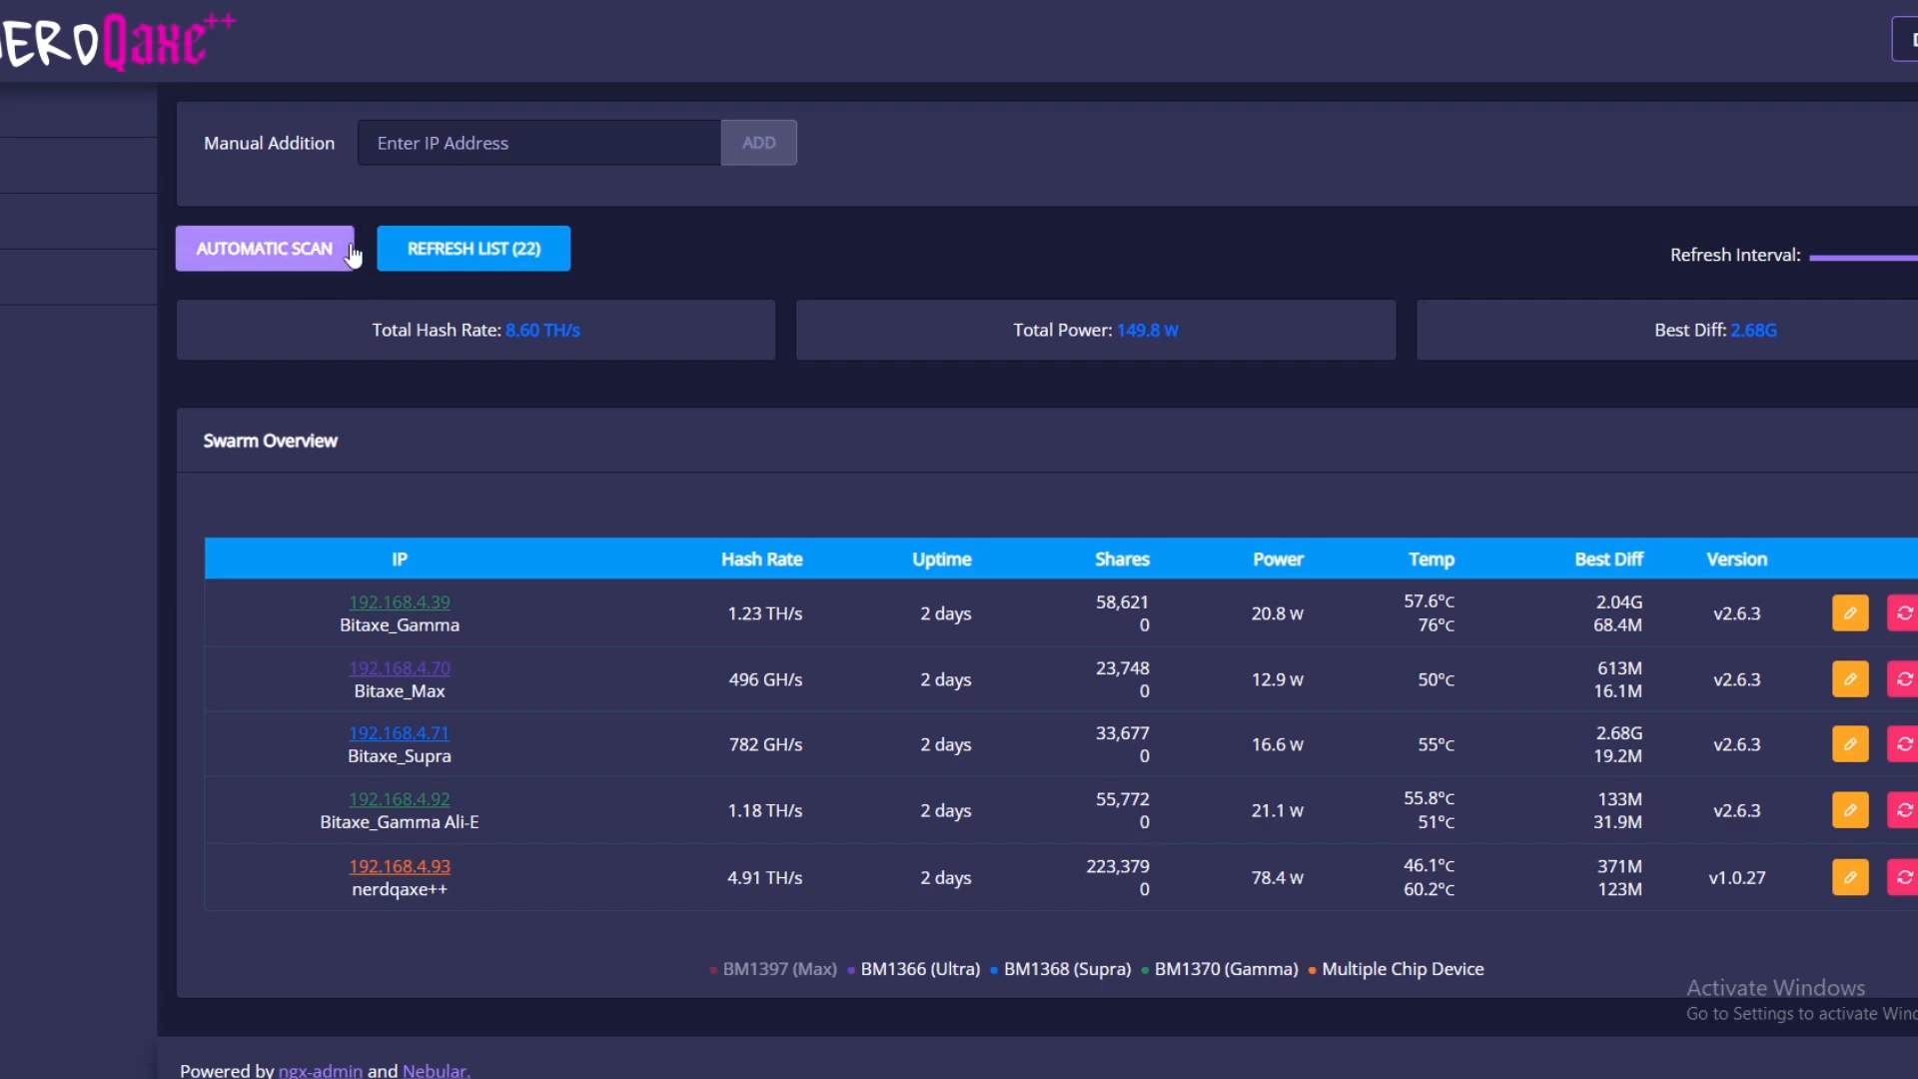
Restore the Calculator showing 0.26 over the NerdQAxe++ swarm overview table.
click(264, 248)
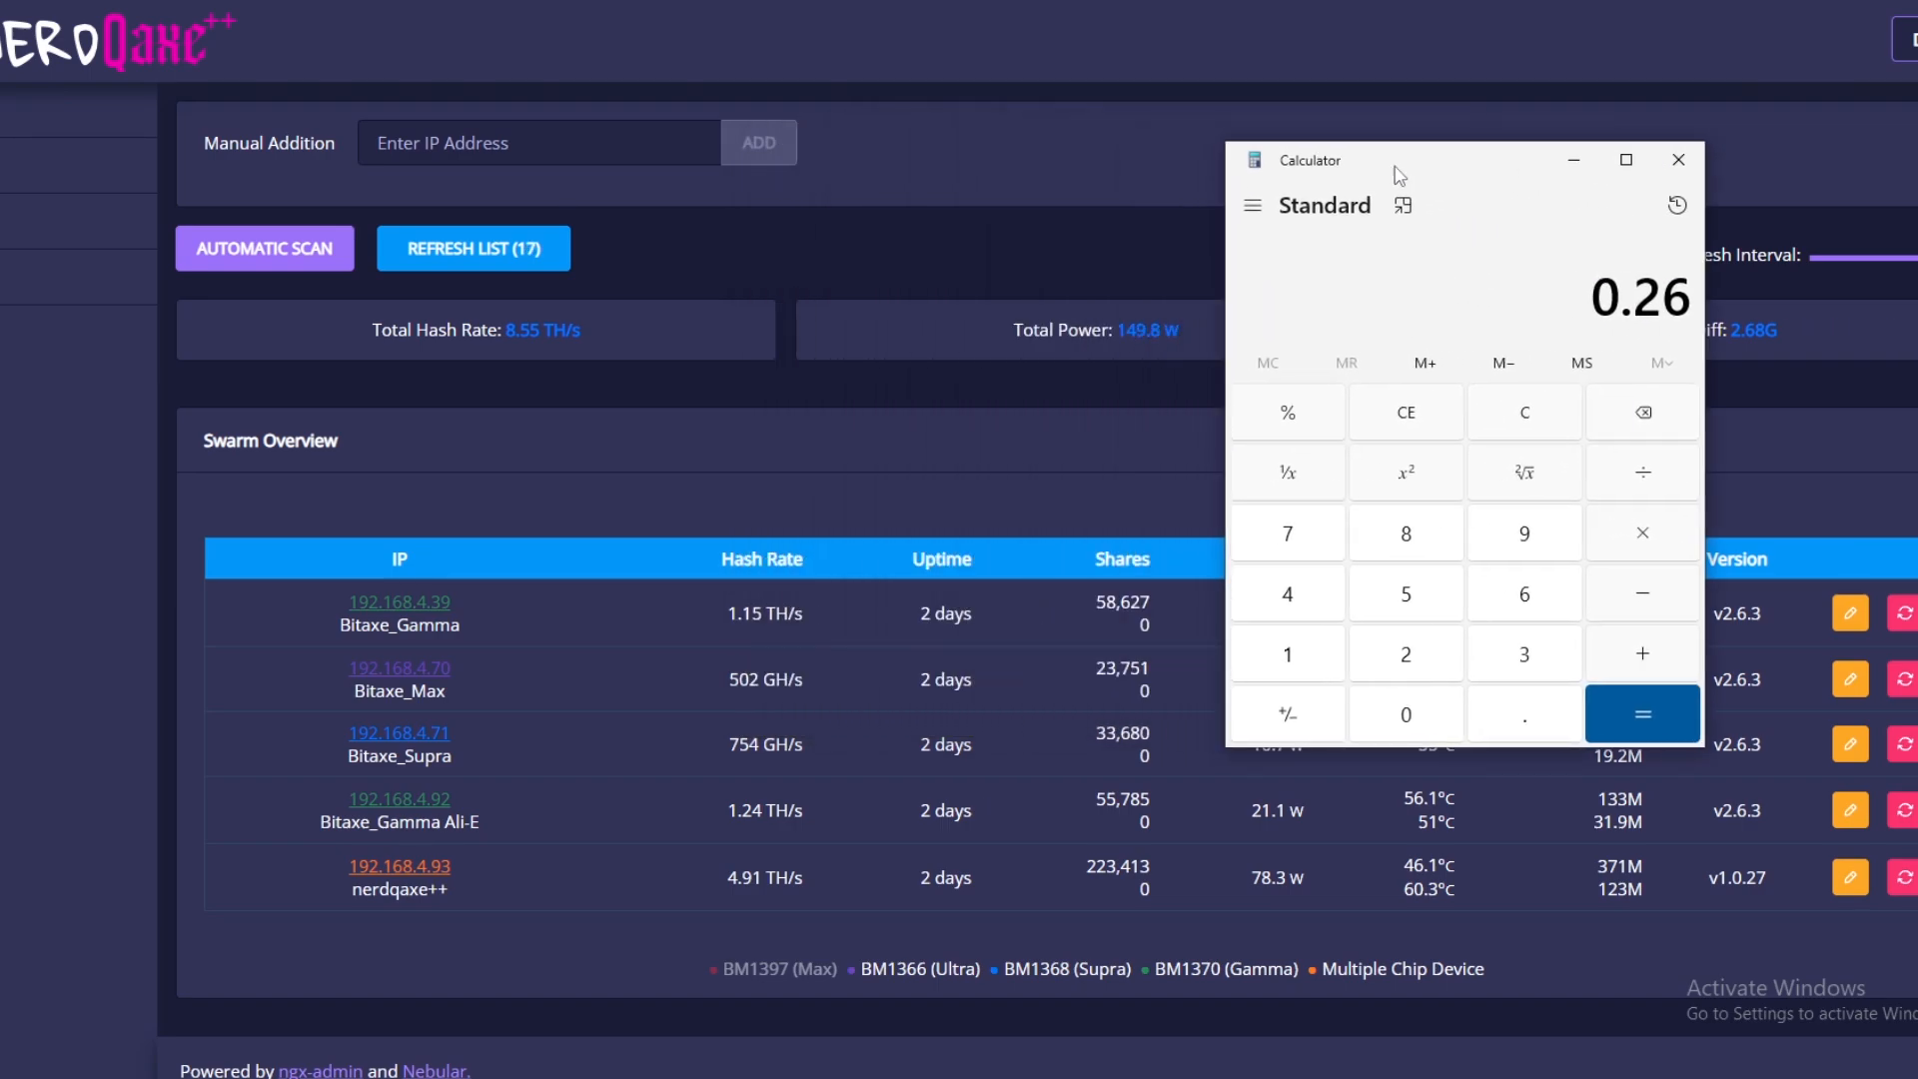
With the History pane shown, compute 150 + 130 = 280 and 280 × 24 = 6,720.
click(1677, 160)
text(150)
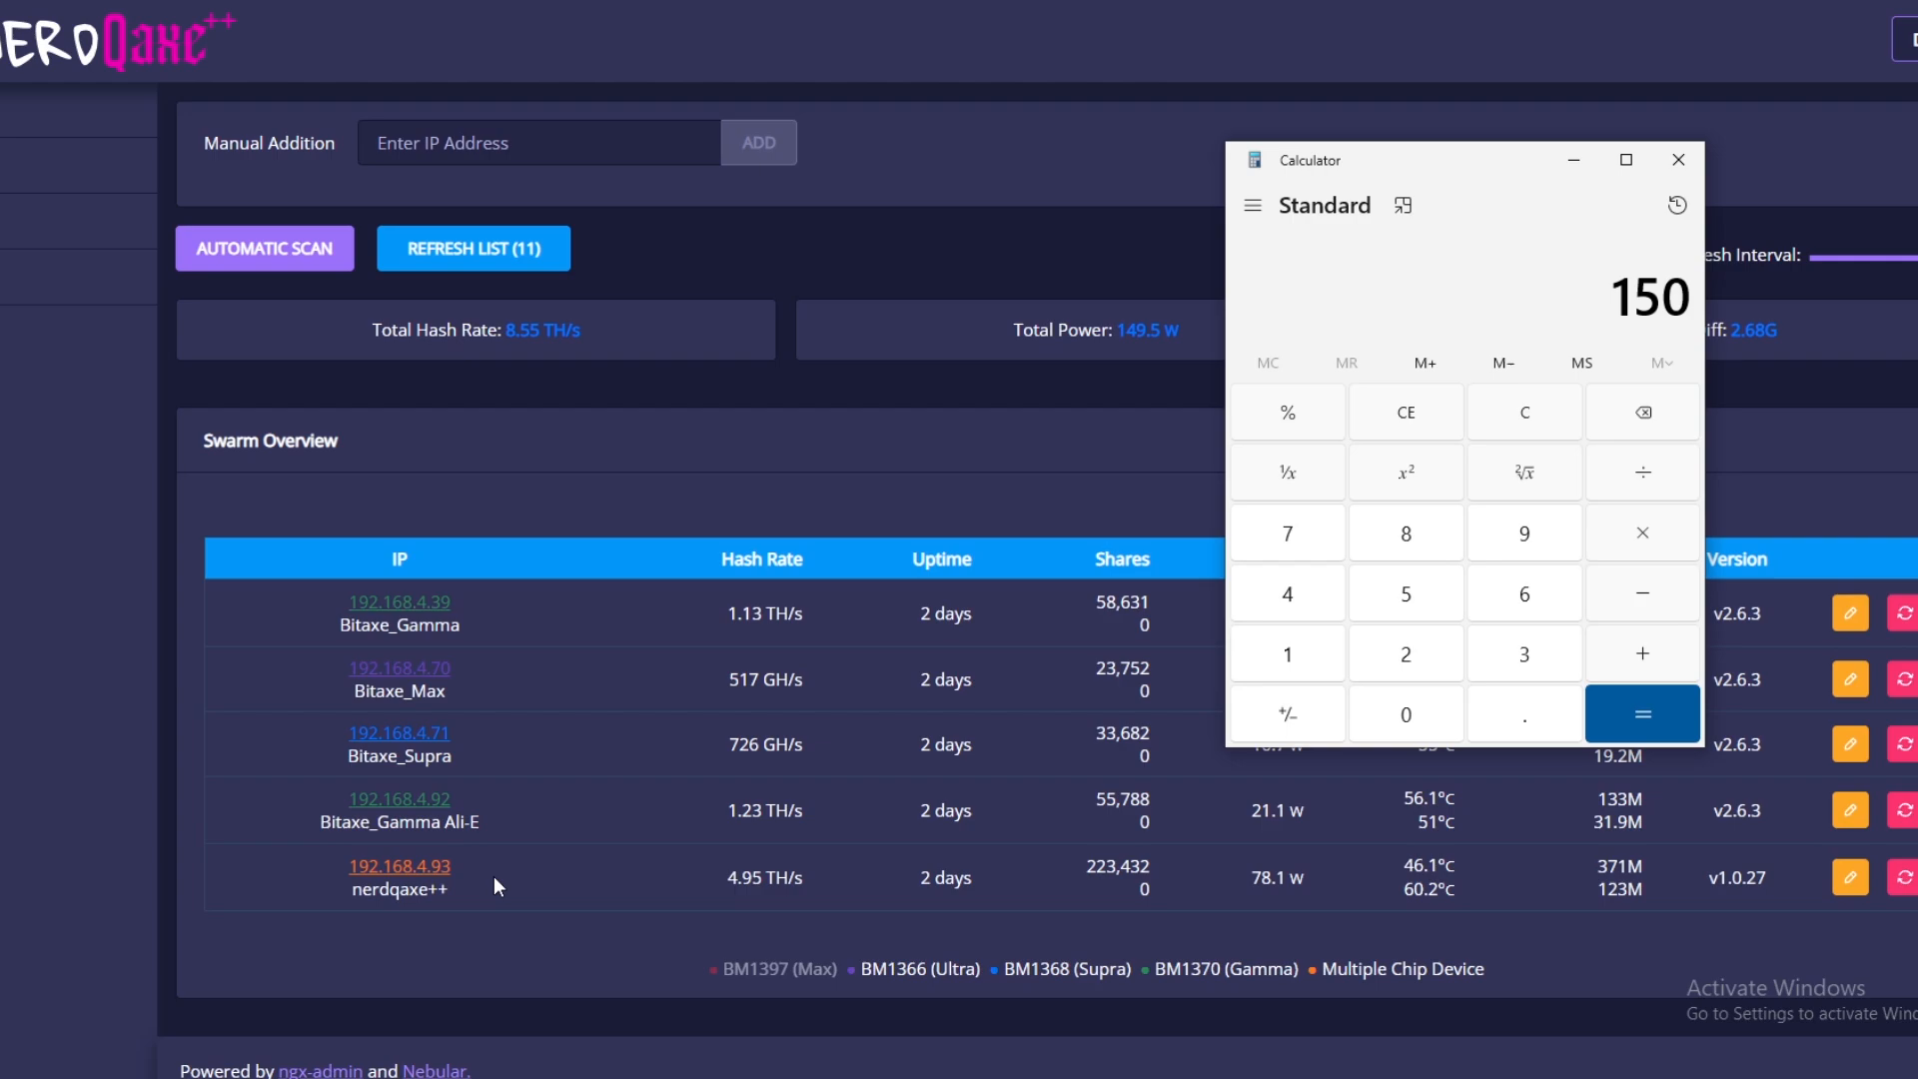
click(472, 248)
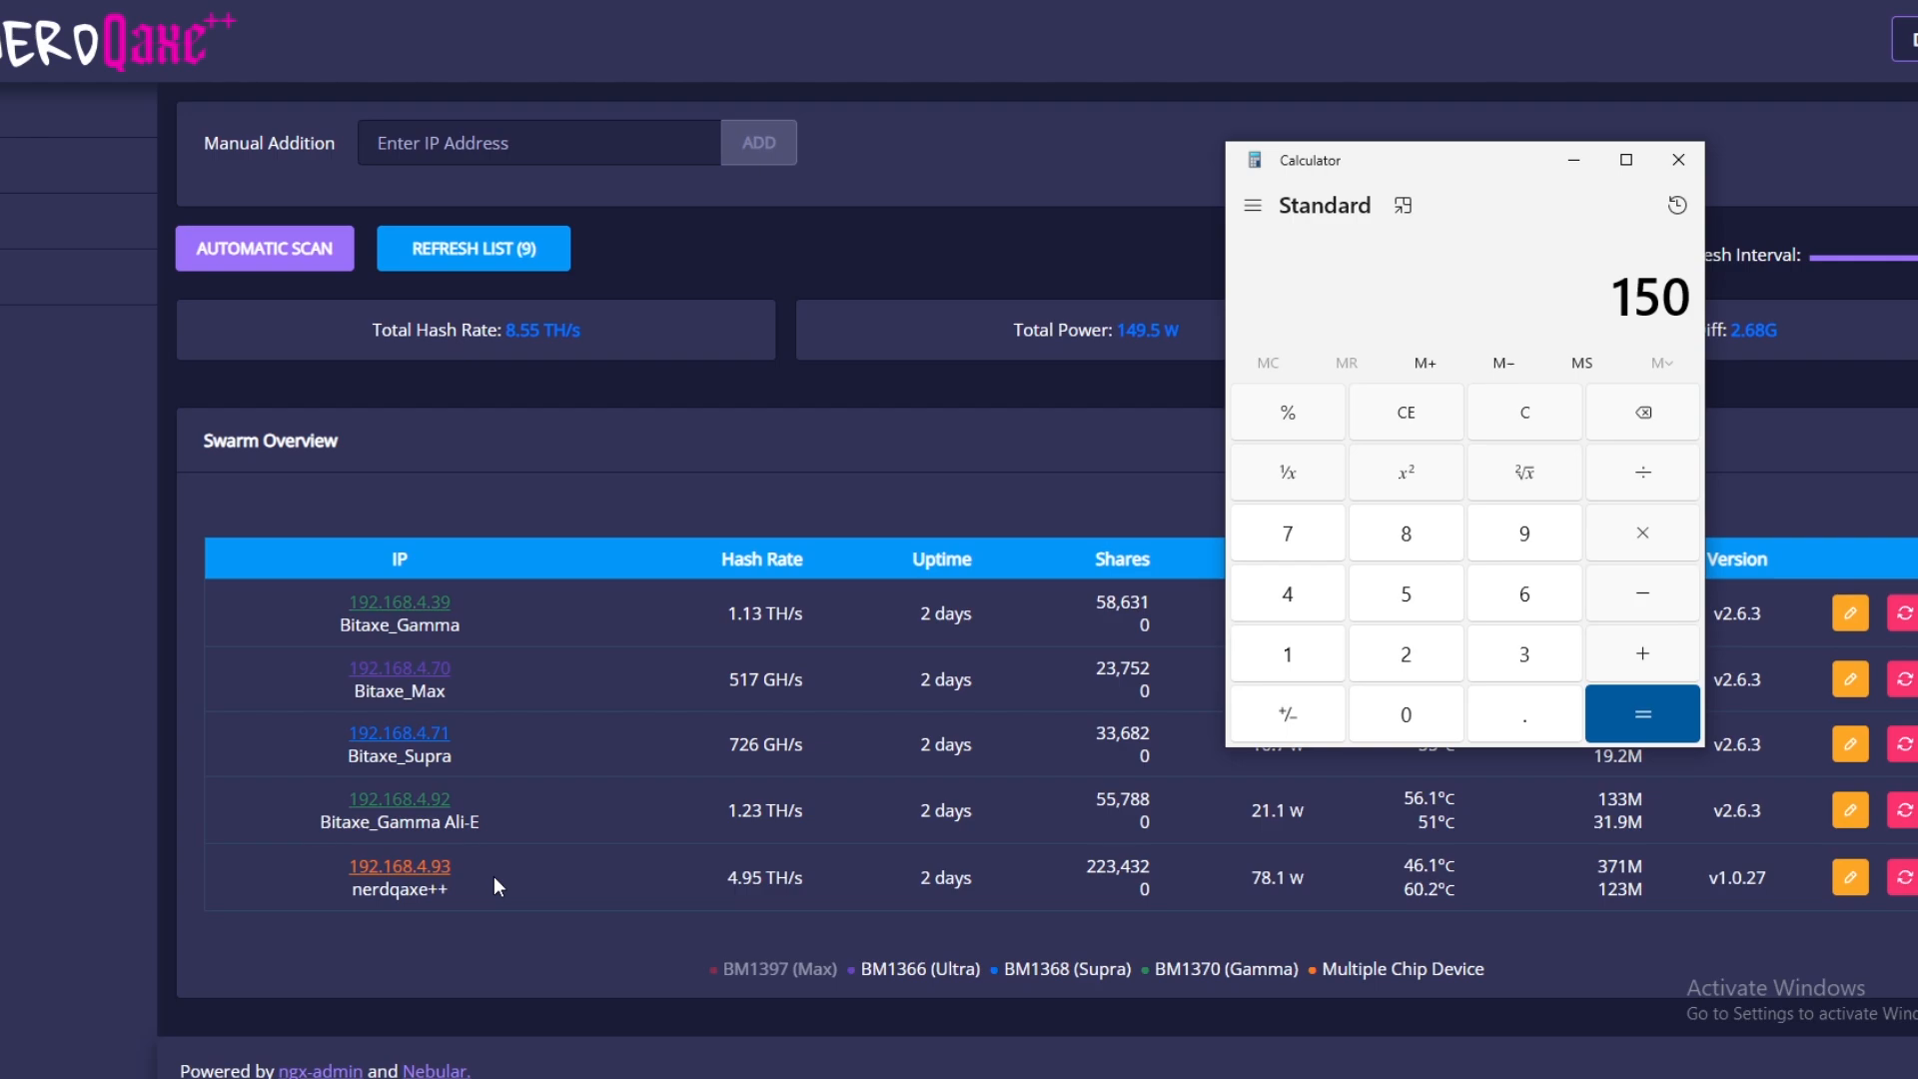
click(472, 248)
text(130)
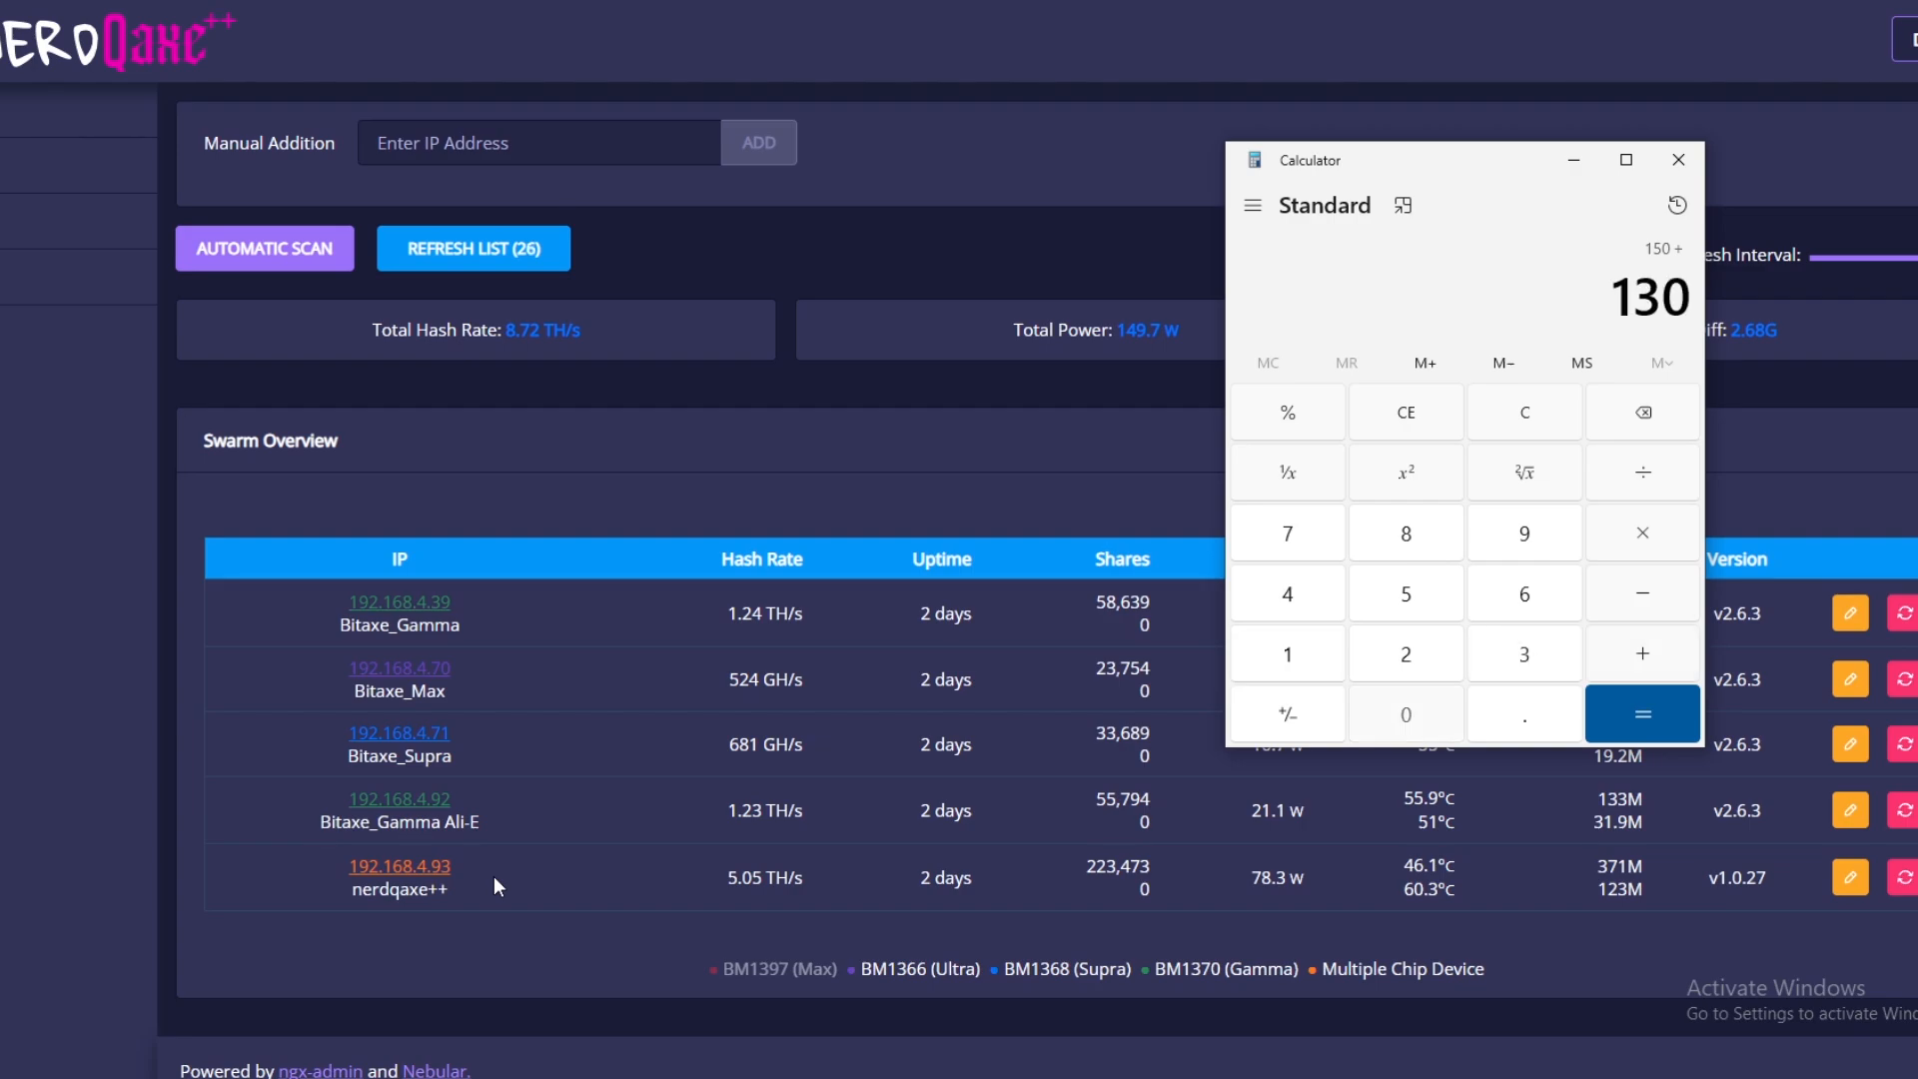
click(1643, 713)
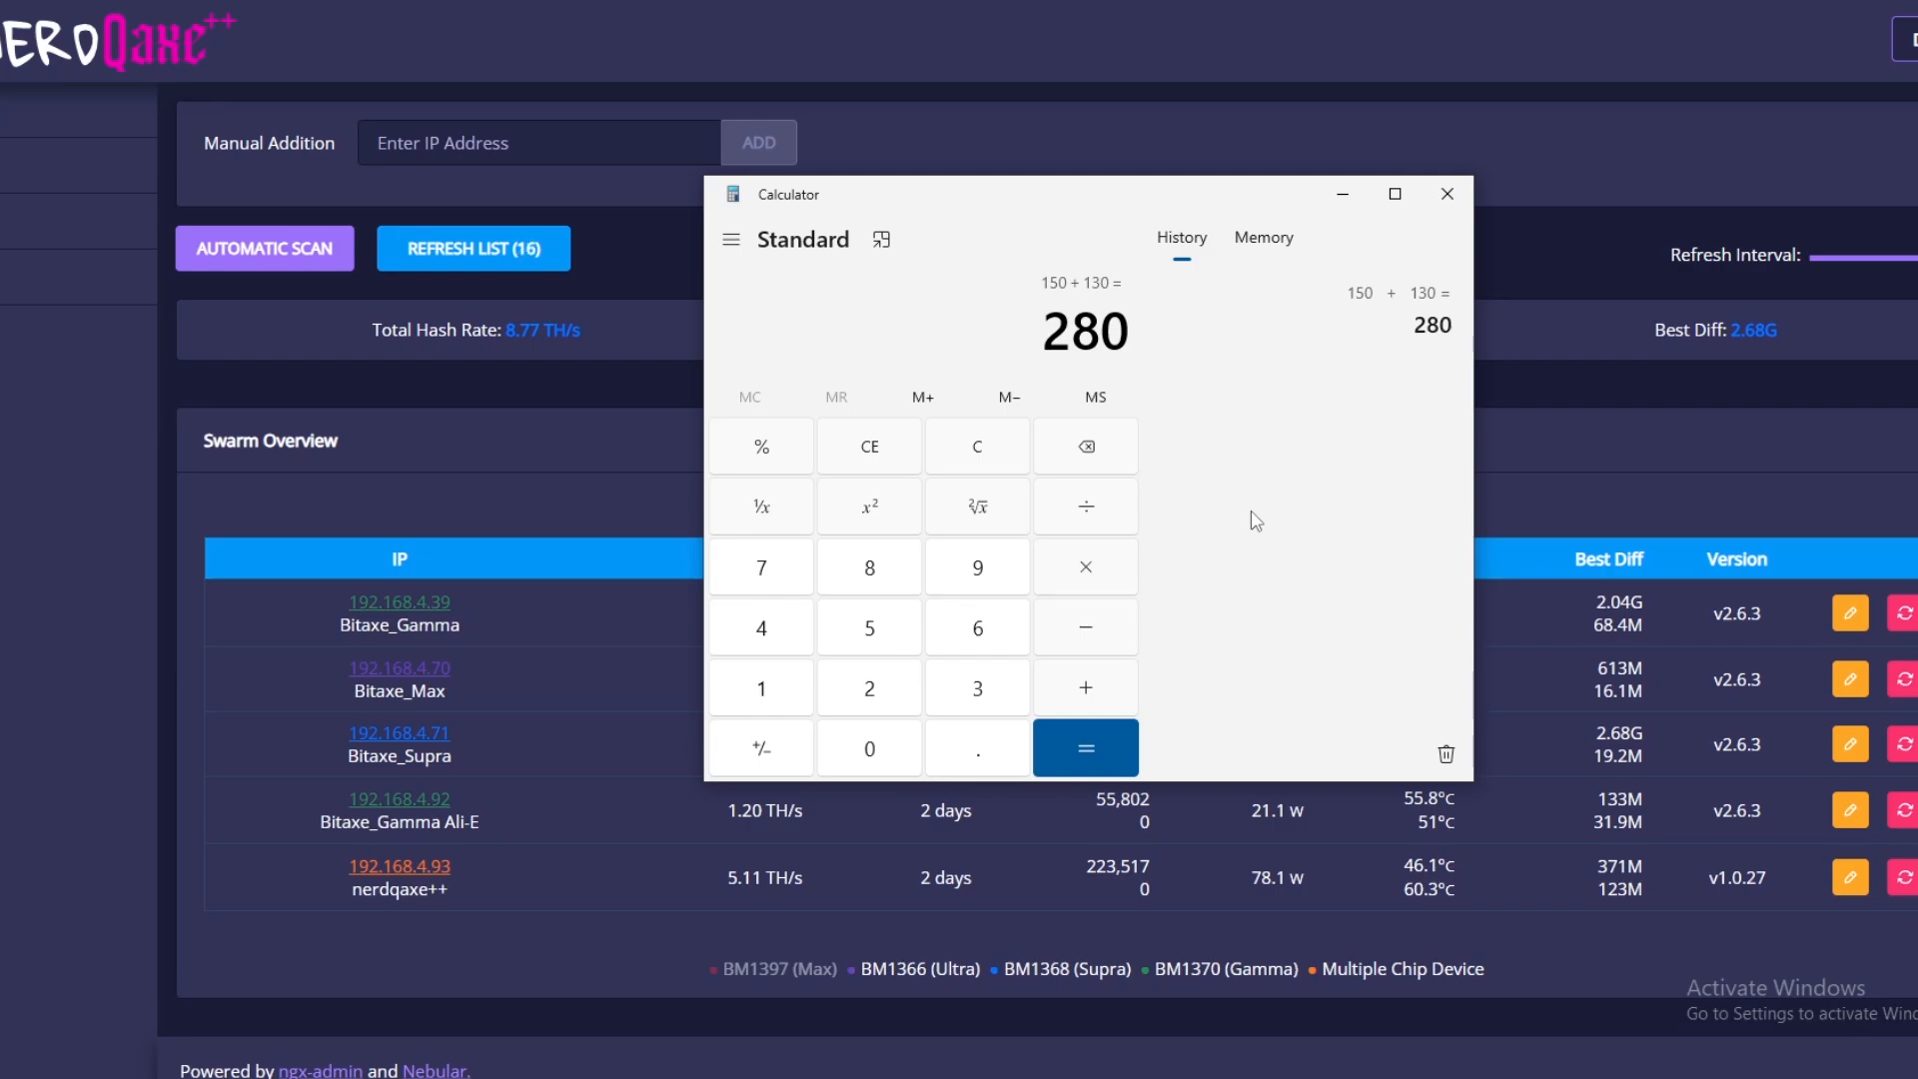
click(1083, 565)
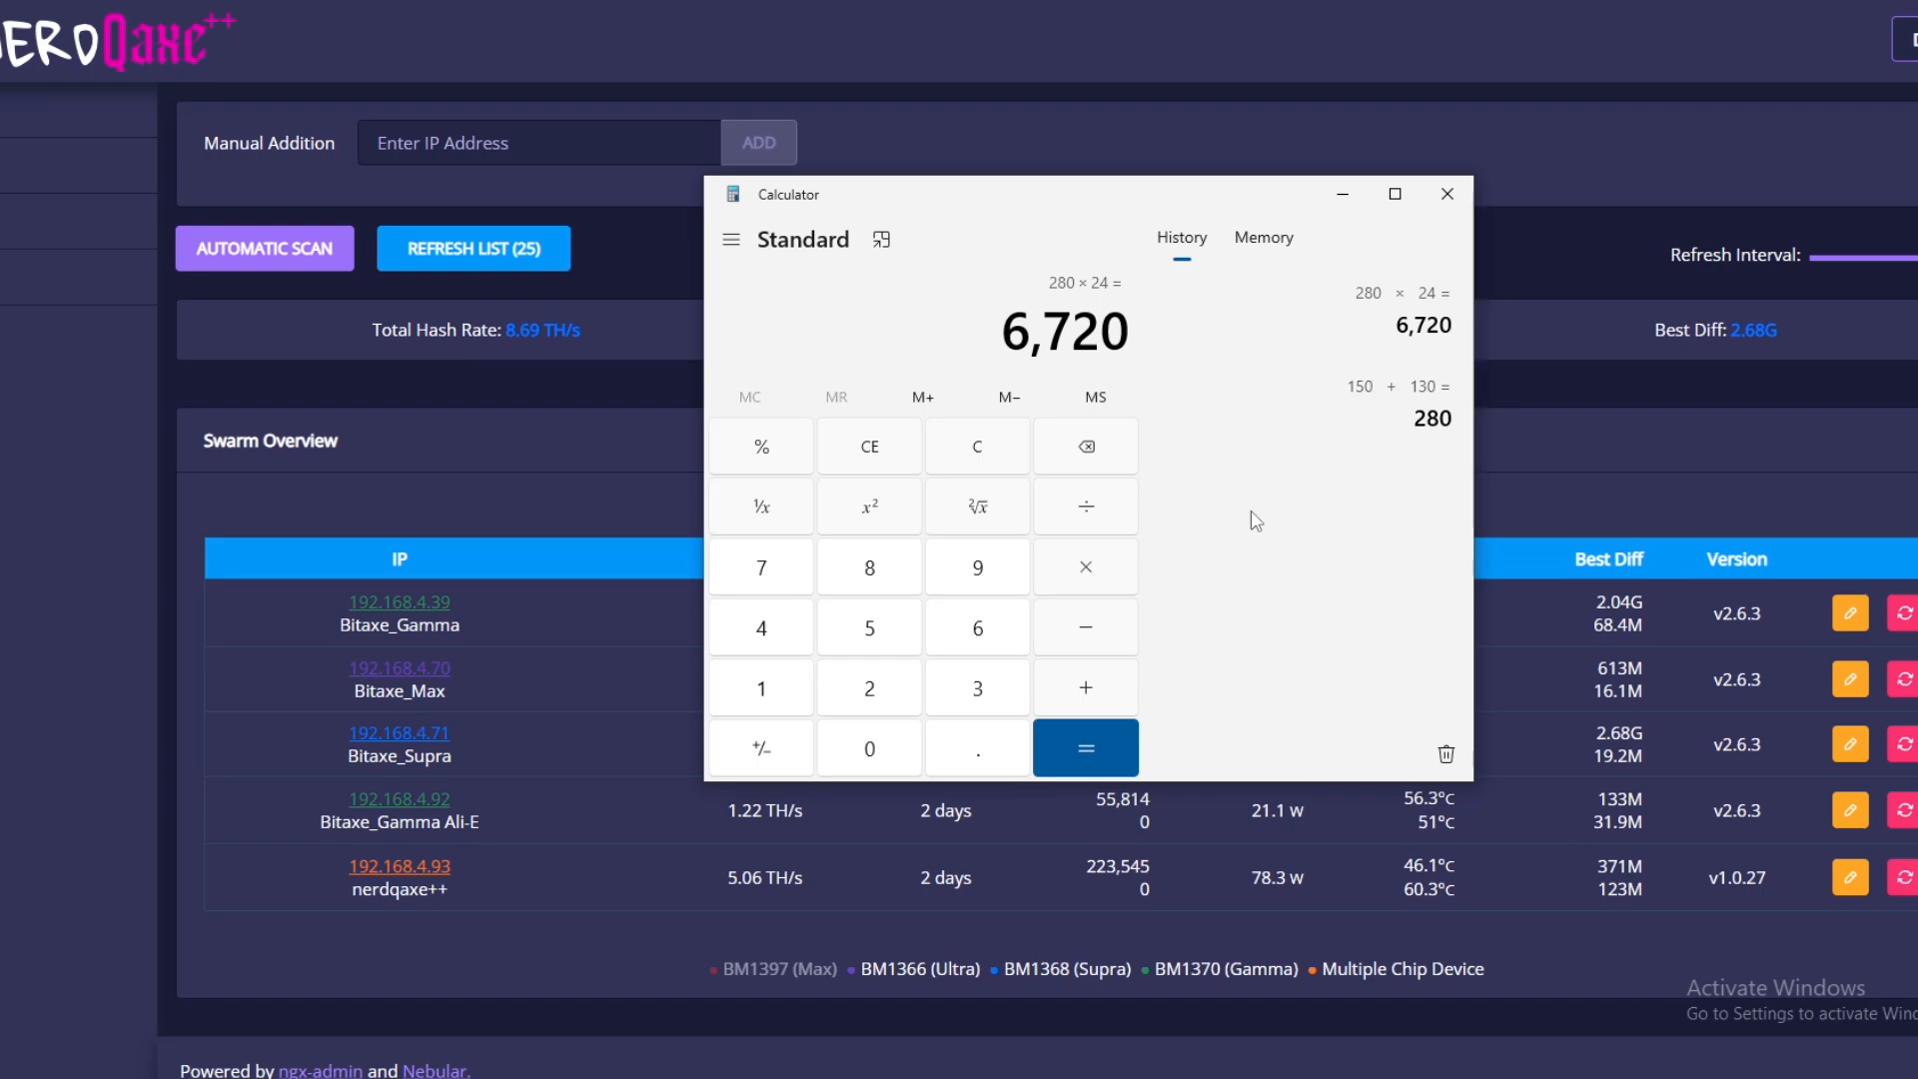
Compute 6720 ÷ 1000 = 6.72 and 6.72 × 0.26 = 1.7472.
click(1083, 747)
text(0.26)
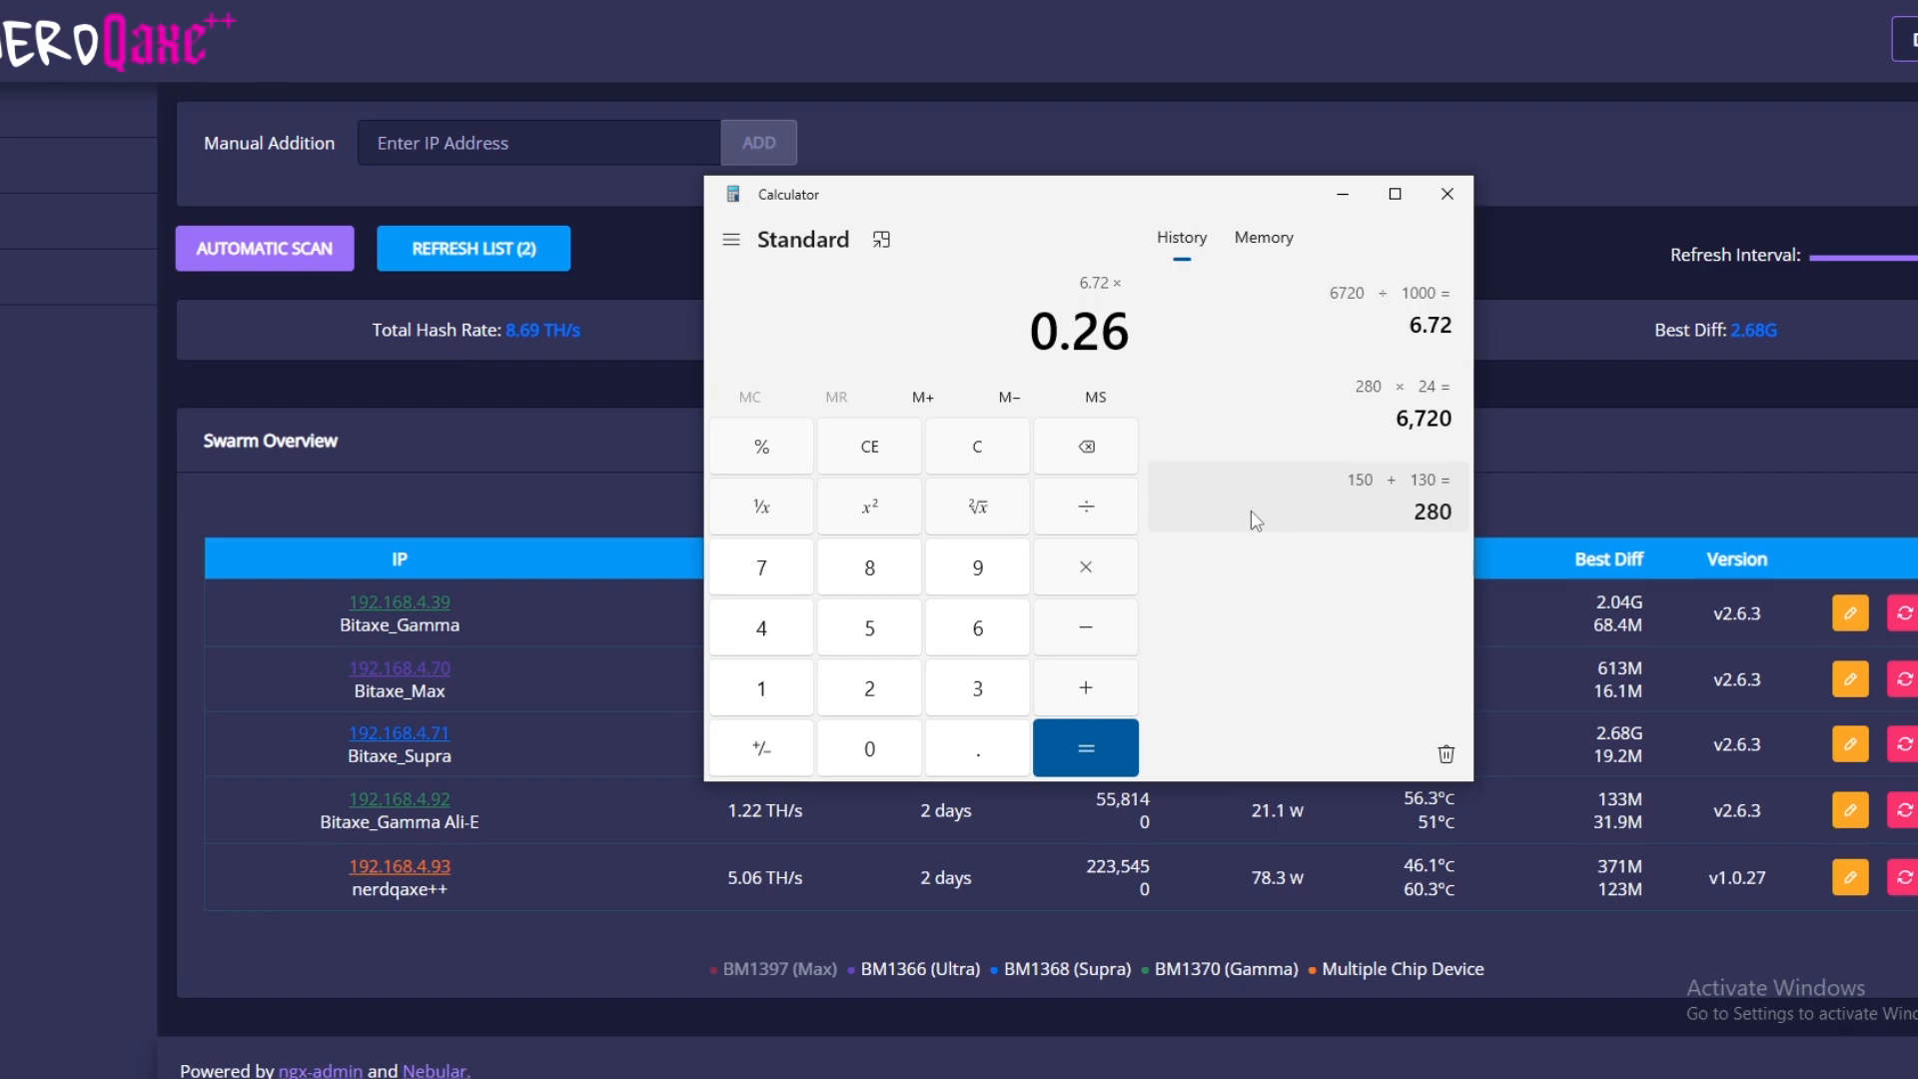
click(1083, 747)
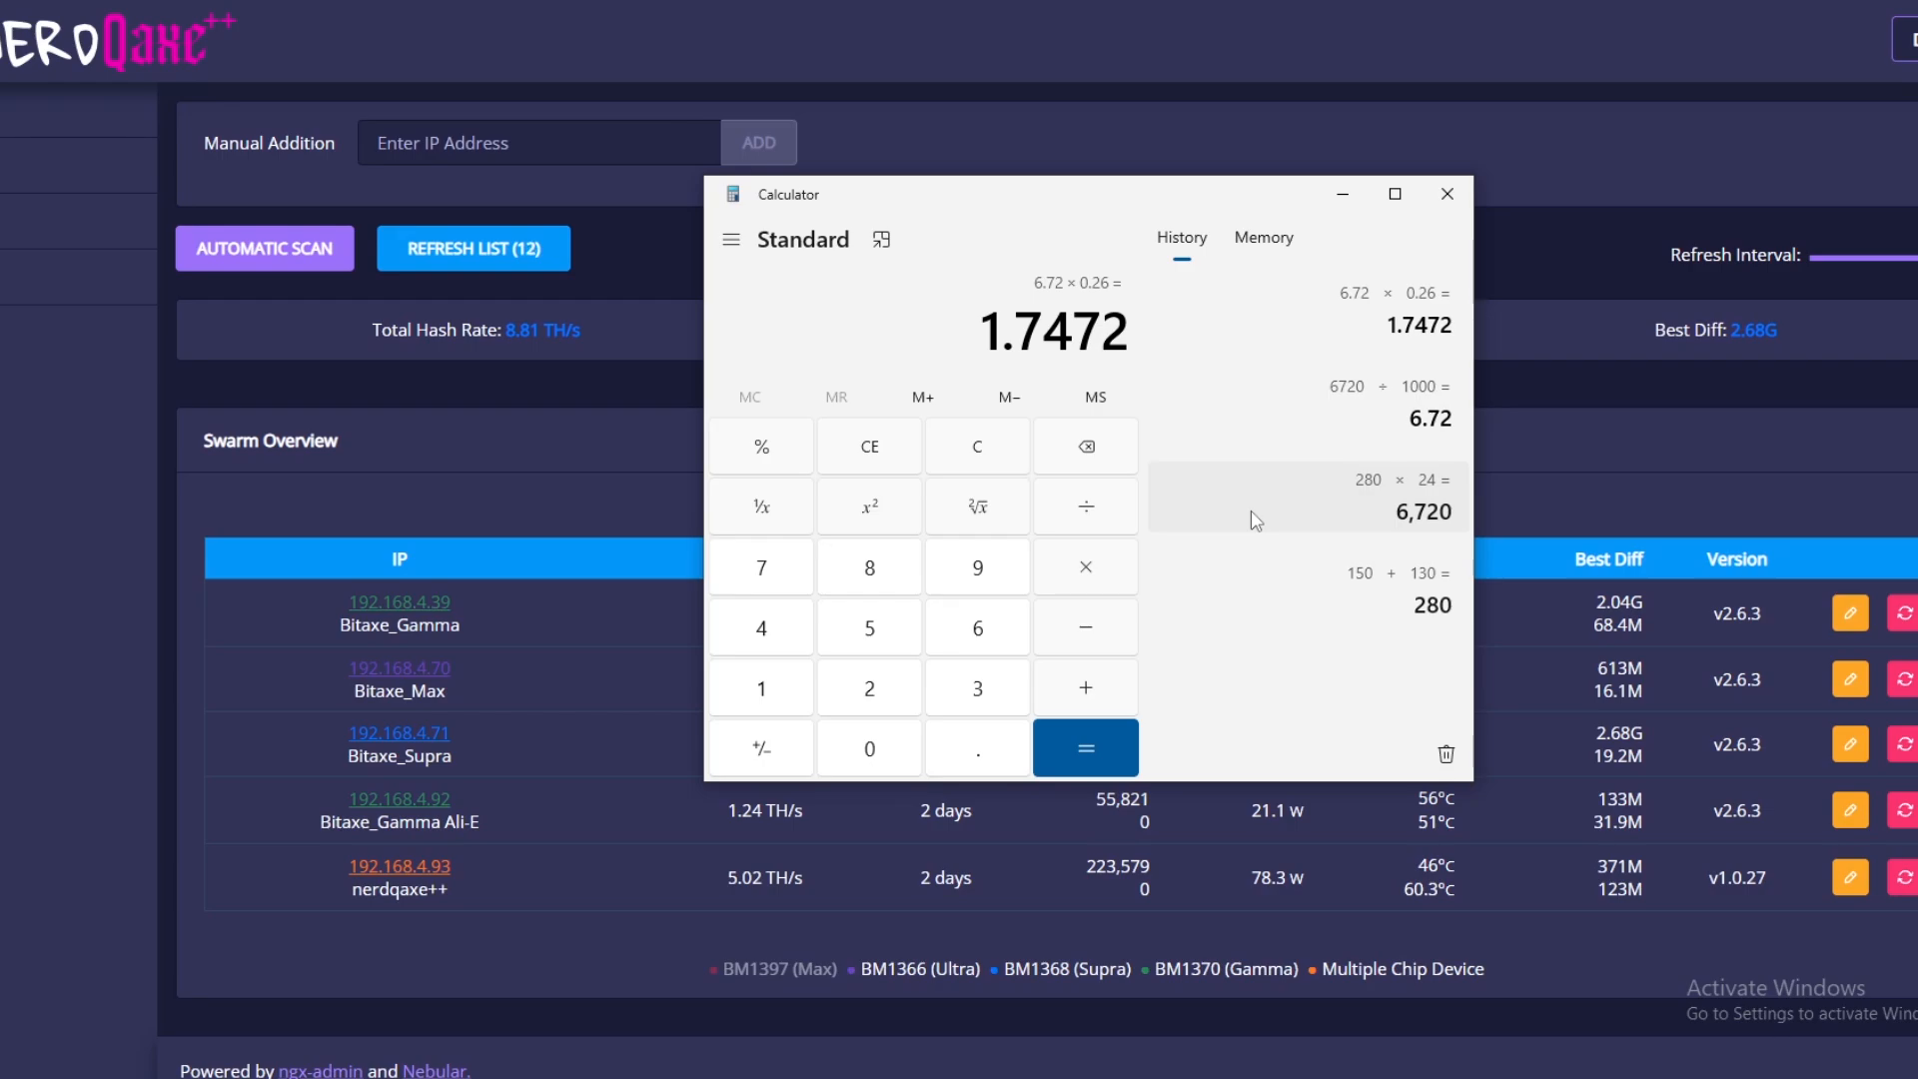
click(472, 248)
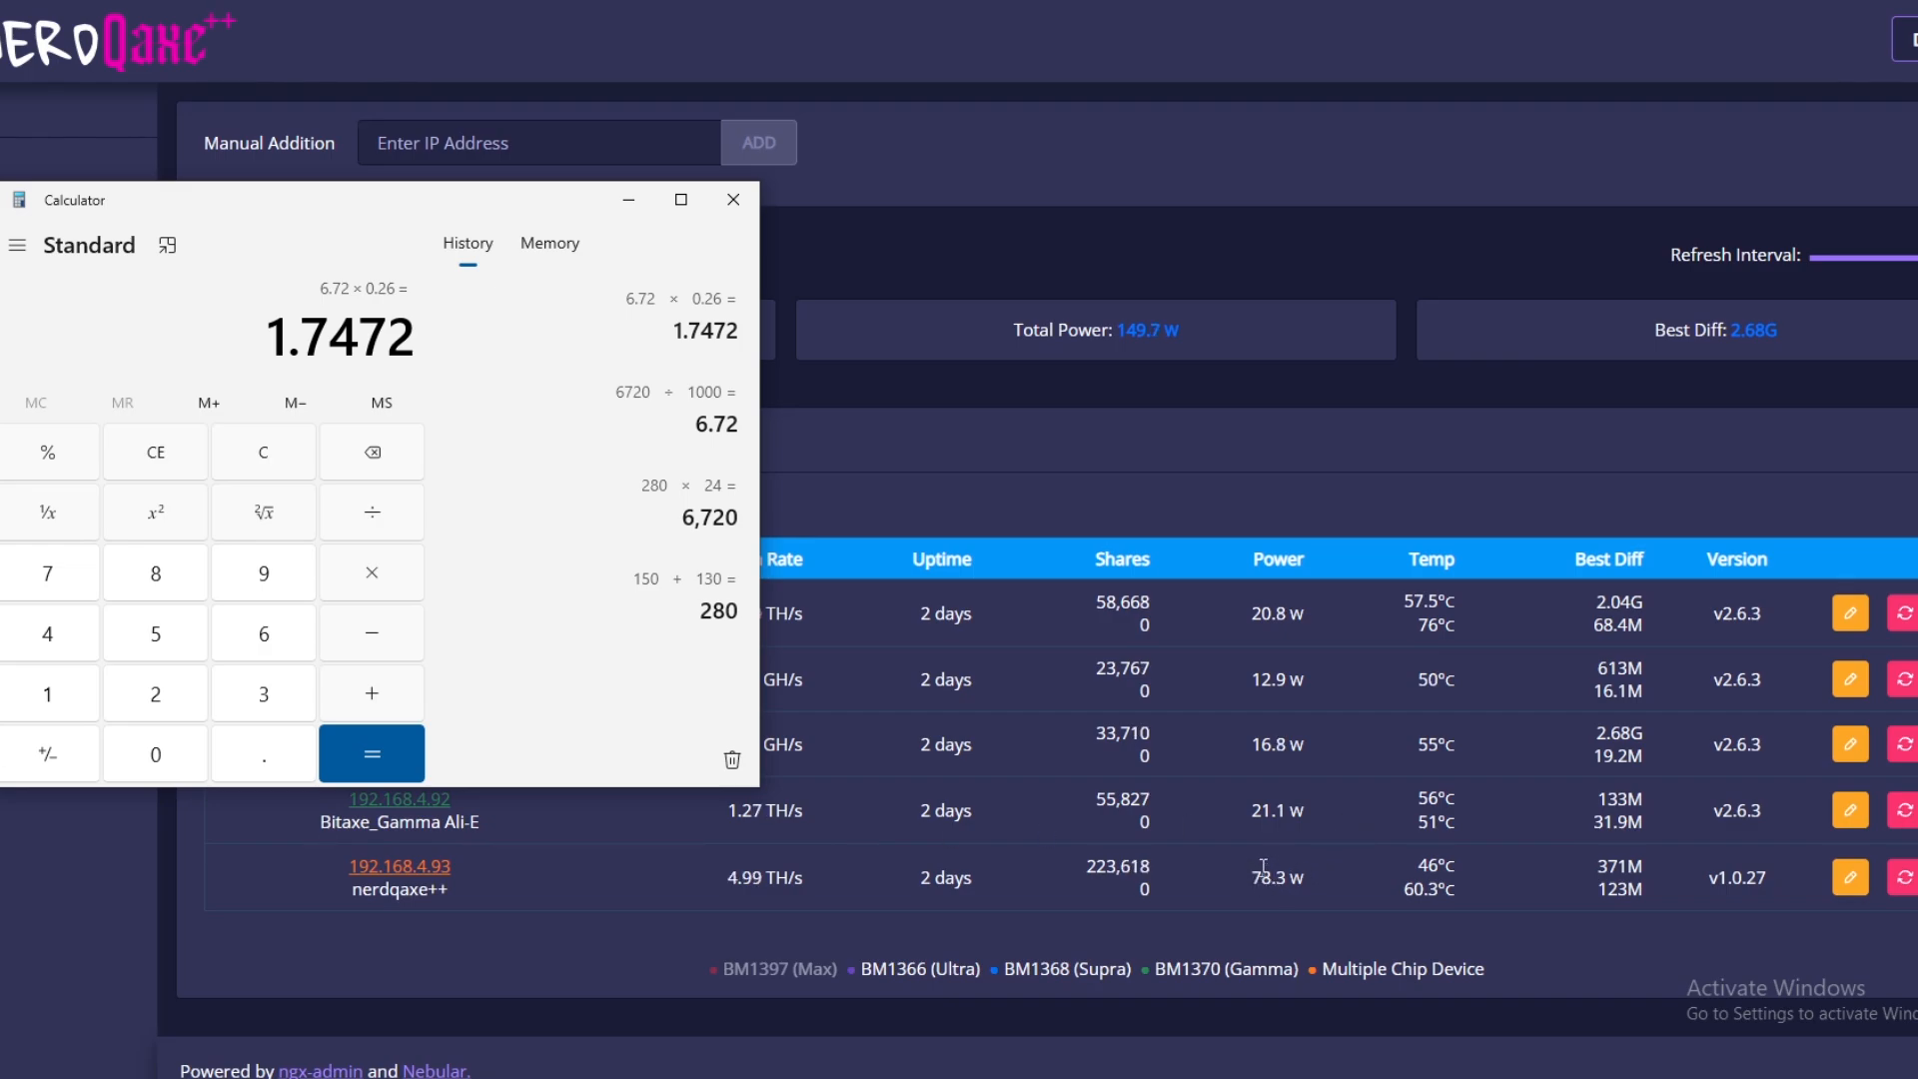
mouse_move(1318, 881)
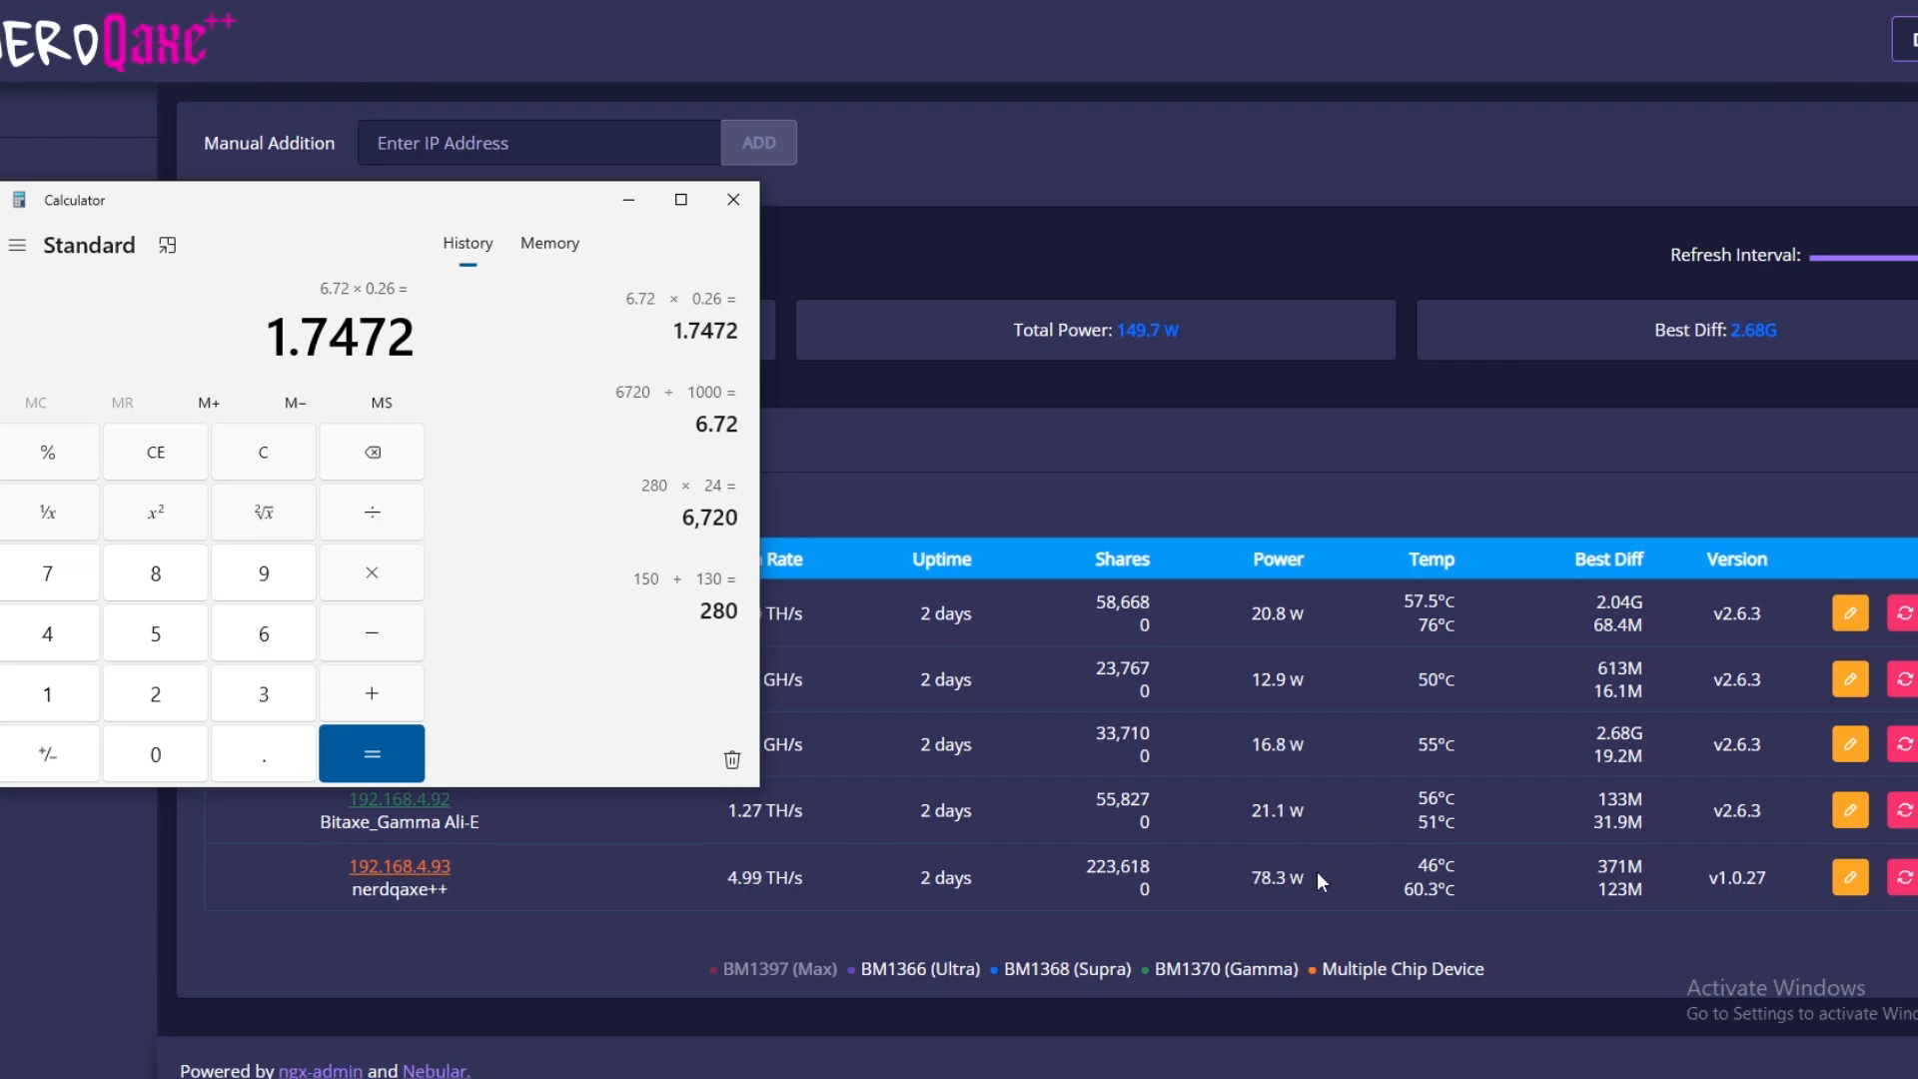
mouse_move(1317, 903)
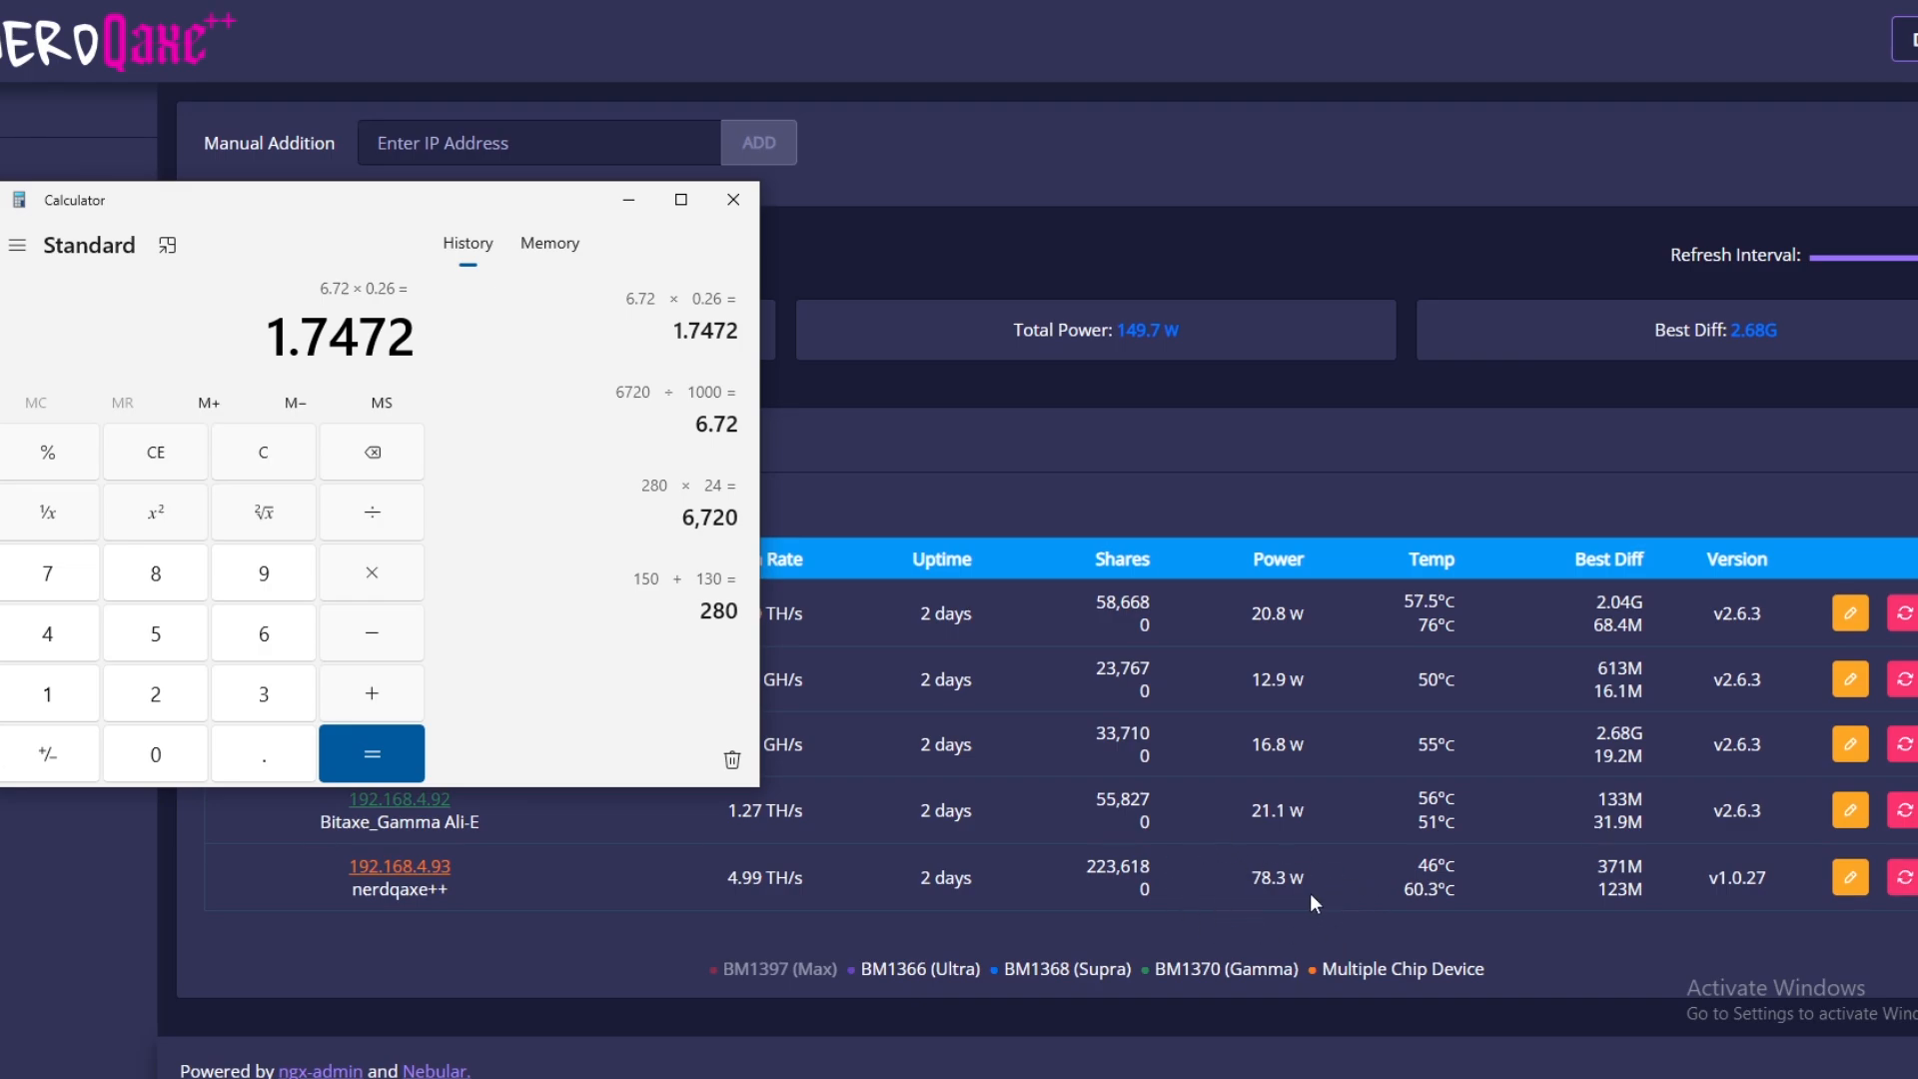
mouse_move(1277, 623)
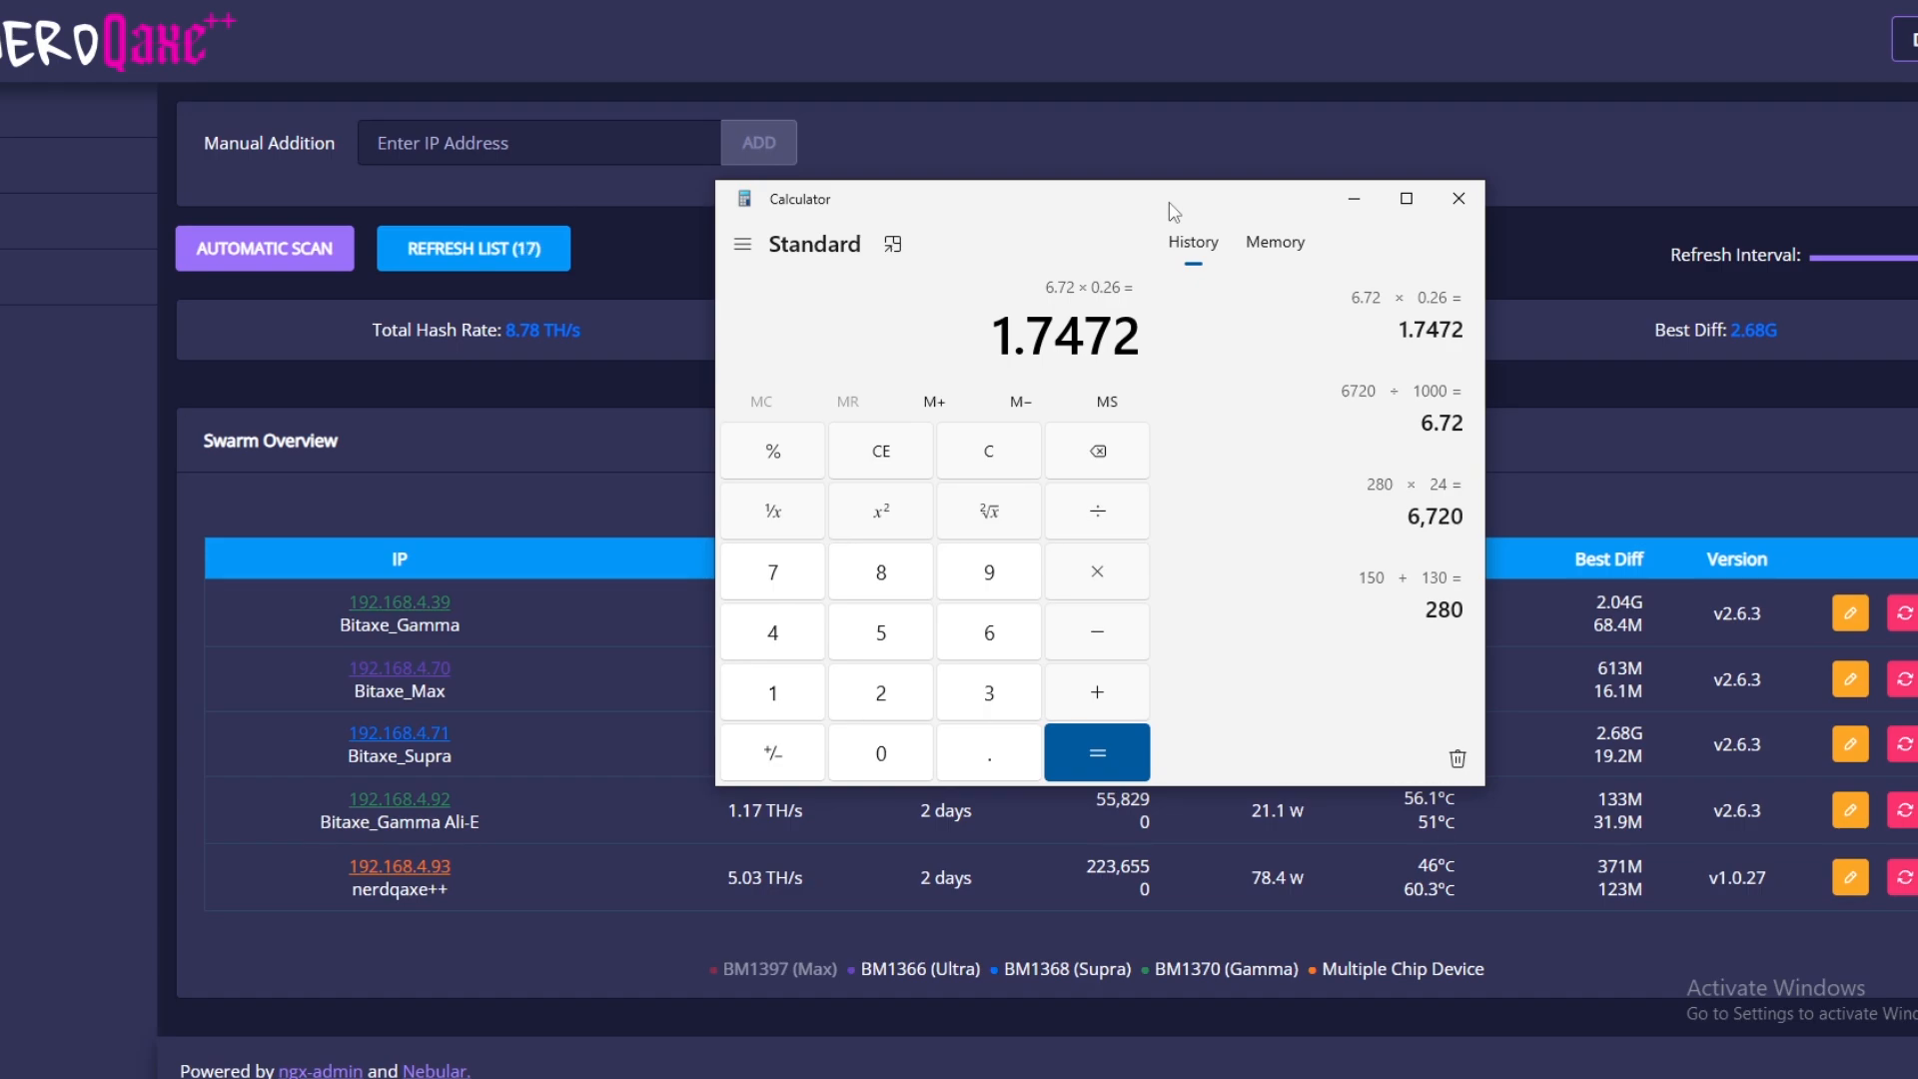
Move the Calculator left and start a new 1.7472 × expression.
click(471, 247)
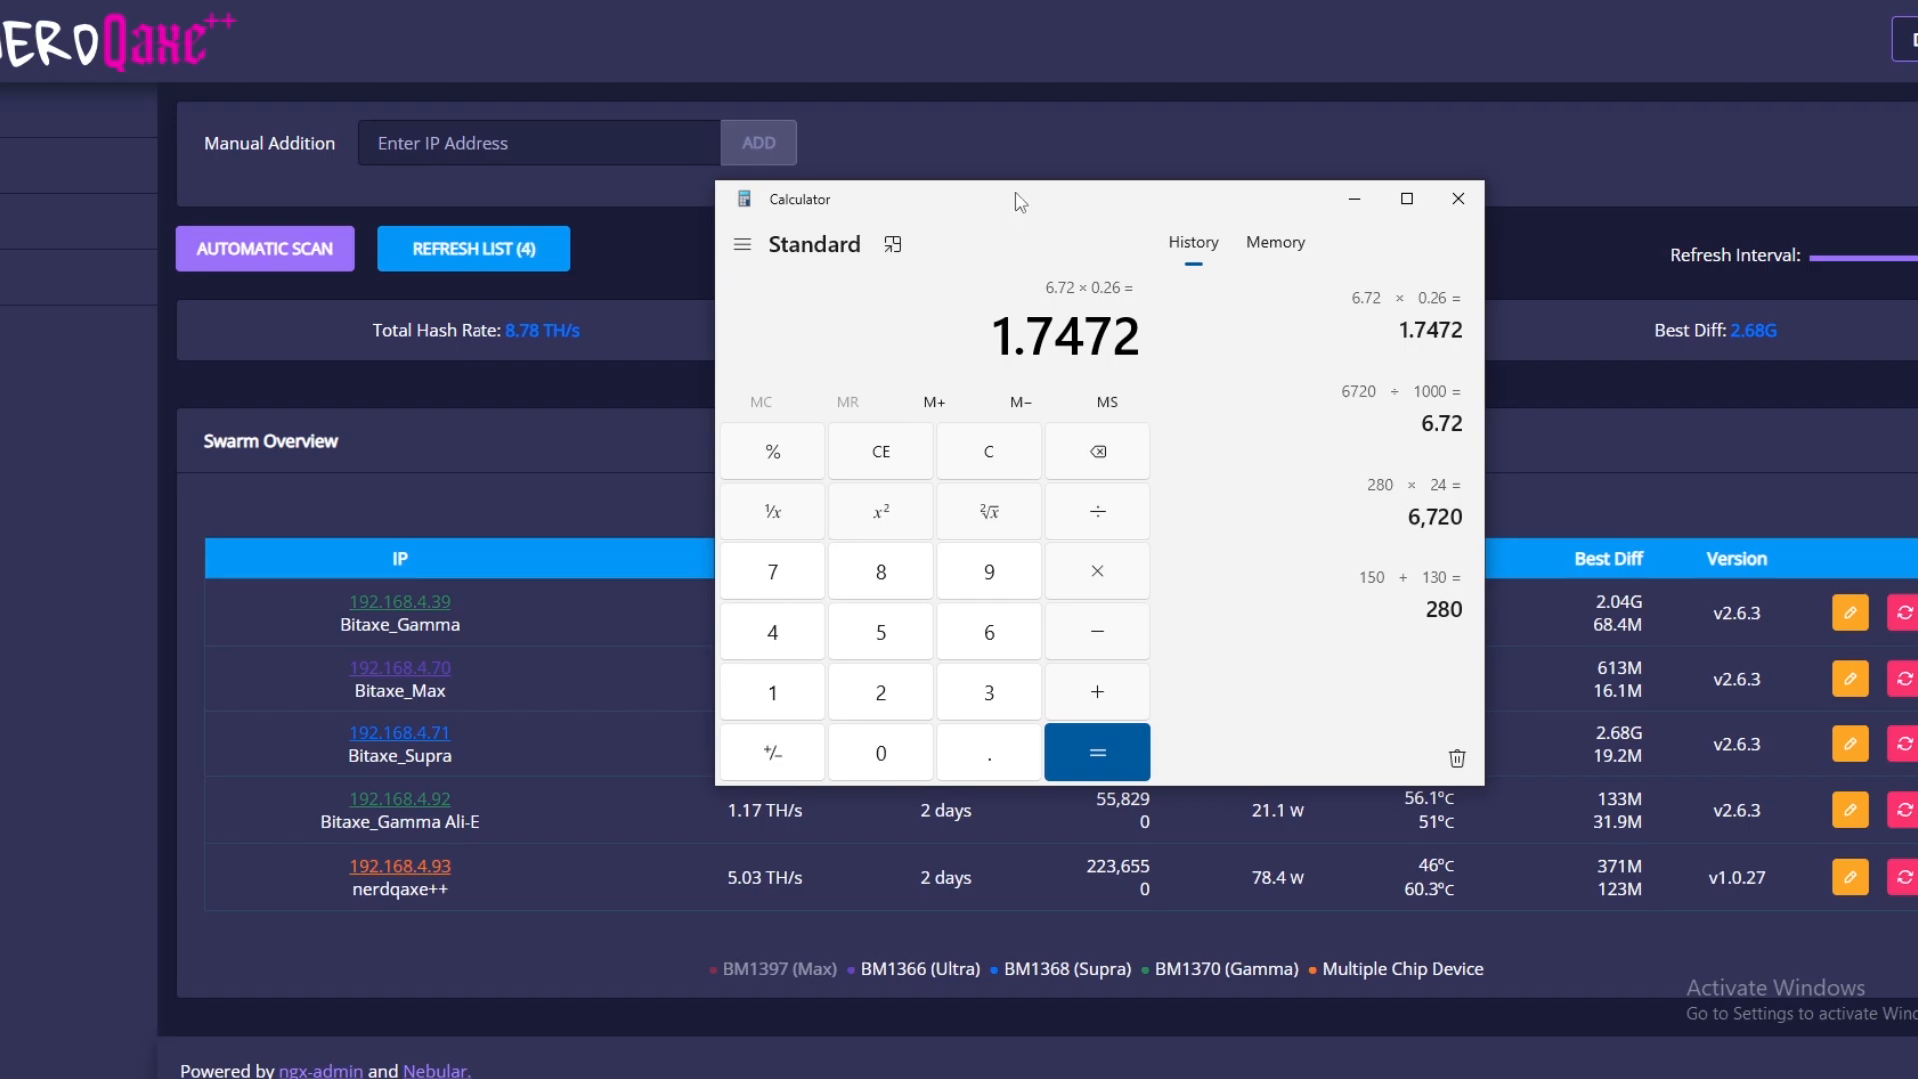
drag(1015, 198, 875, 224)
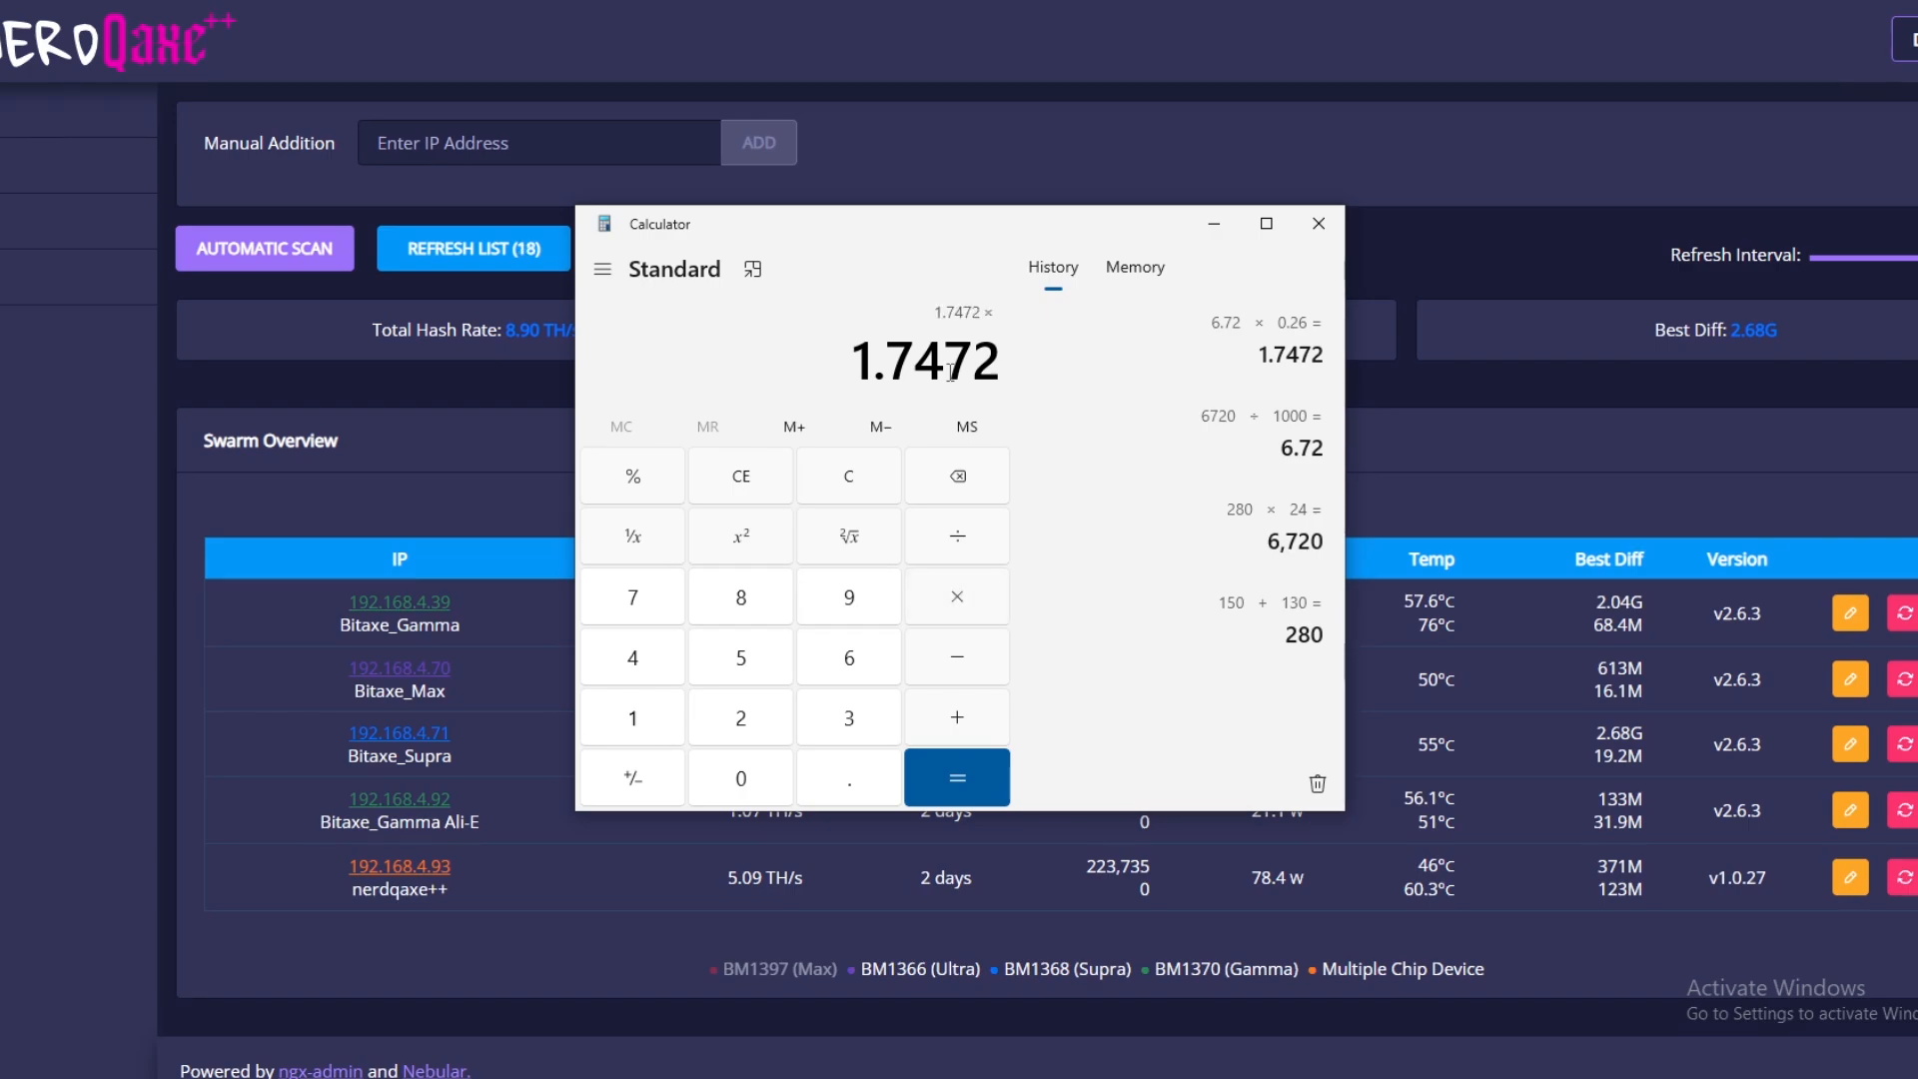
Compute the yearly cost 12.2304 × 52 = 635.9808.
click(631, 597)
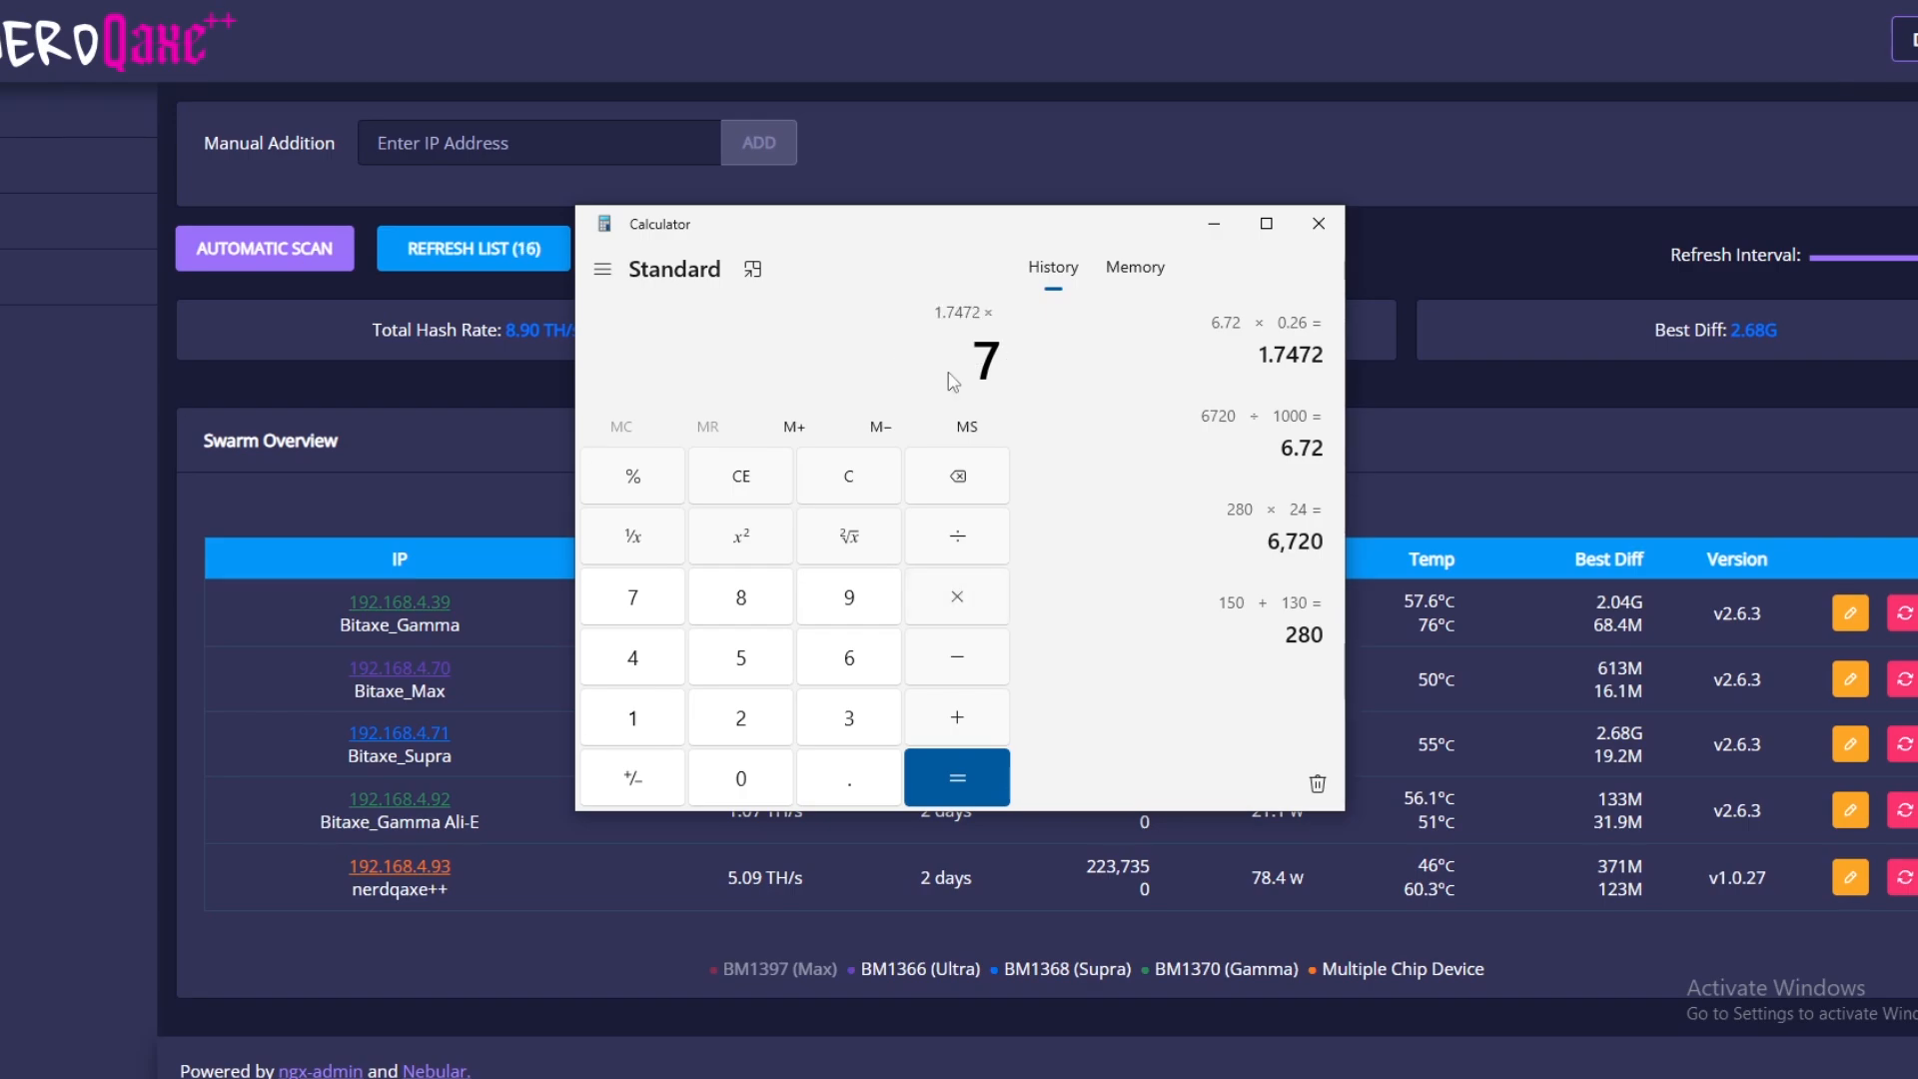
click(958, 777)
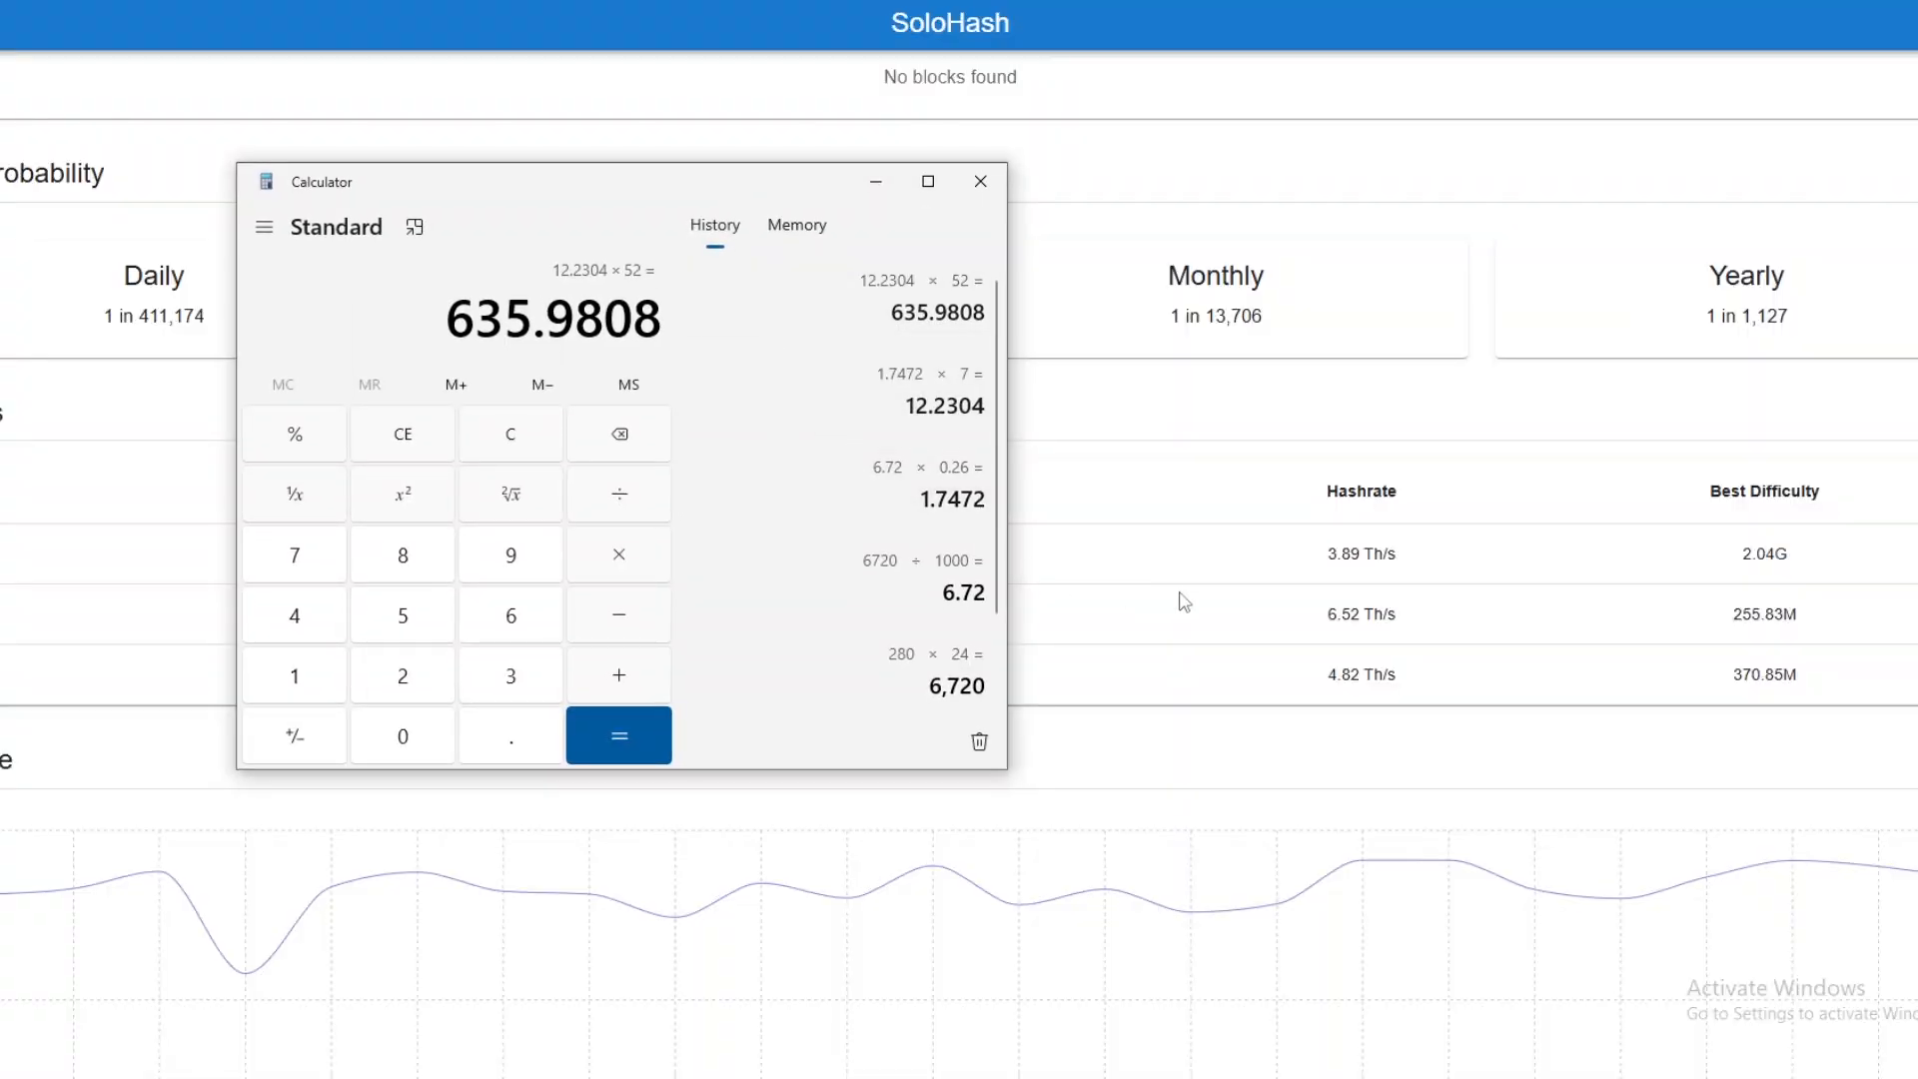
click(979, 182)
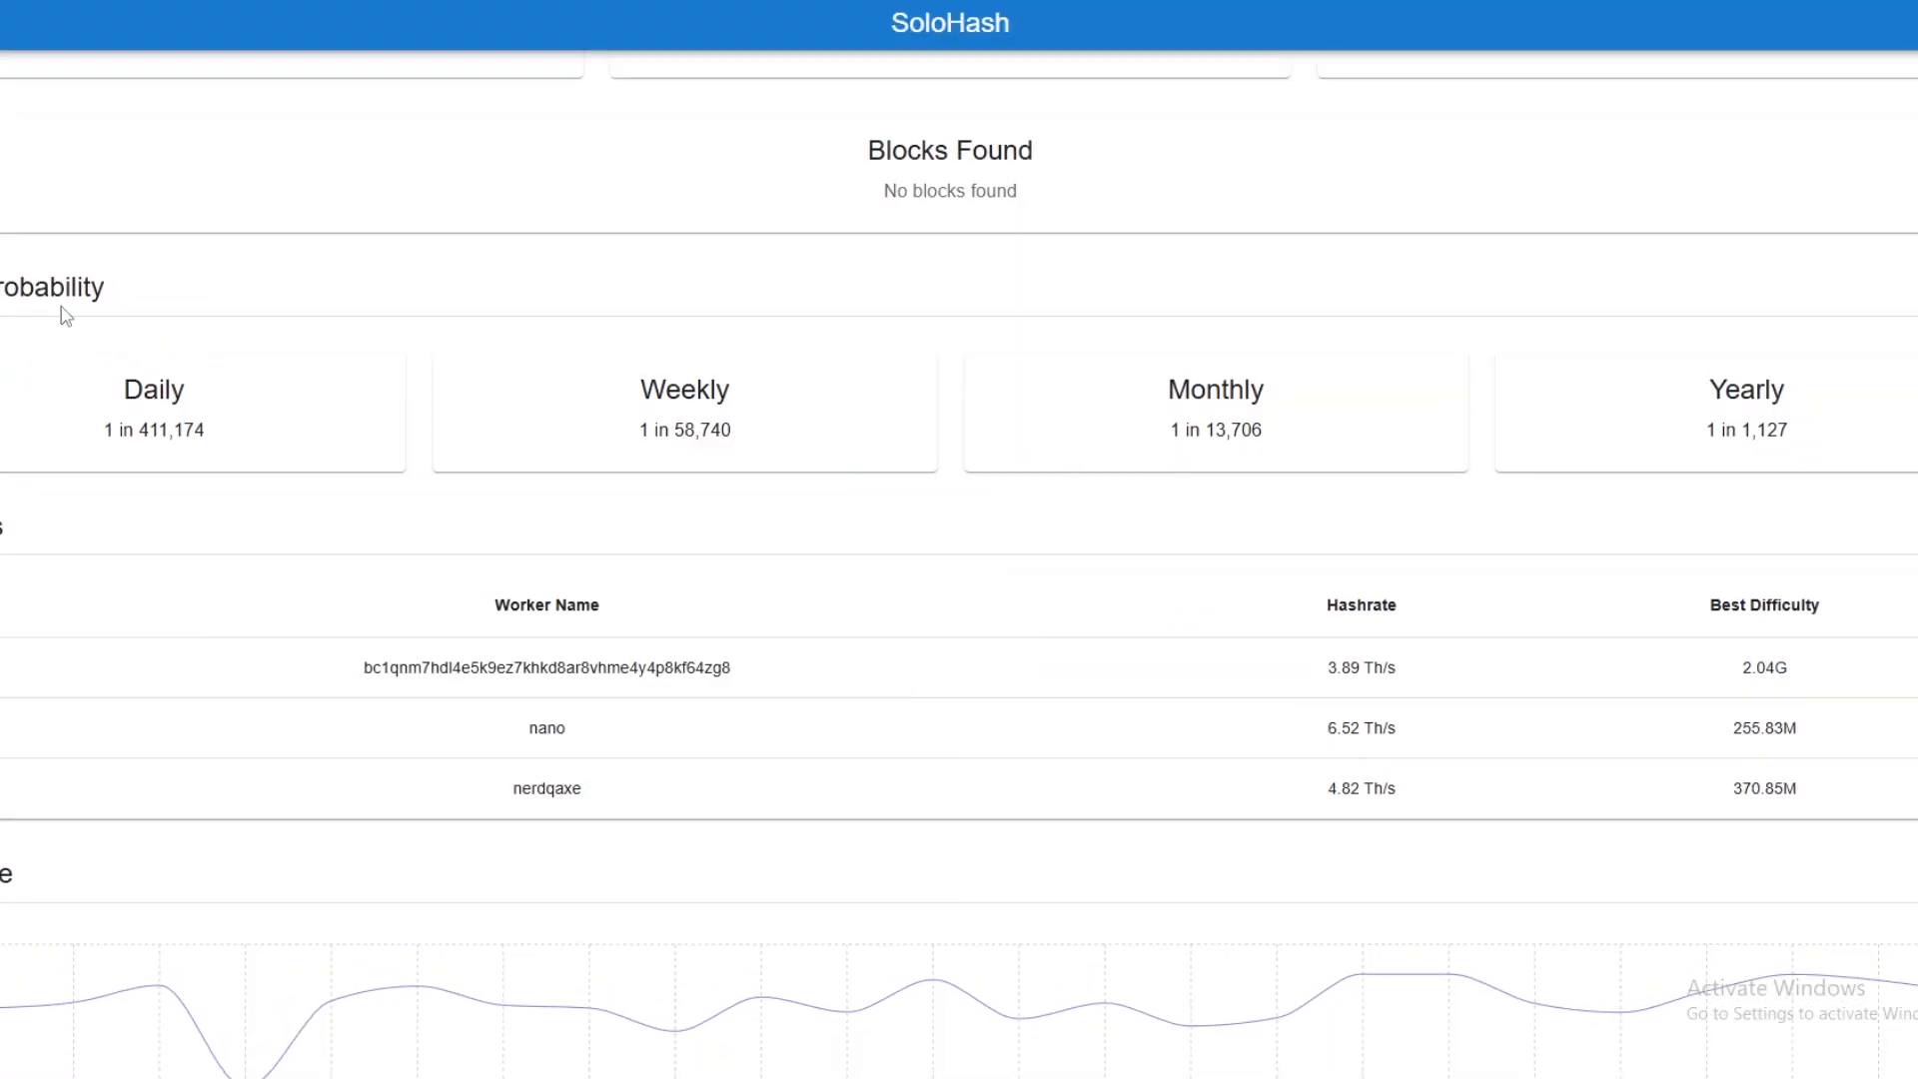
mouse_move(1151, 390)
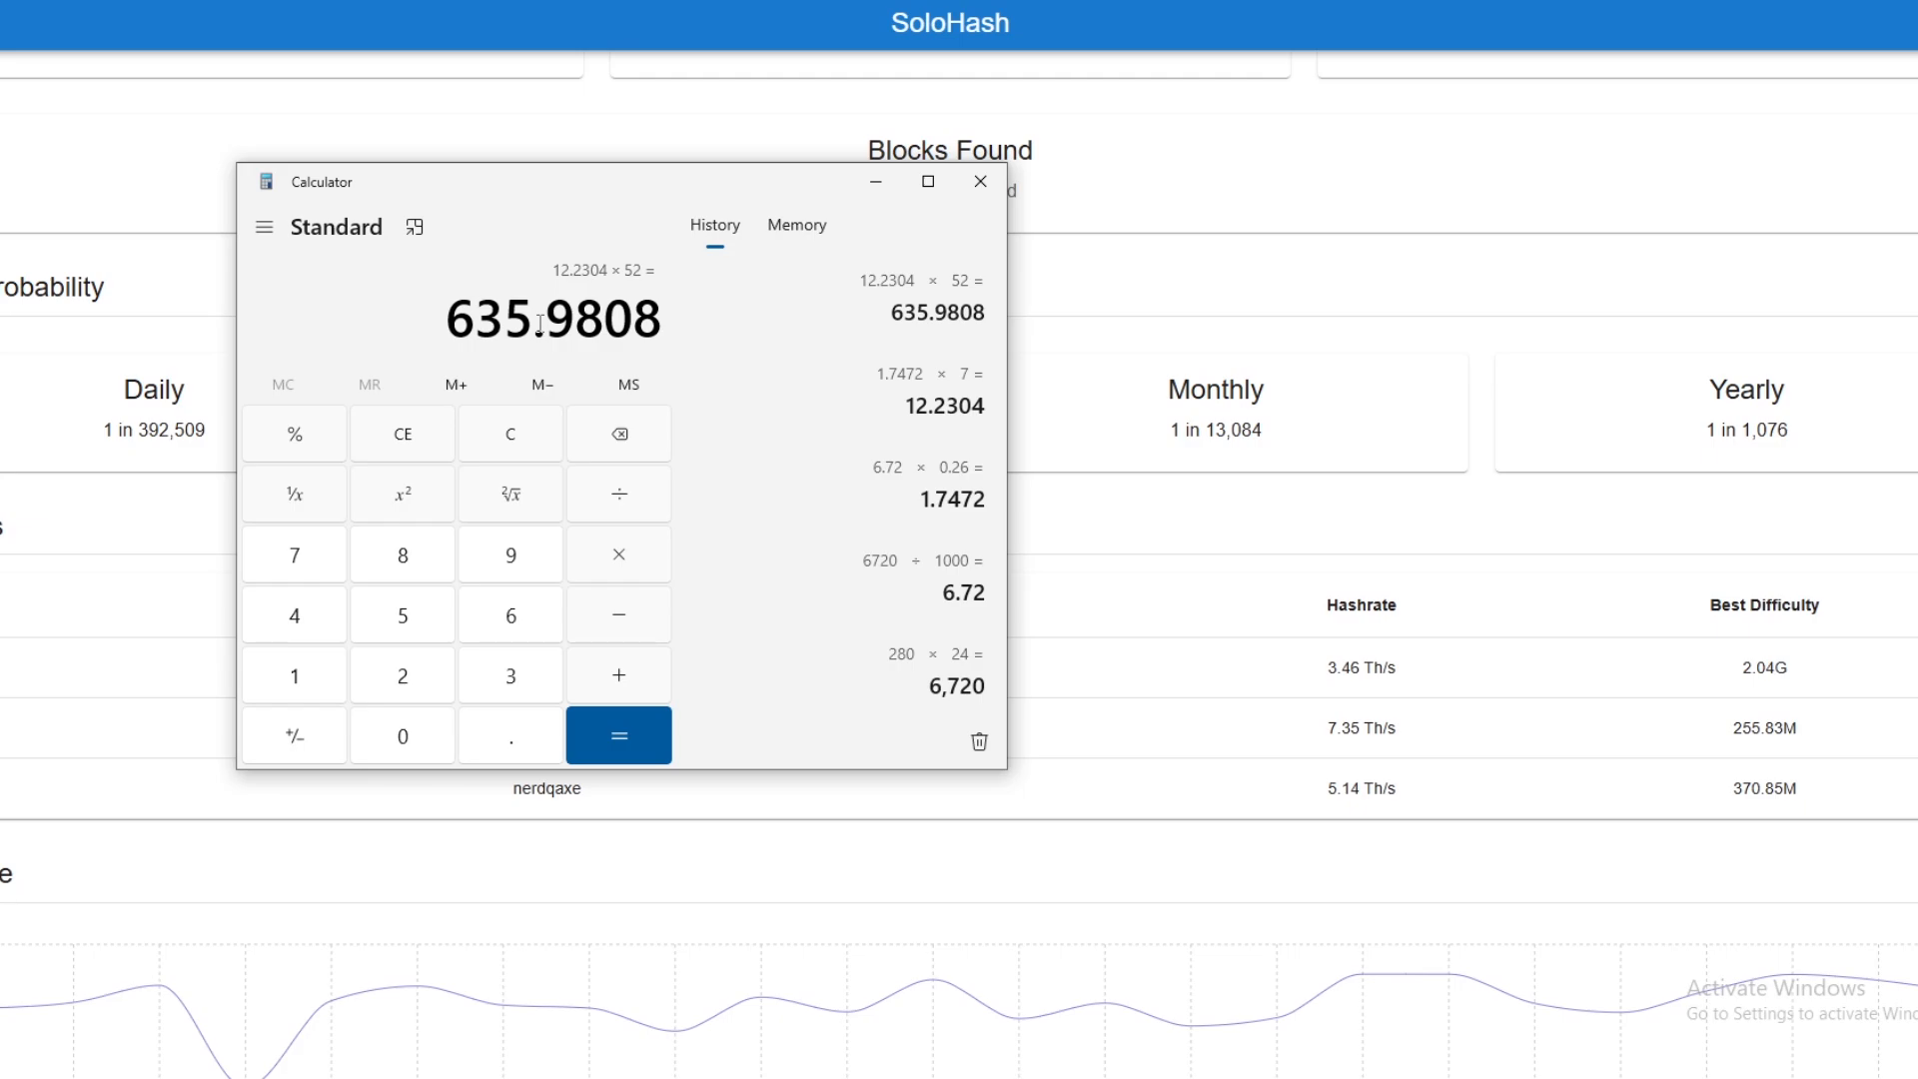
mouse_move(1709, 441)
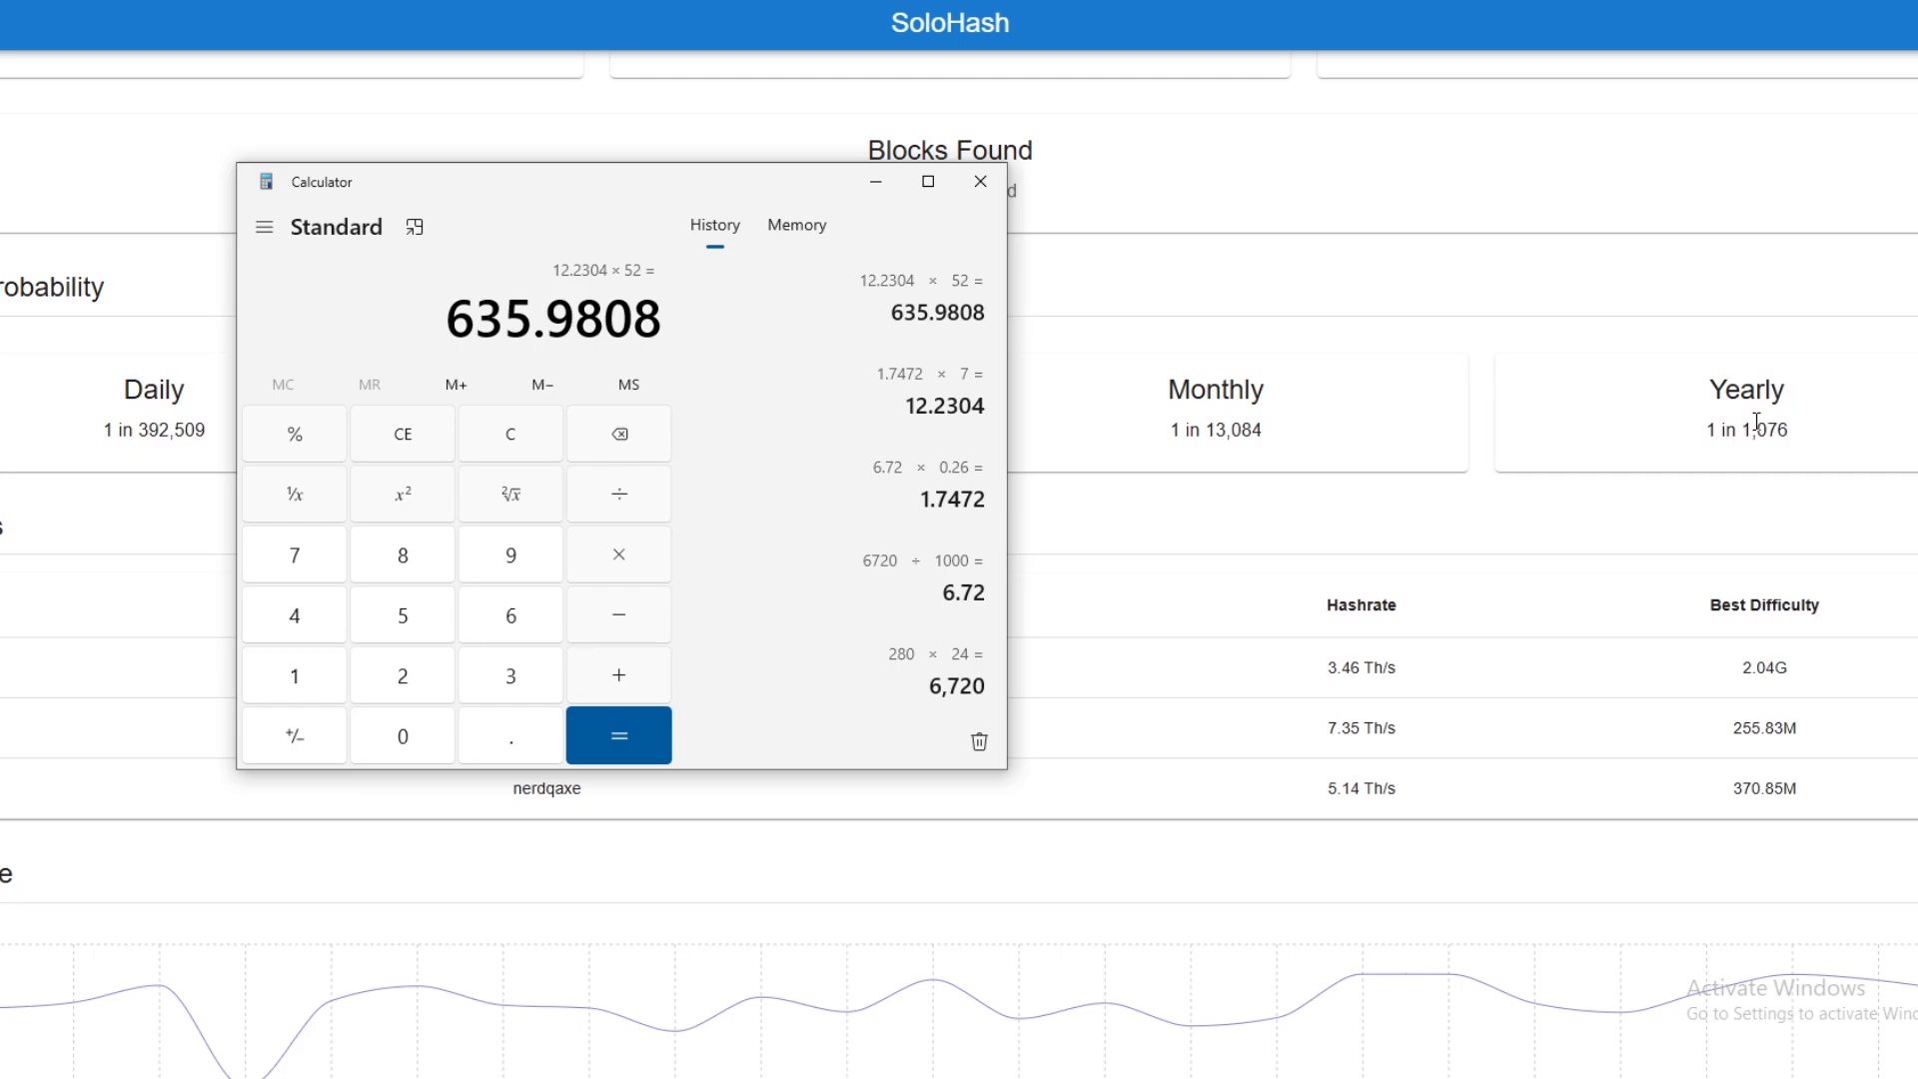
mouse_move(617, 554)
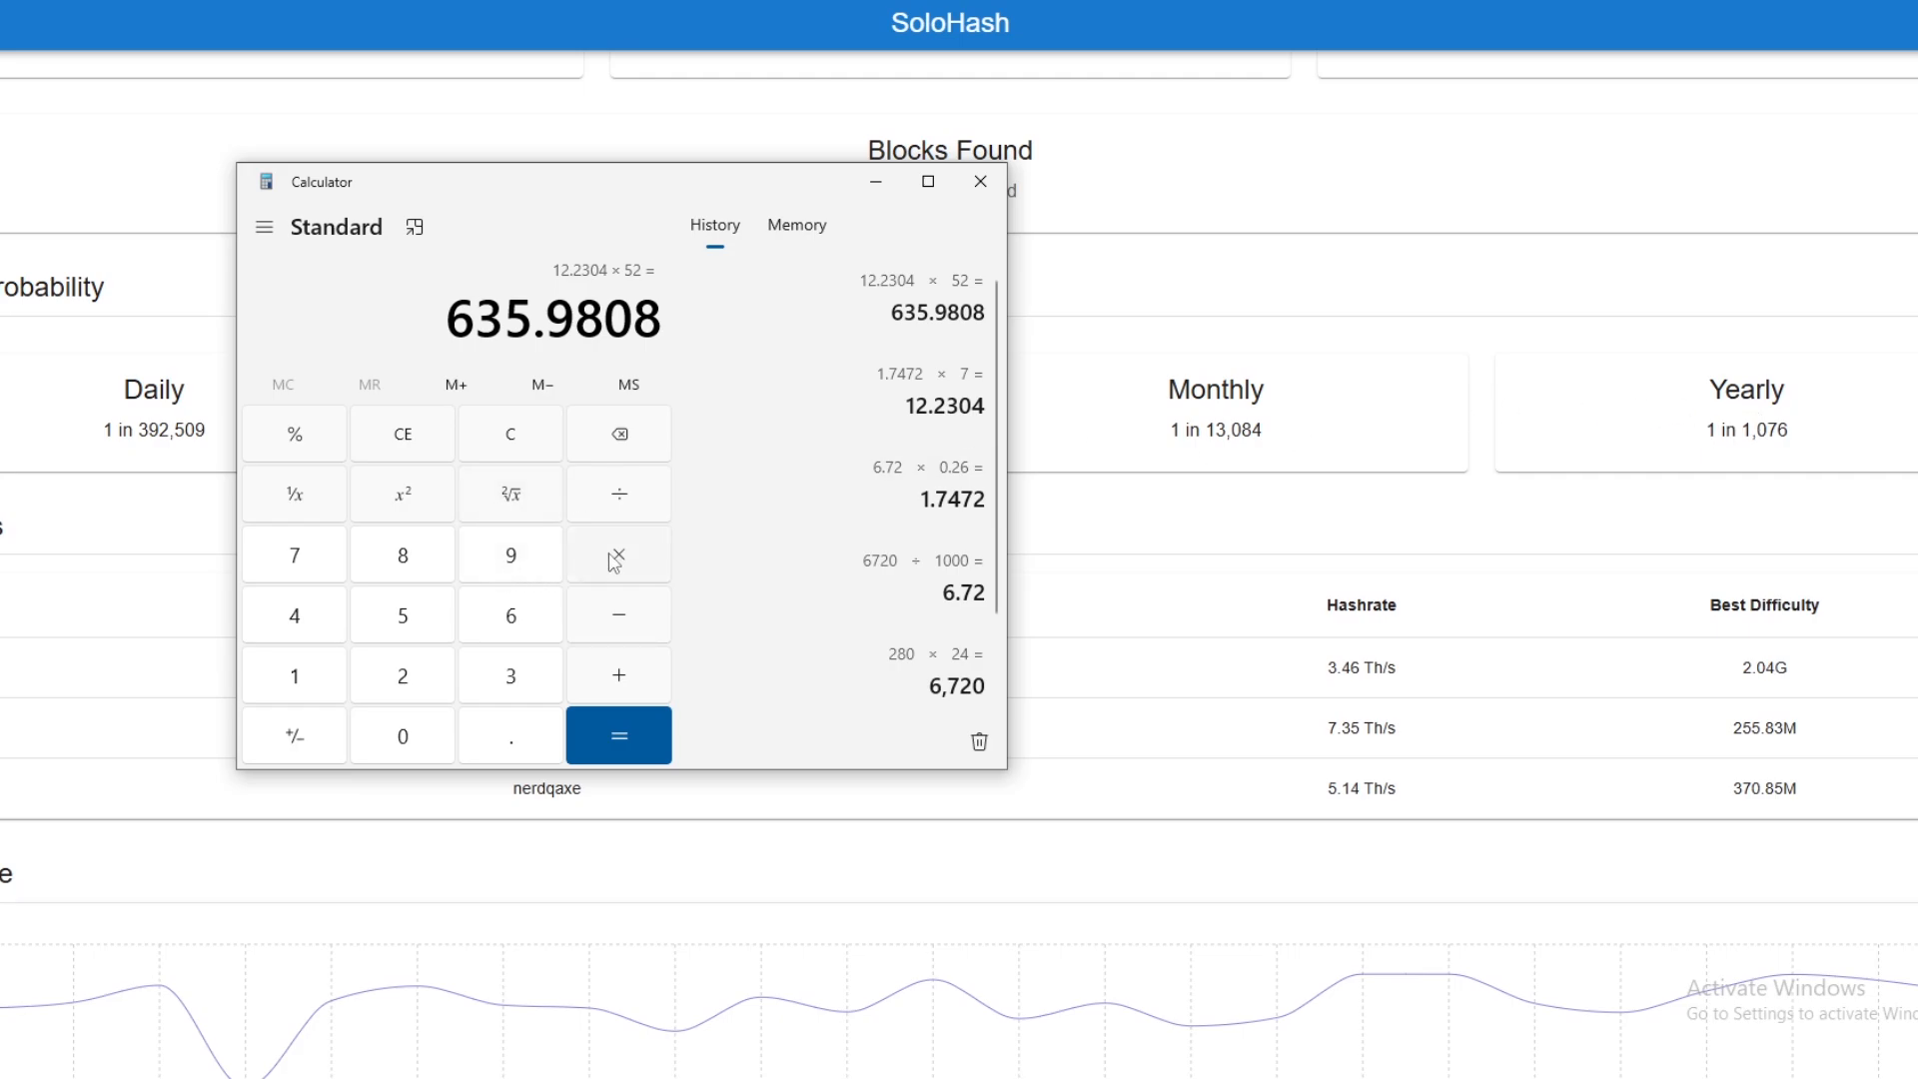
Multiply the yearly cost 635.9808 by the 1,076 yearly odds to get 684,315.3408.
click(617, 554)
text(1,076)
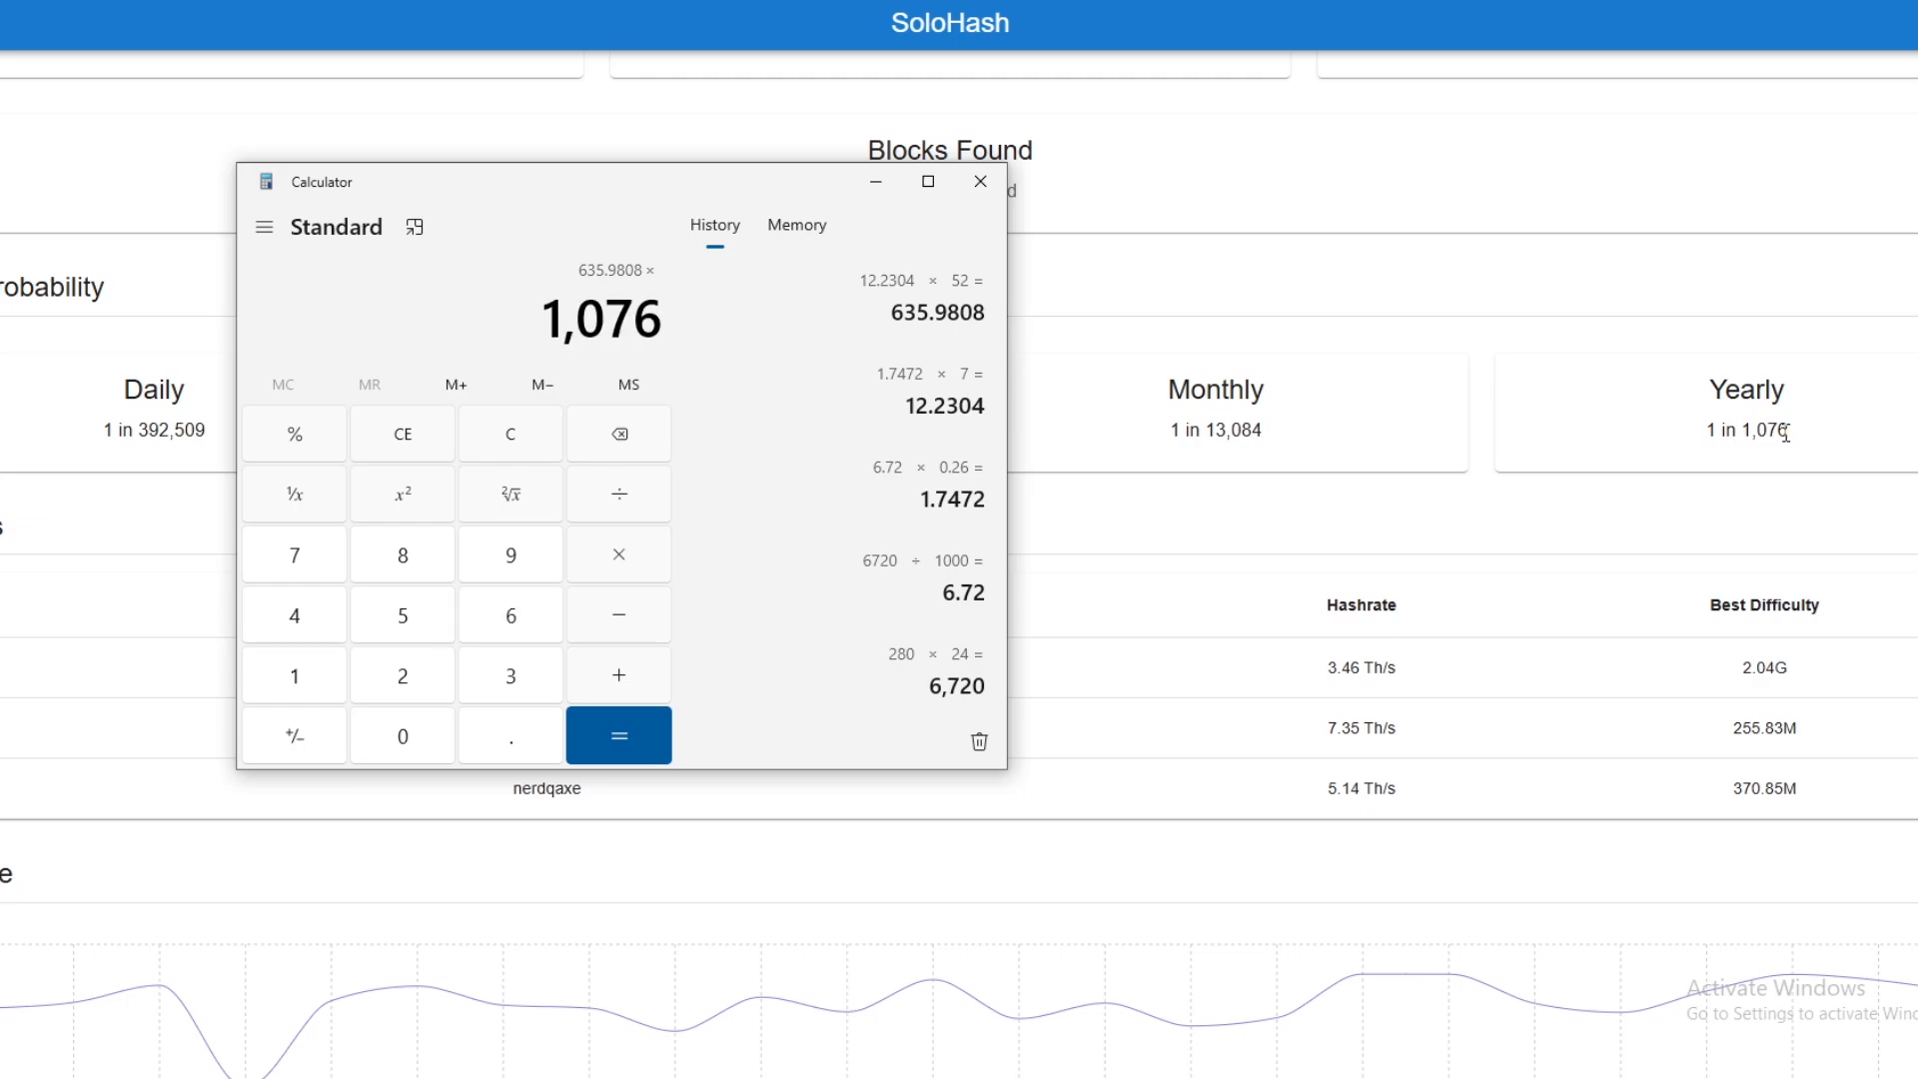
click(618, 736)
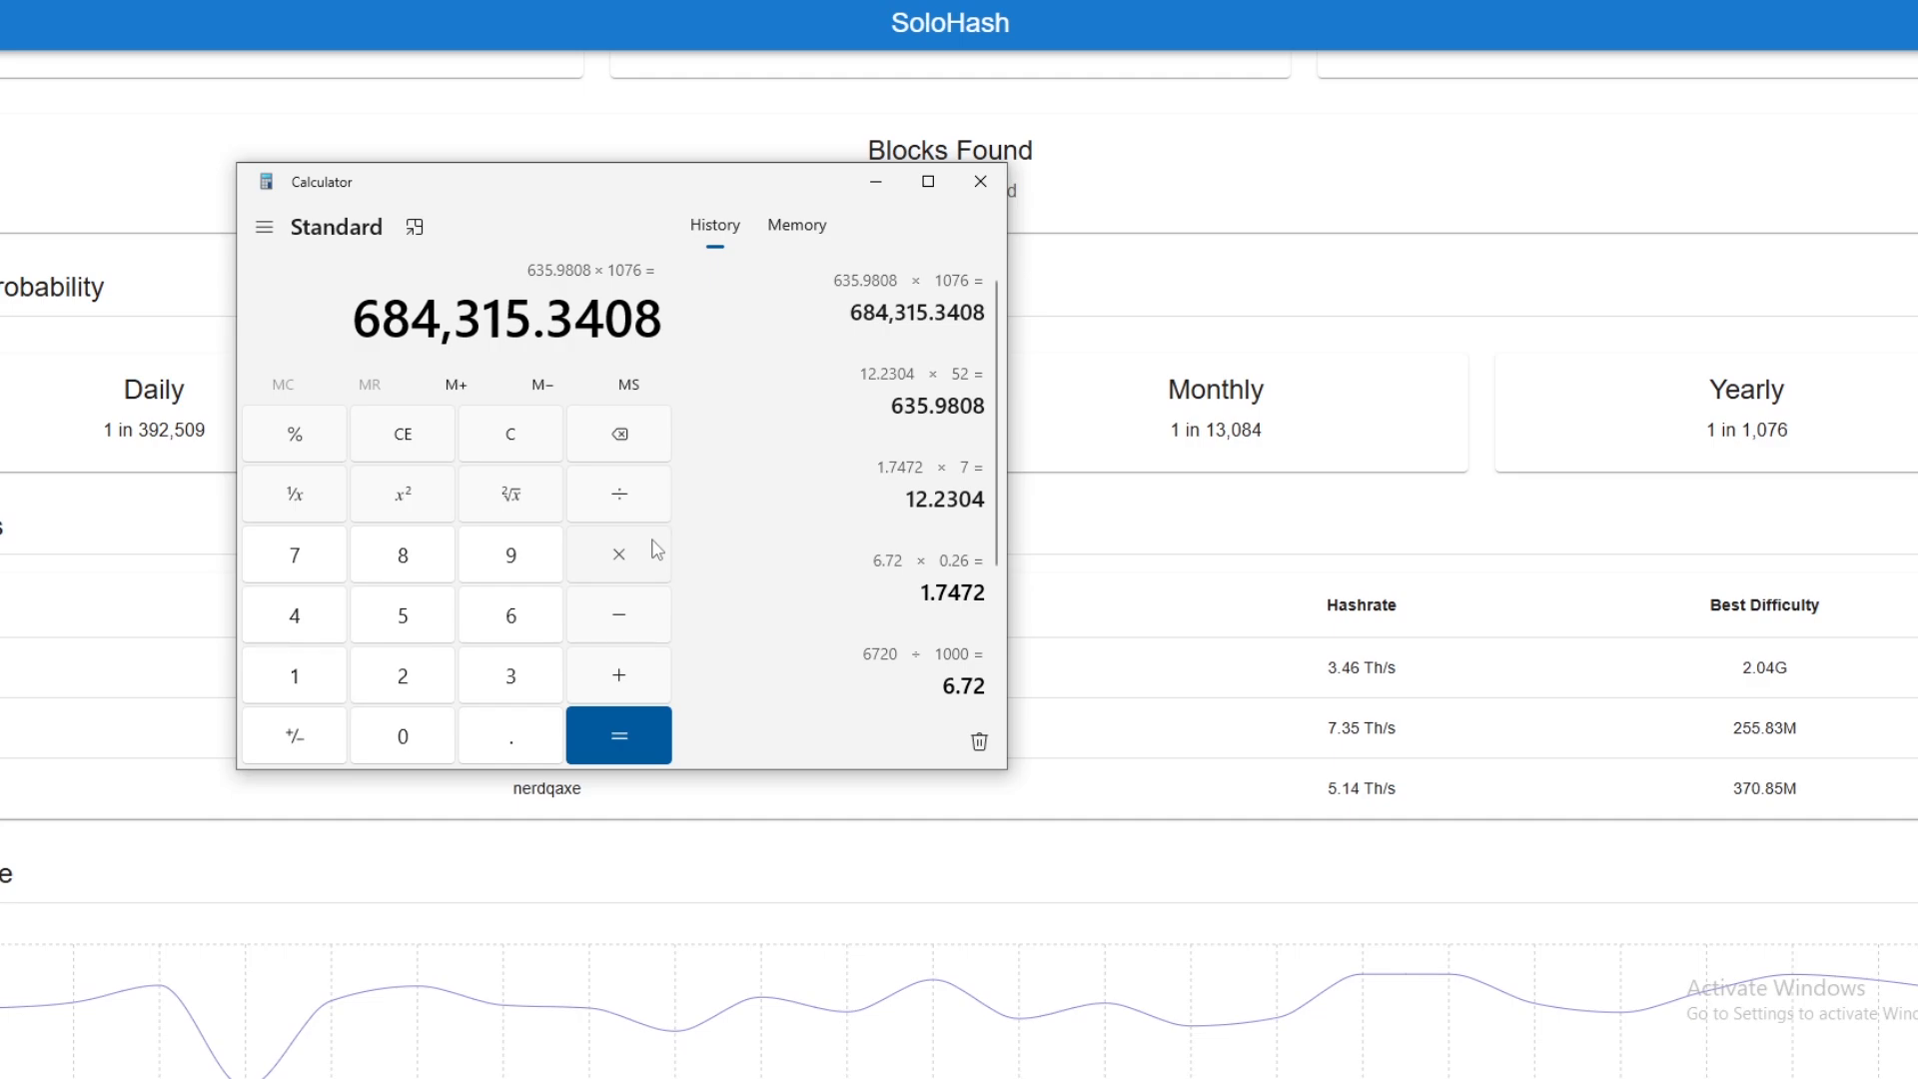
mouse_move(638, 614)
text(312)
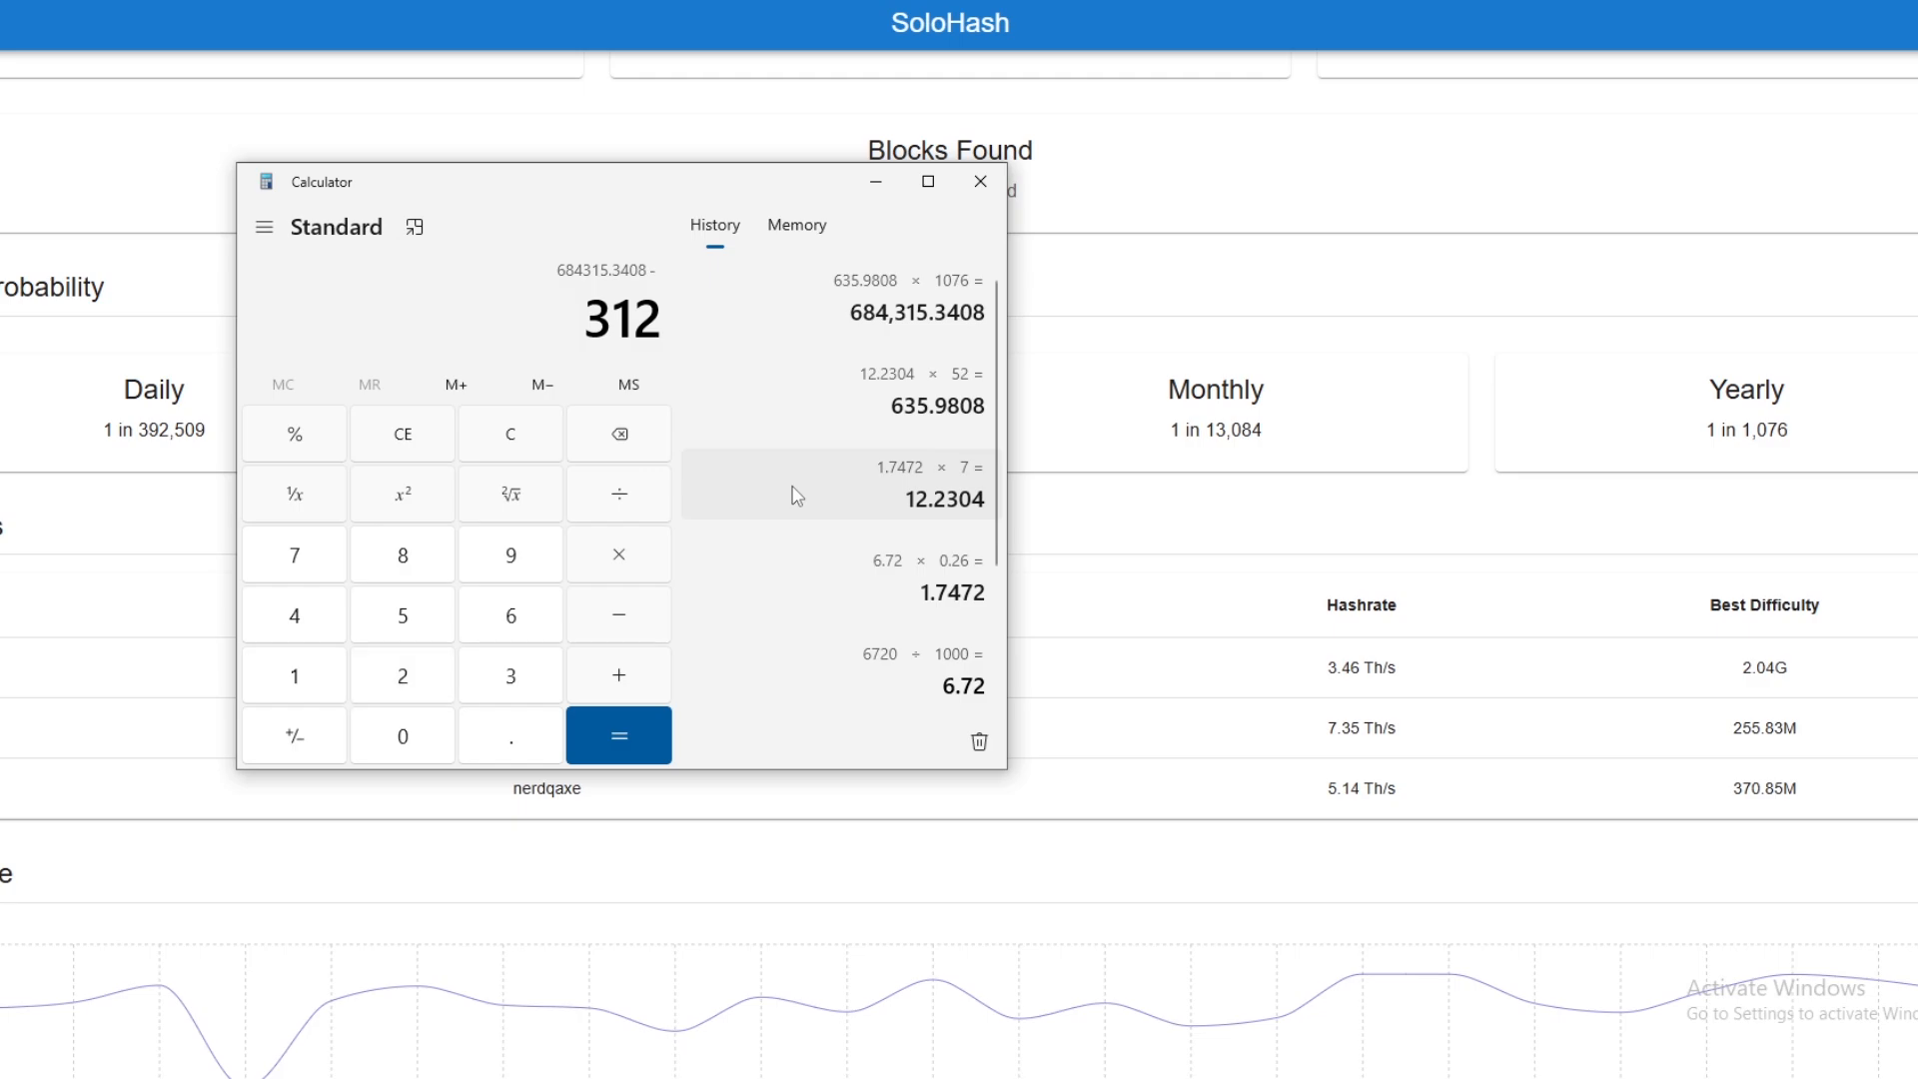
Subtract the 312,000 block reward from 684,315.3408 to get a net loss of 372,315.3408.
click(617, 735)
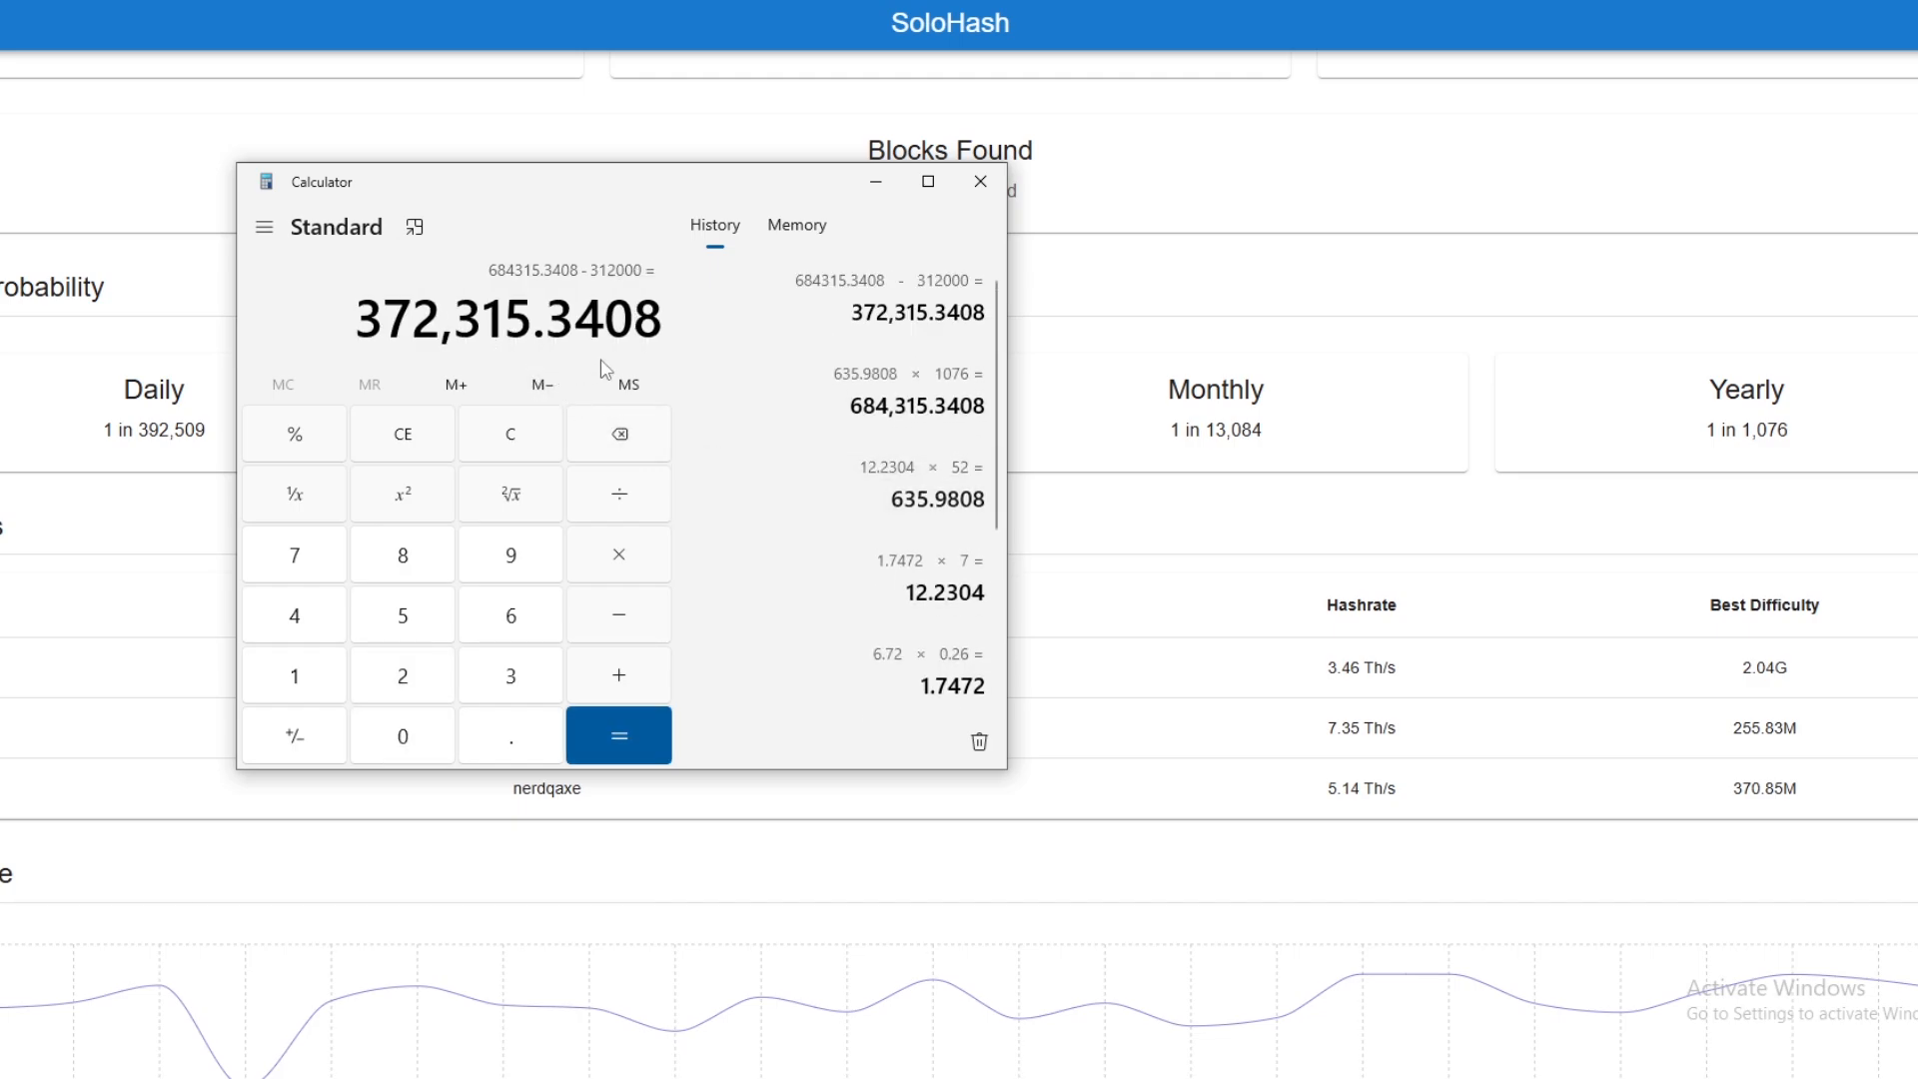
mouse_move(785, 326)
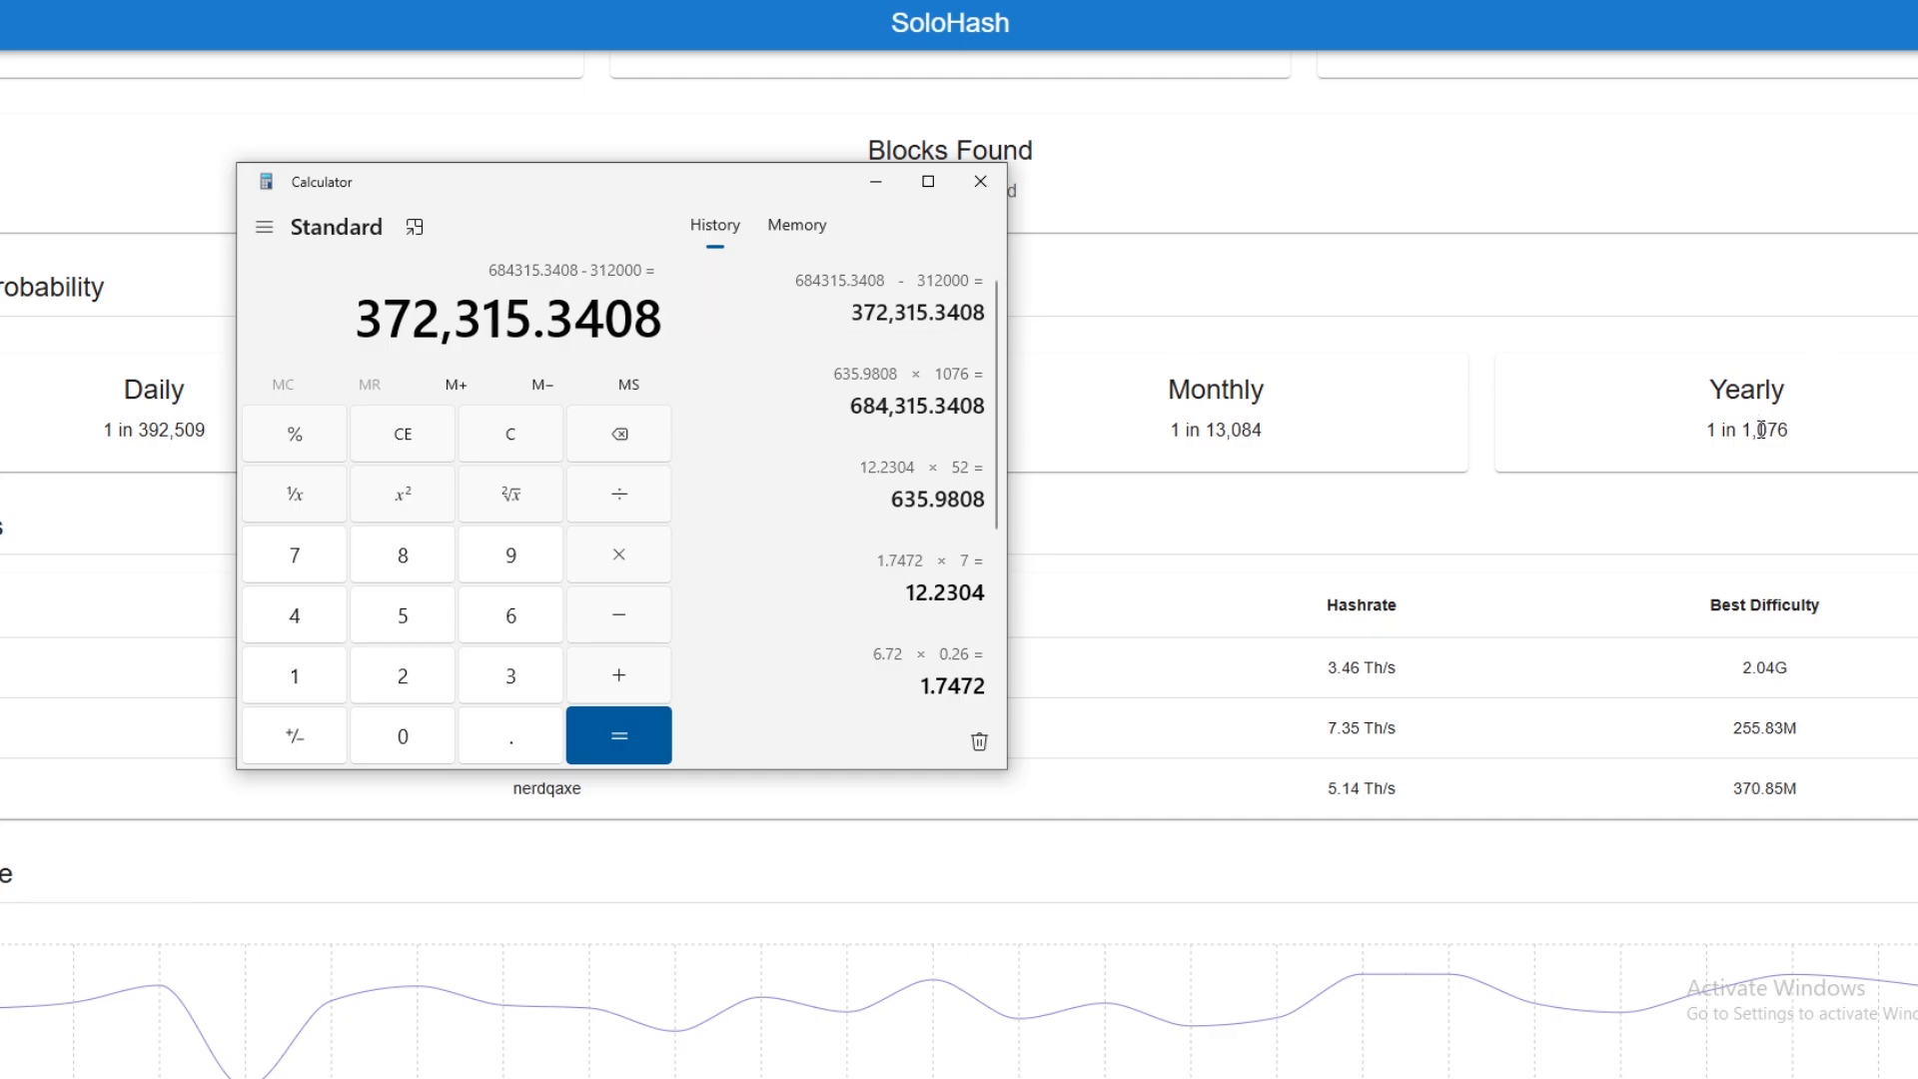
mouse_move(1762, 427)
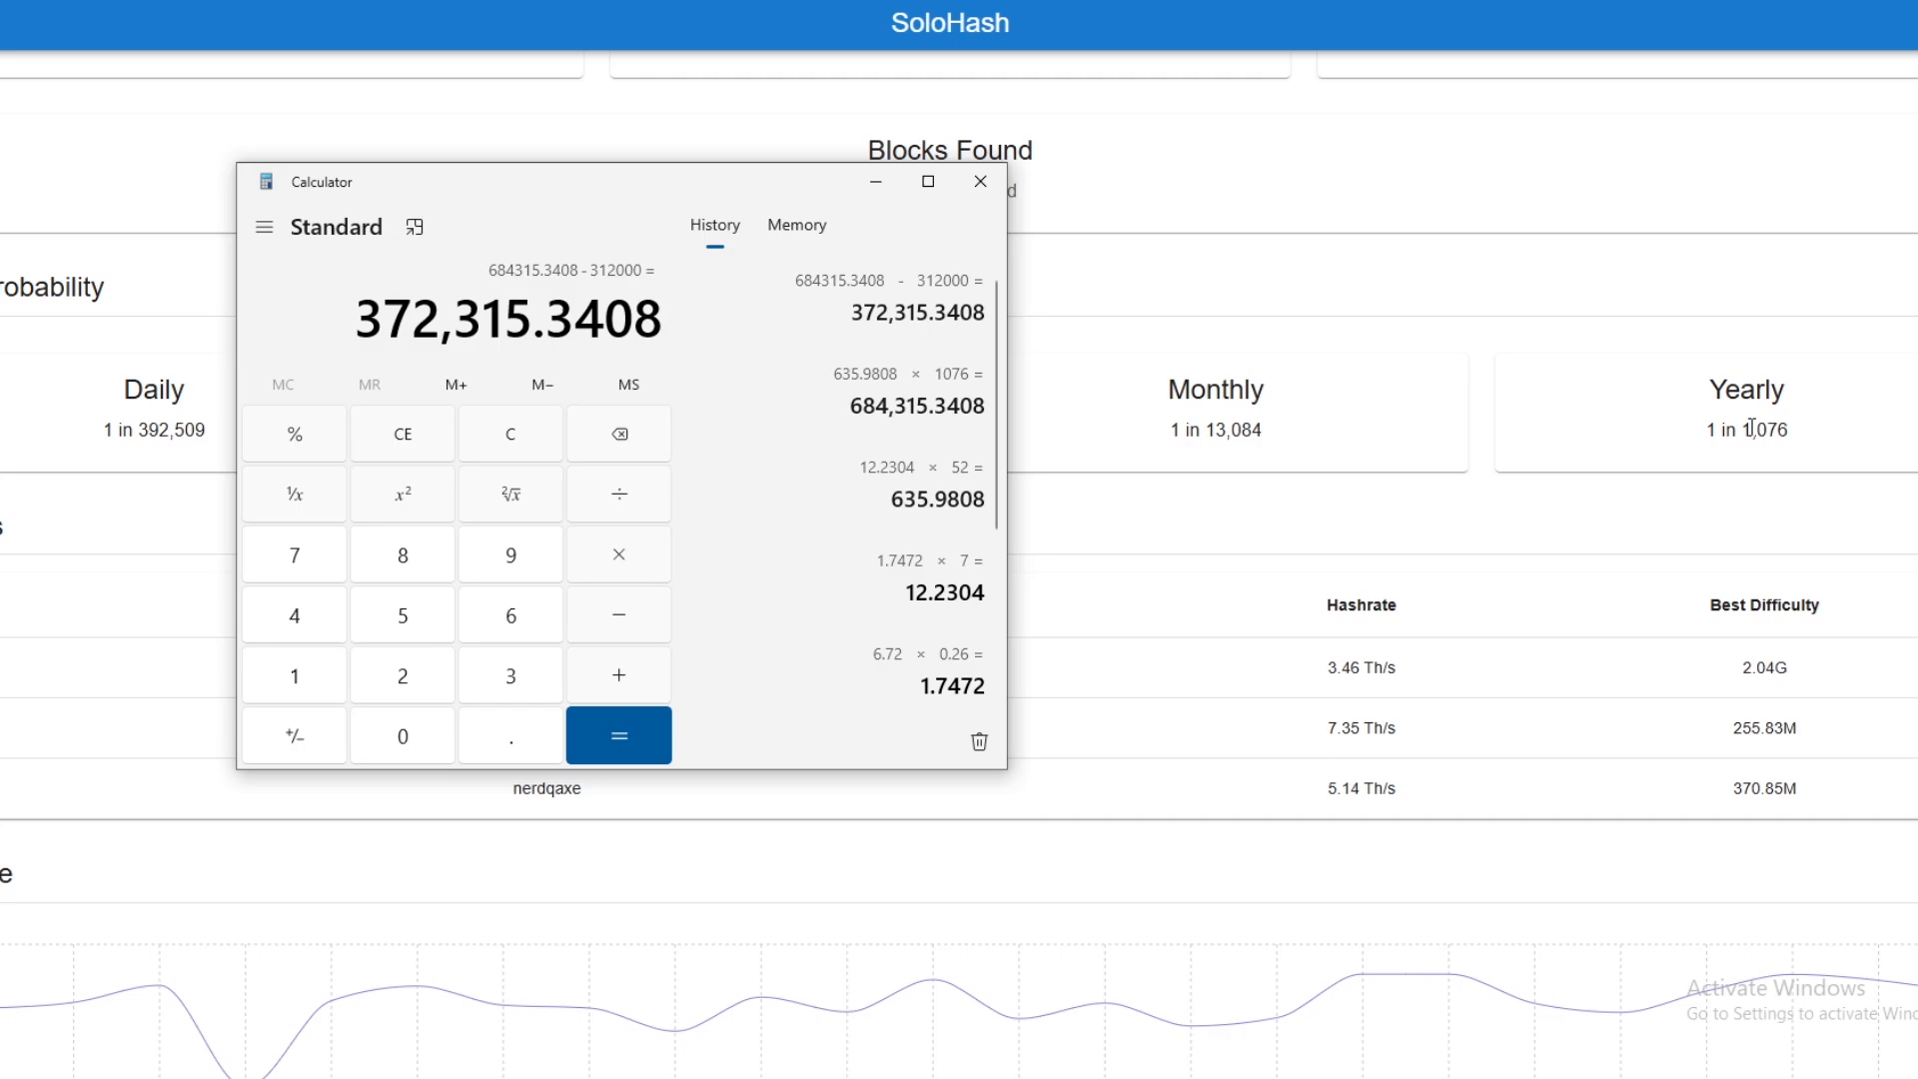
mouse_move(488, 433)
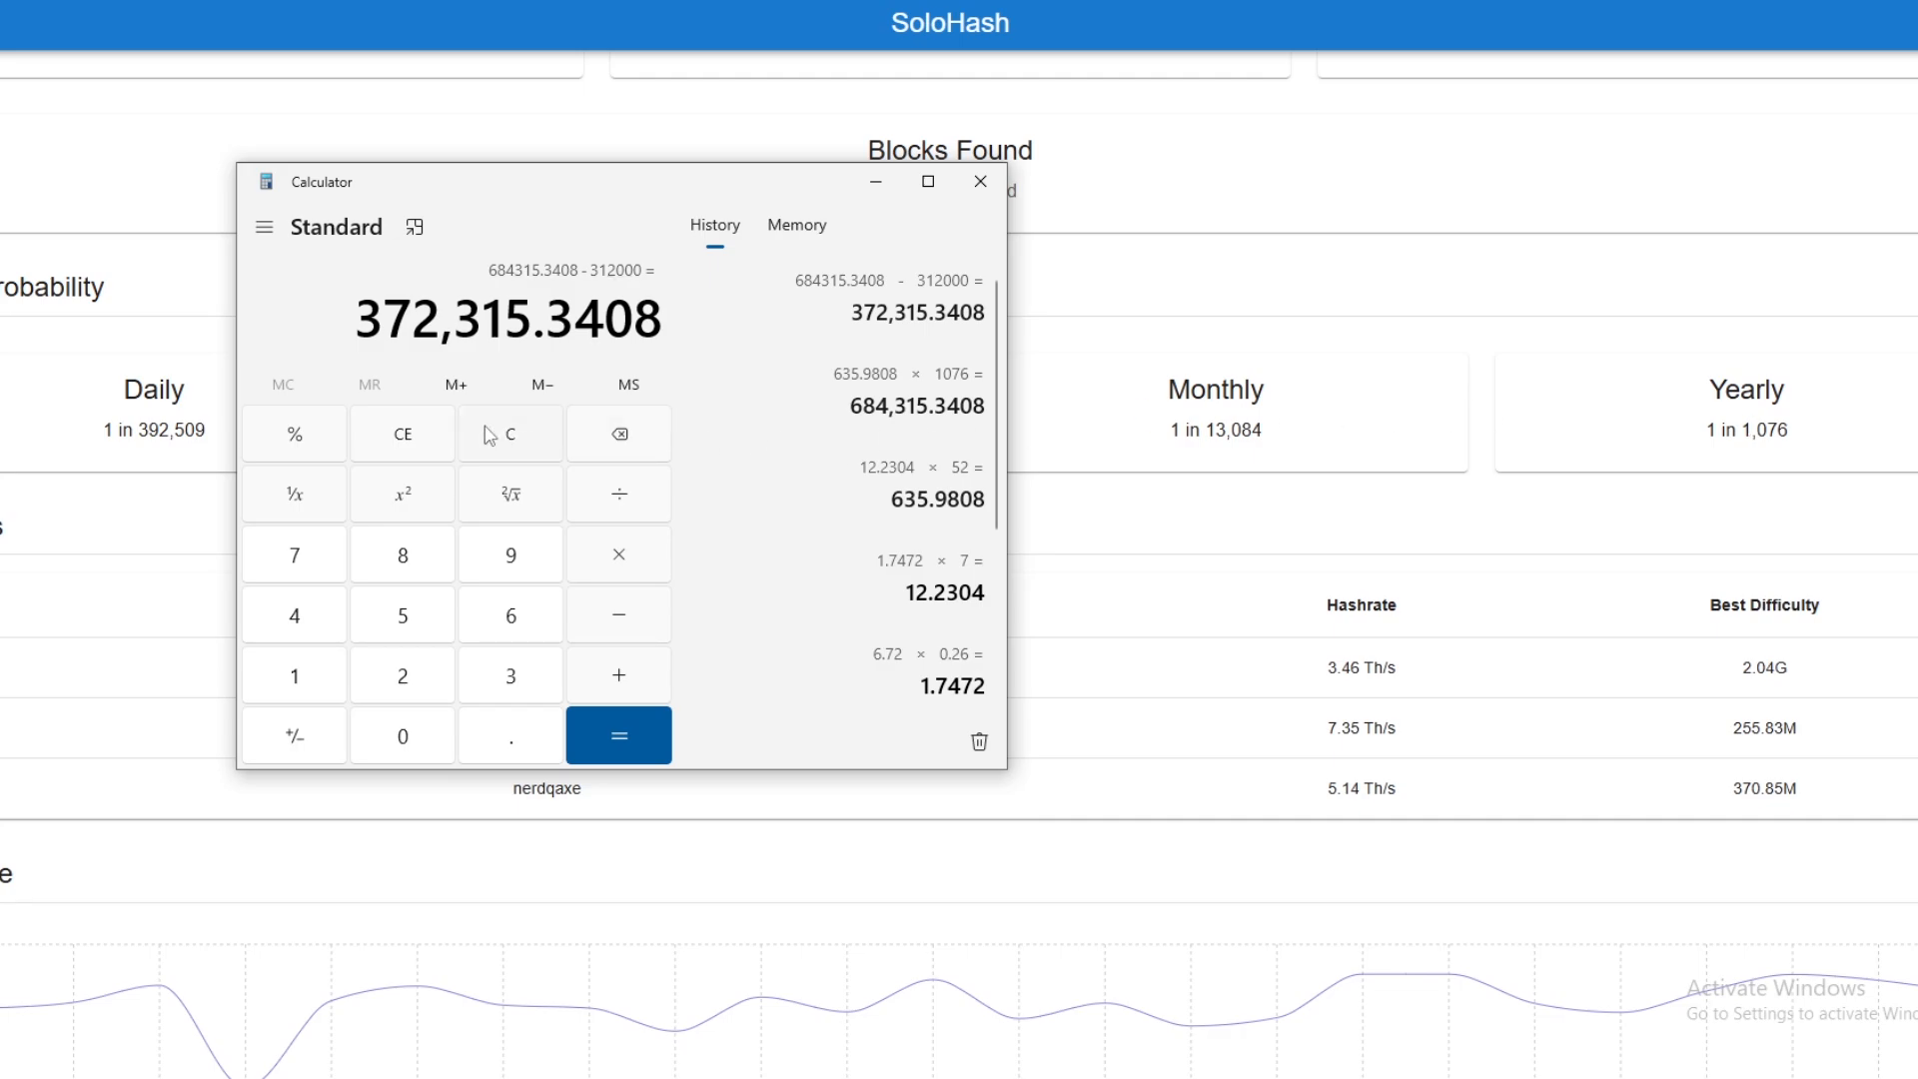
Compute 635 × 20 = 12,700 as the 20-year running cost, then clear the display.
click(510, 434)
text(635)
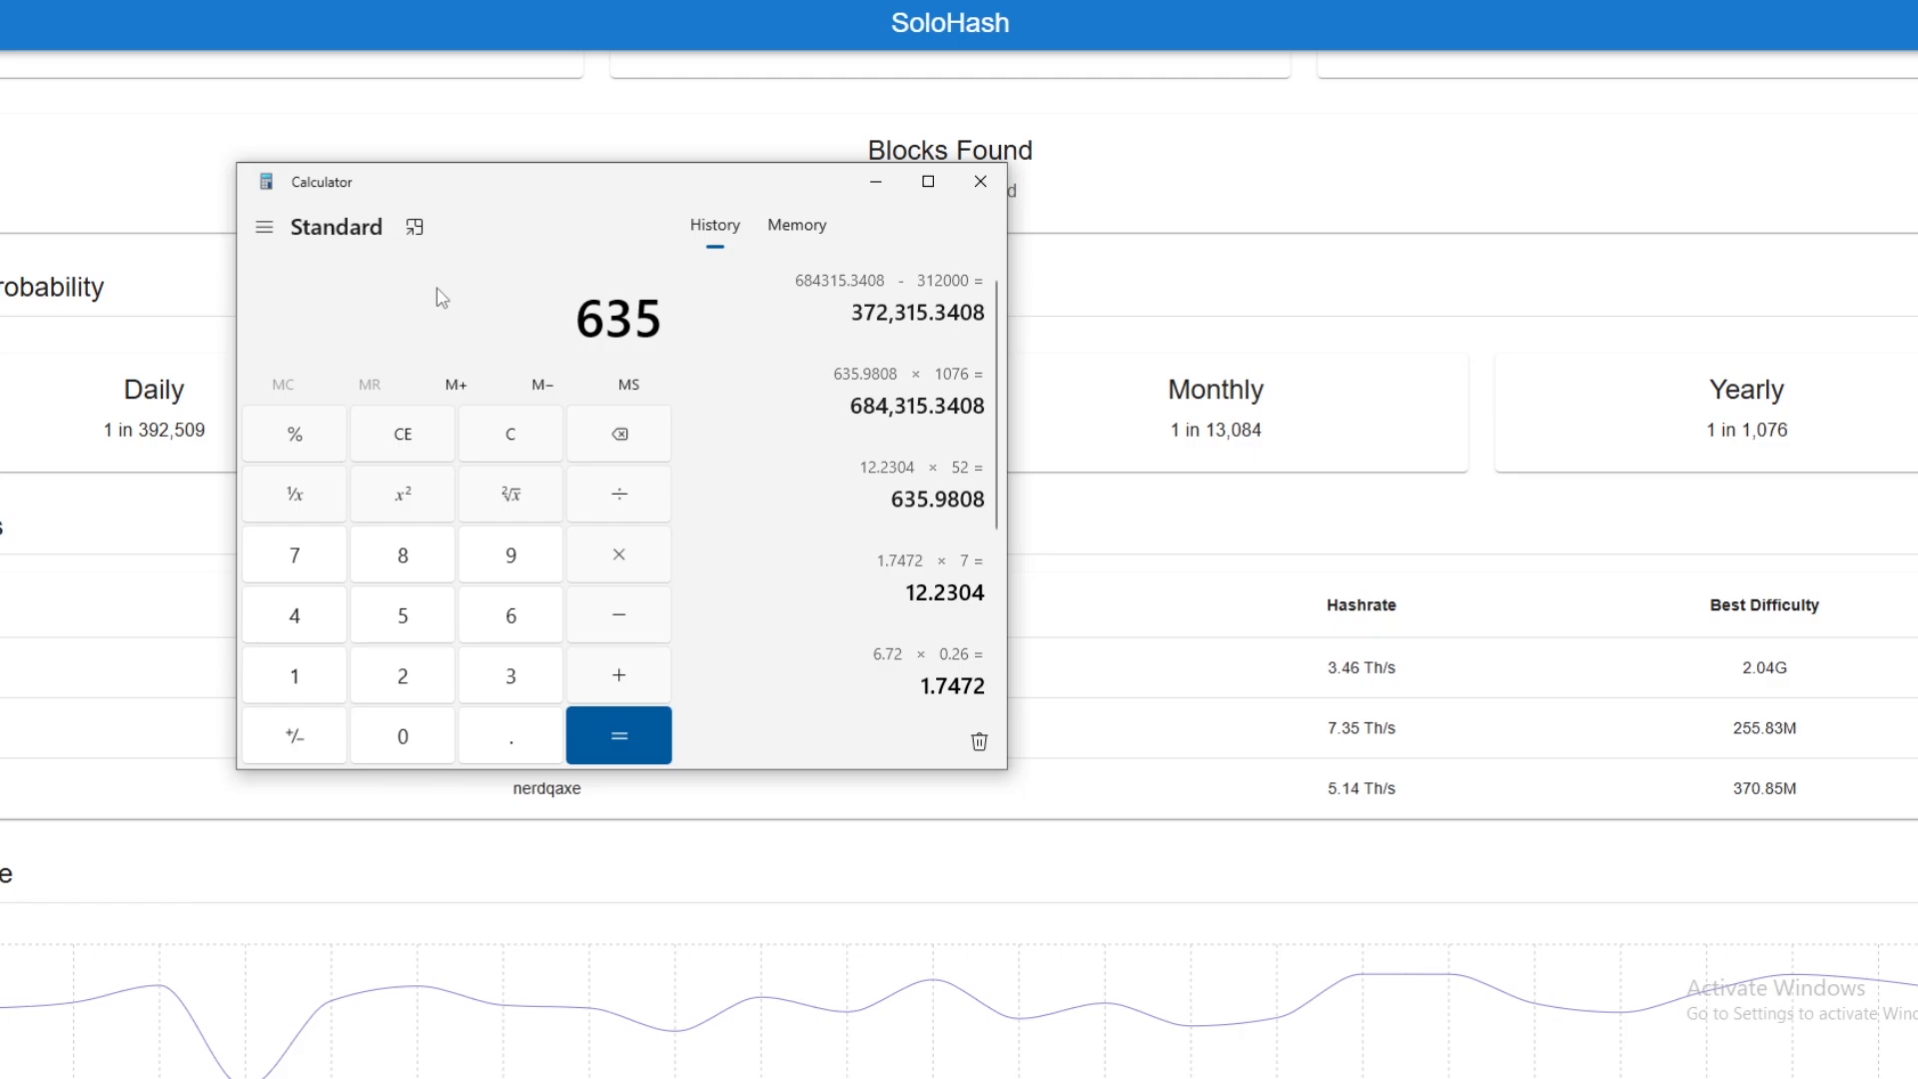
click(617, 554)
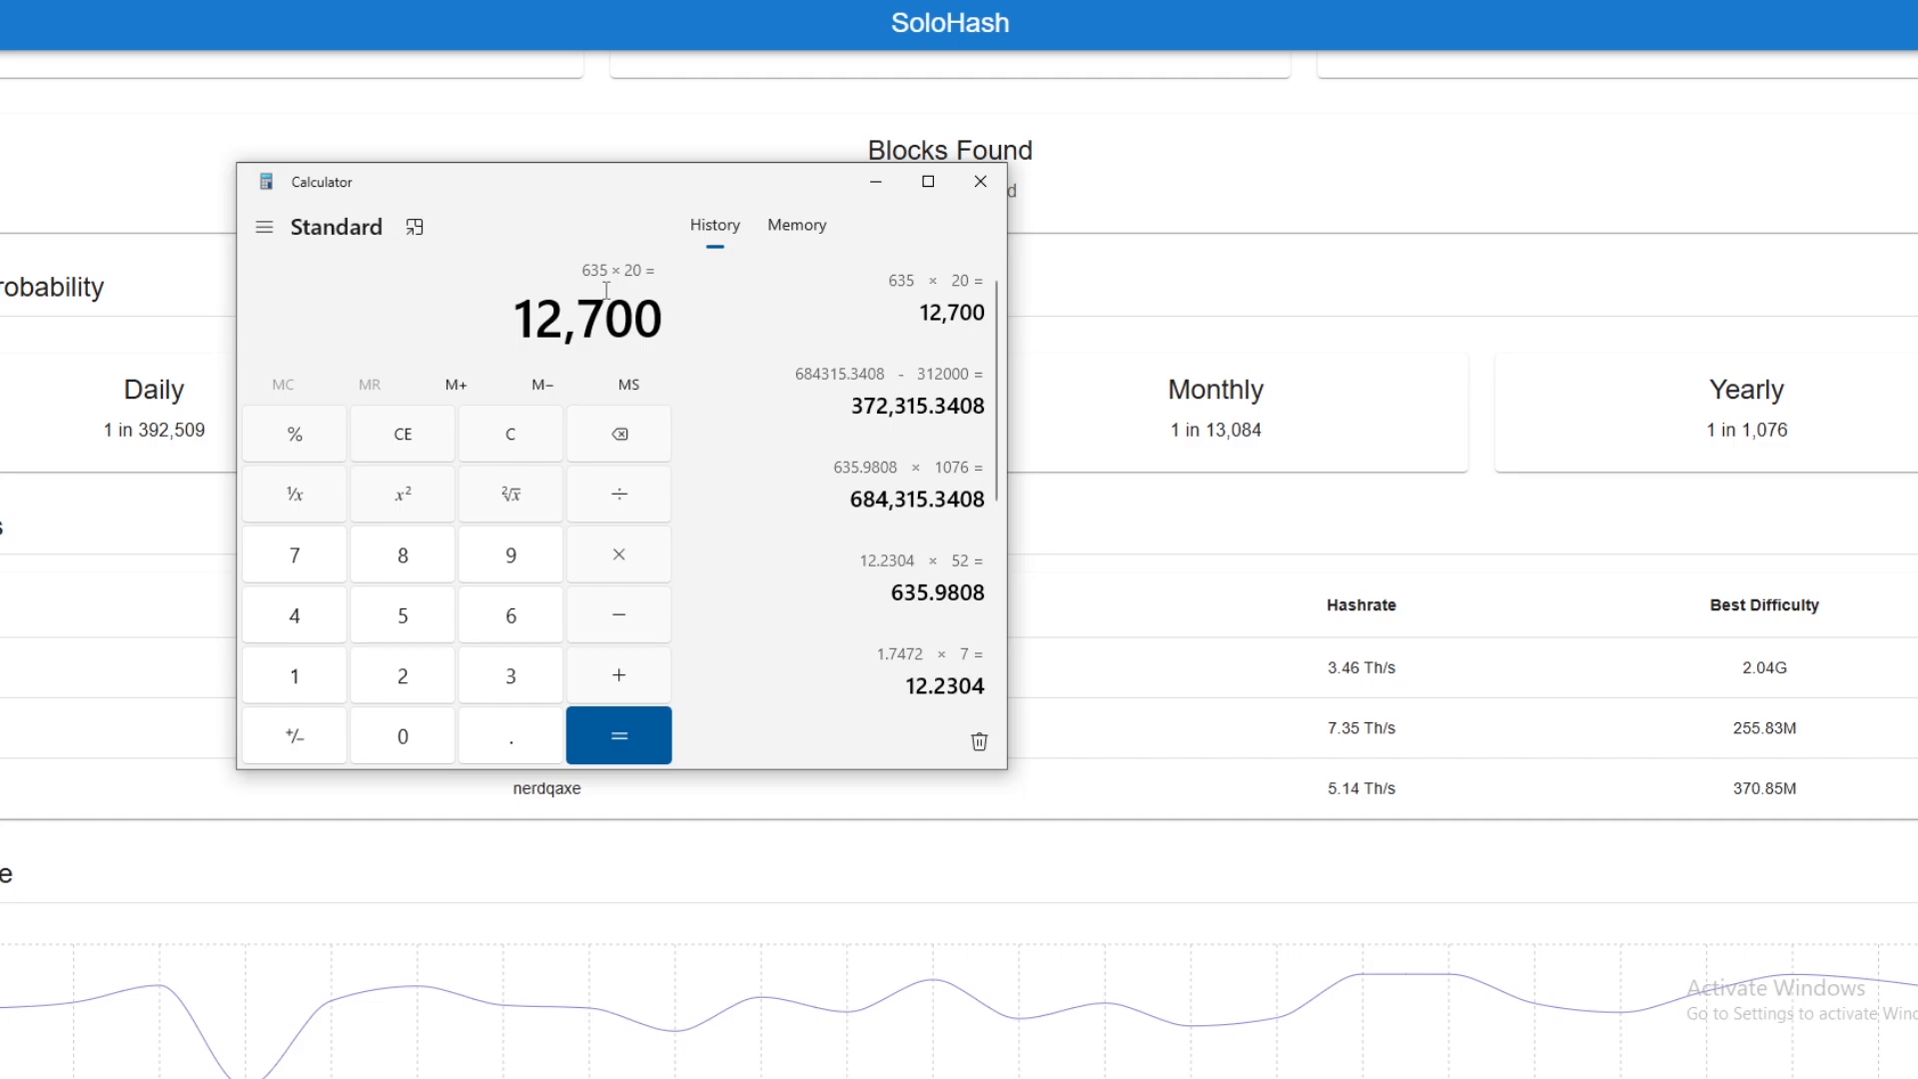
click(977, 182)
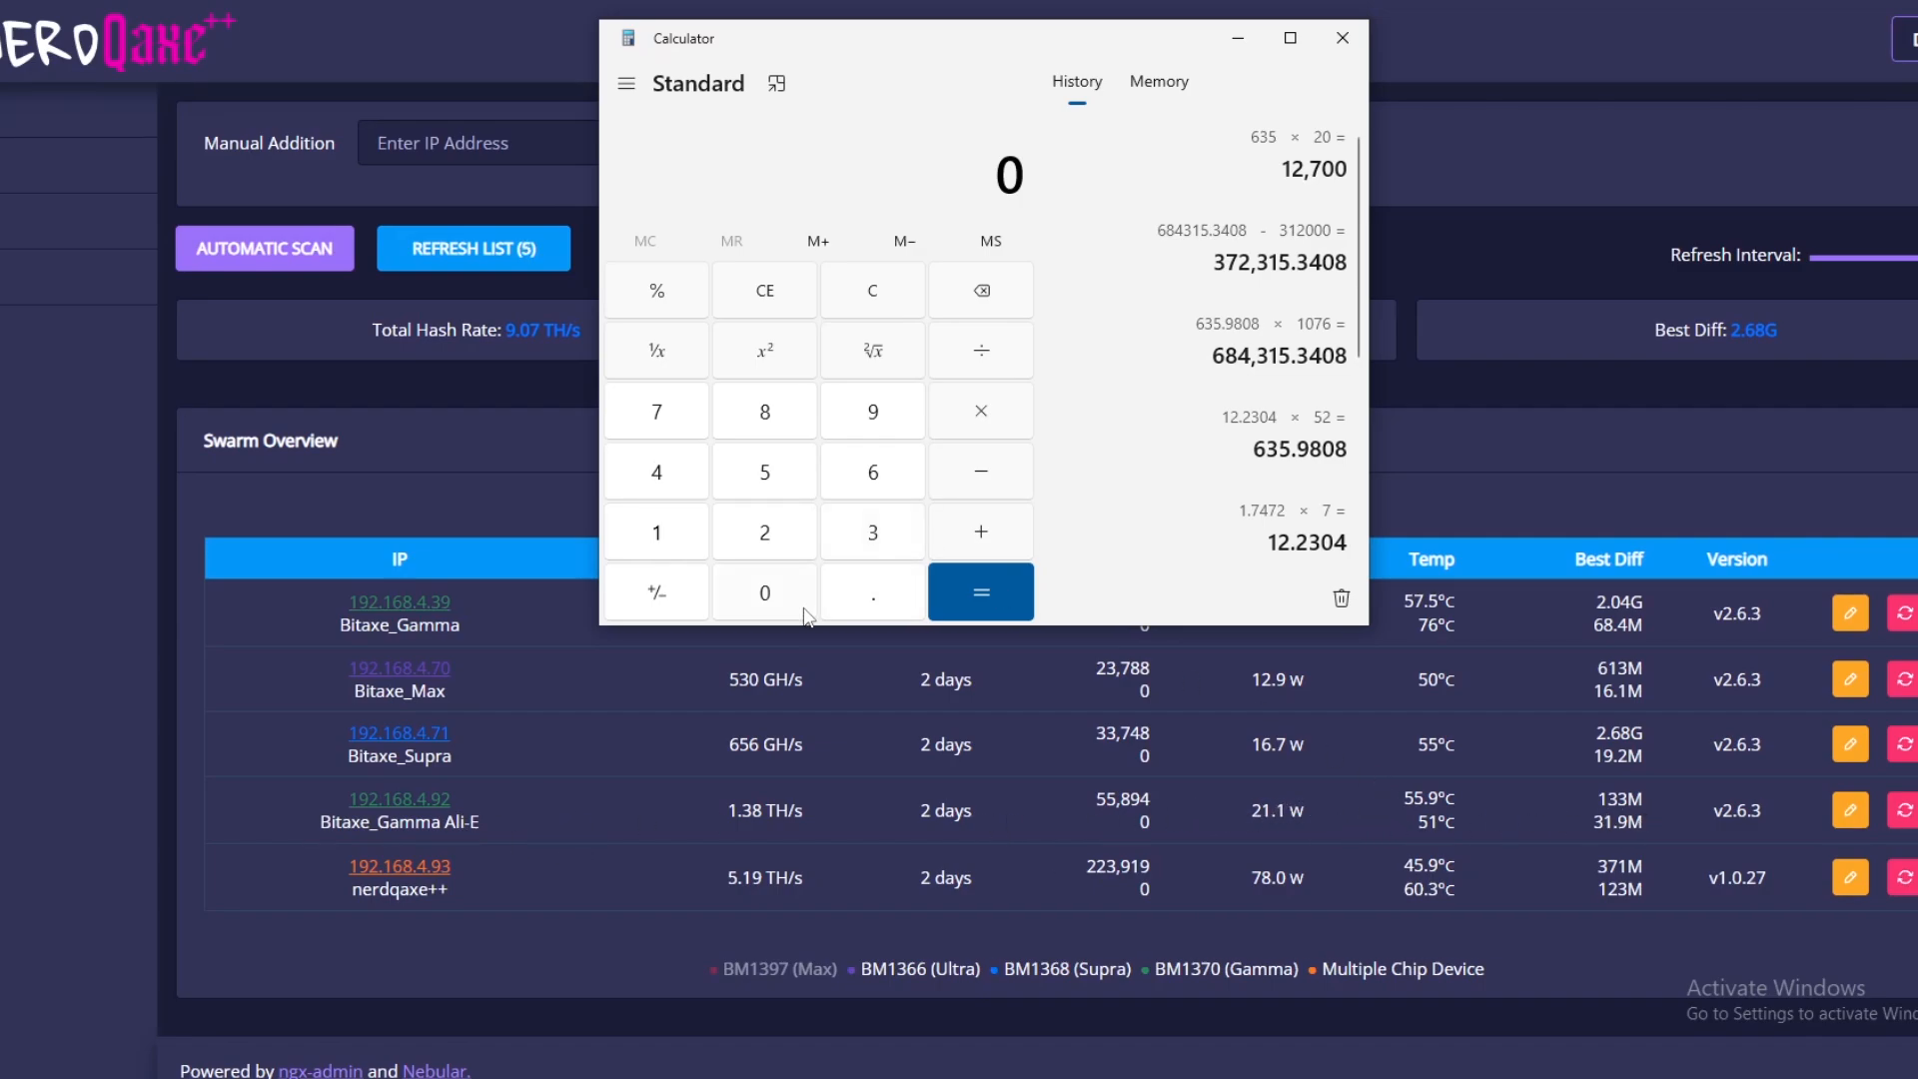
Compute the yearly cost at the 0.26 rate: 21 × 24 = 504, ÷ 1000, × 0.26, × 365 = 47.8296.
click(1341, 38)
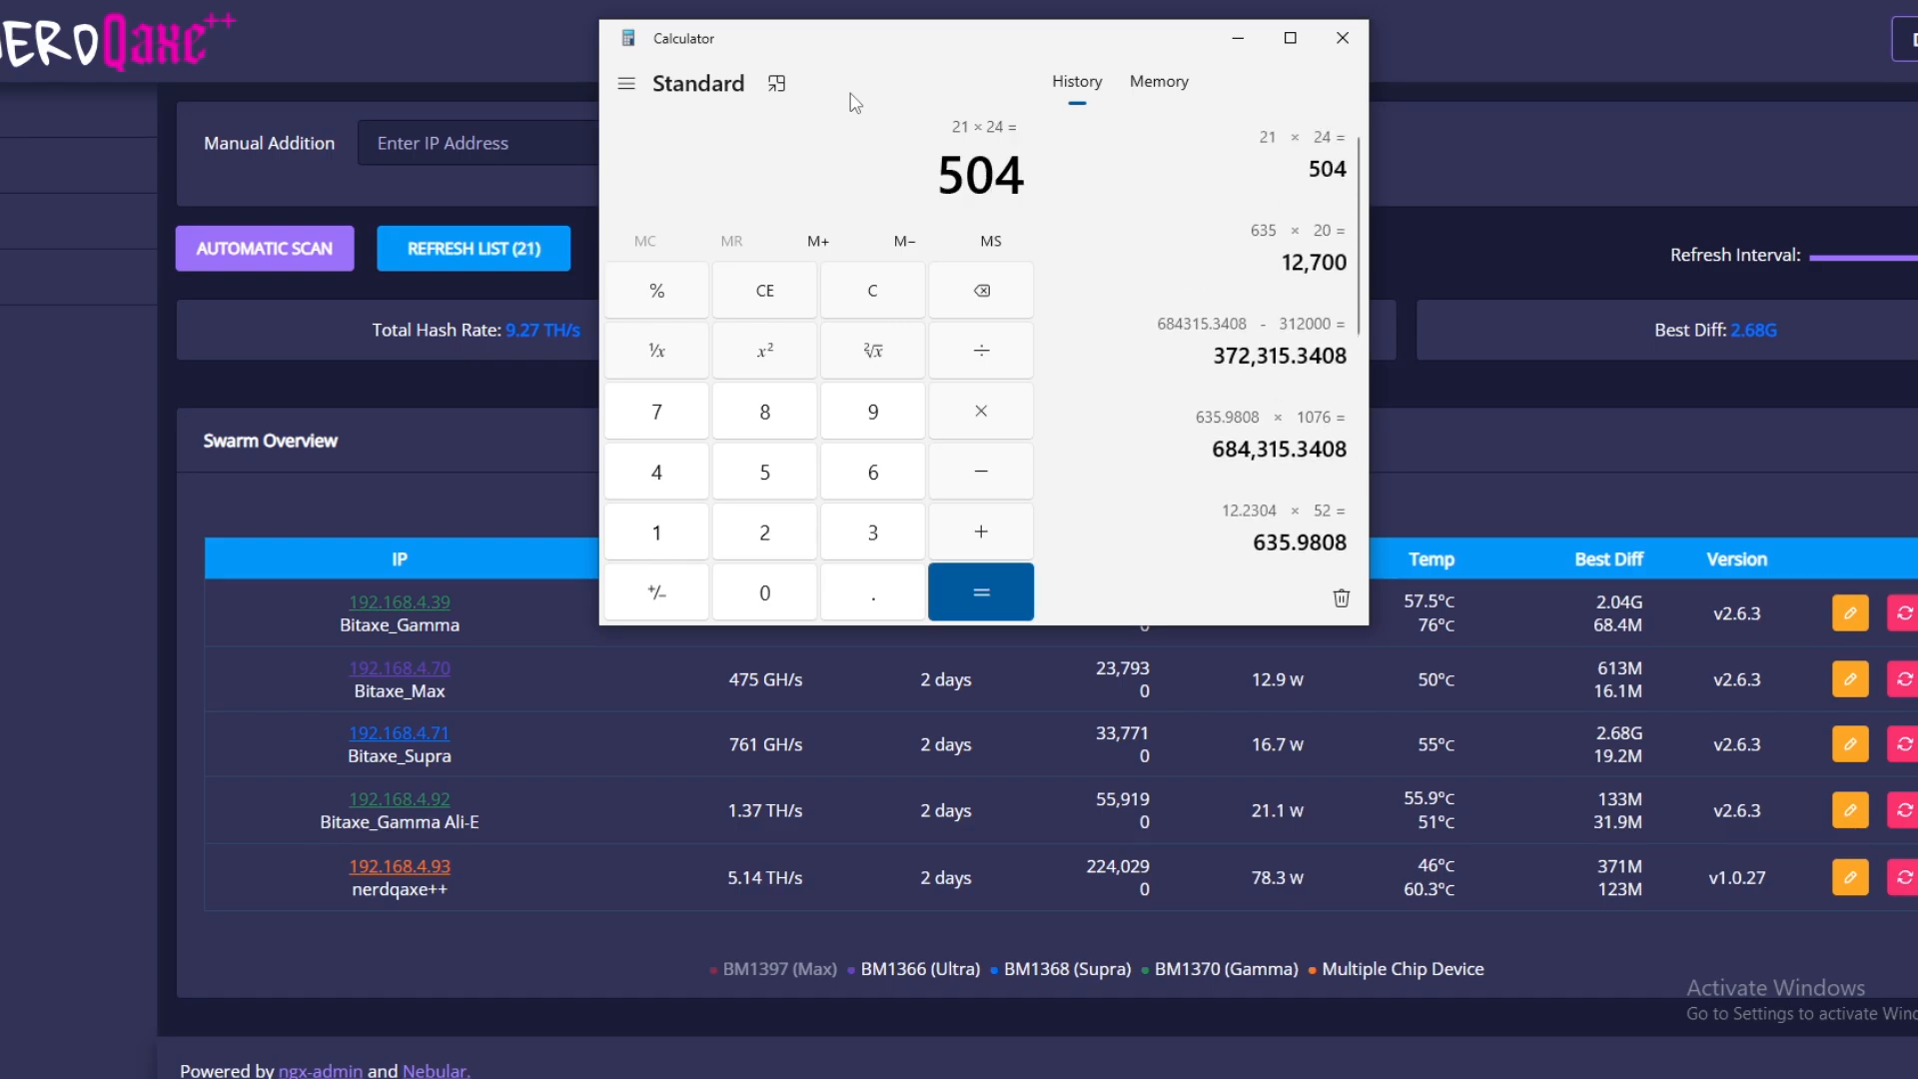
click(979, 347)
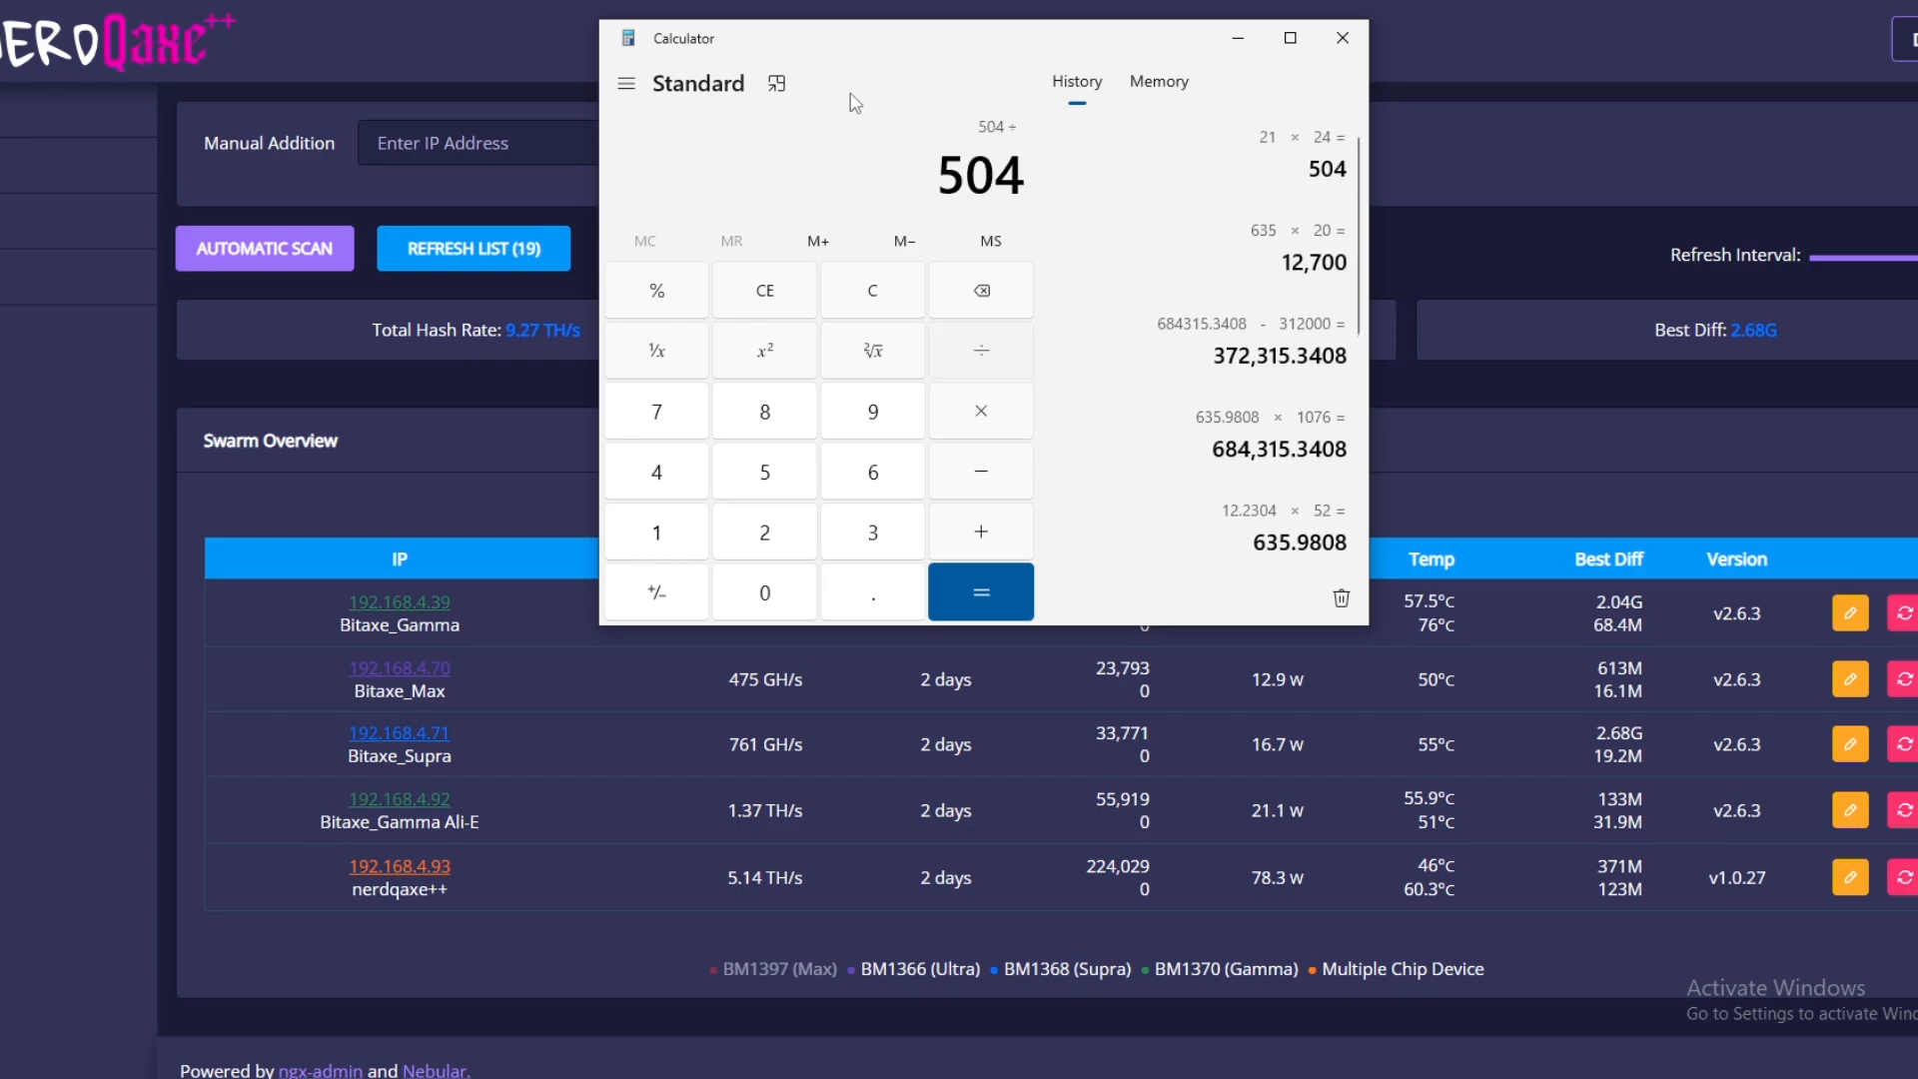
click(979, 591)
text(0.26)
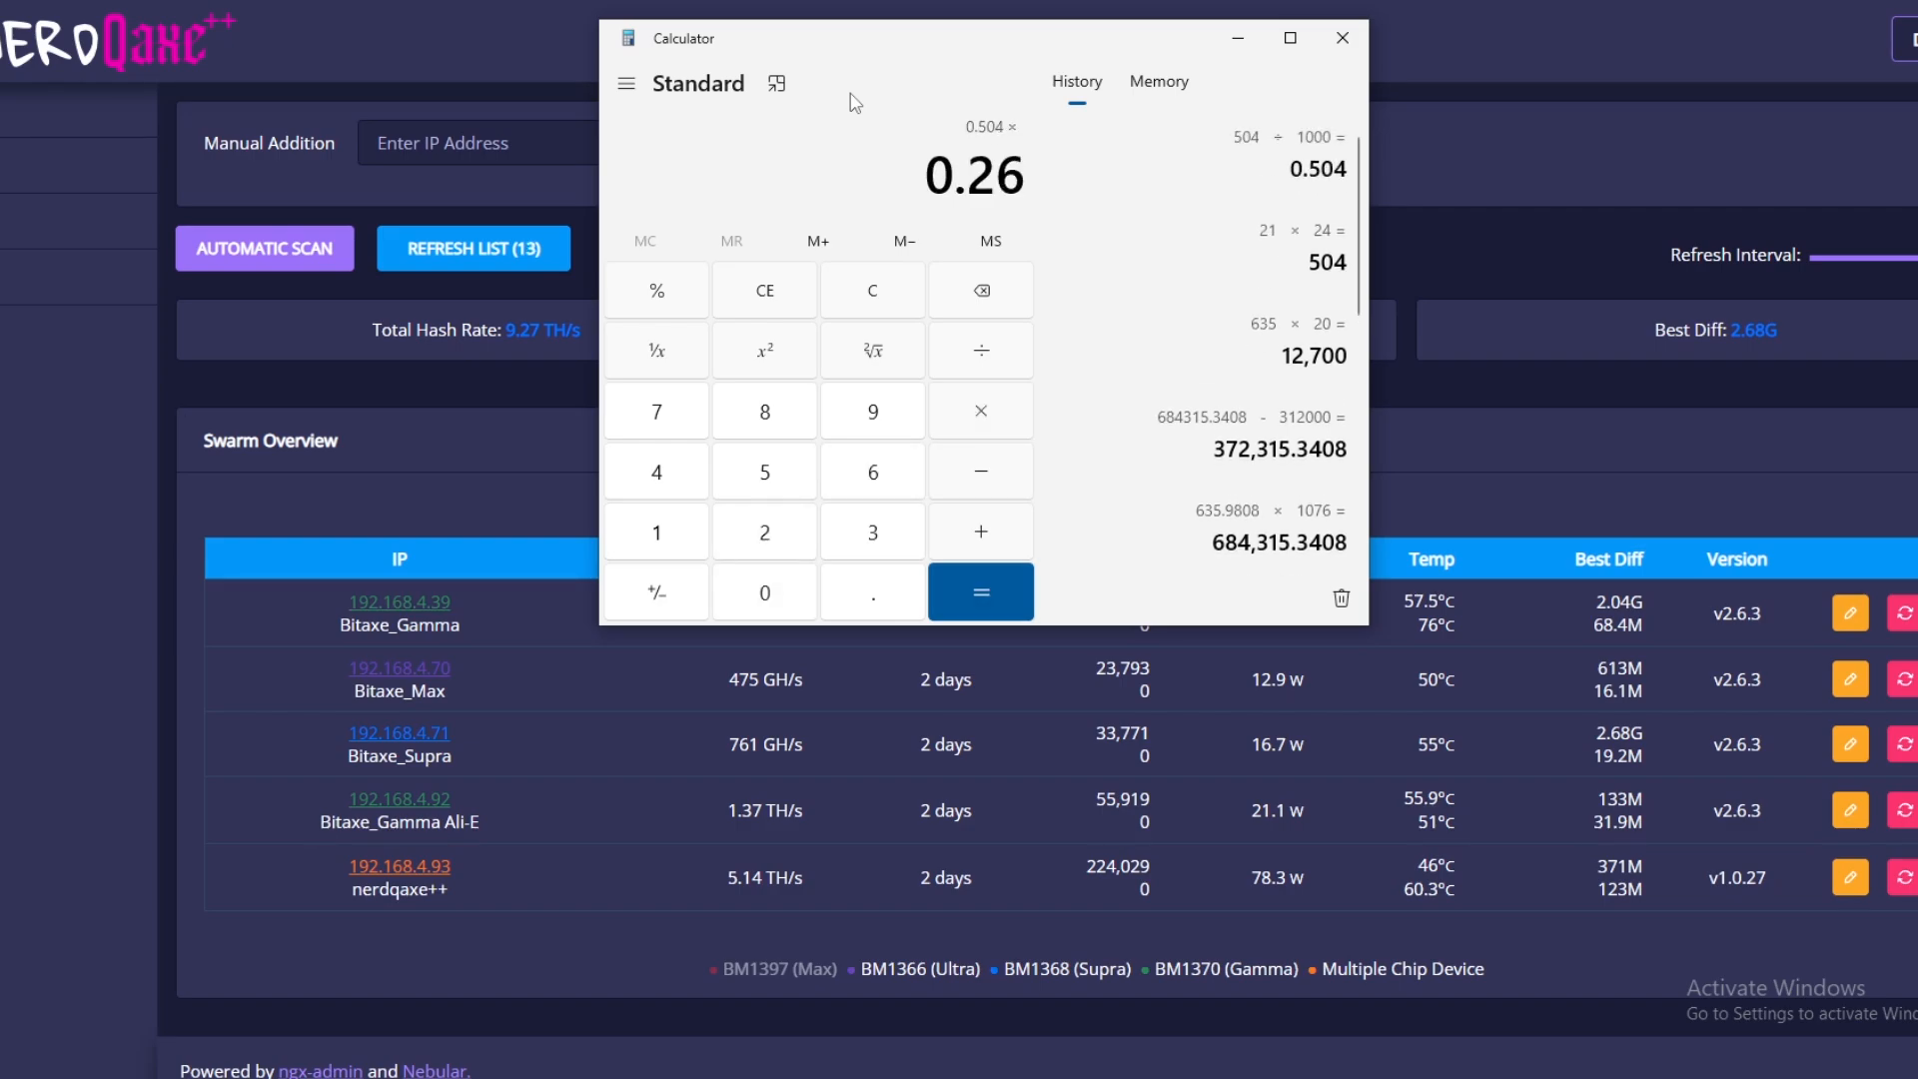
click(979, 591)
text(3)
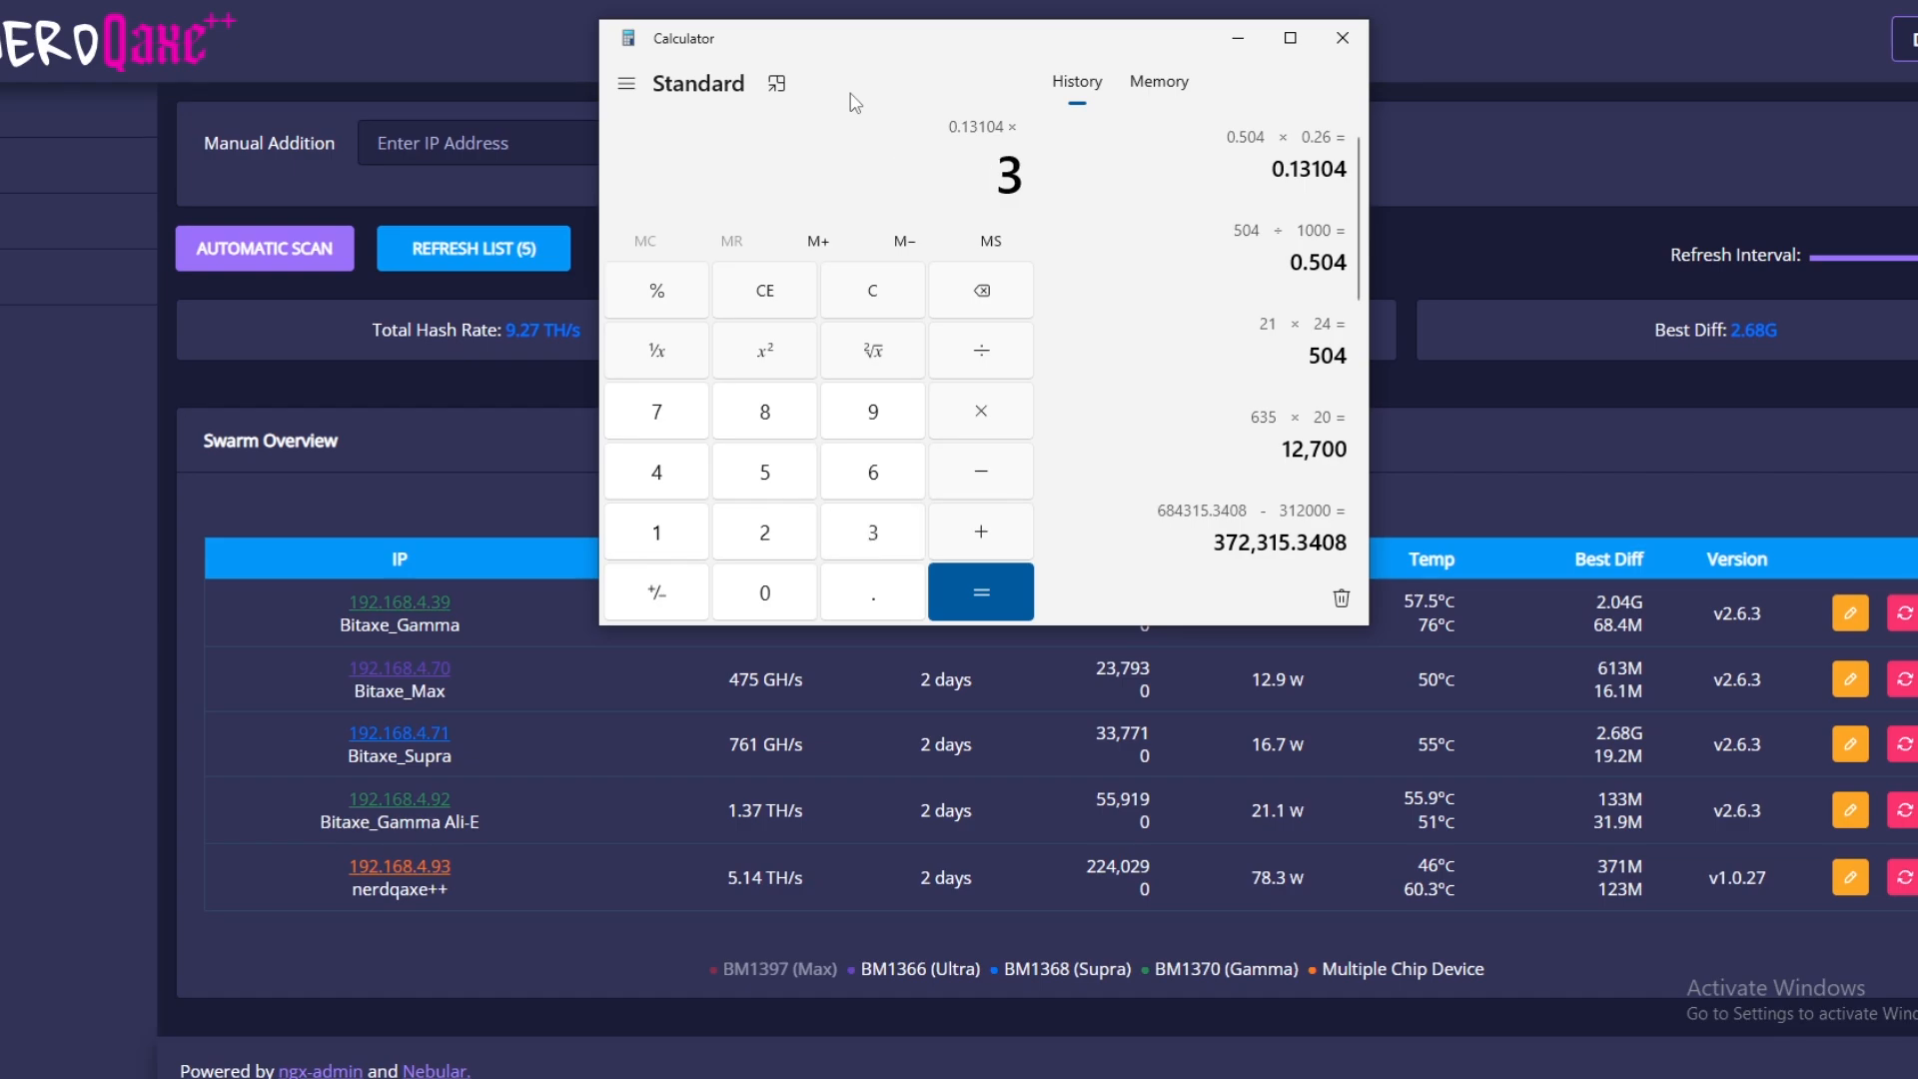
click(979, 592)
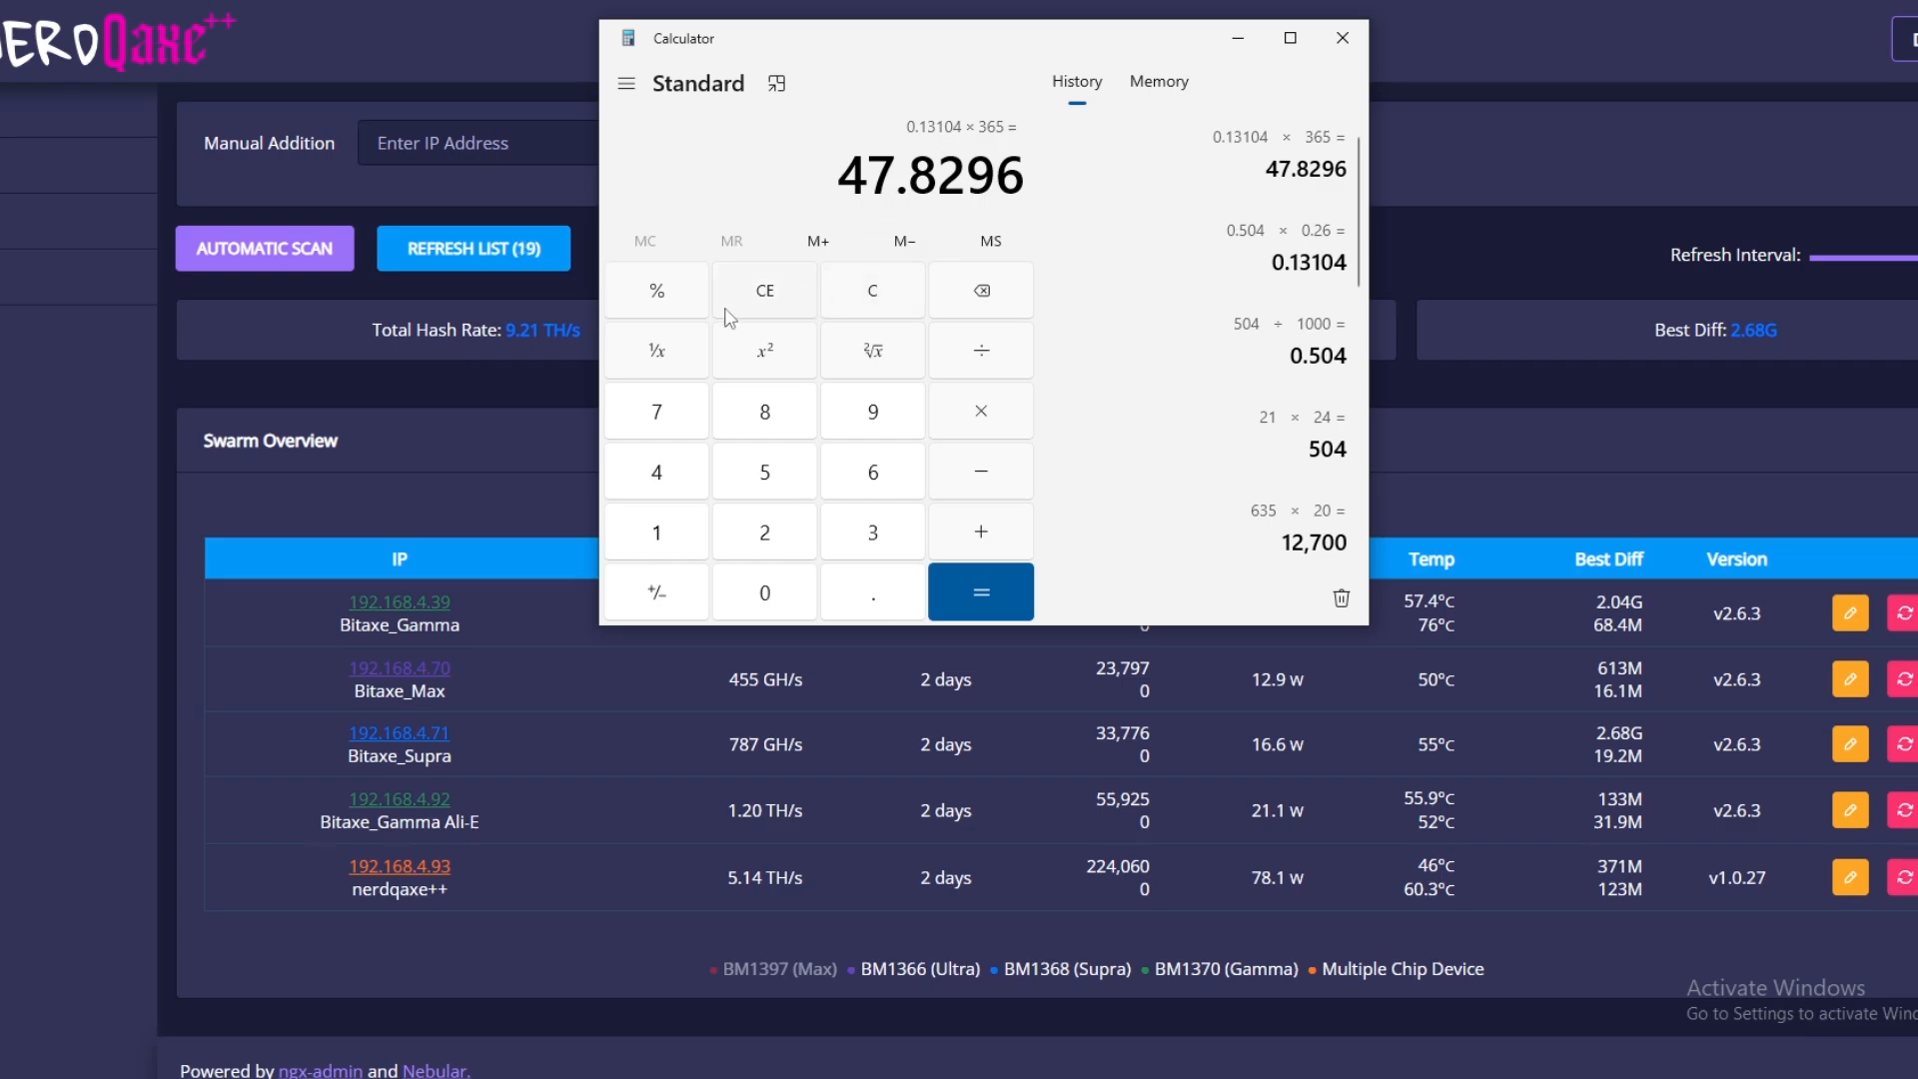
click(871, 289)
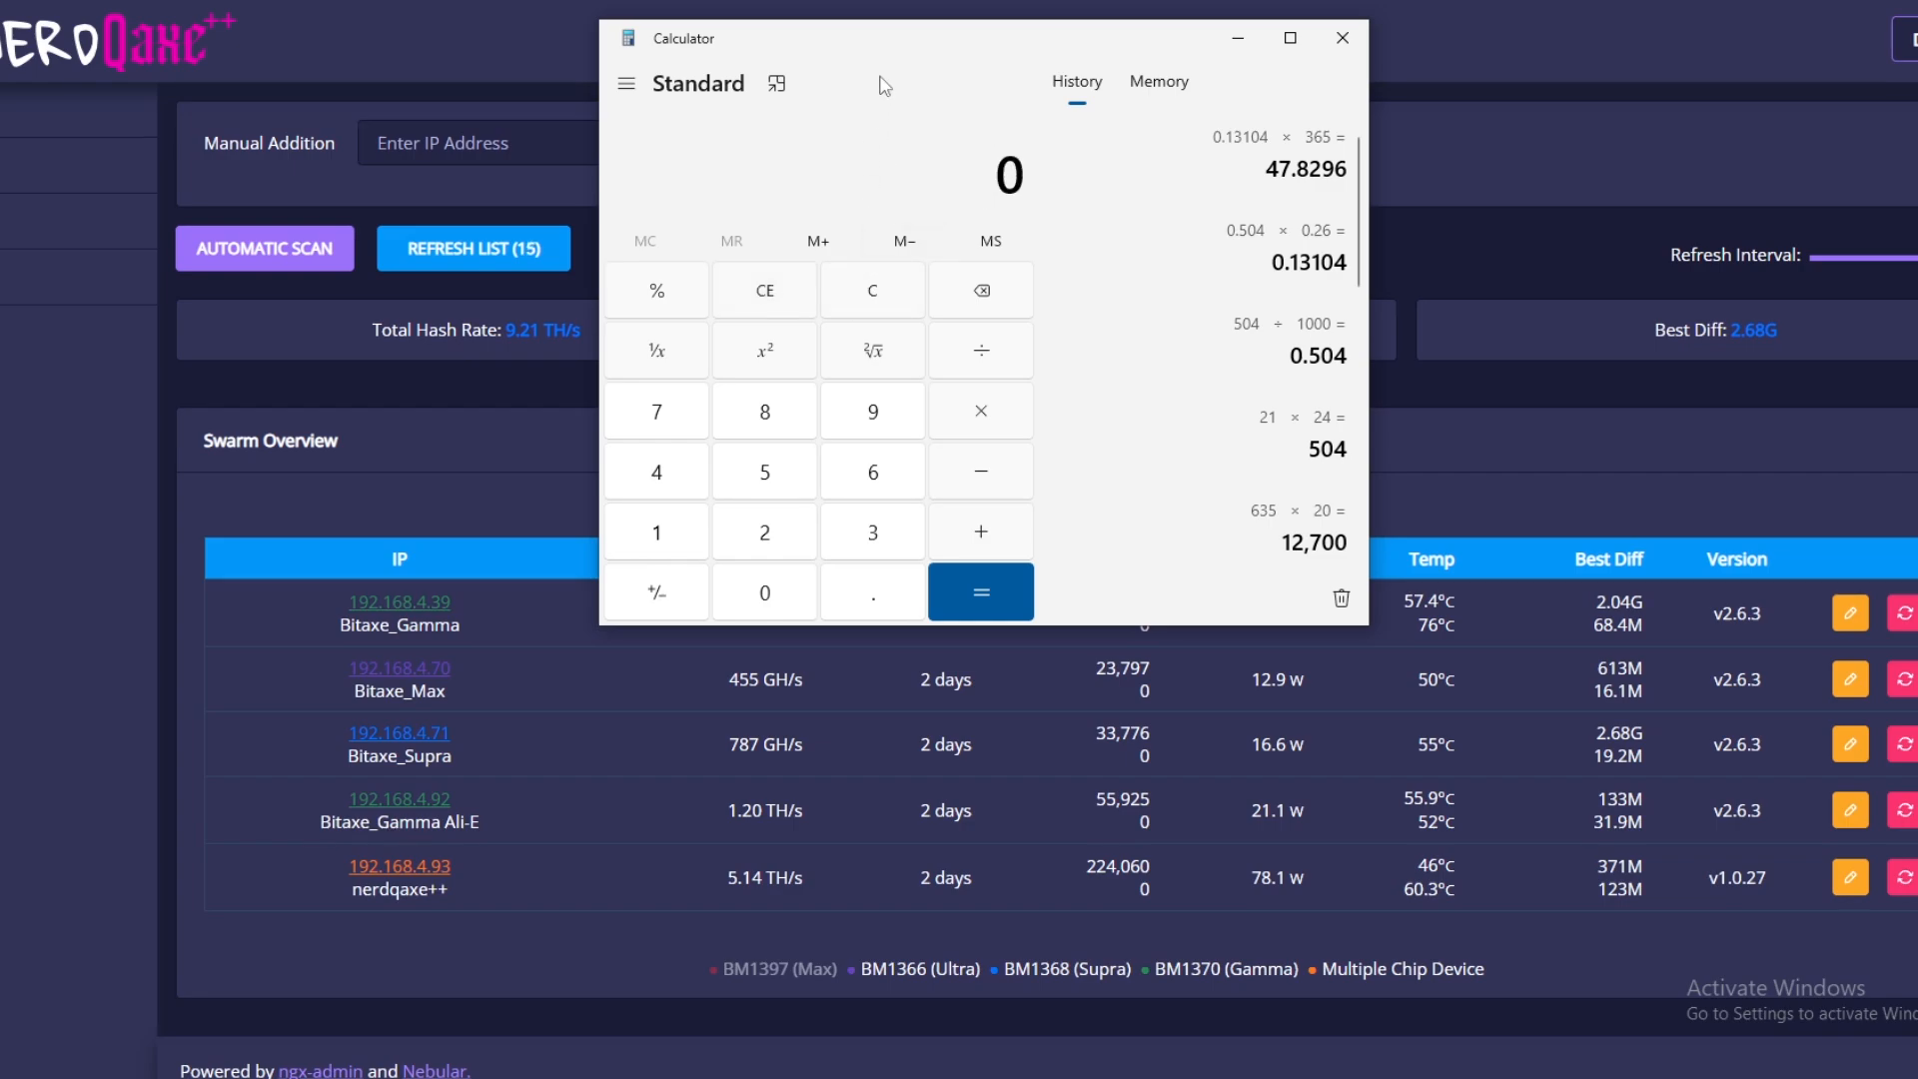
Recompute the yearly cost at the 0.12 rate: 504 ÷ 1000 = 0.504, × 0.12 = 0.06048, × 365 = 22.0752.
click(763, 532)
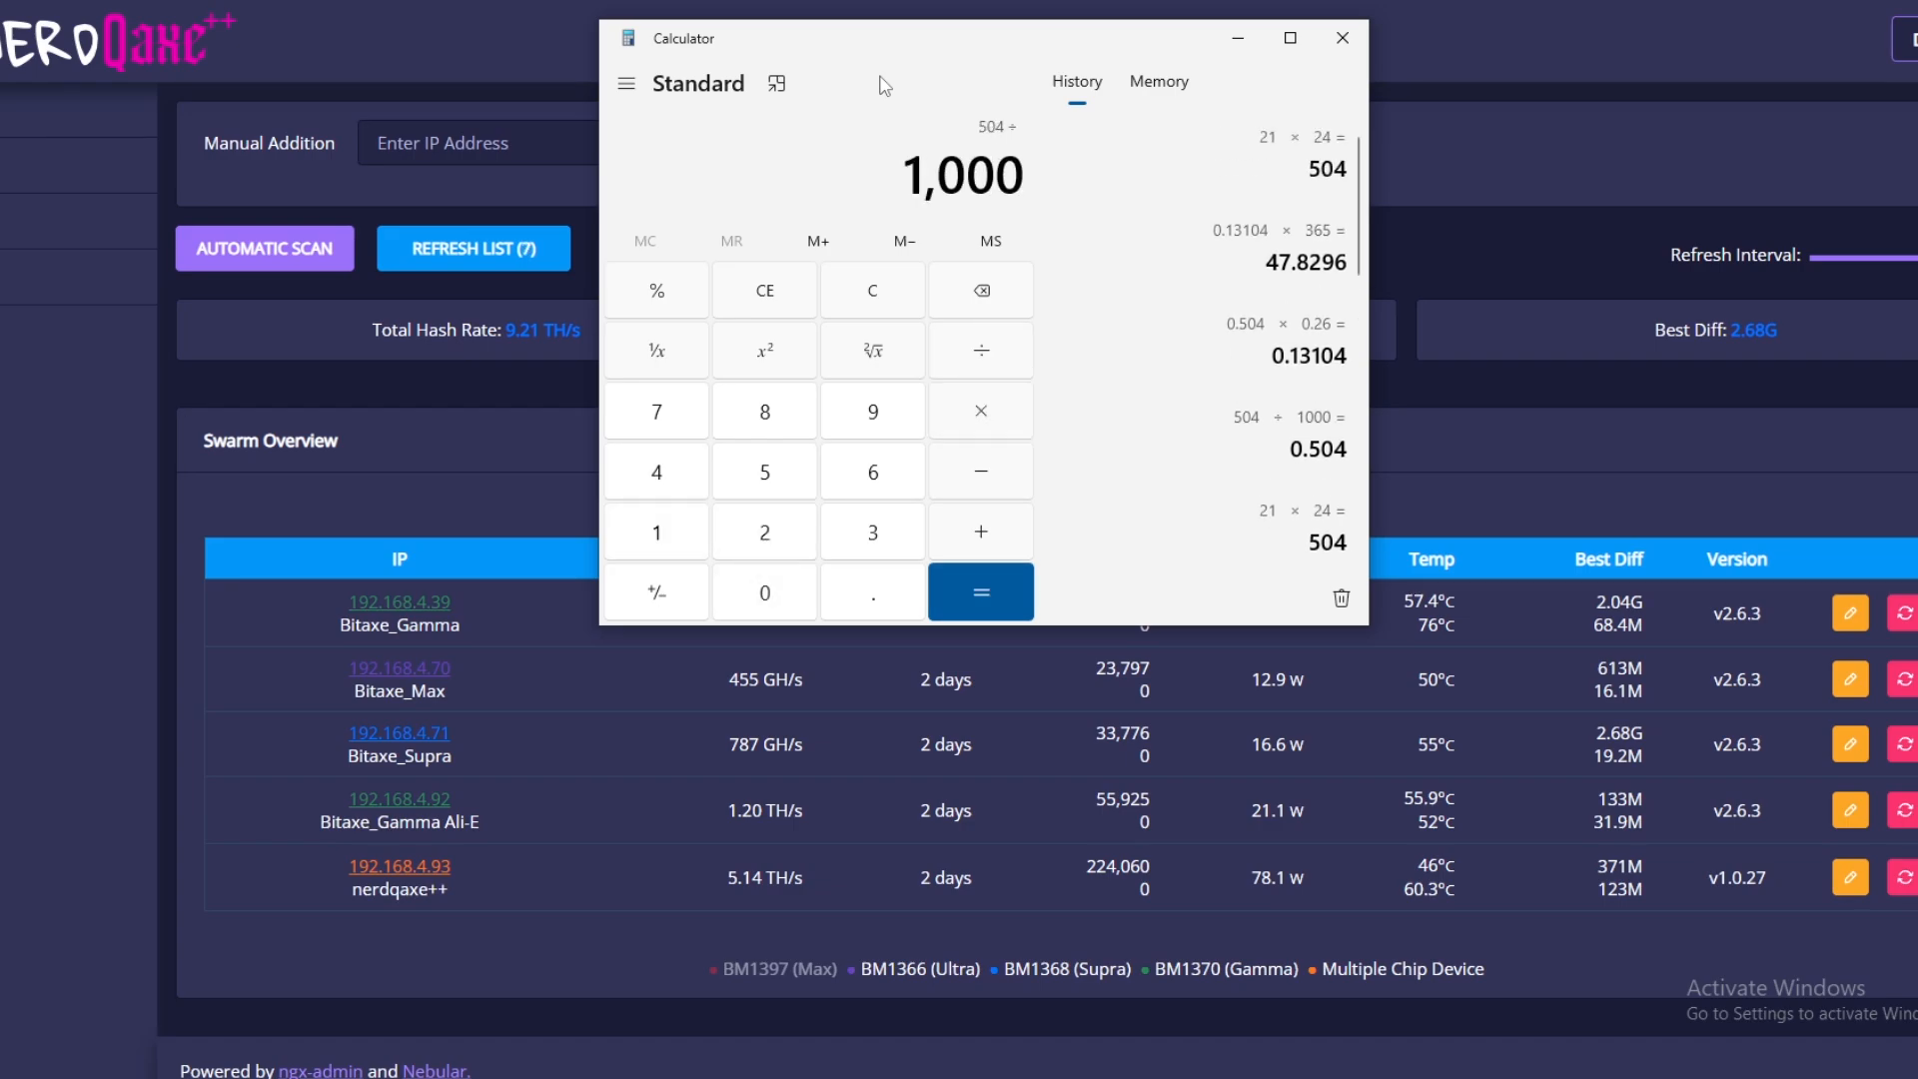
click(979, 592)
text(0.1)
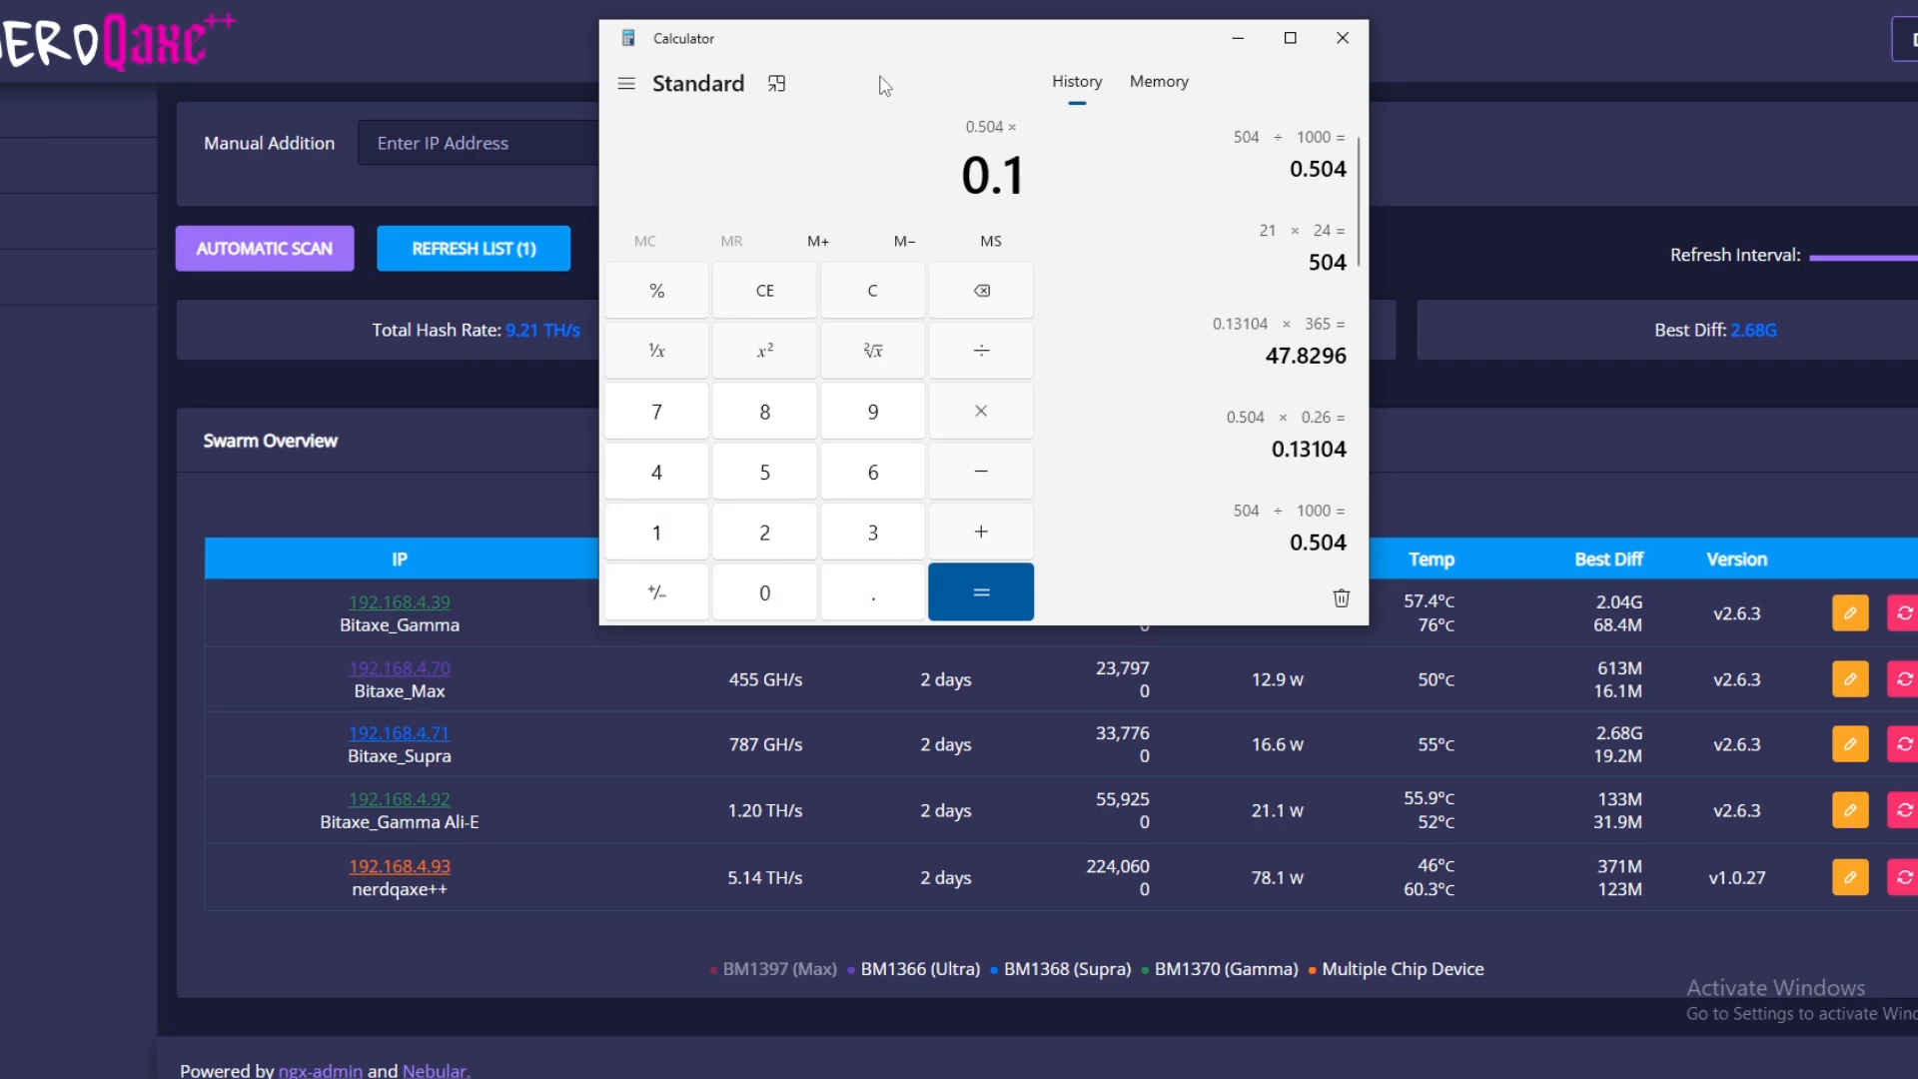
click(979, 591)
text(3)
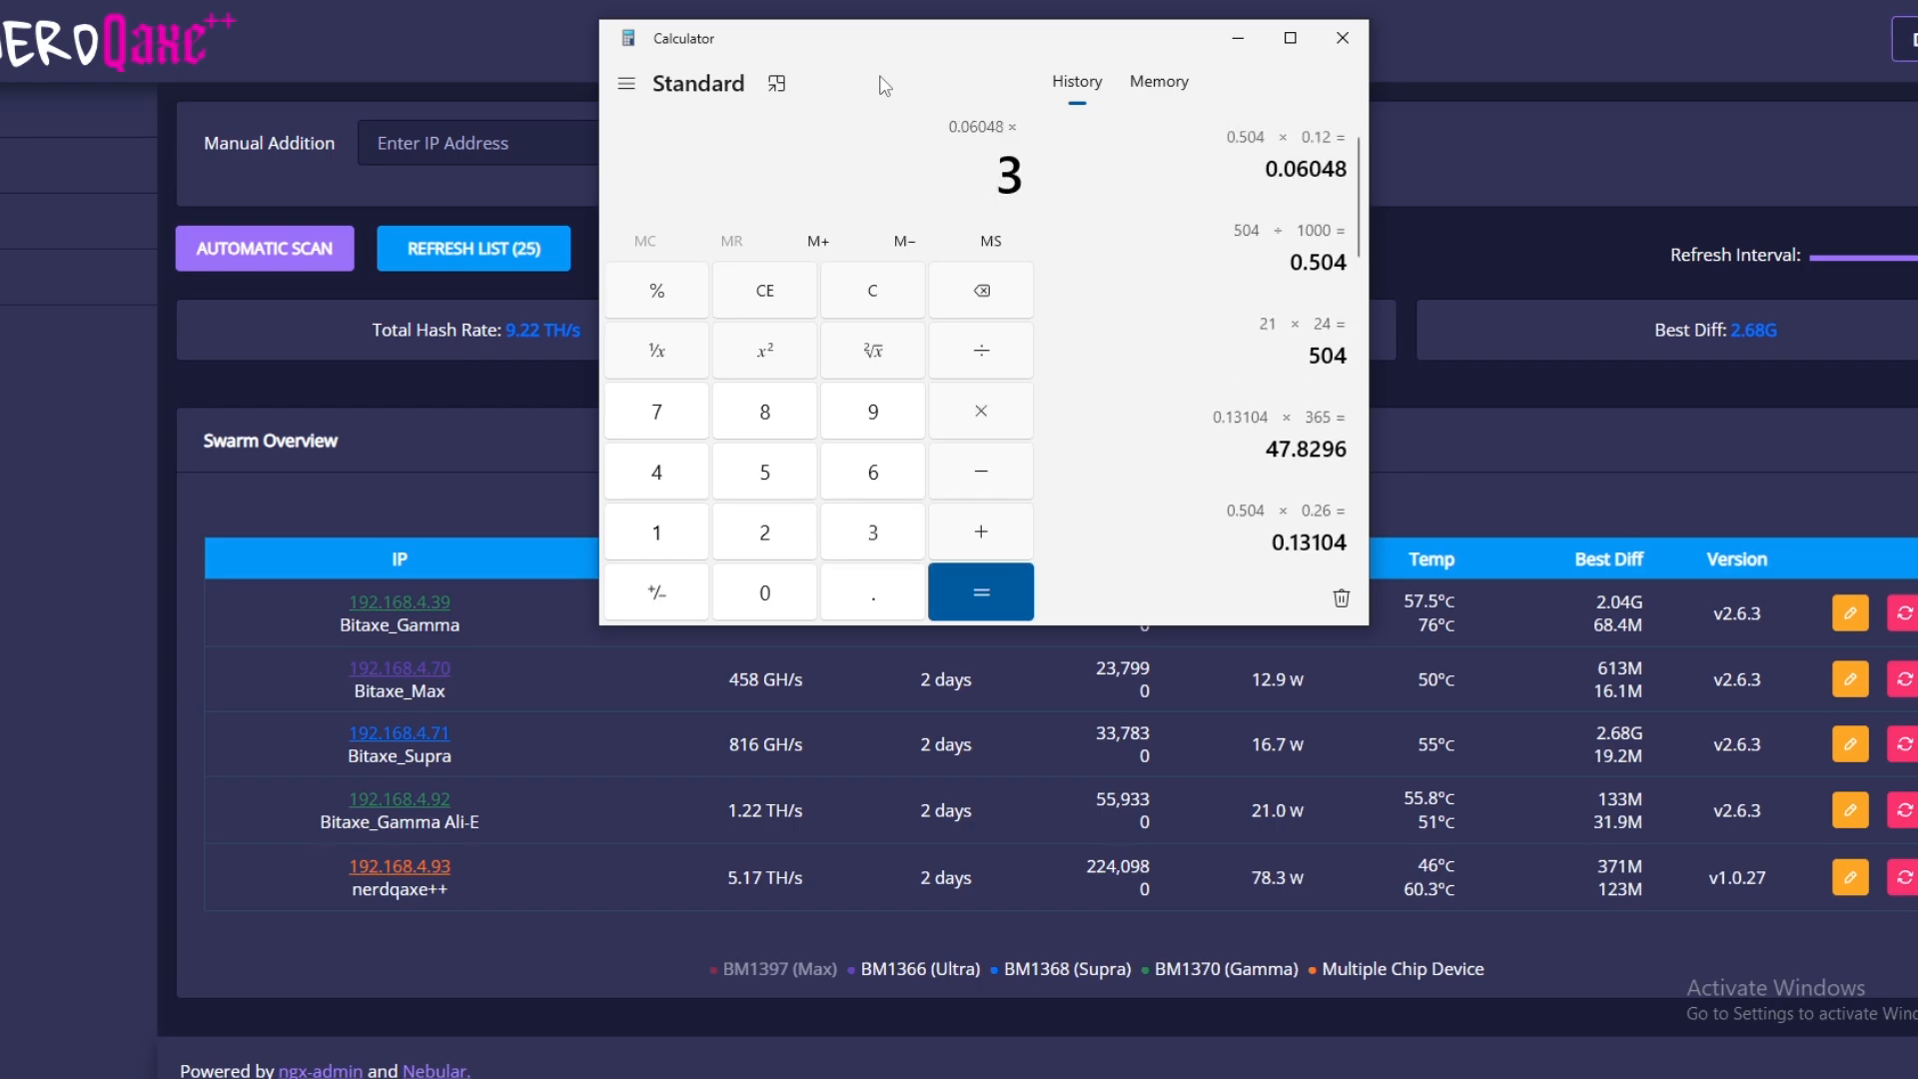
click(979, 592)
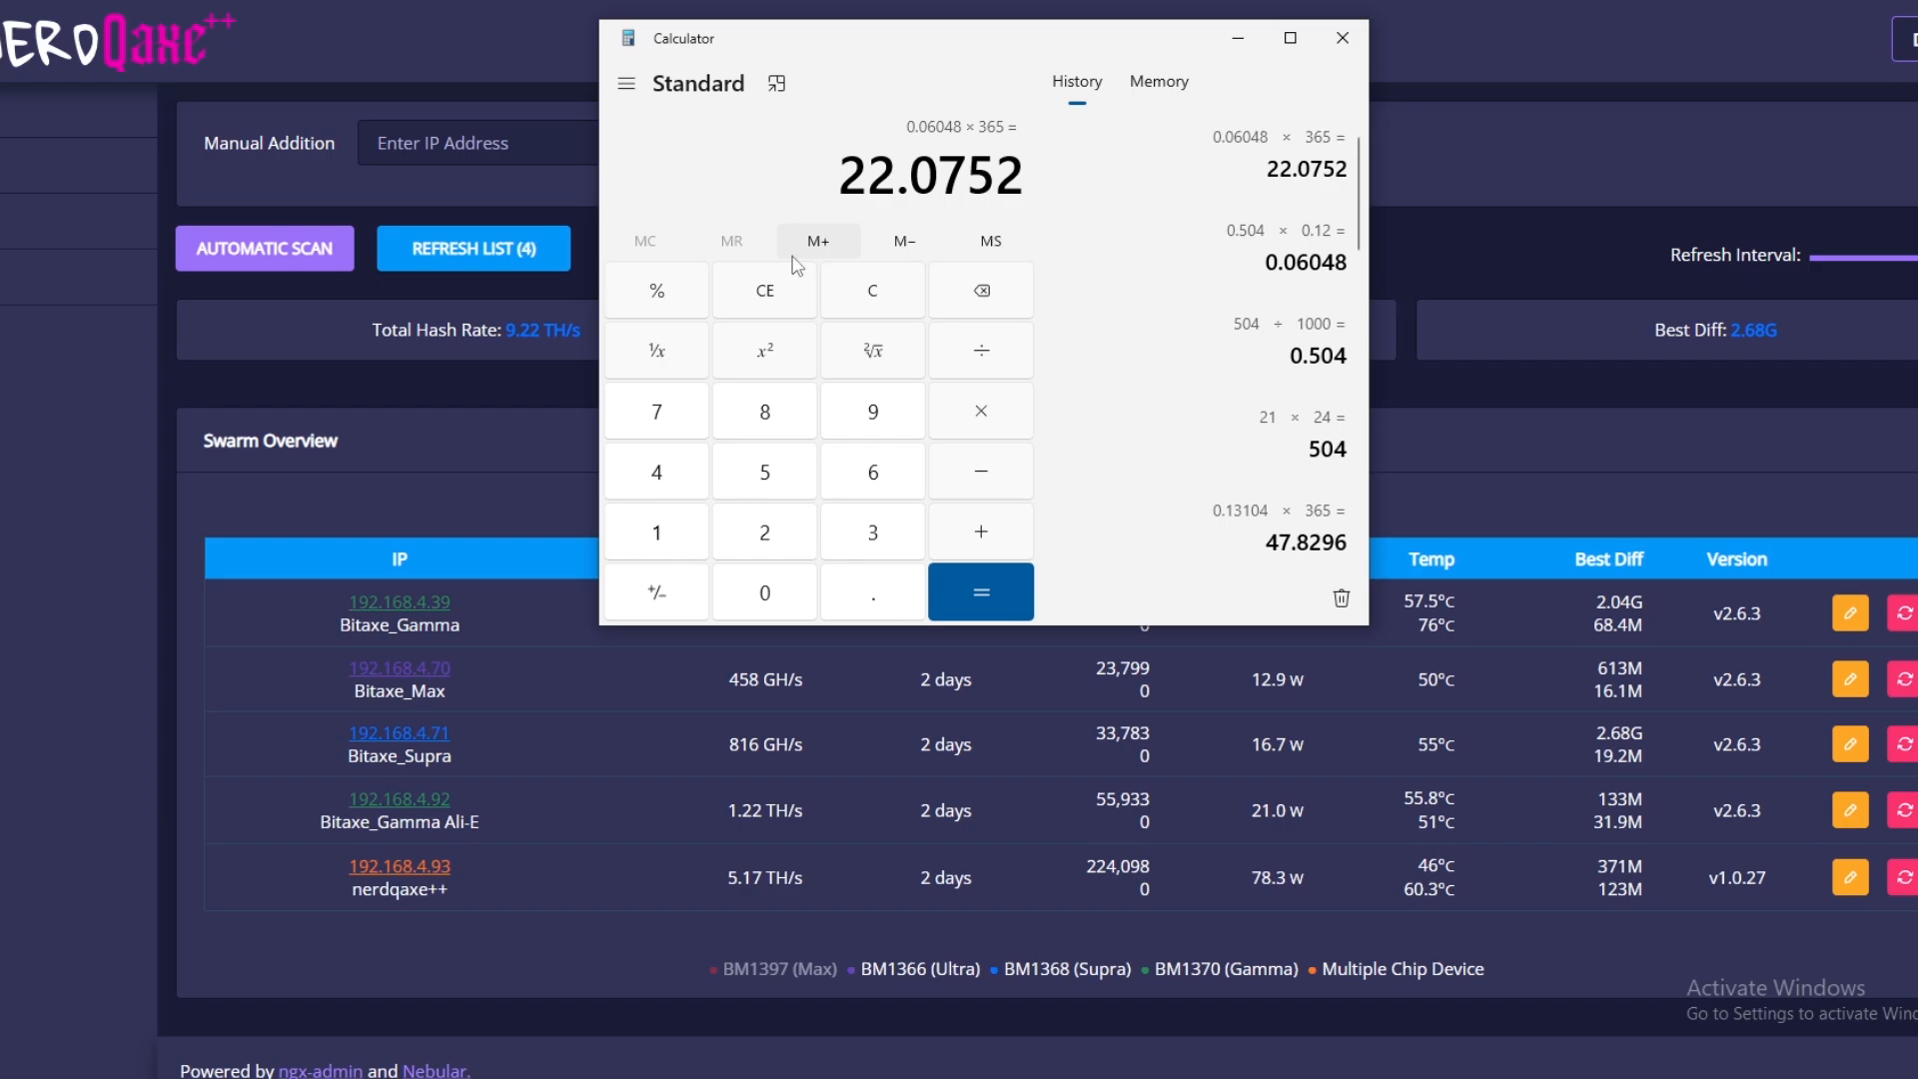
mouse_move(817, 242)
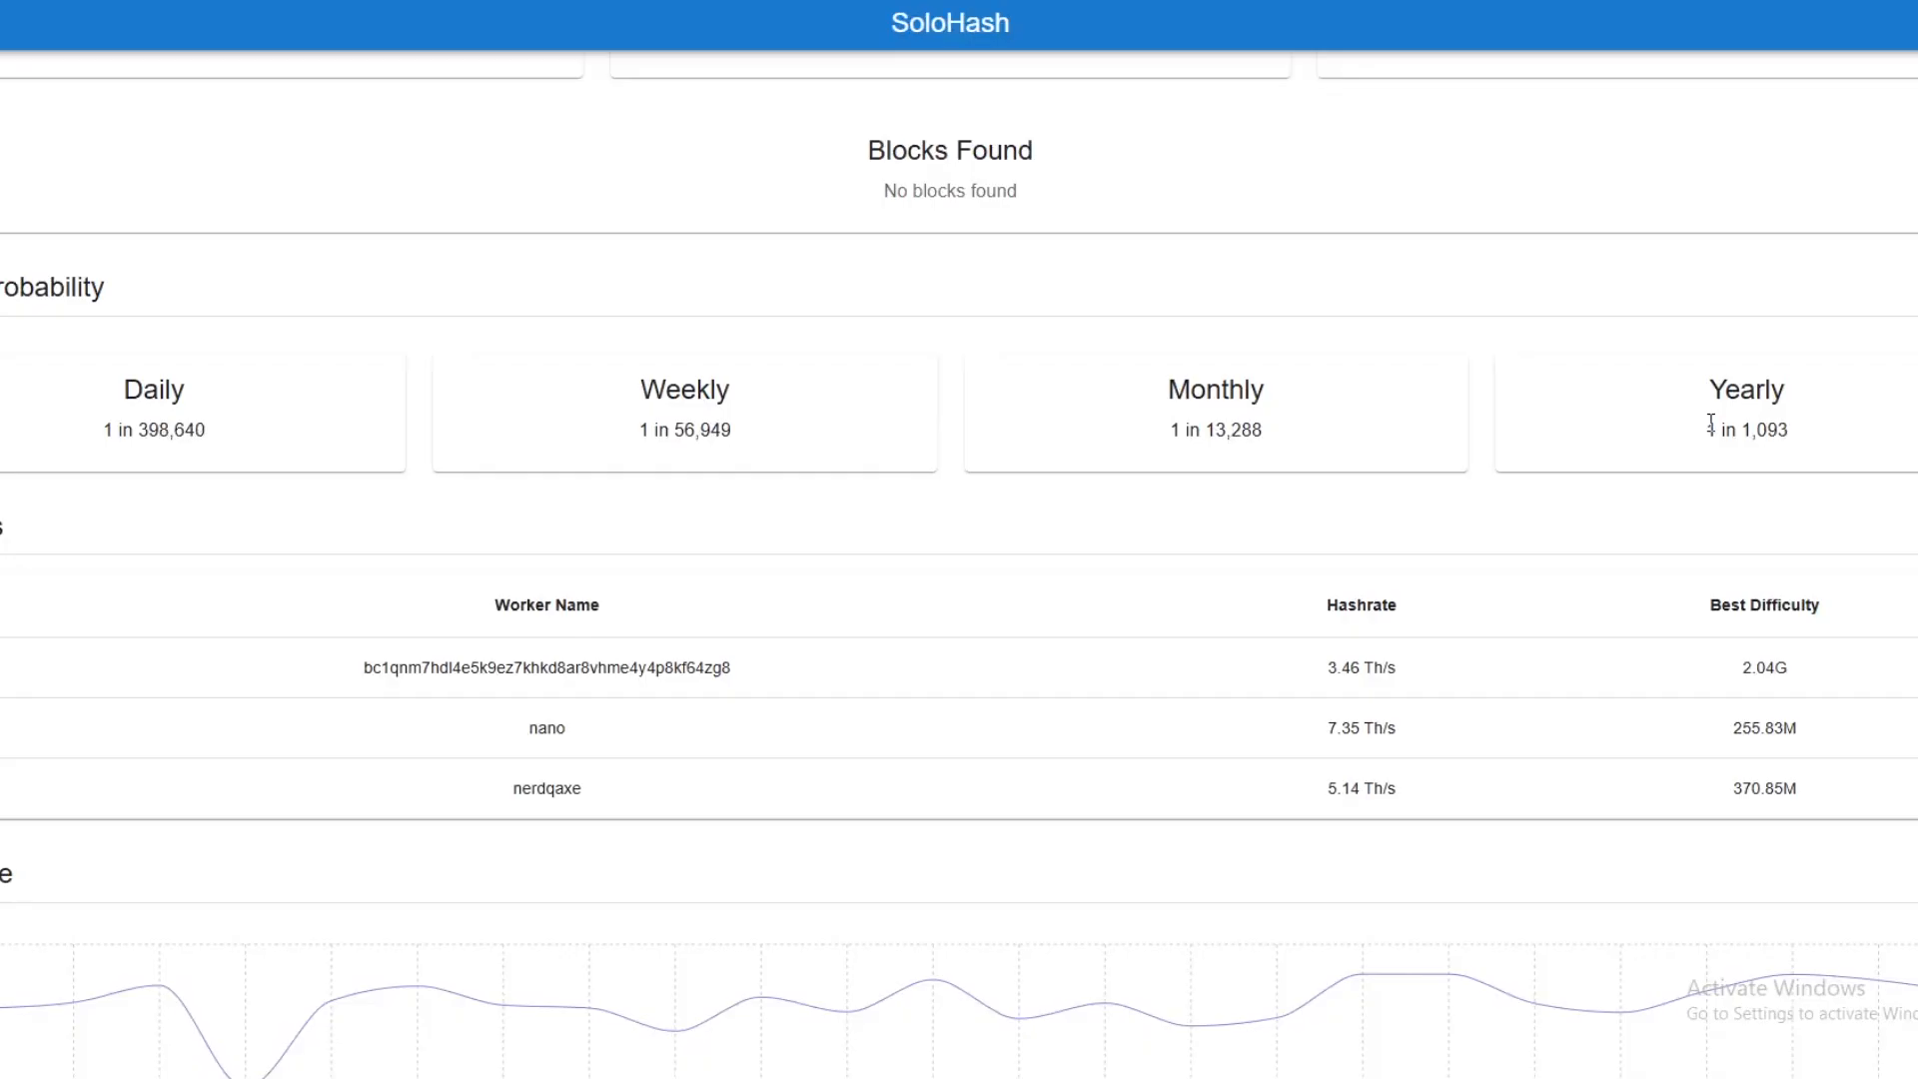
mouse_move(1790, 458)
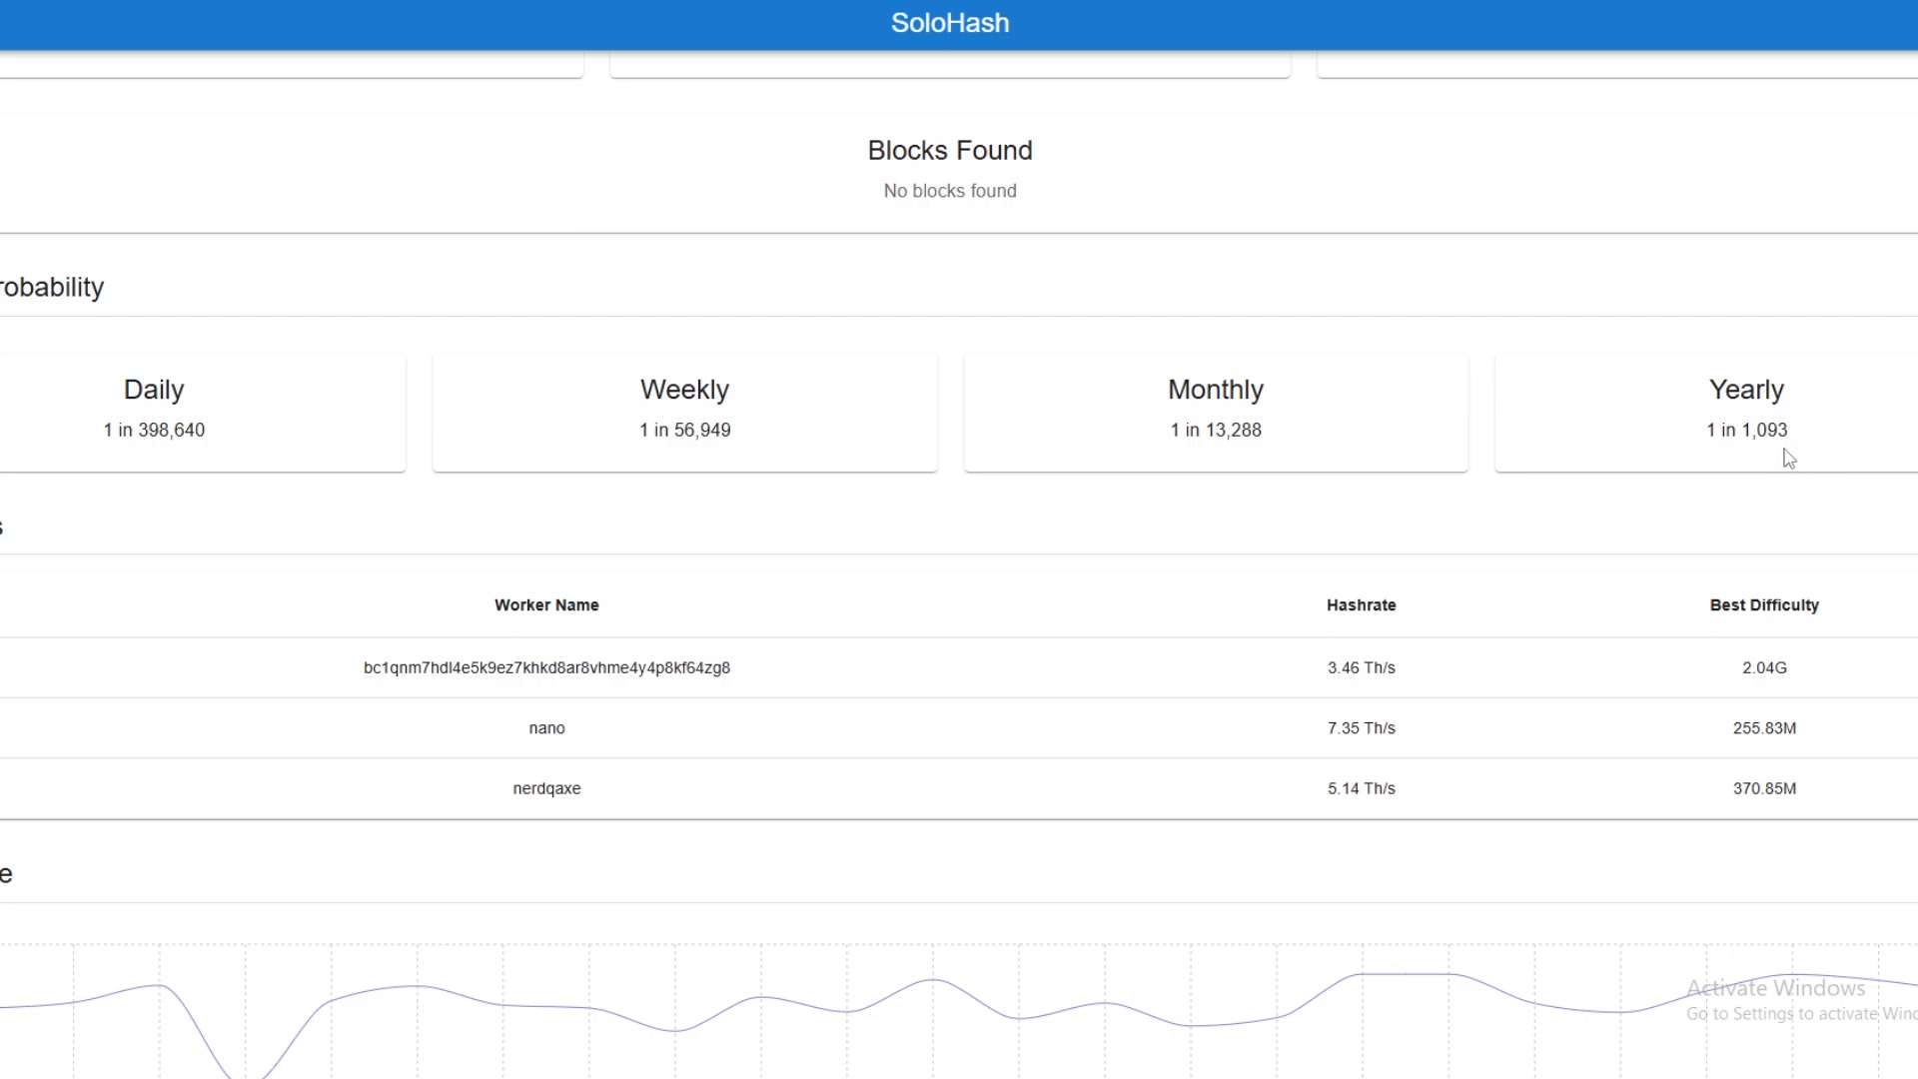
mouse_move(1245, 491)
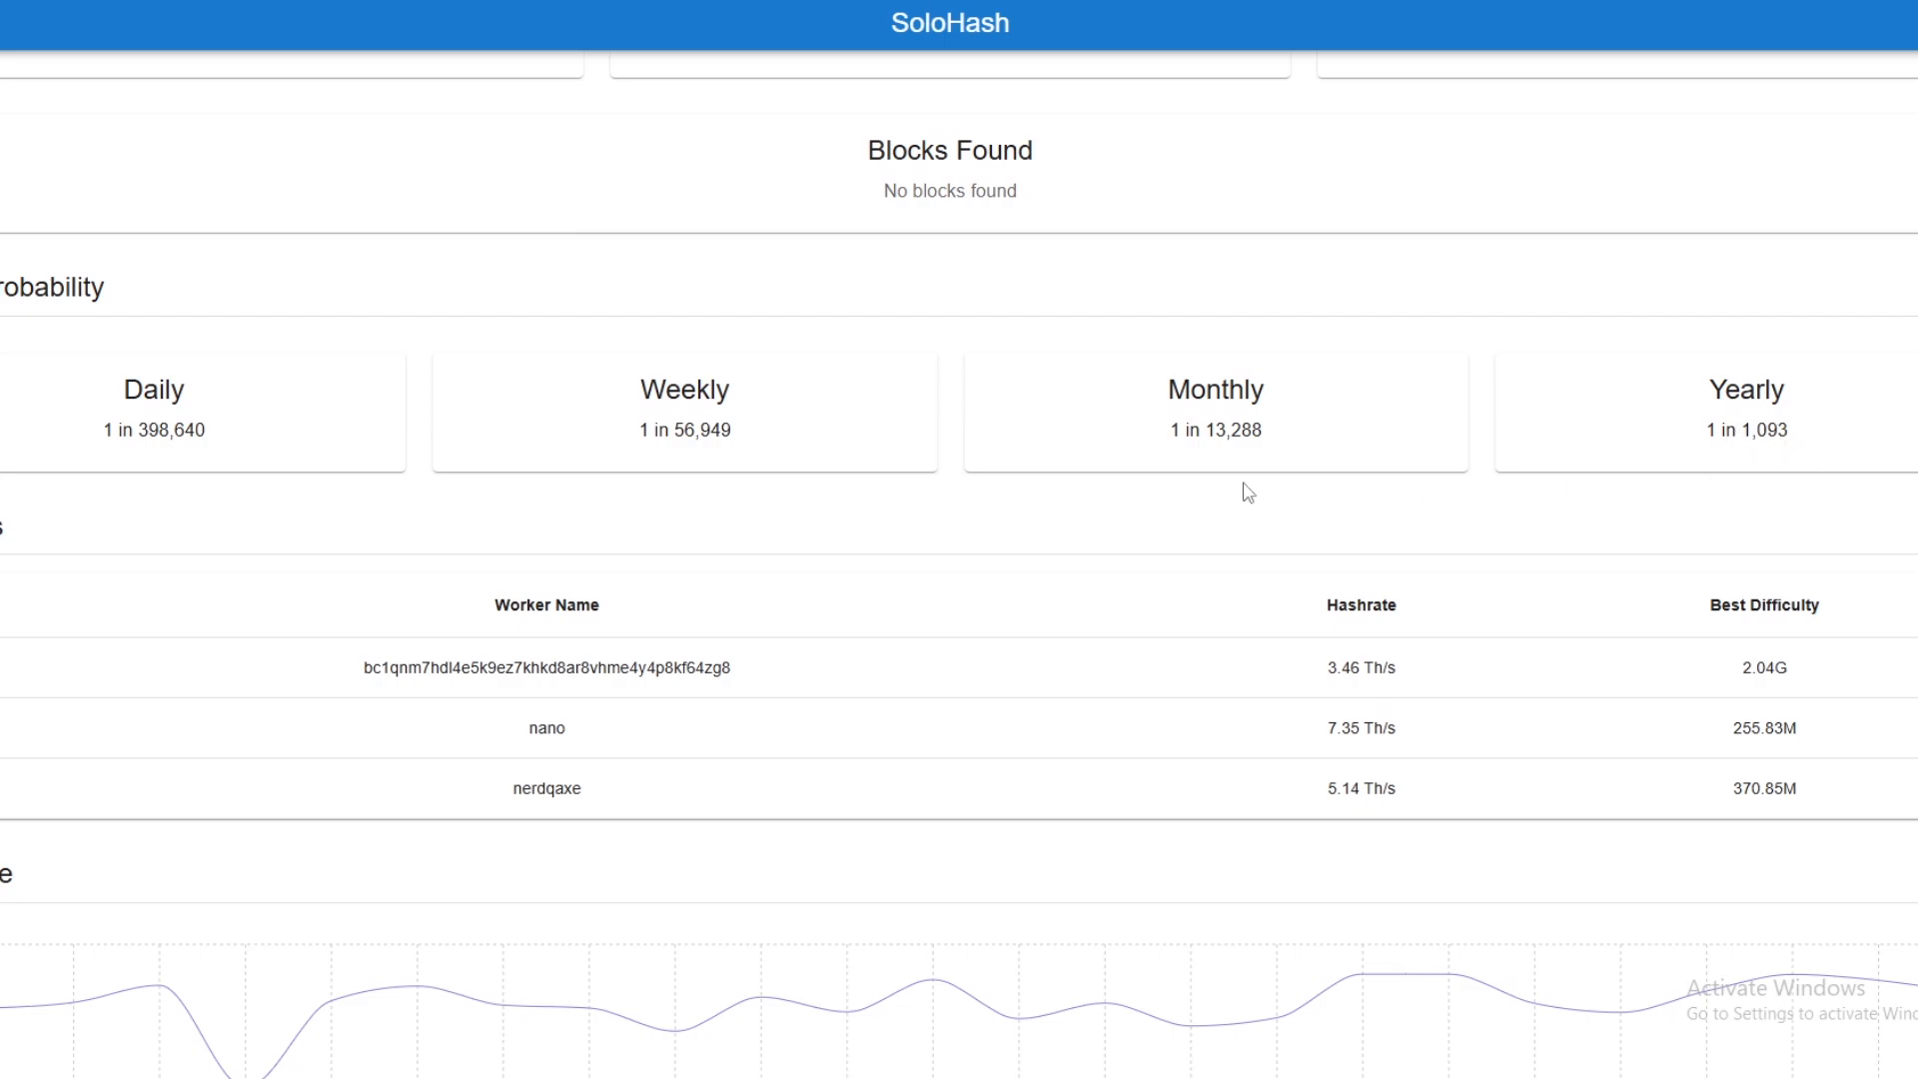
mouse_move(1233, 498)
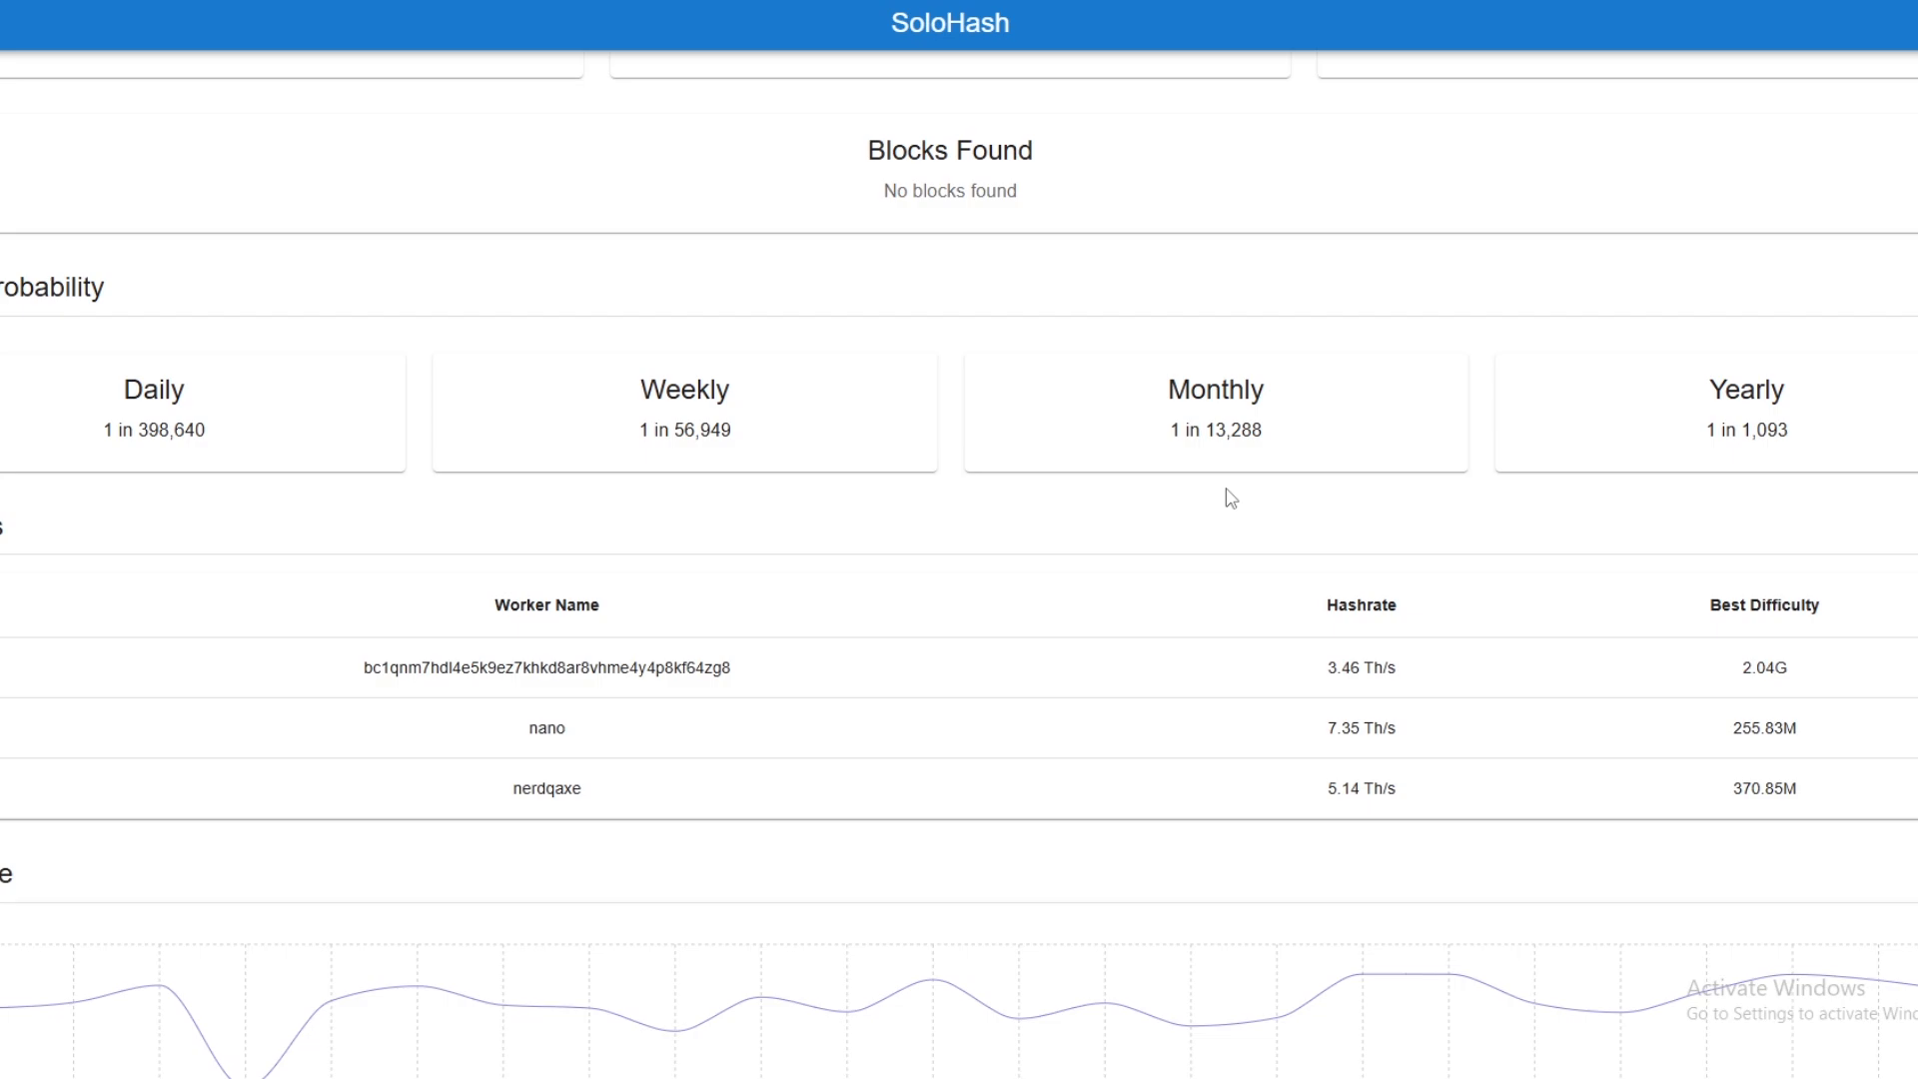
mouse_move(622, 686)
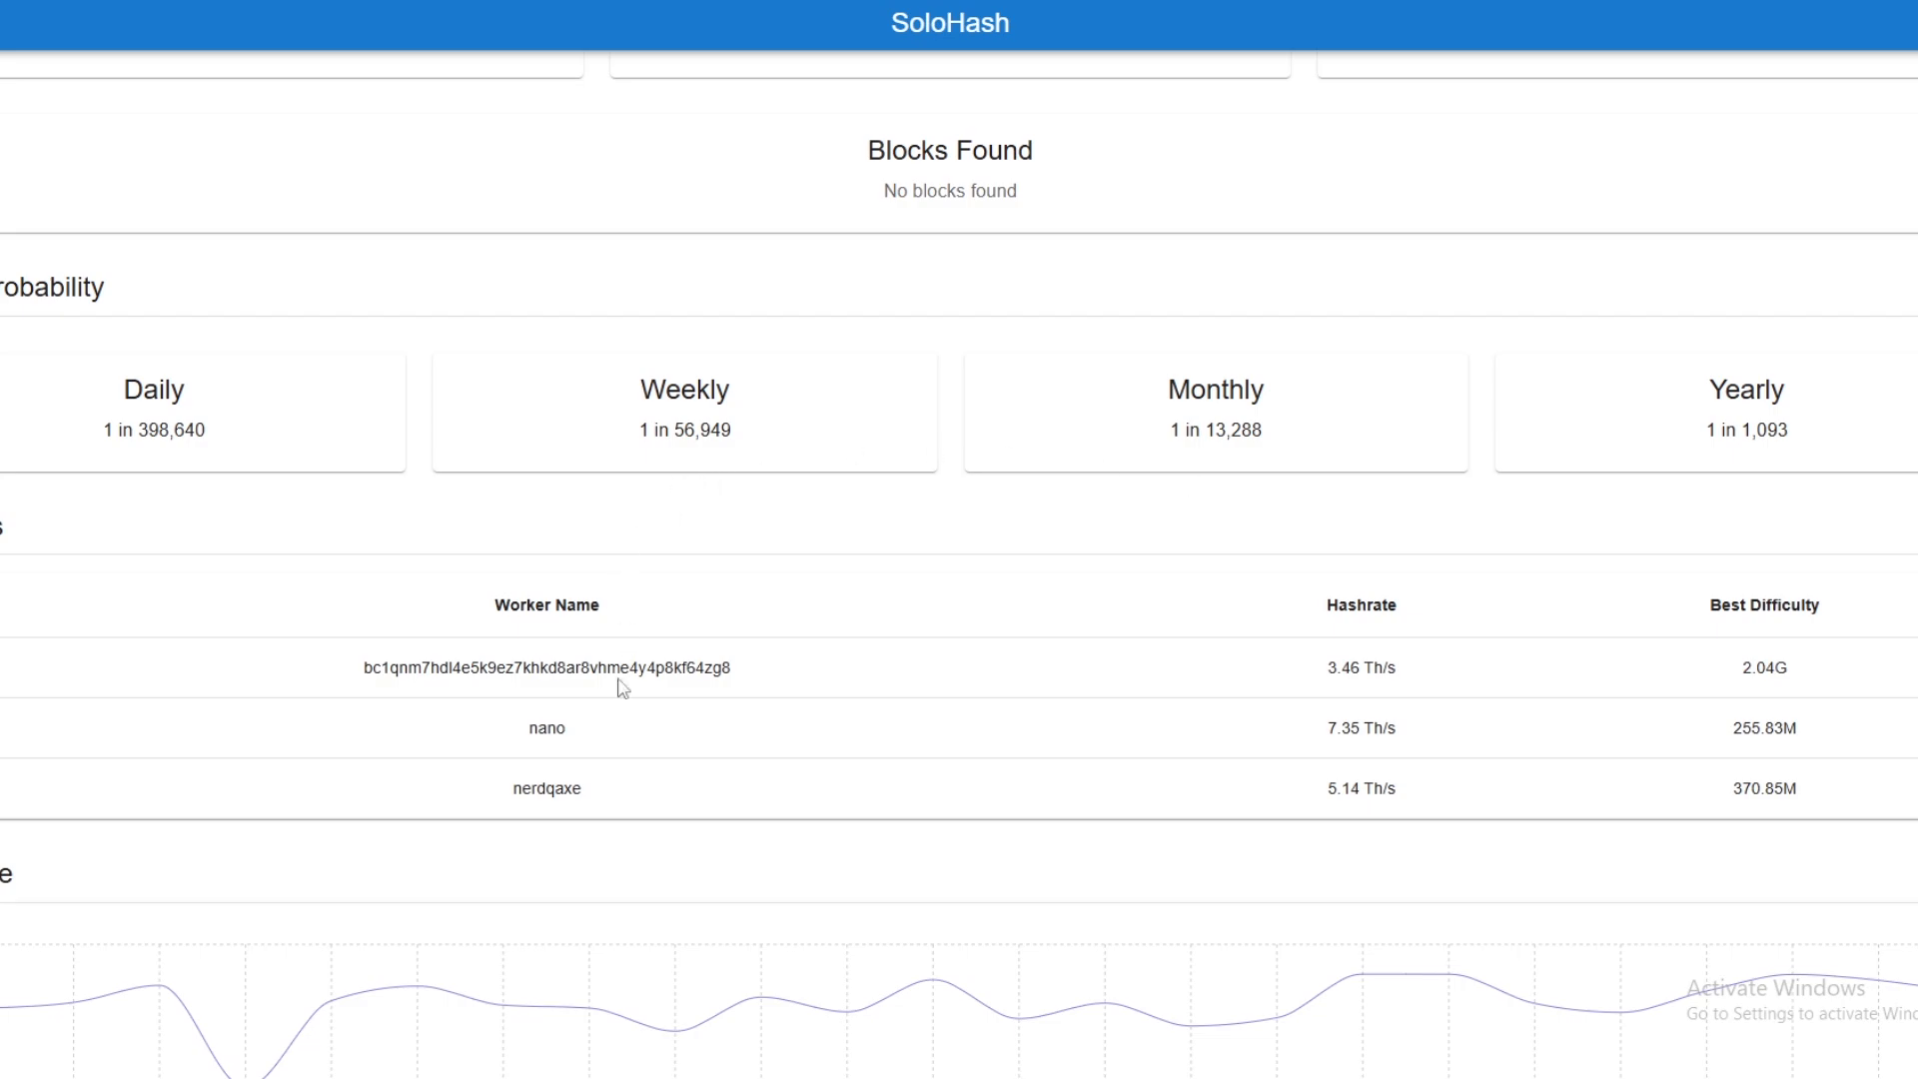